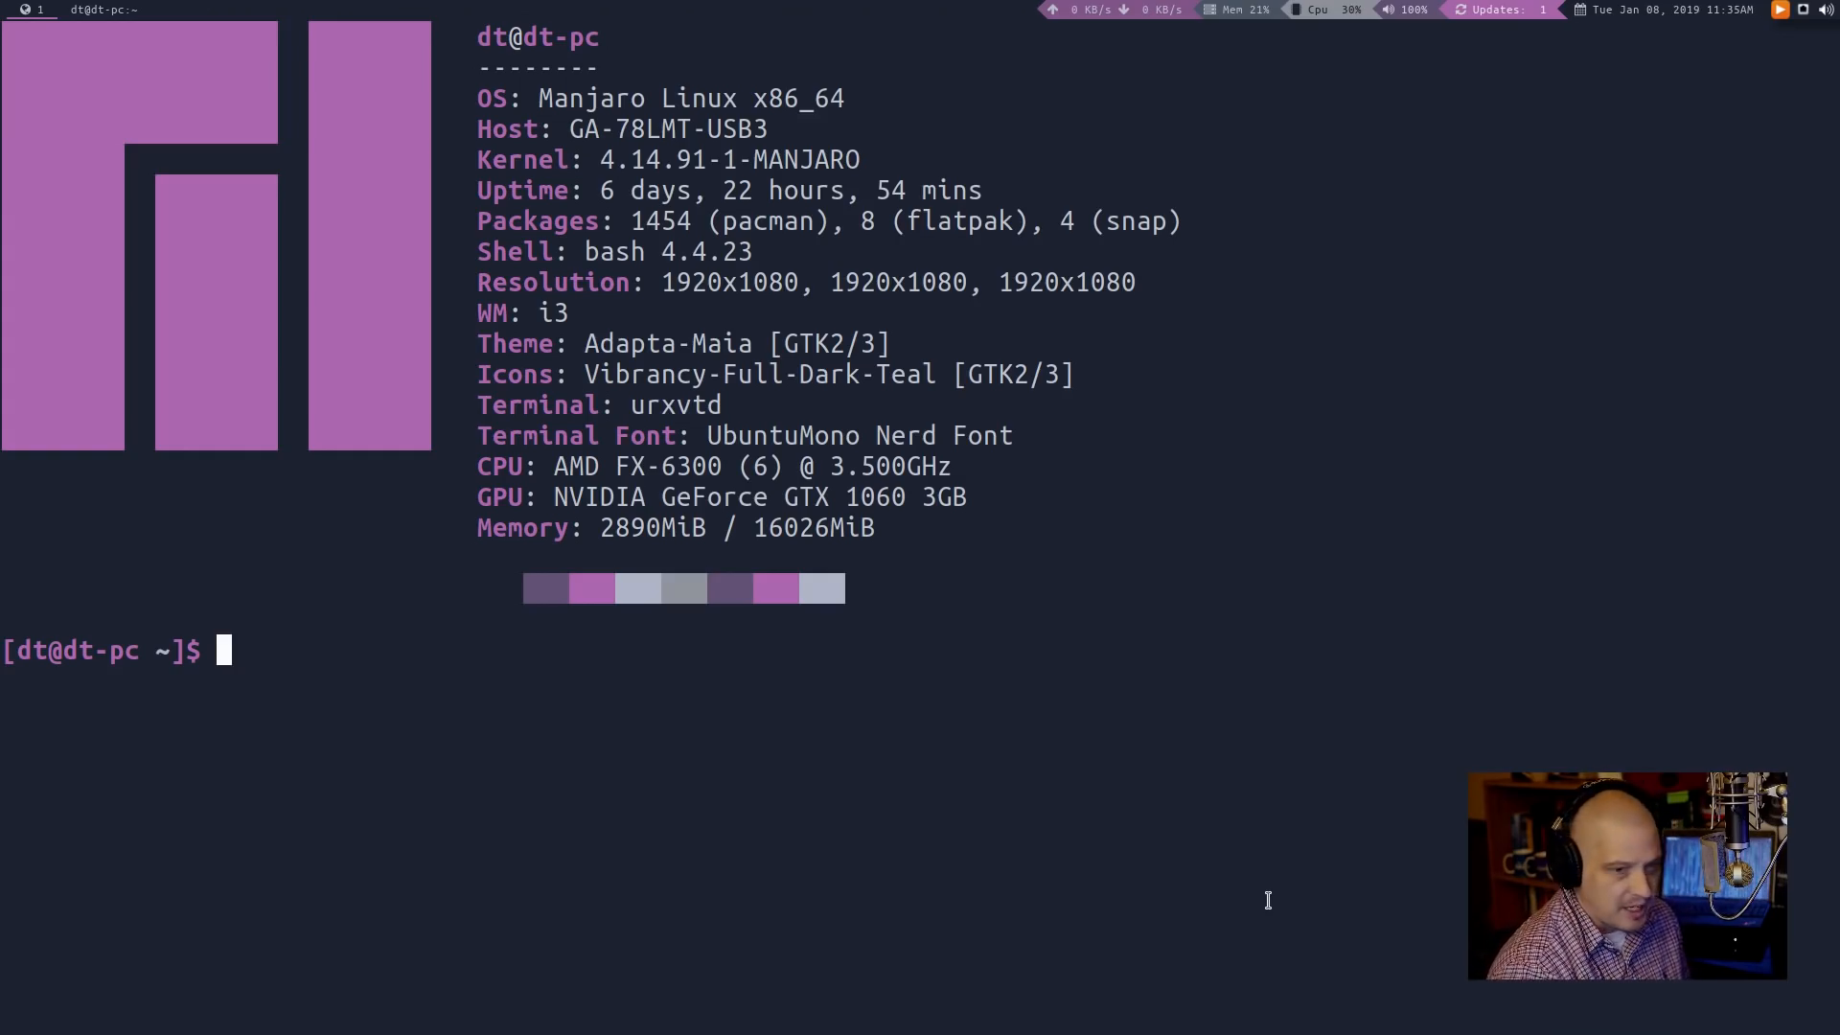
Open the 'man ls' page, scroll and jump to its end, then quit
type("man")
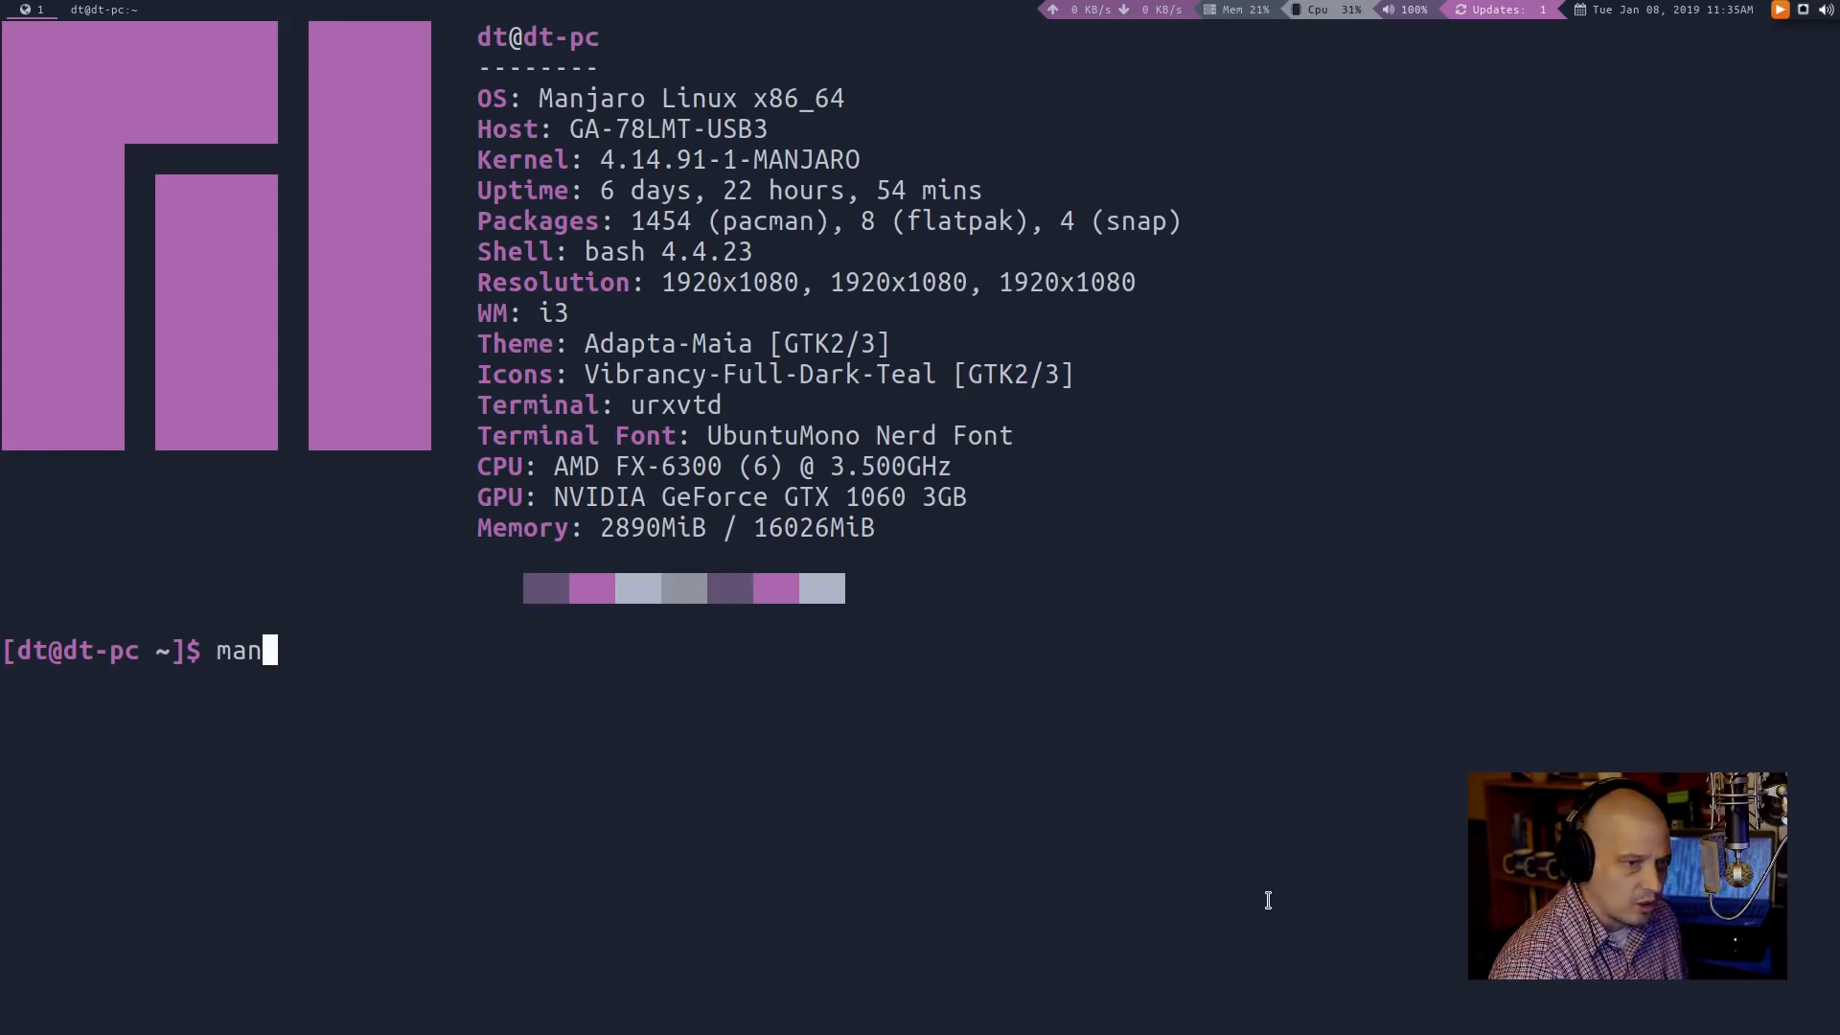
type("prgram")
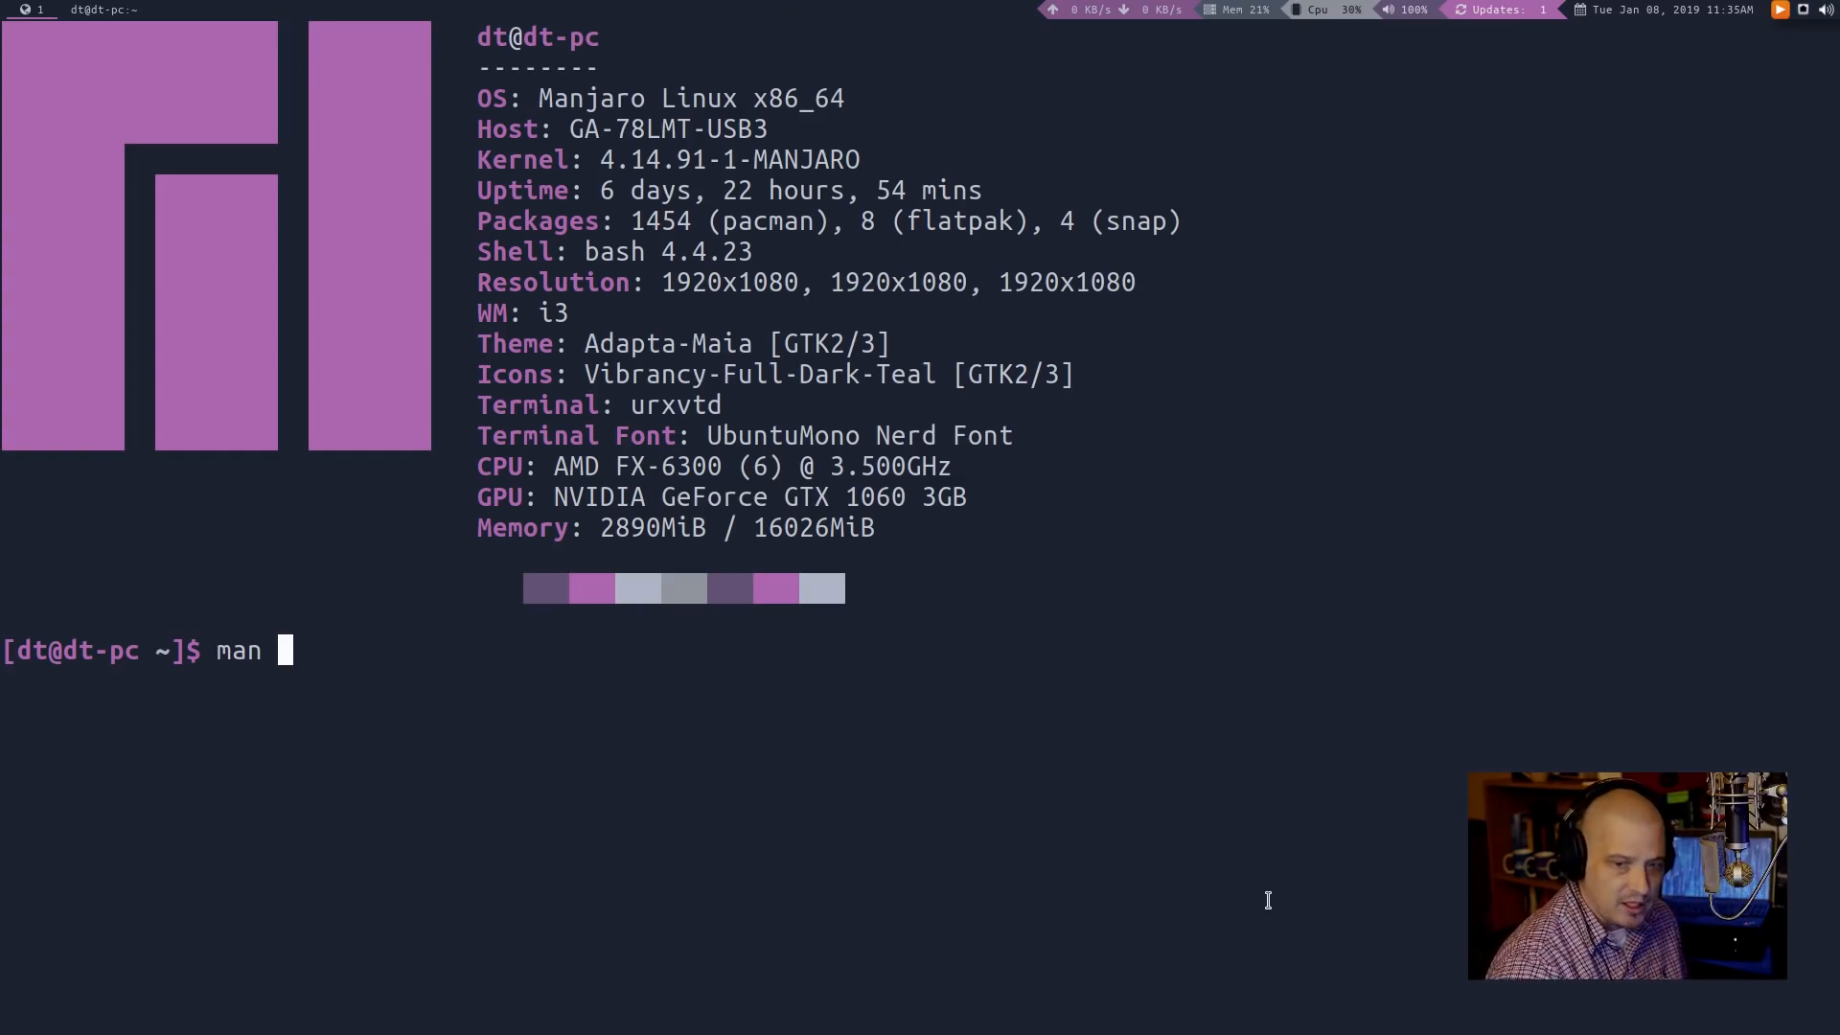
type("ls")
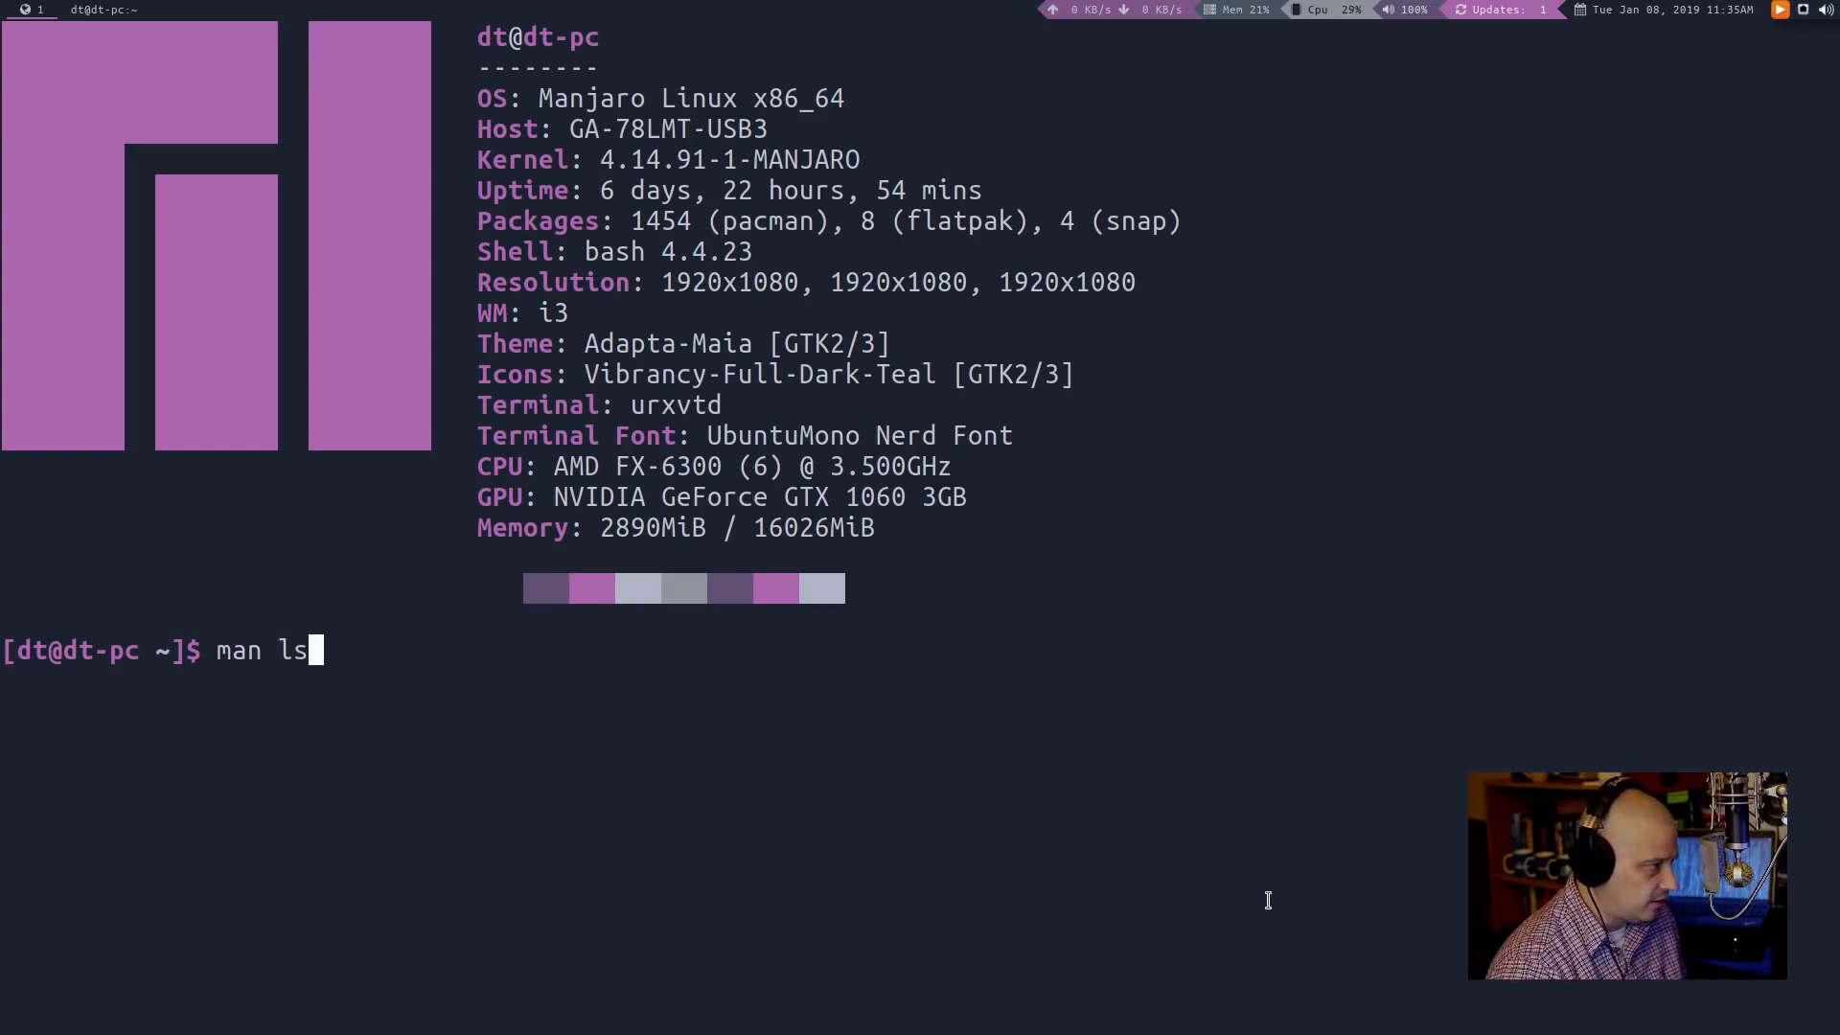
key("Return")
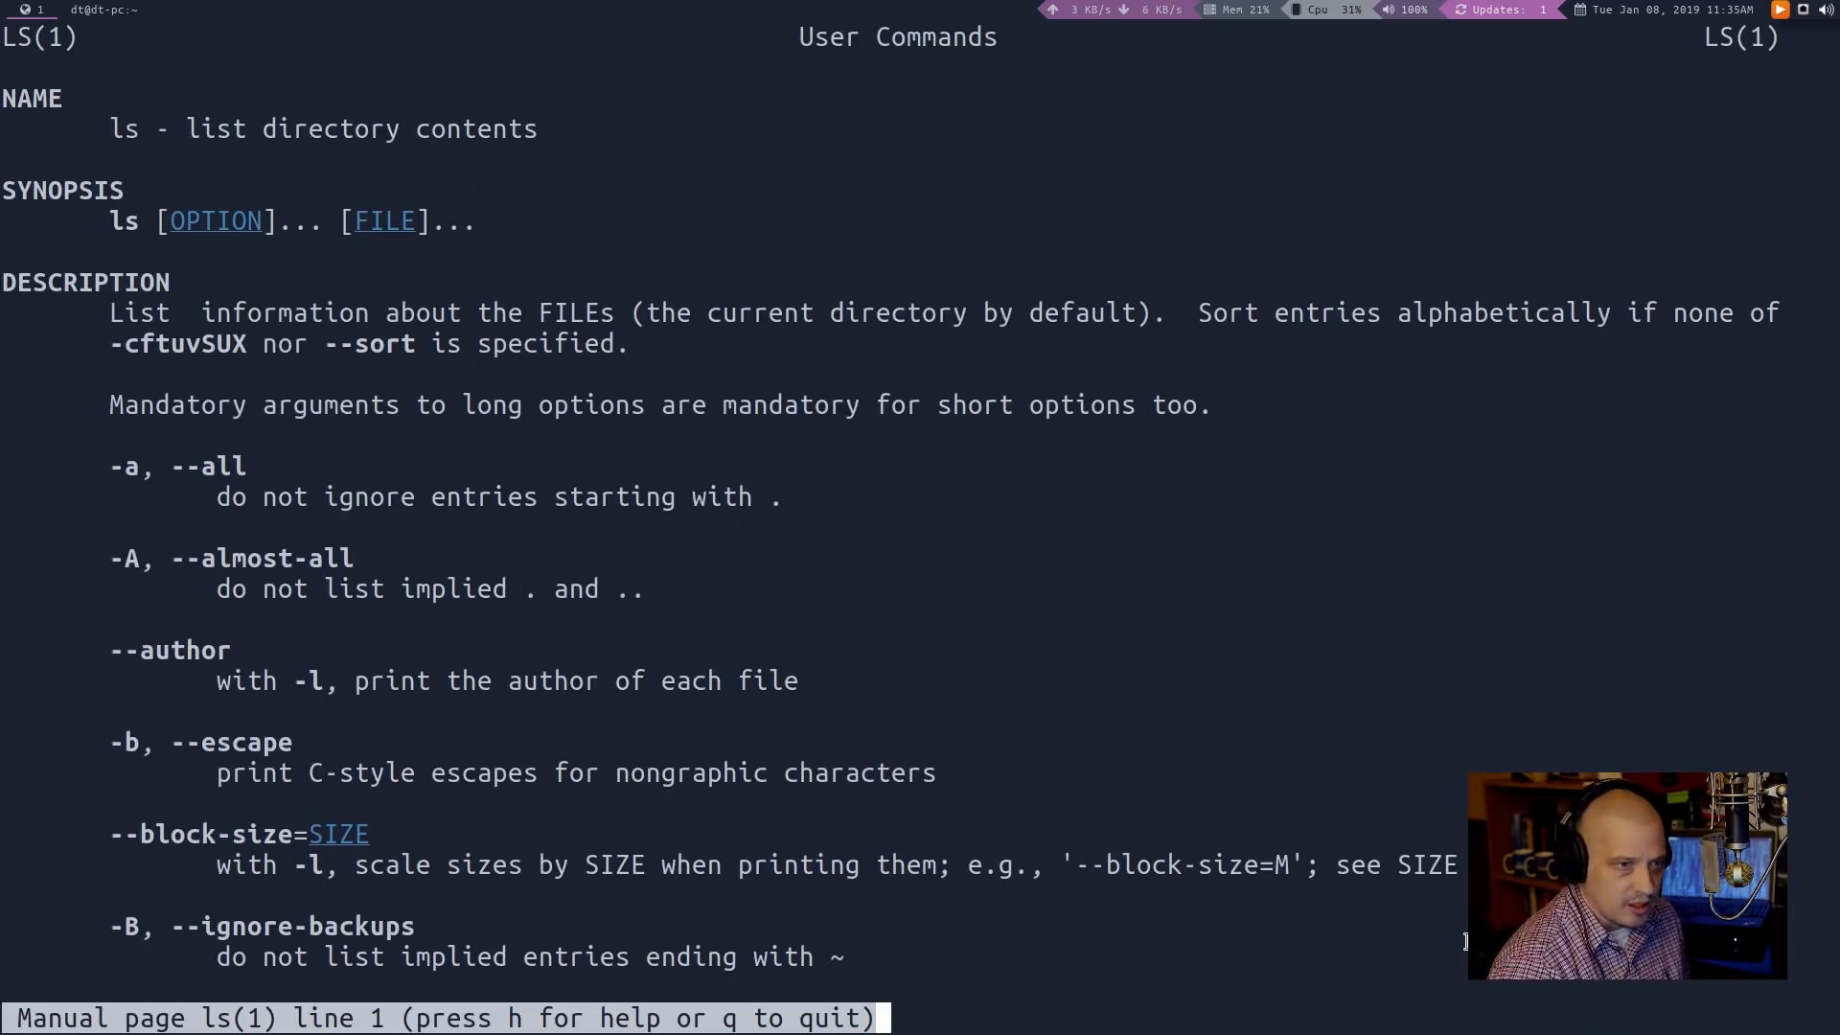
scroll("down", 3)
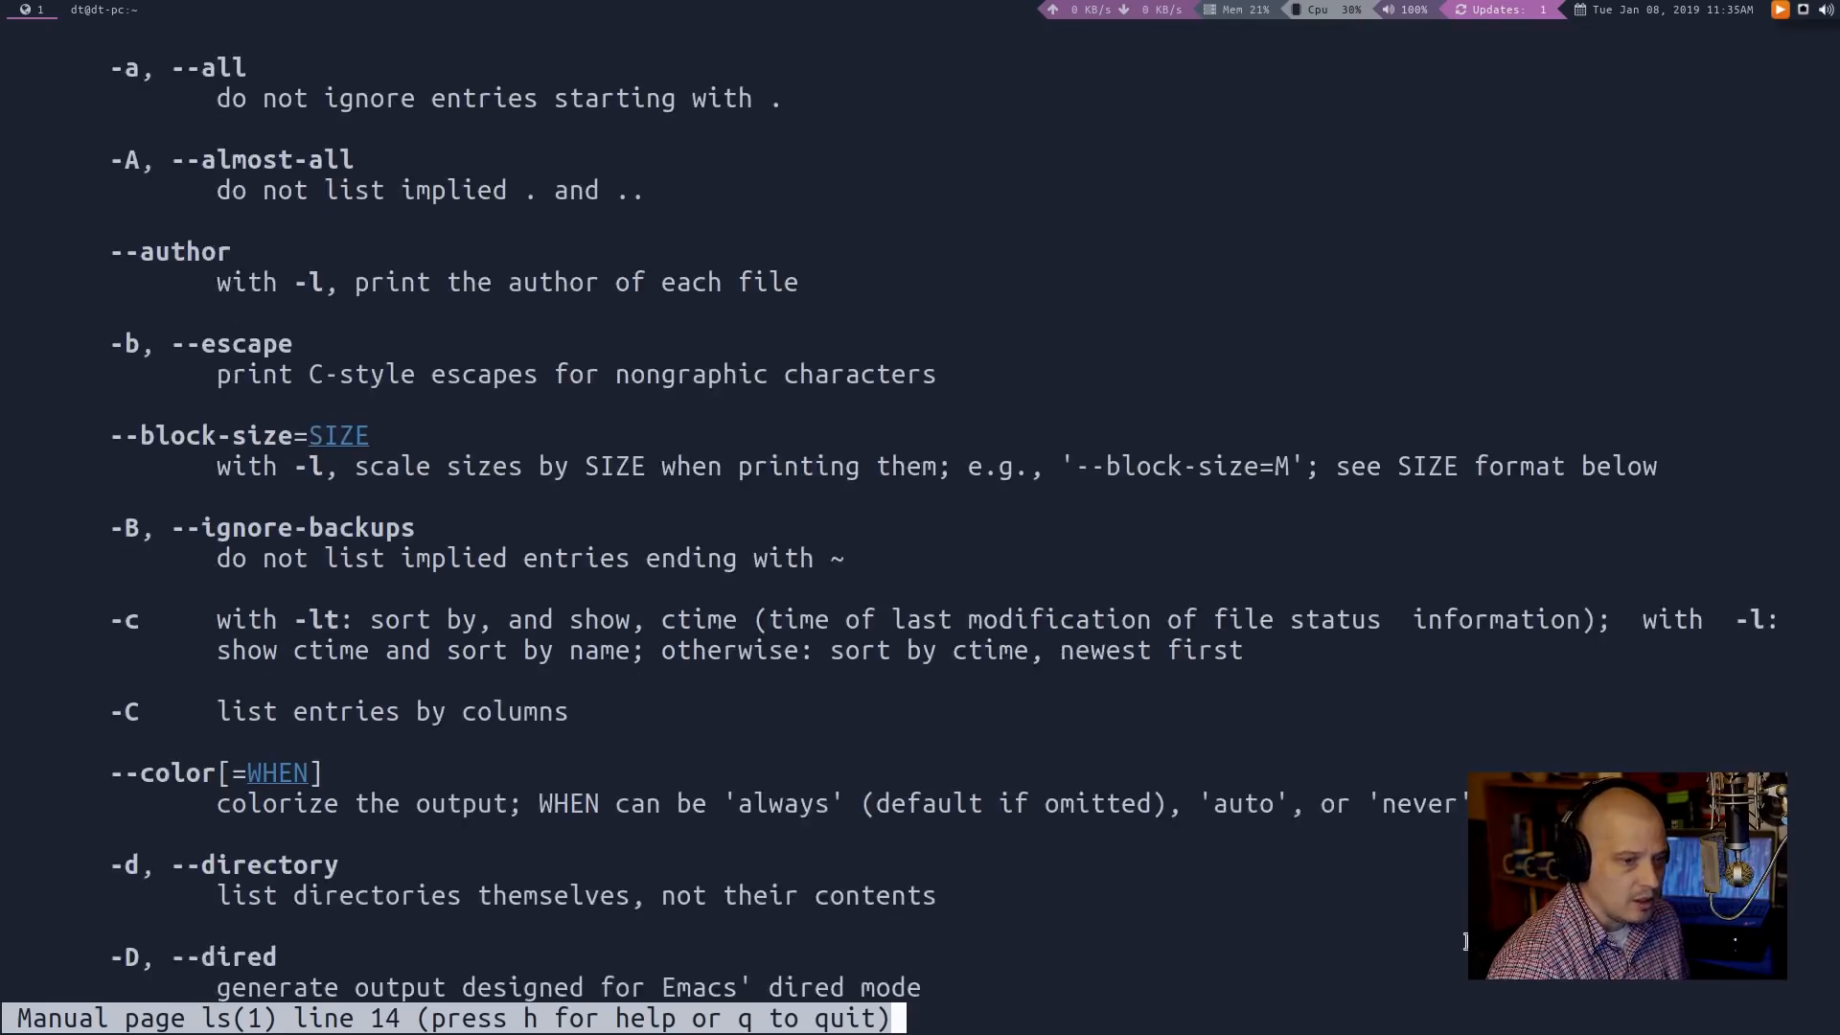
scroll("down", 3)
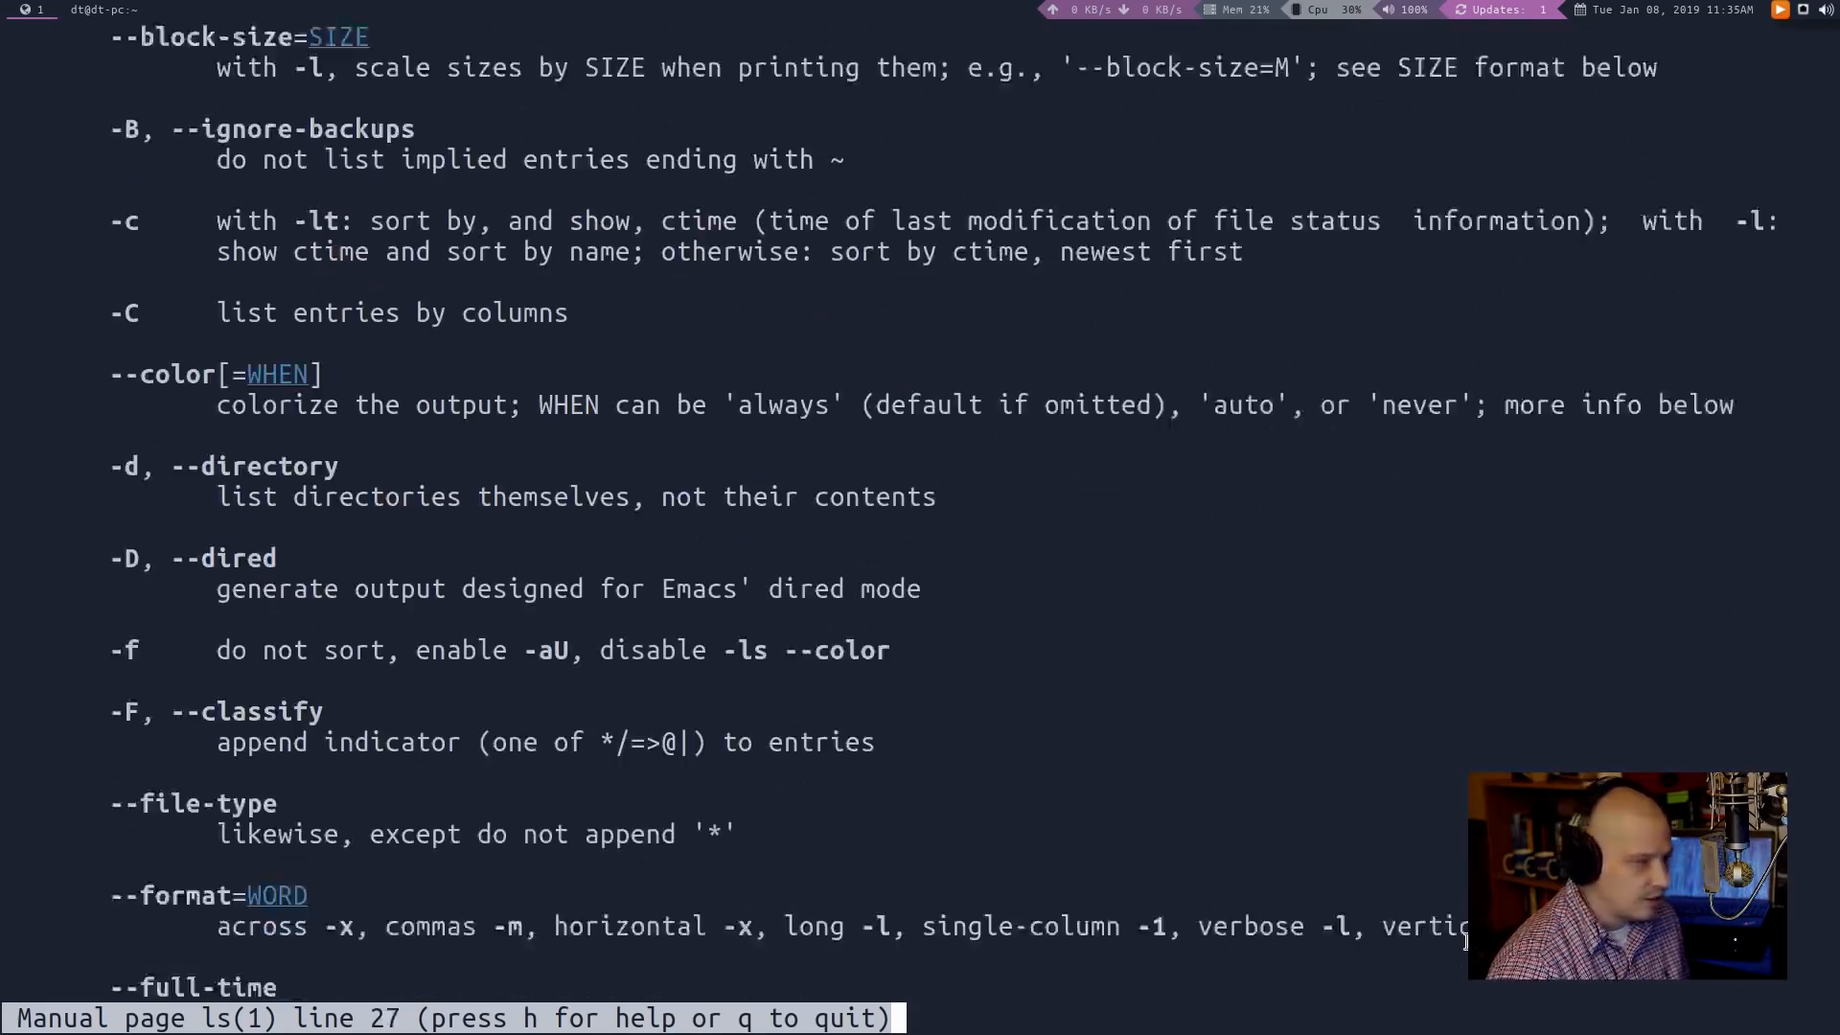
scroll("down", 3)
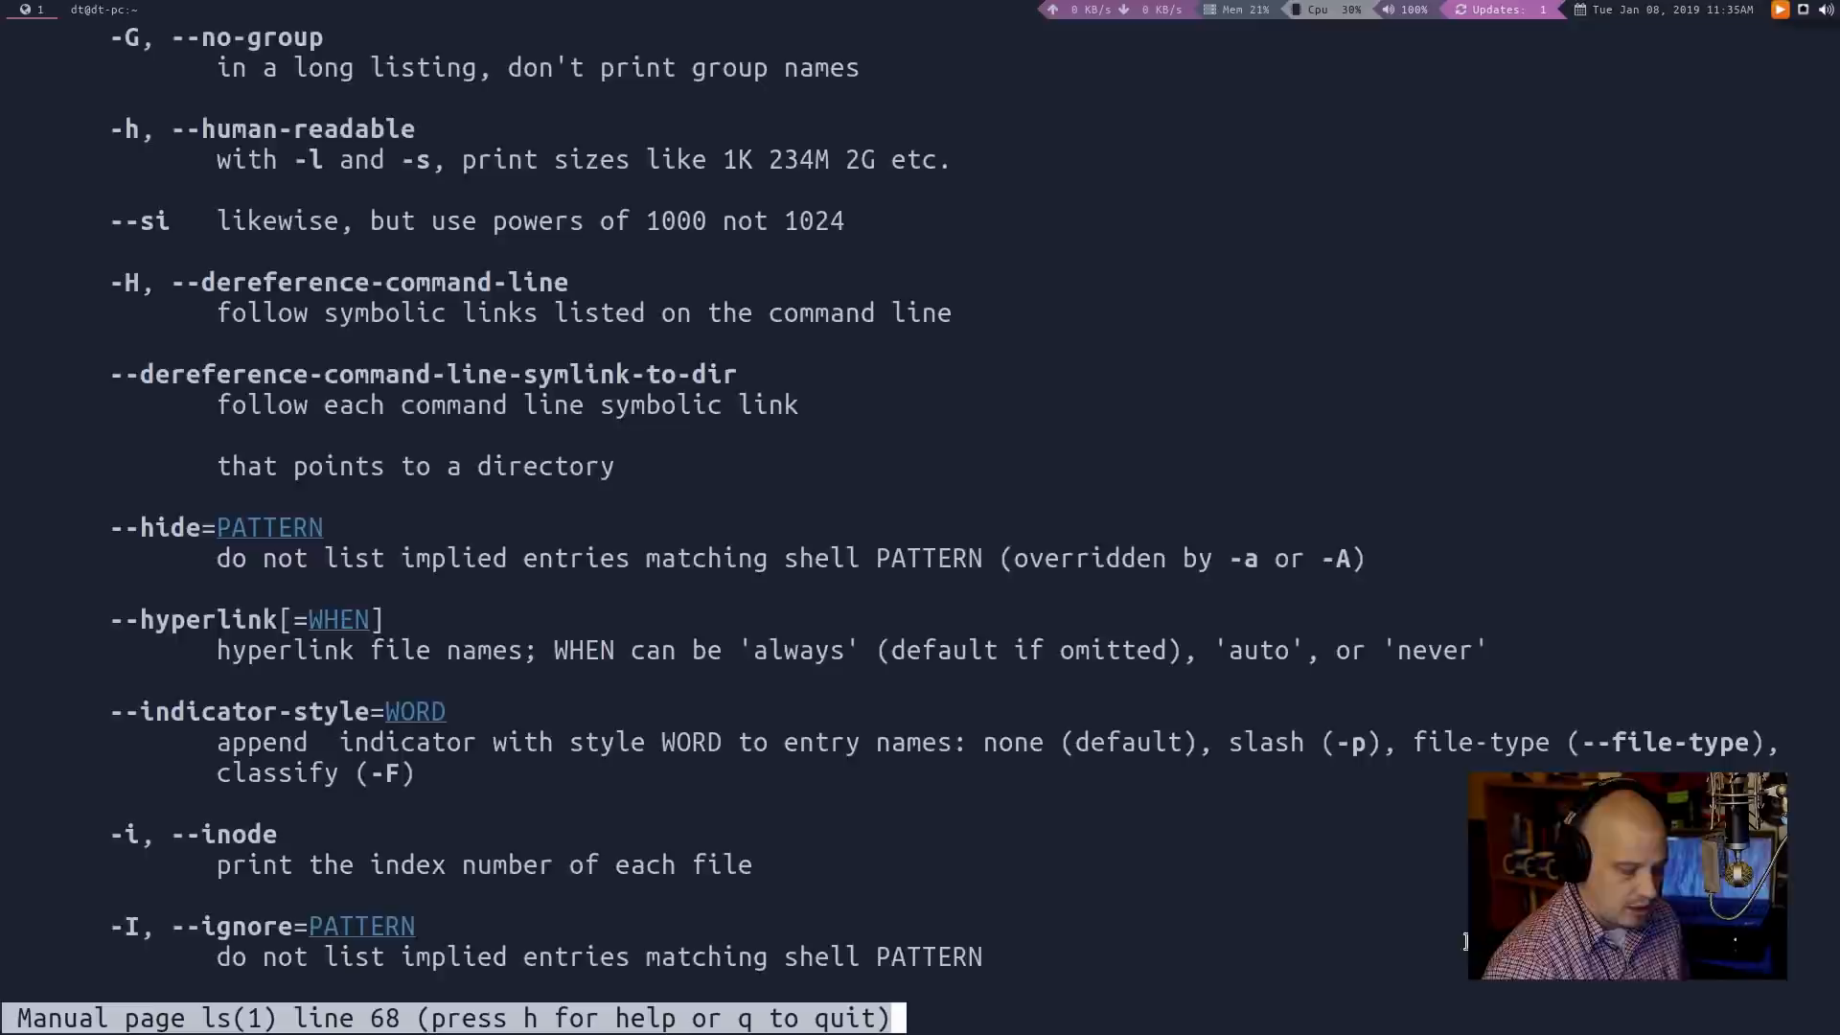
key("G")
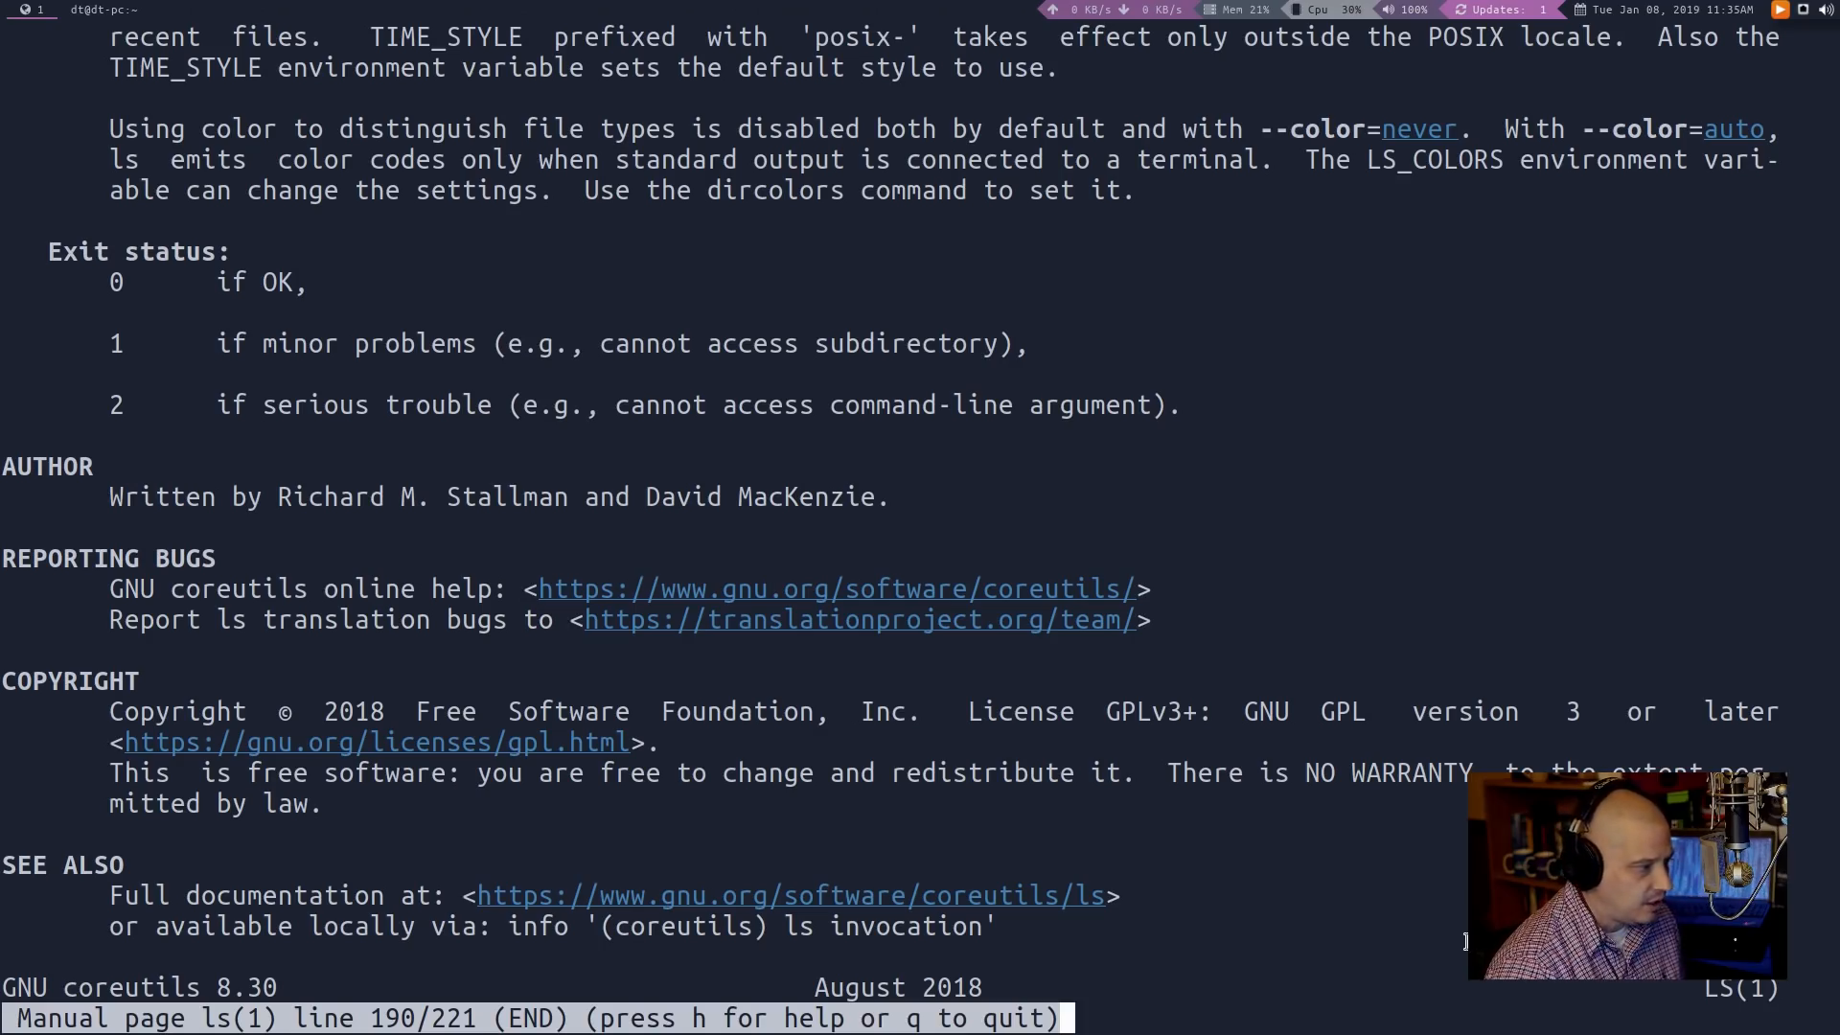
key("q")
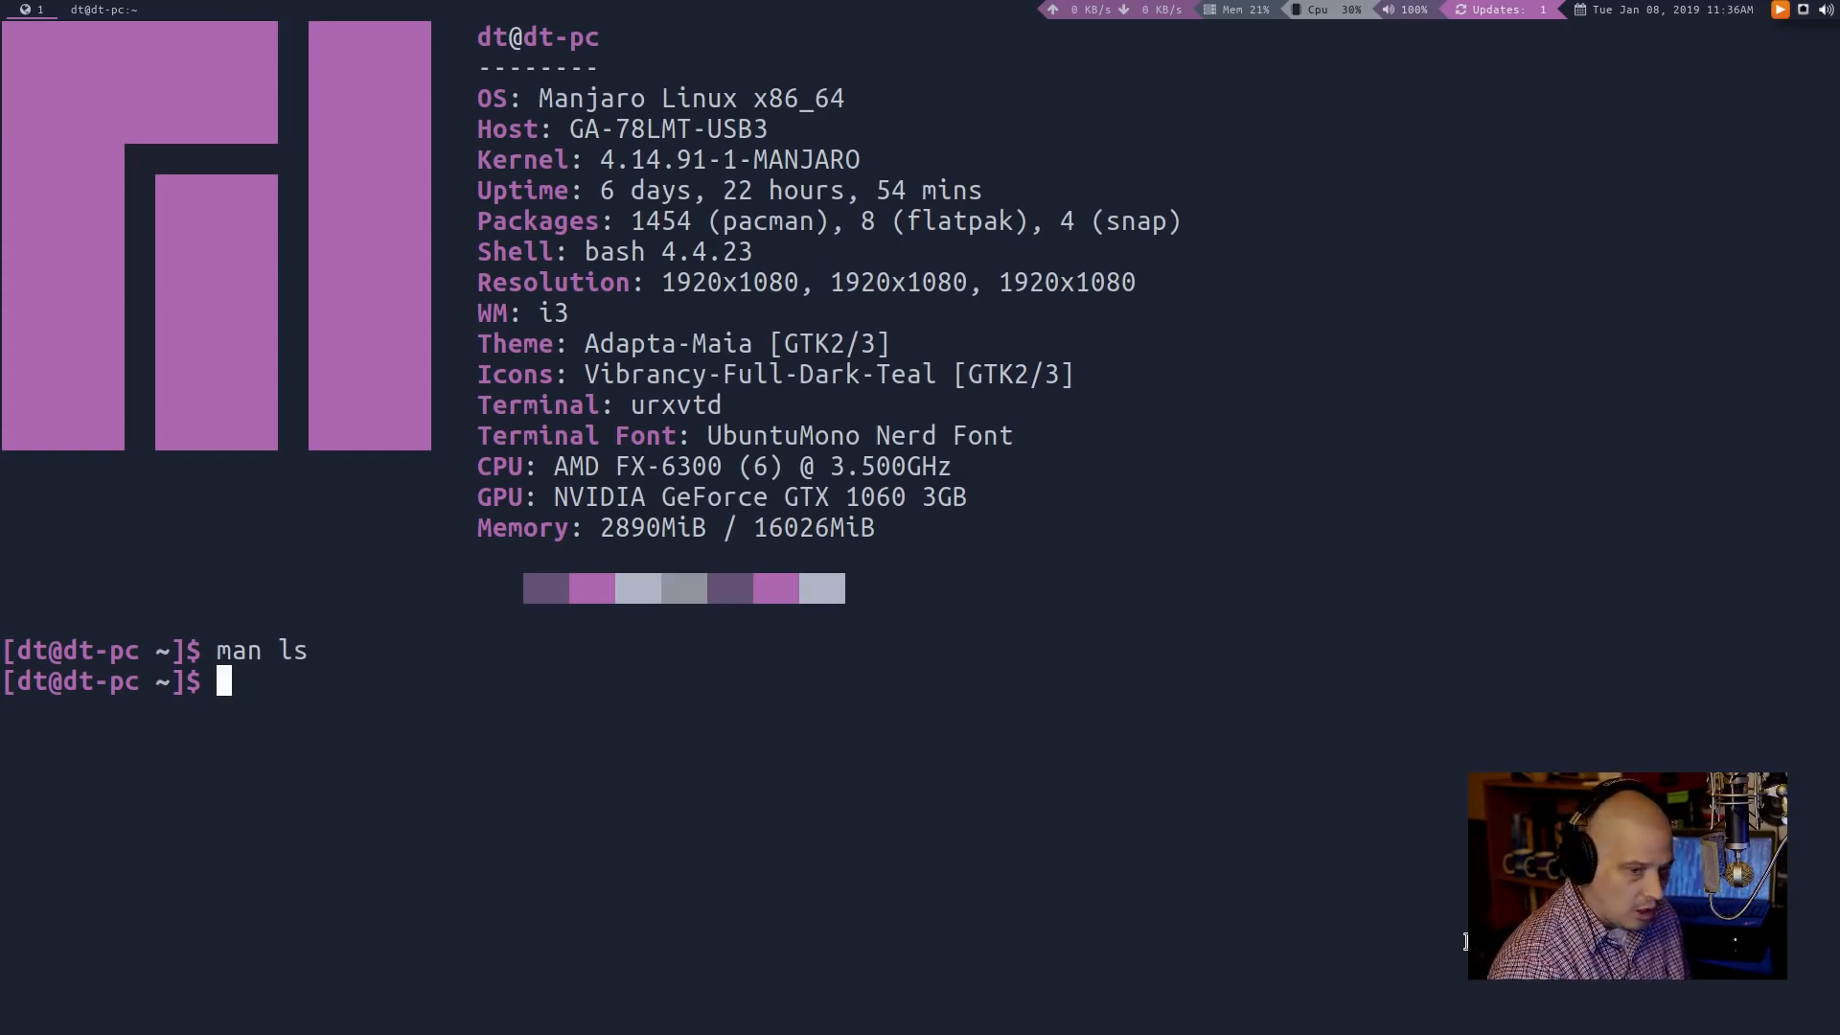
Open 'man find', scroll down to the end of the page, then quit
type("man")
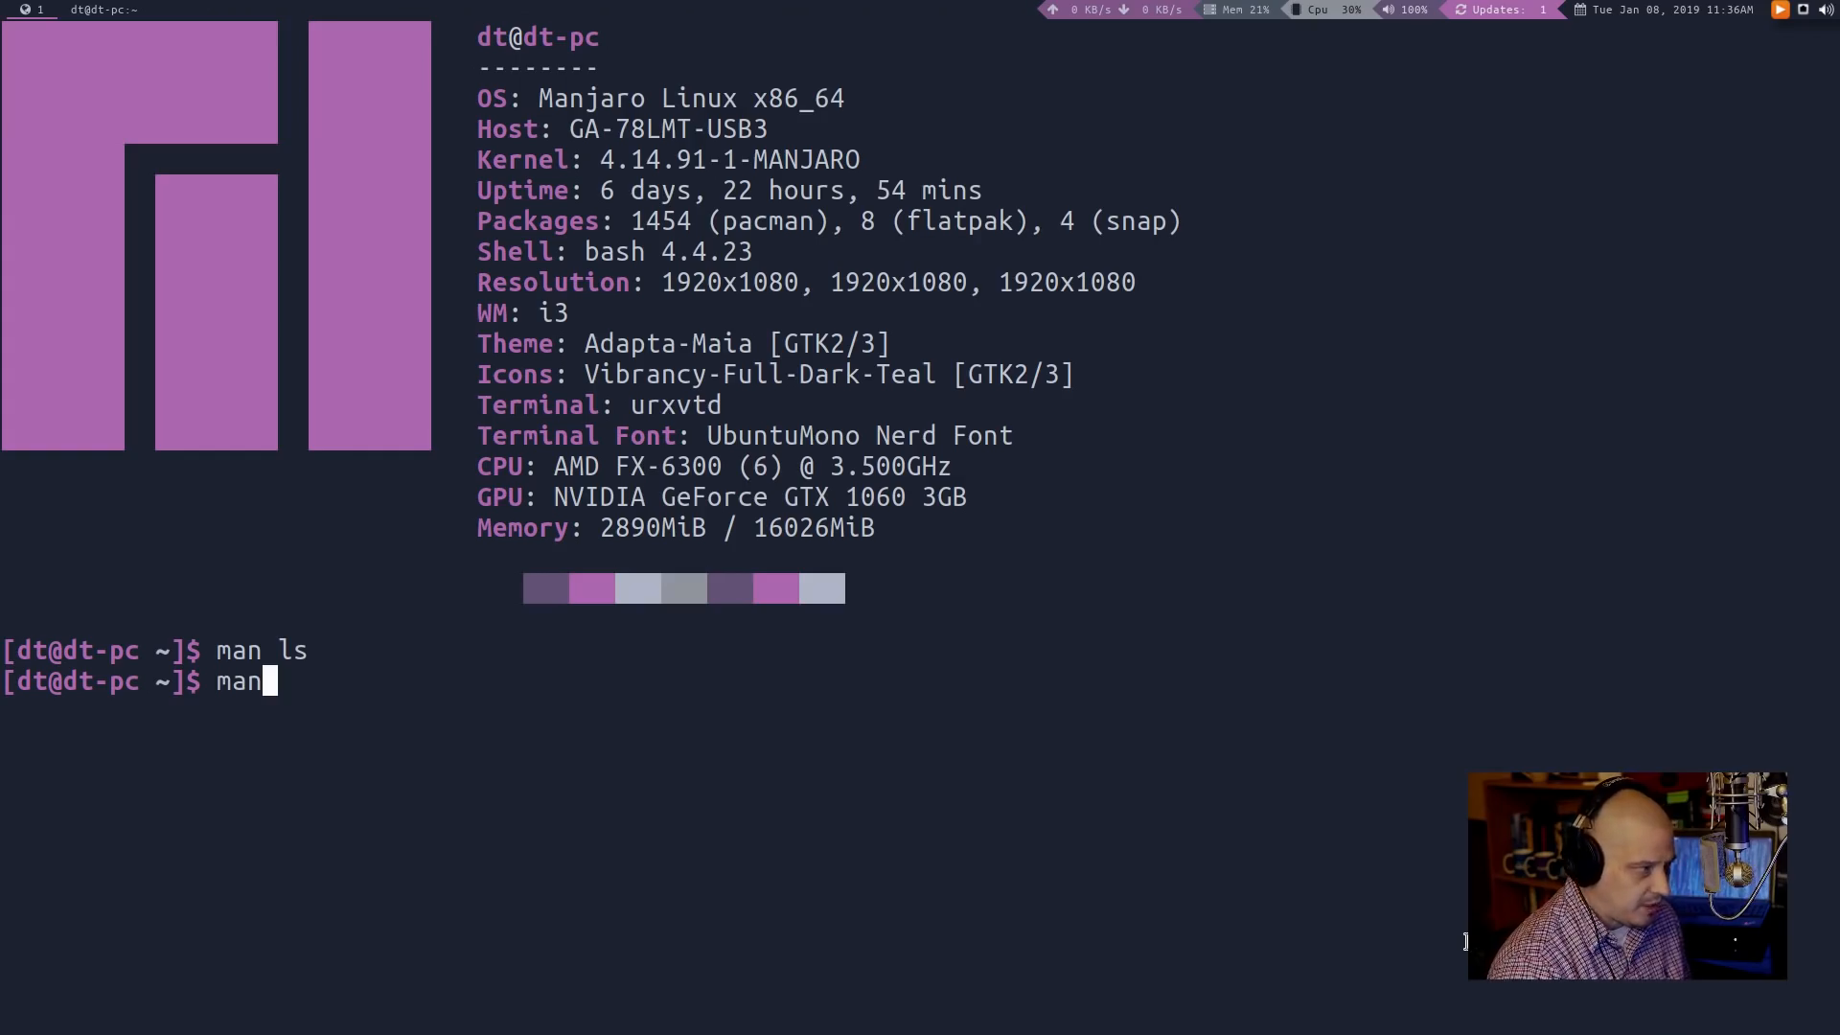
type("find")
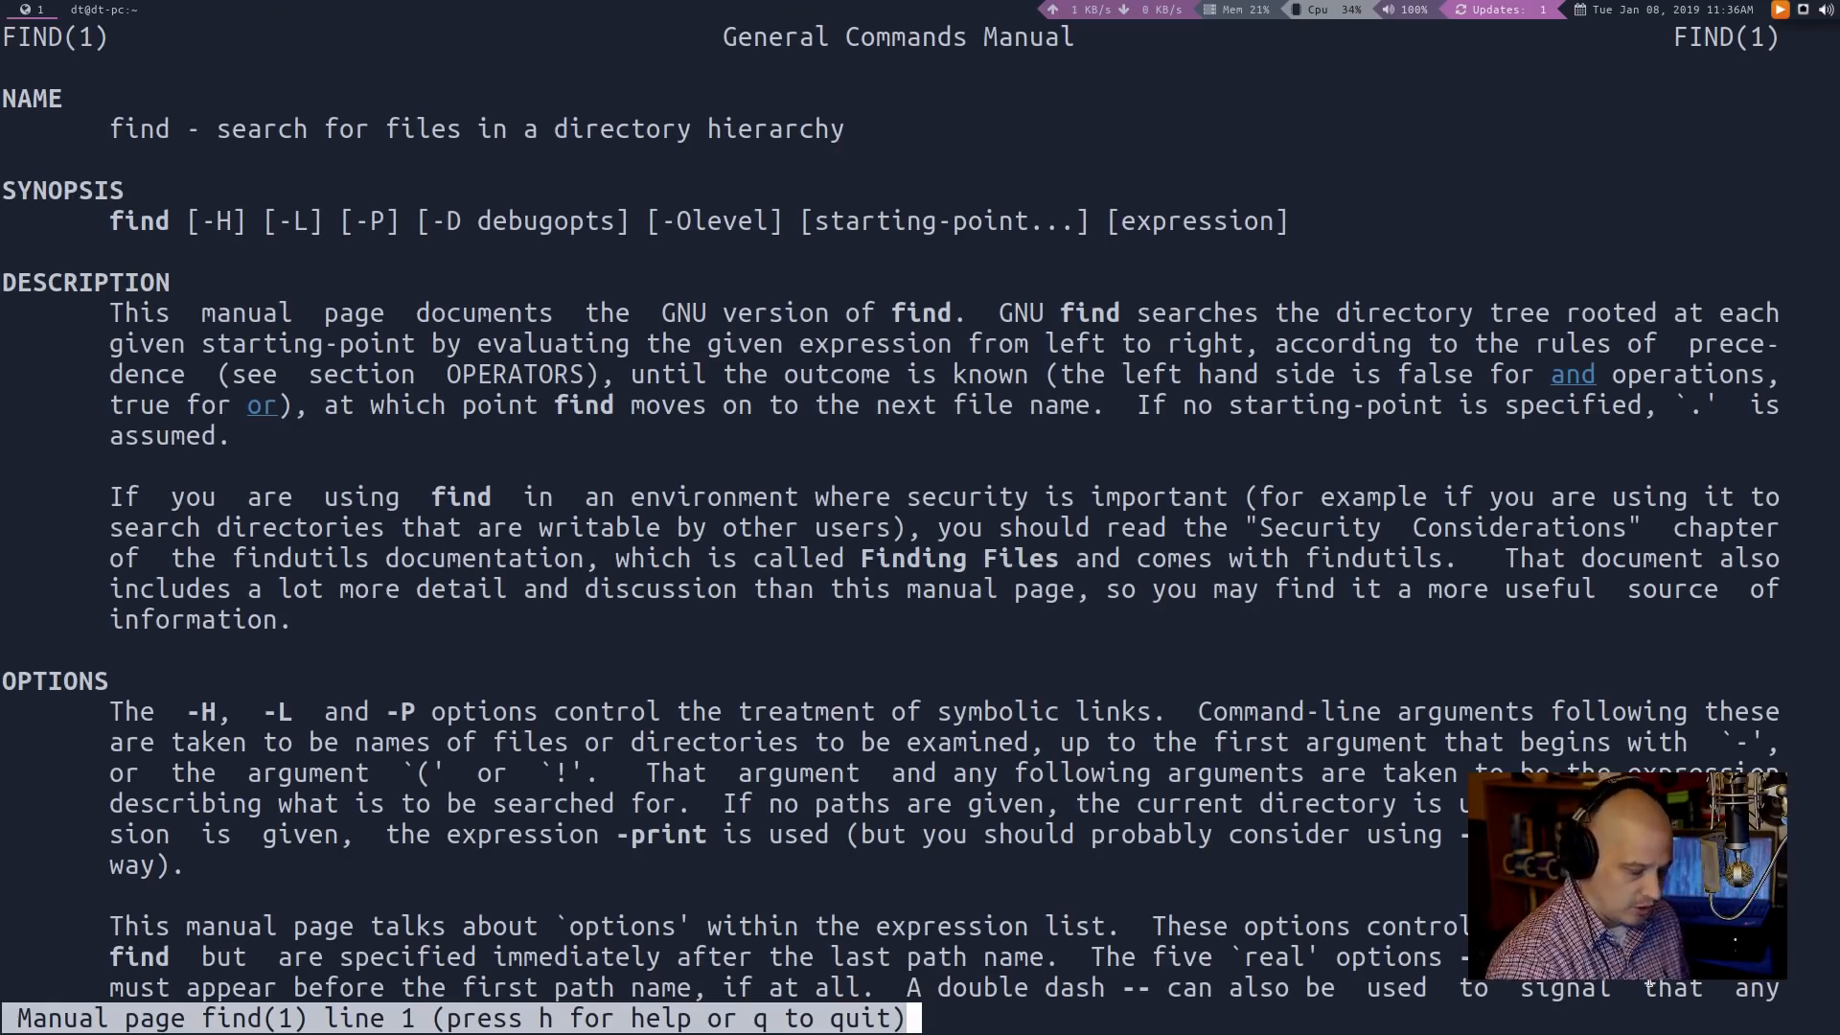
scroll("down", 3)
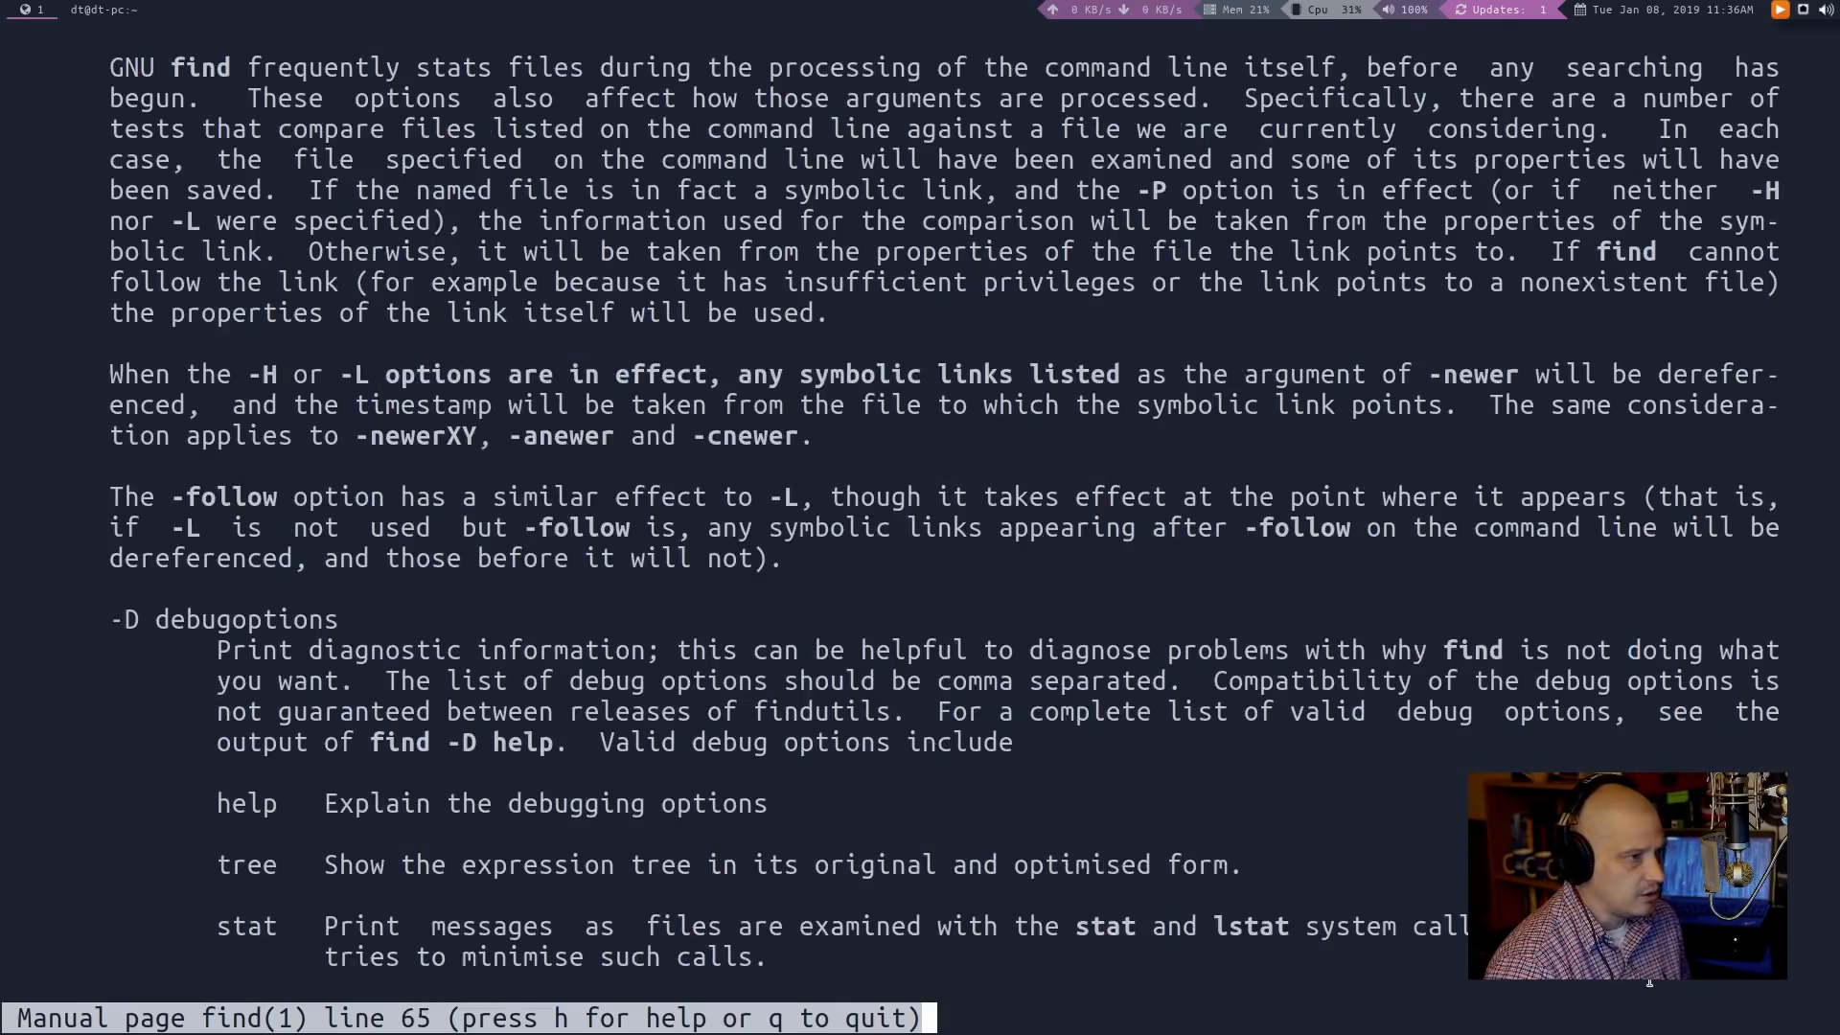
scroll("down", 3)
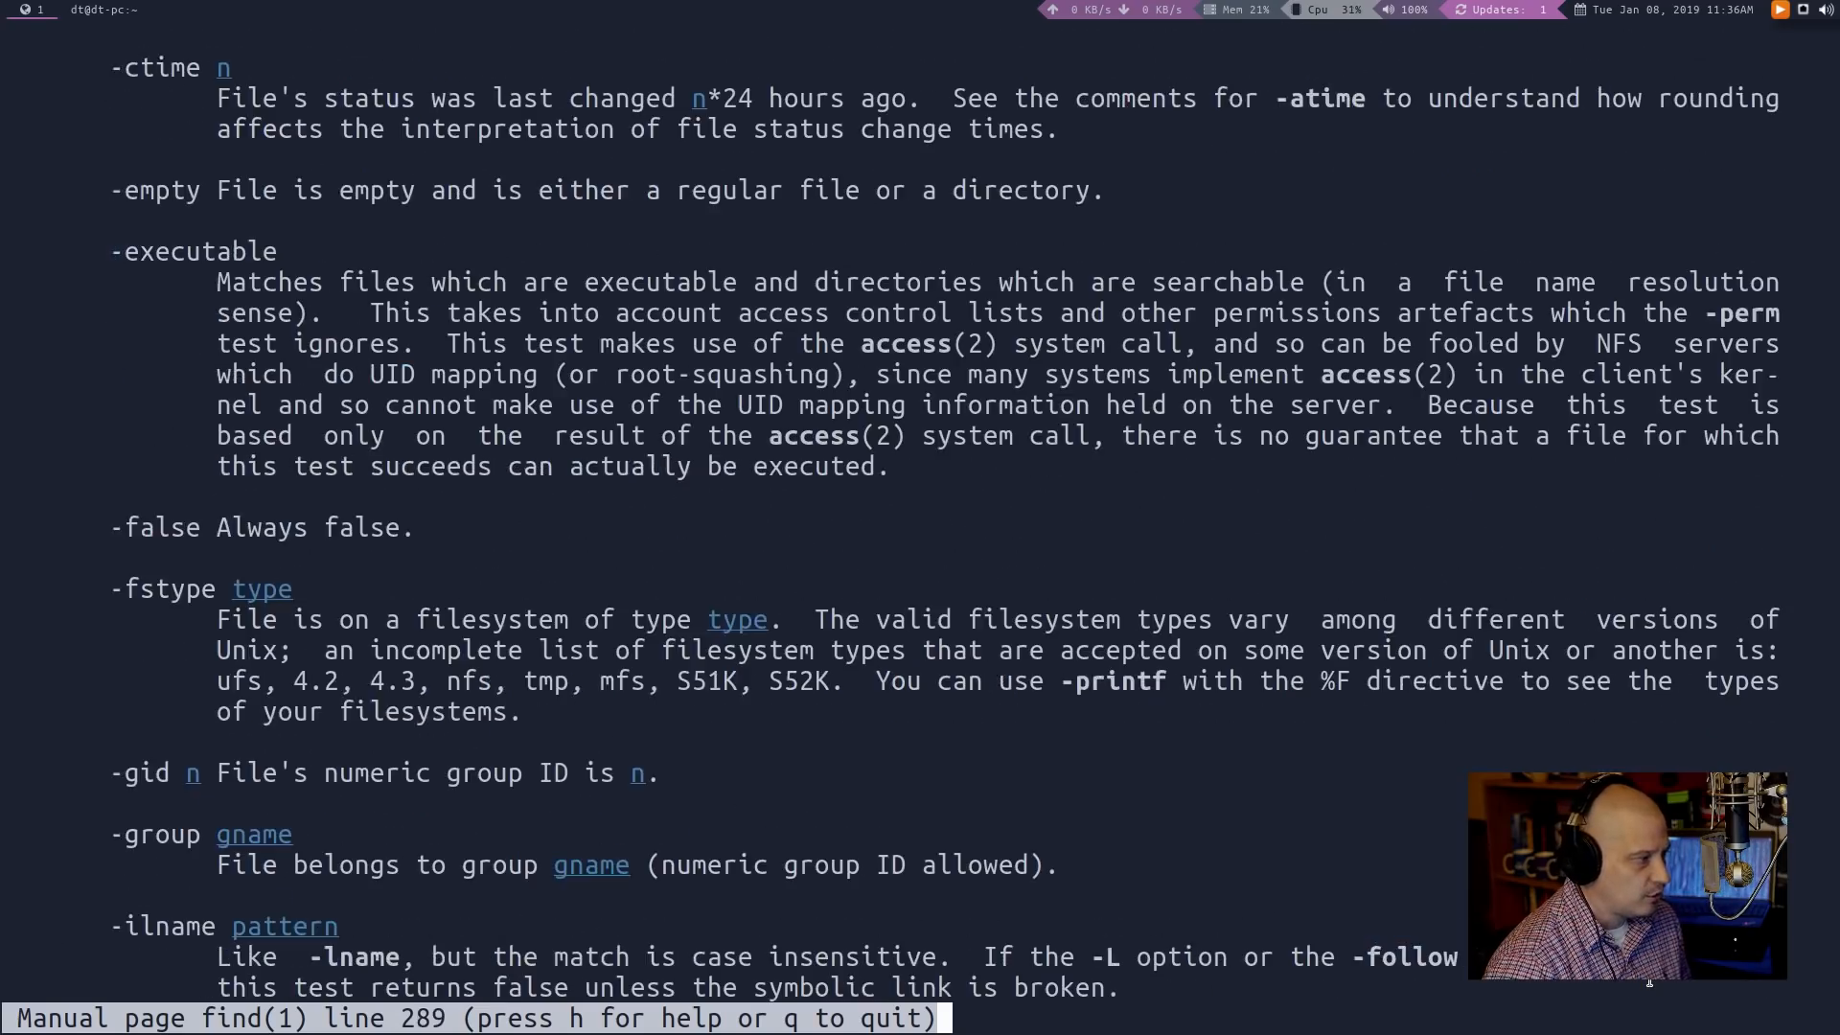
scroll("down", 3)
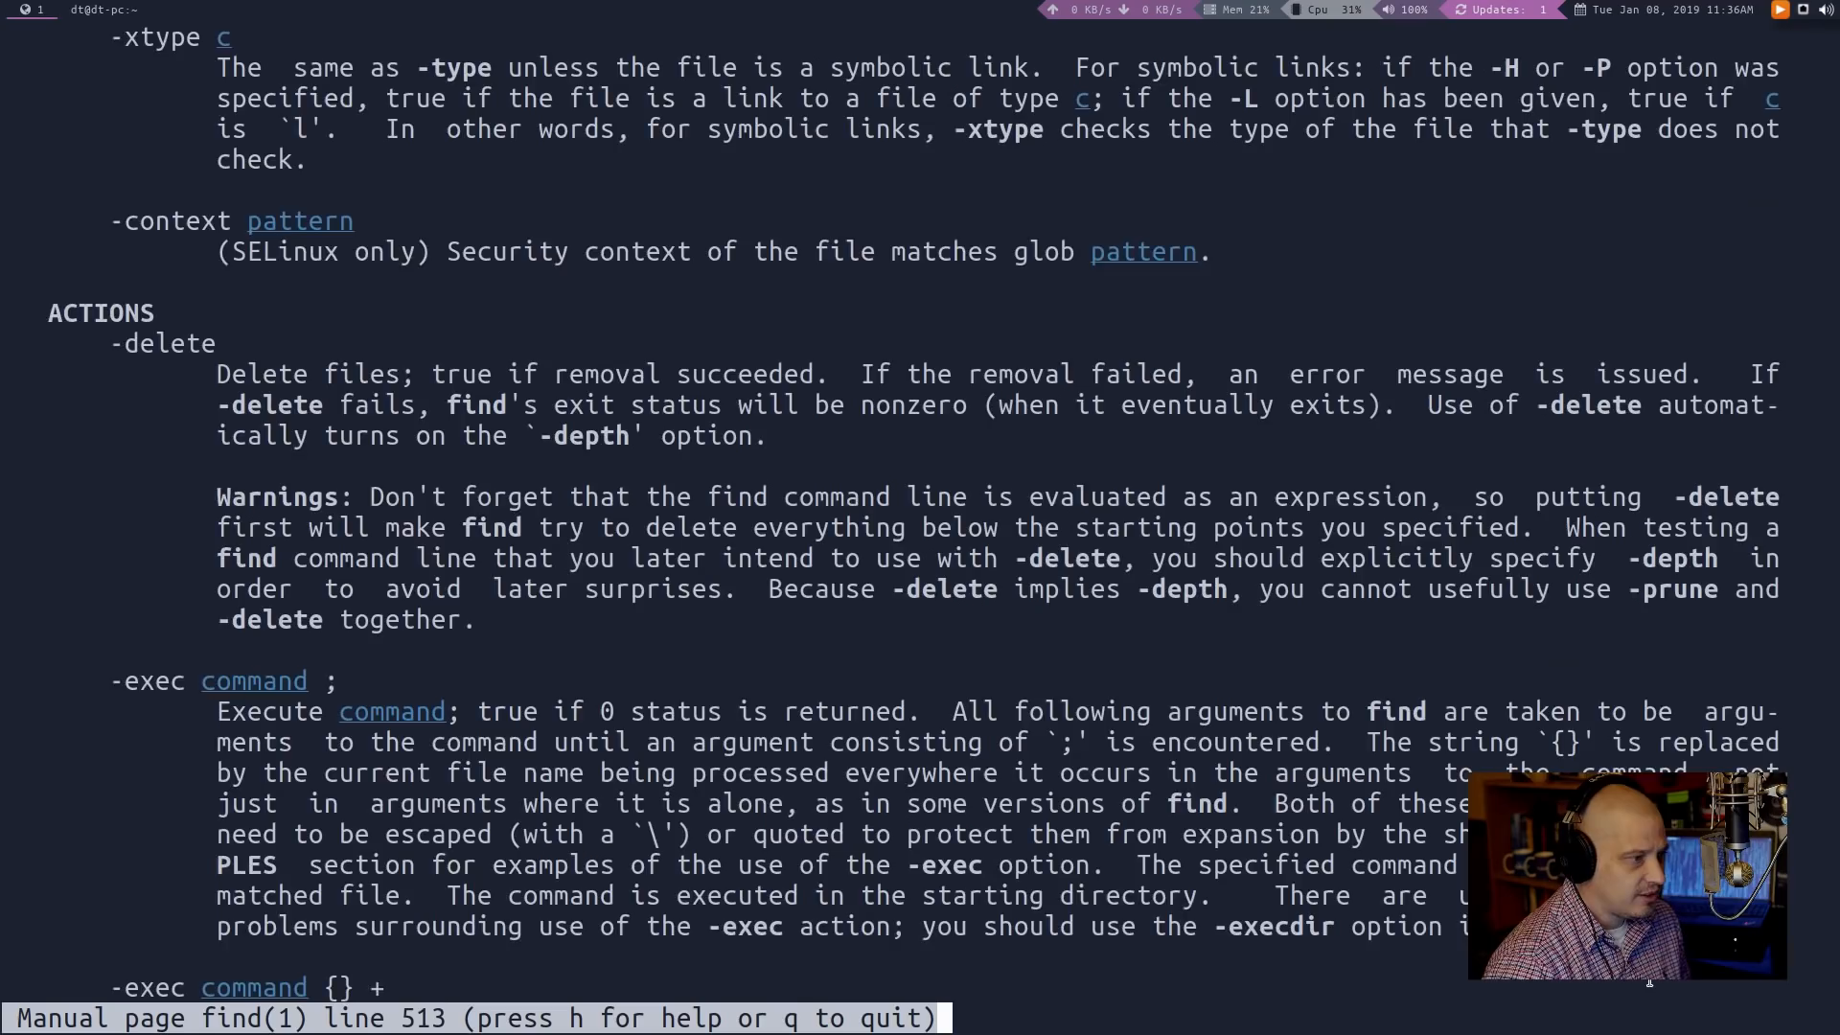
scroll("down", 3)
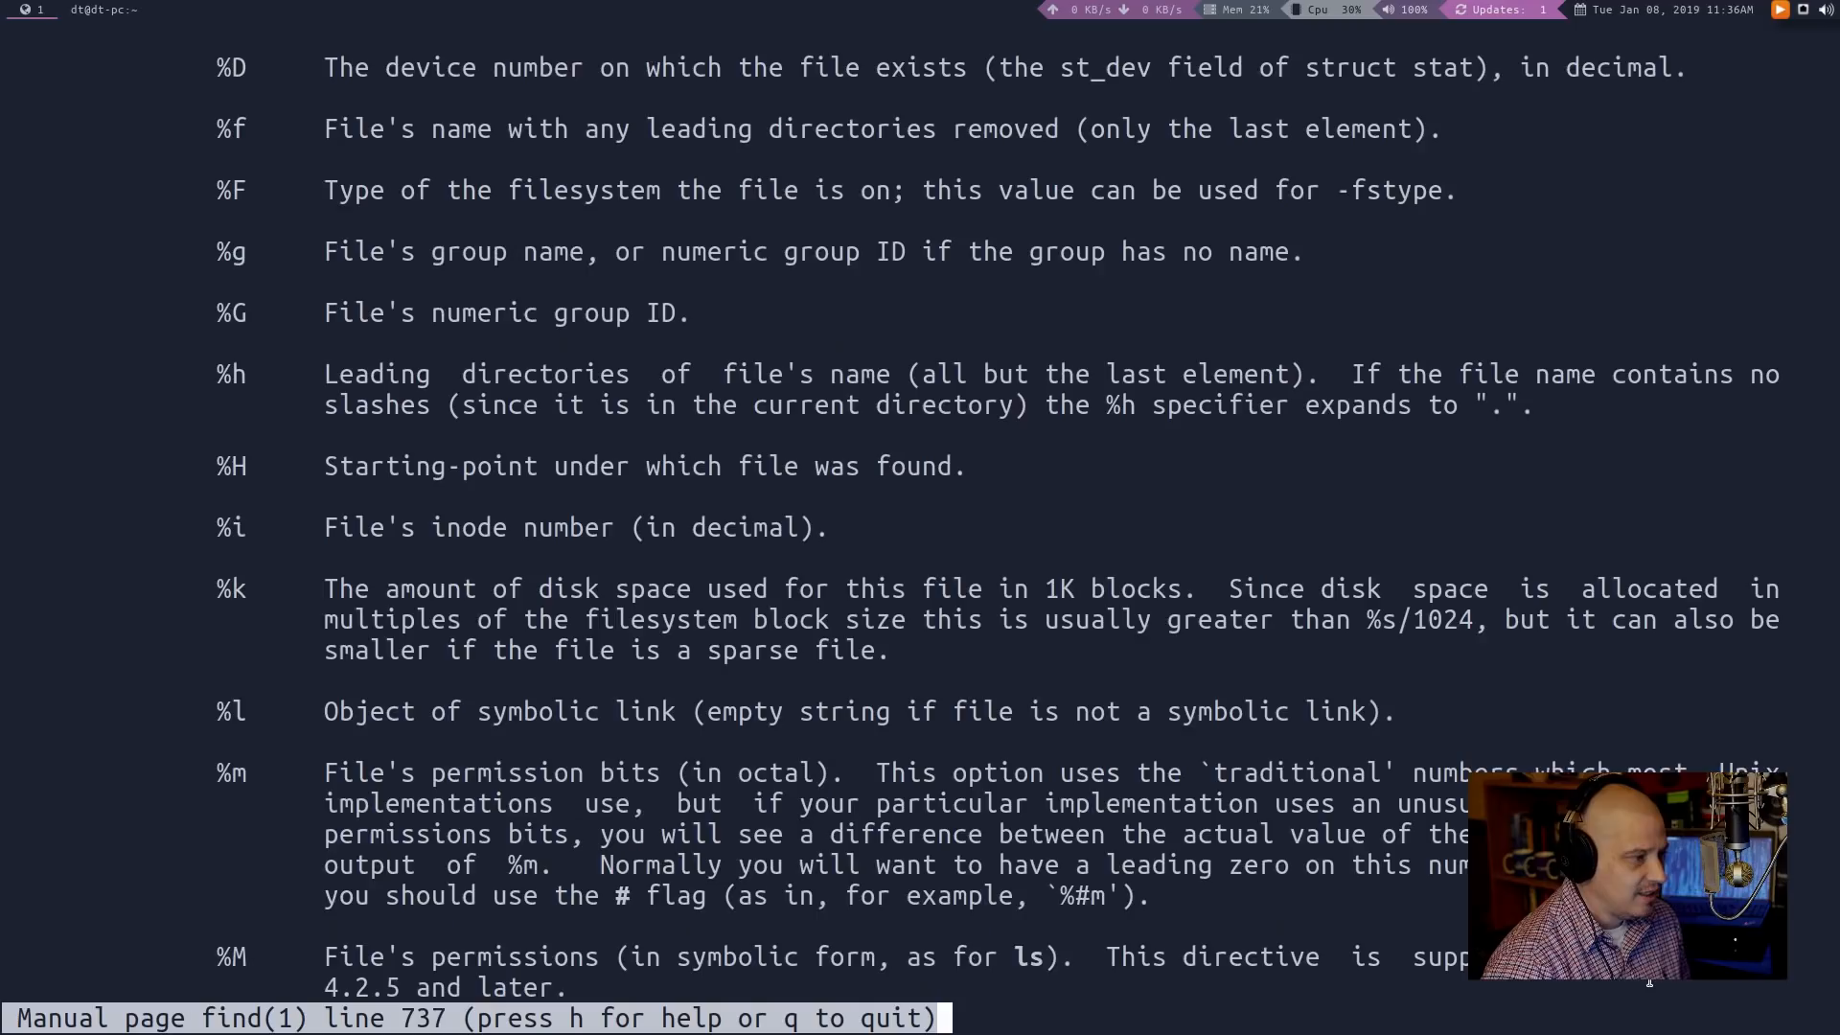
scroll("down", 3)
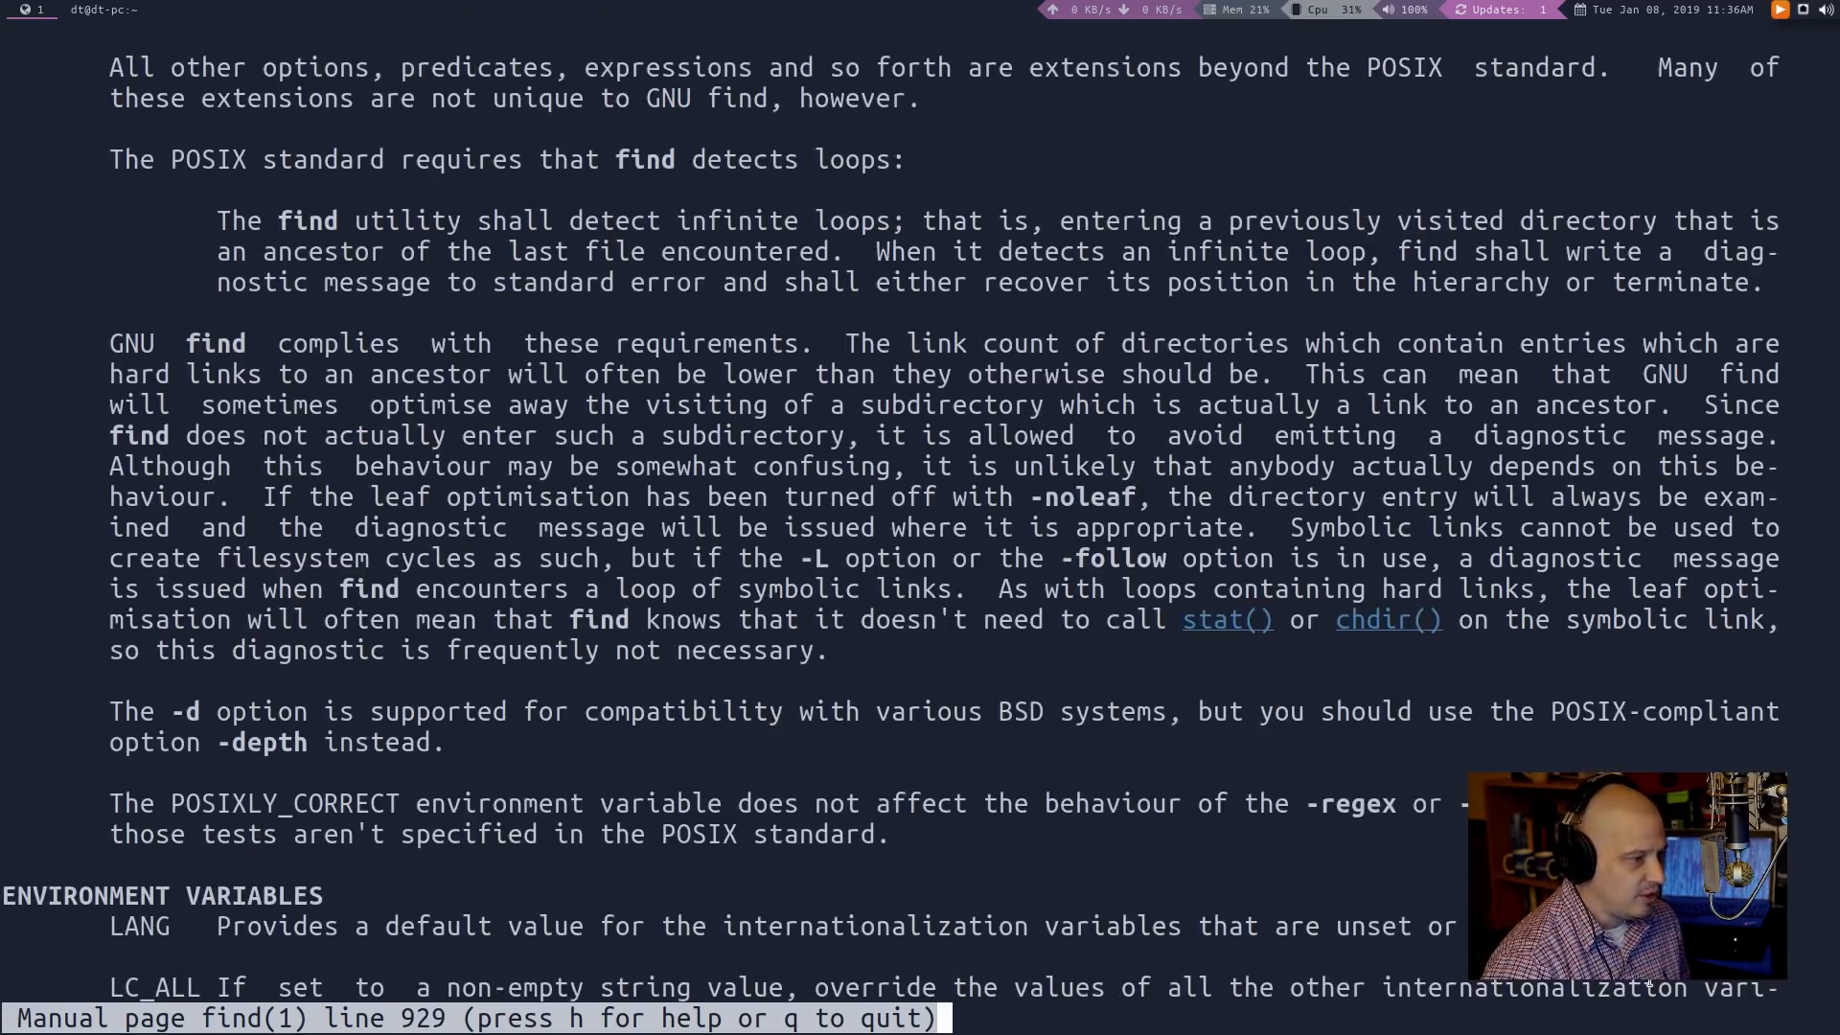
scroll("down", 3)
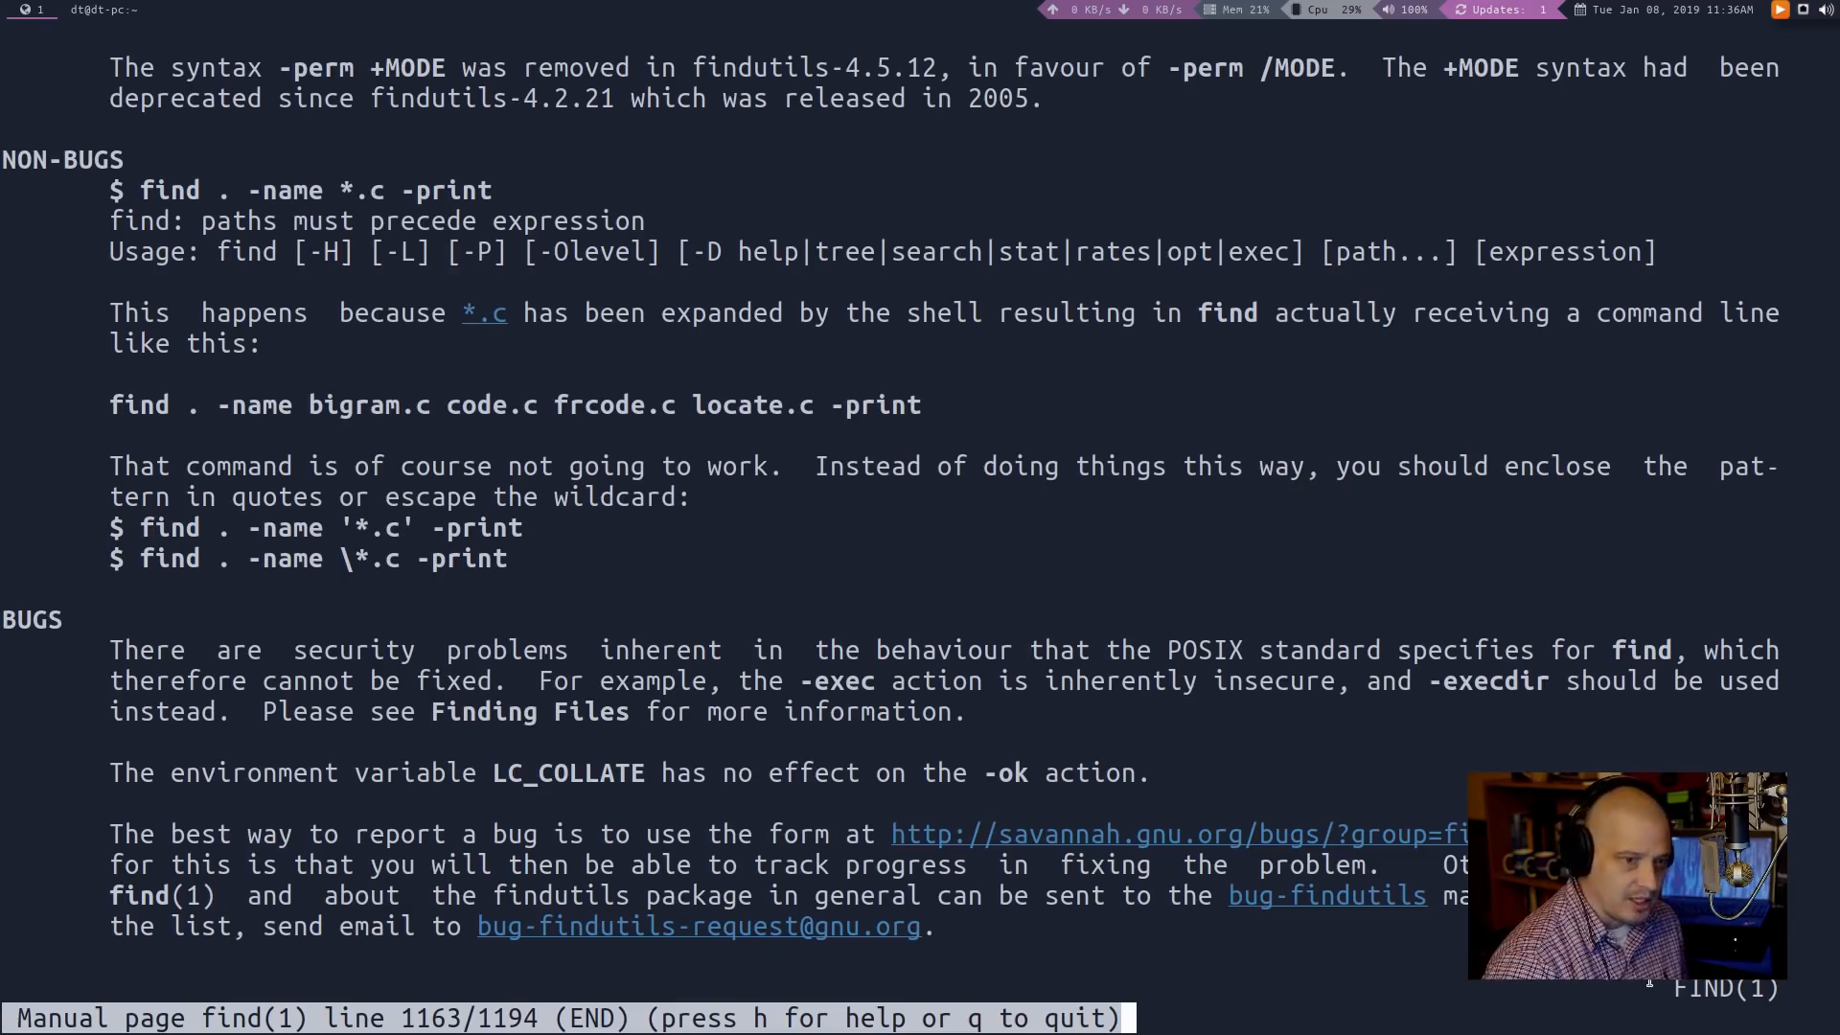
key("q")
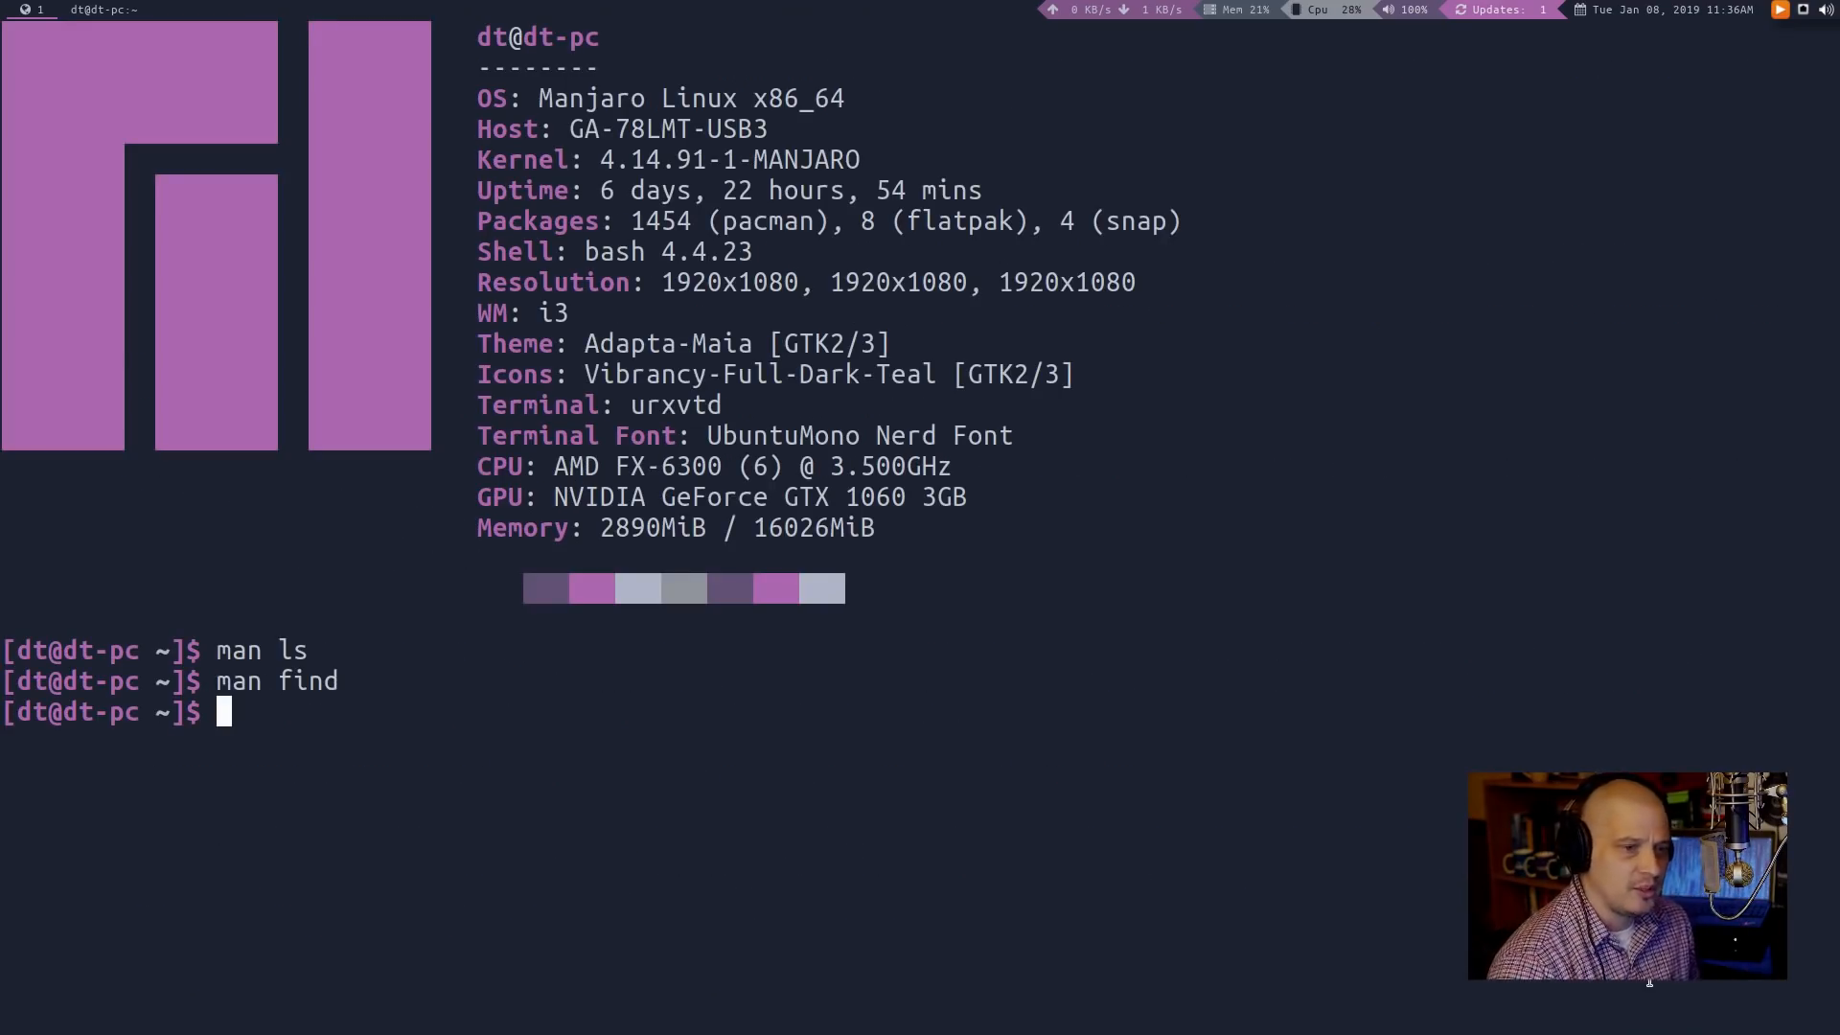
Clear the screen, then type 'bro program' and discard it unrun
type("cle")
type("br")
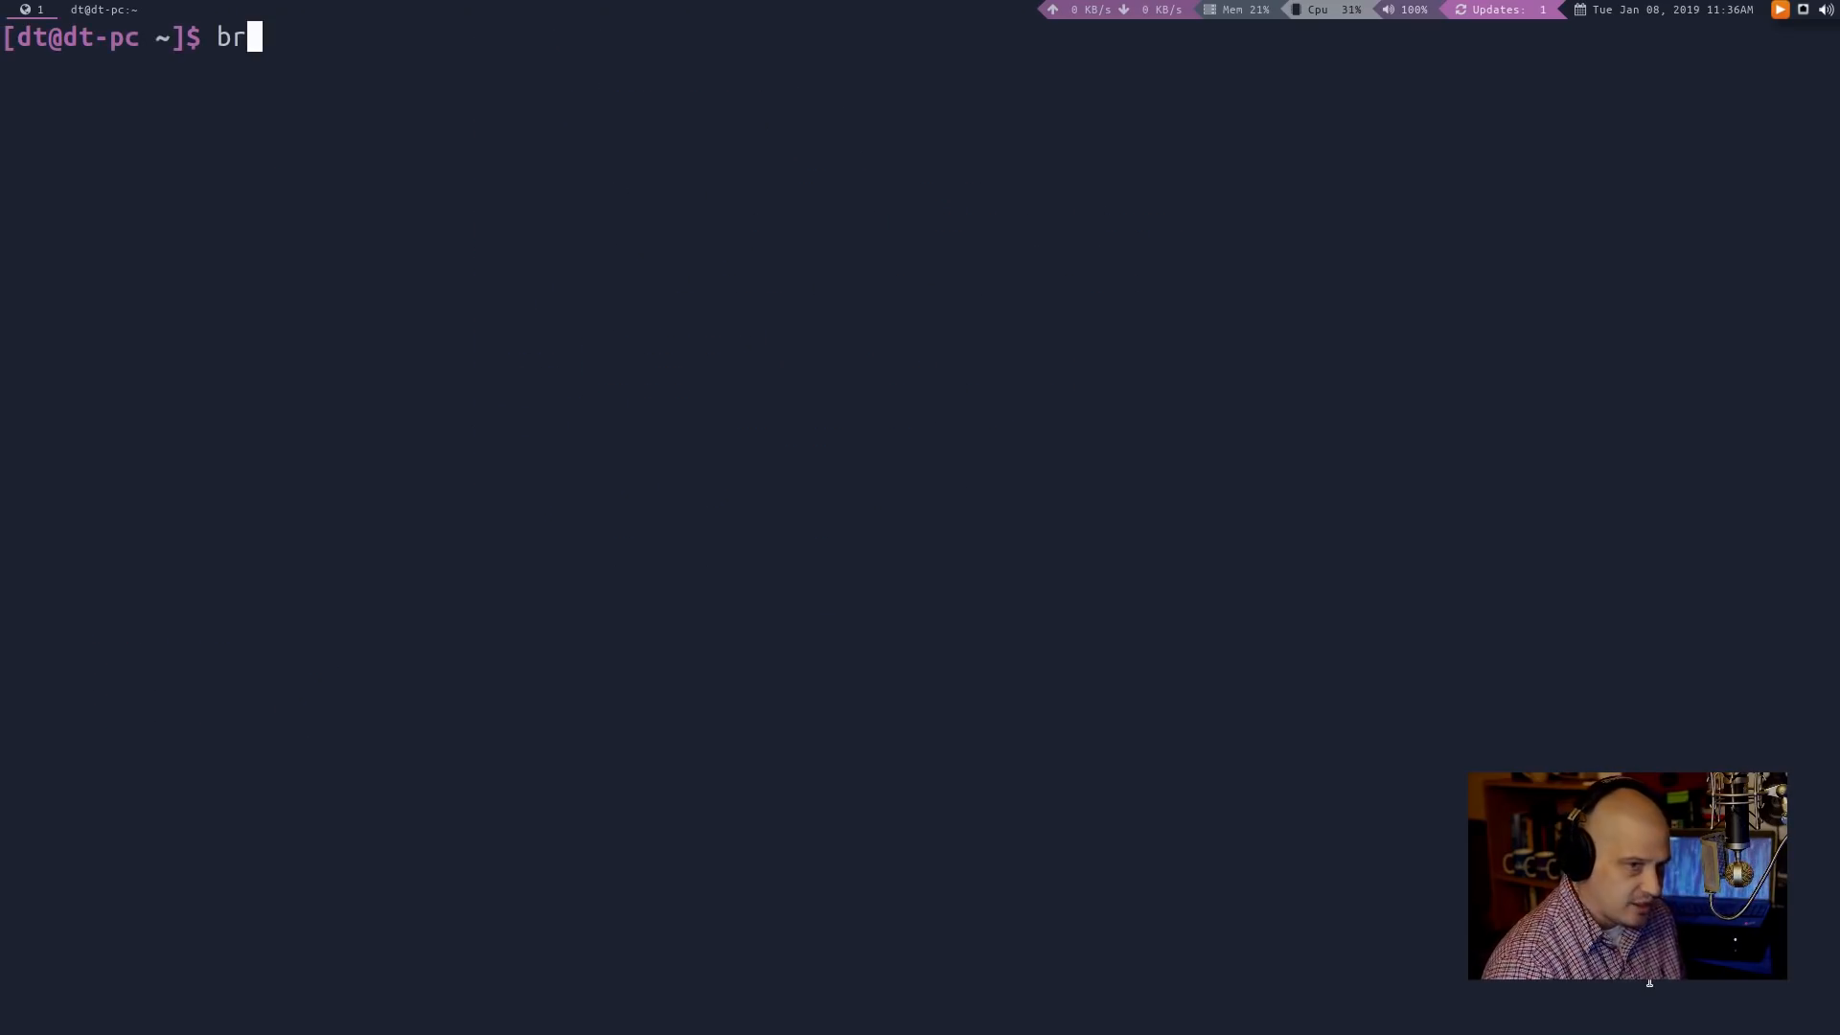
type("opages")
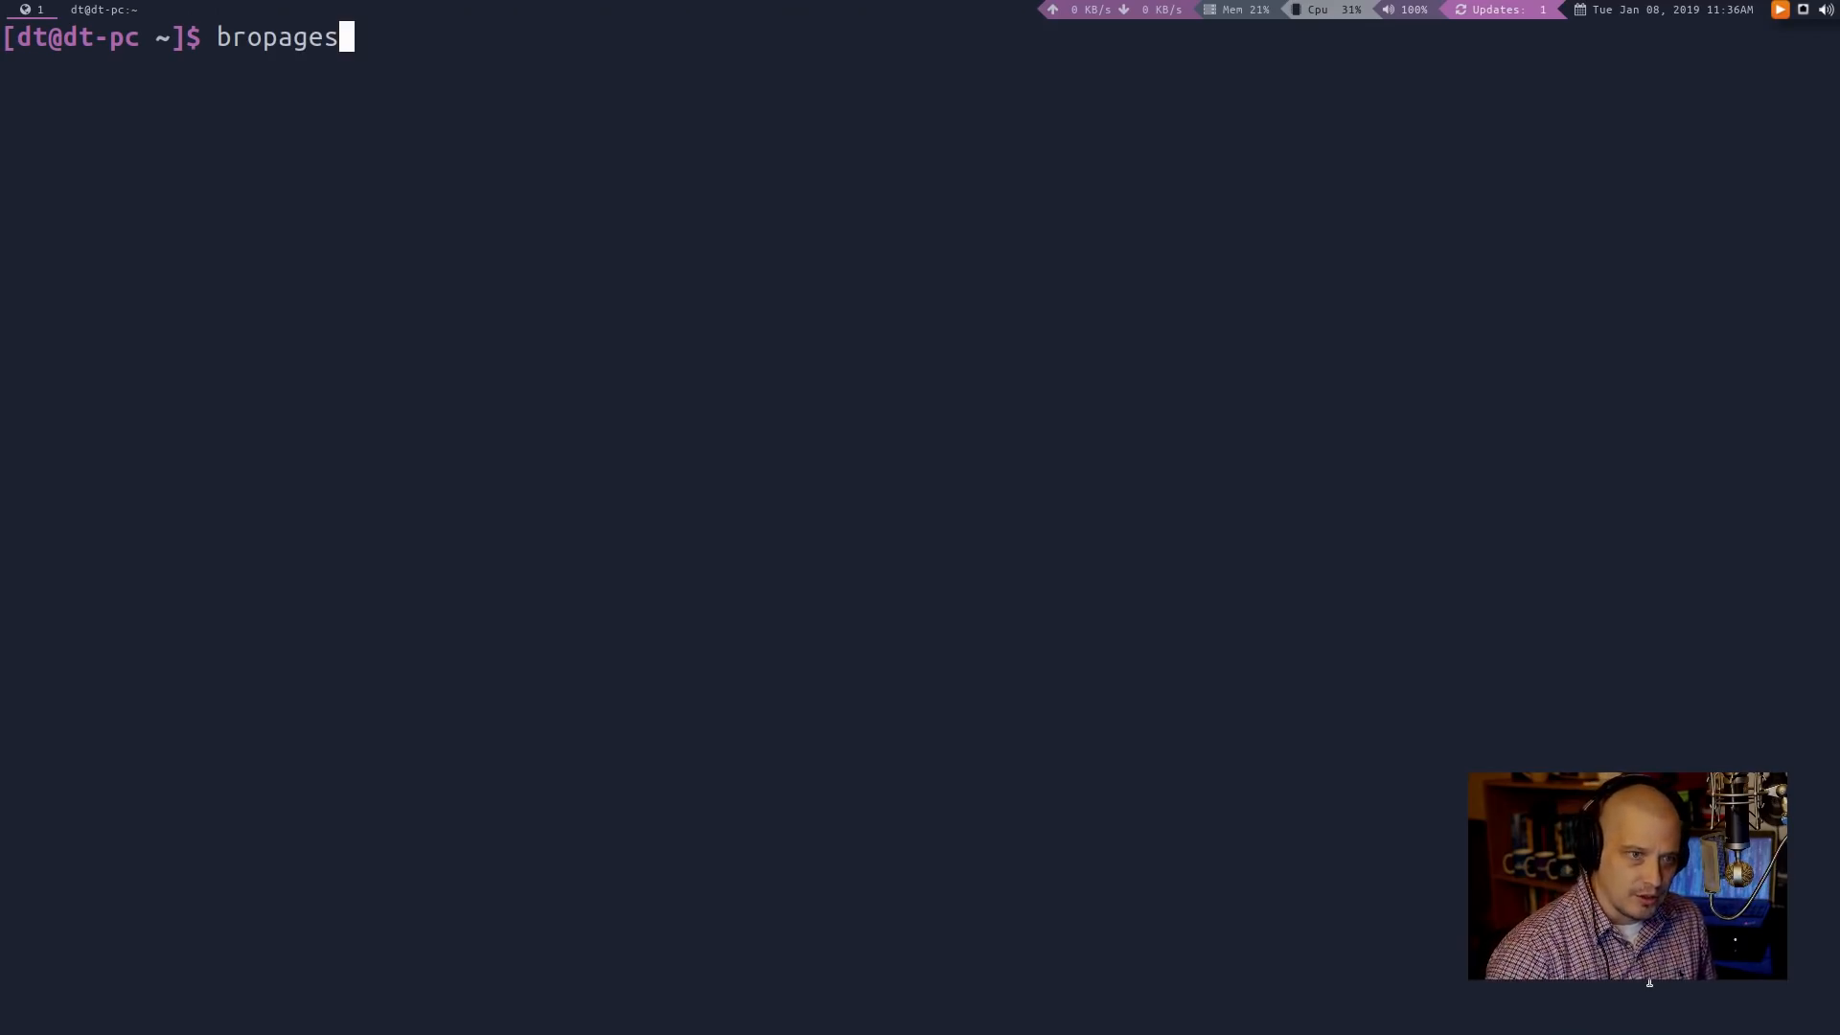
key("BackSpace")
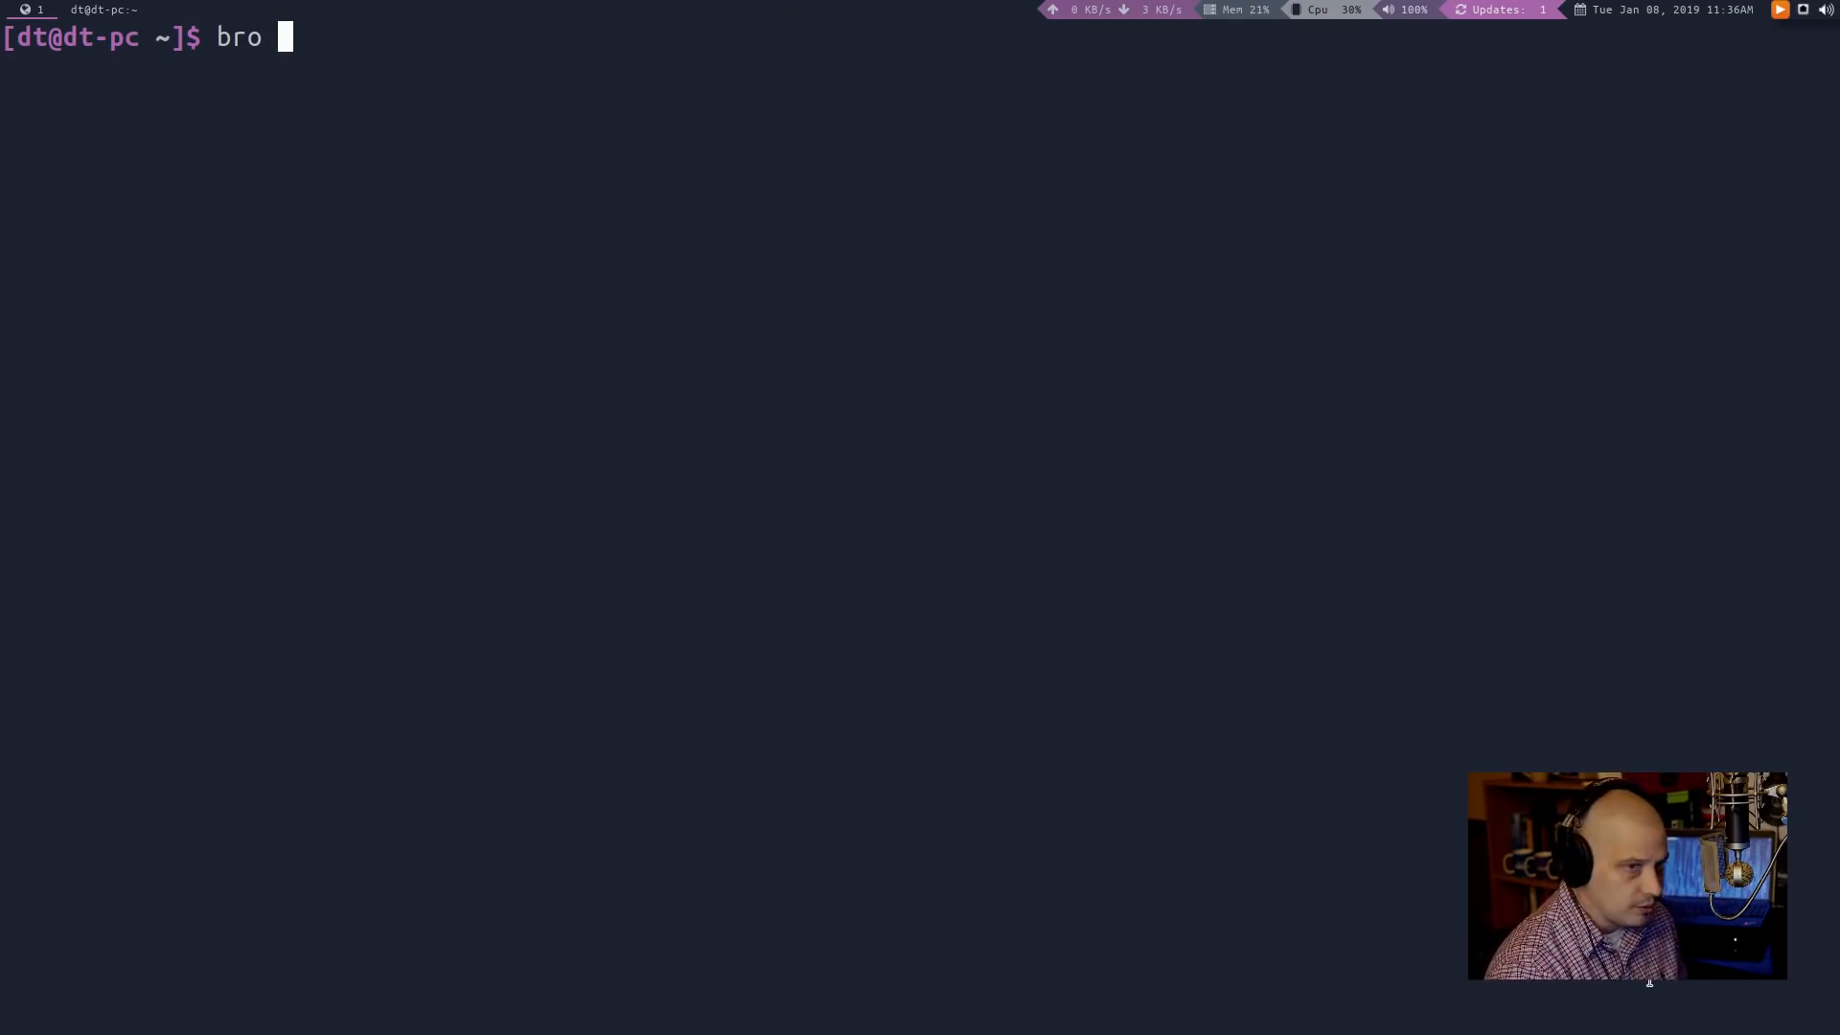
type("prog")
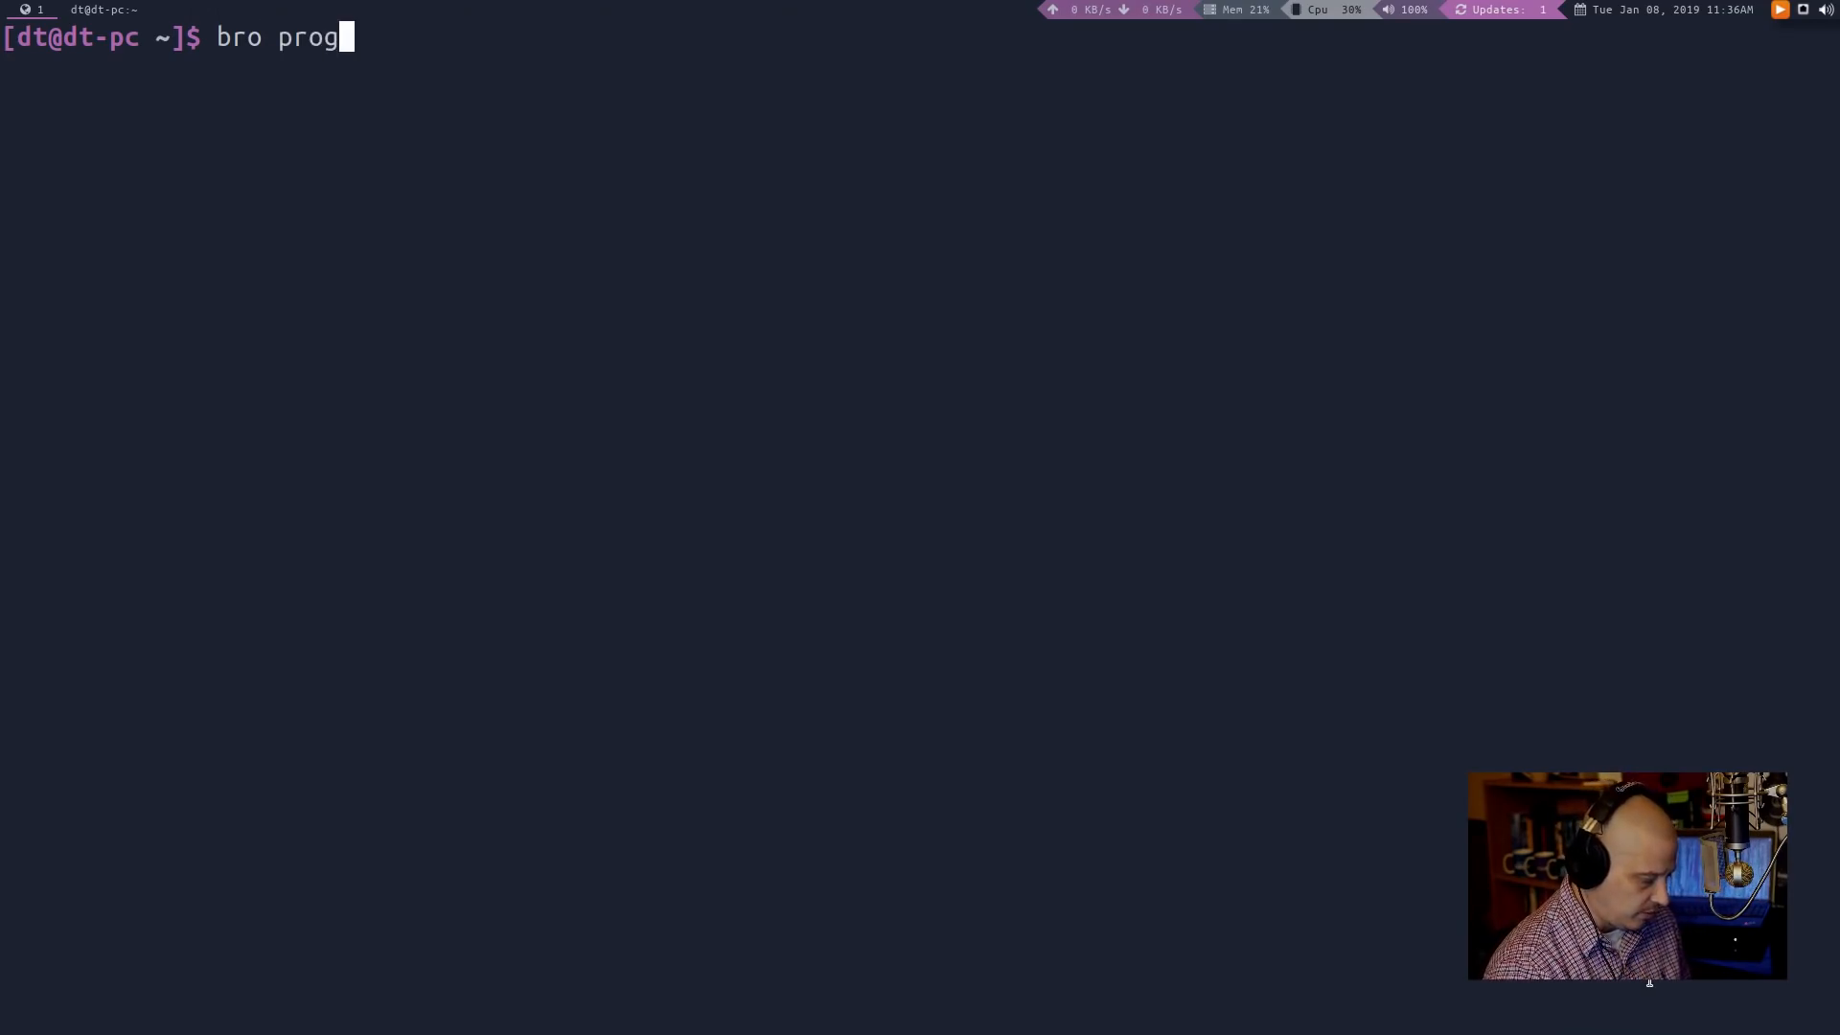
type("am")
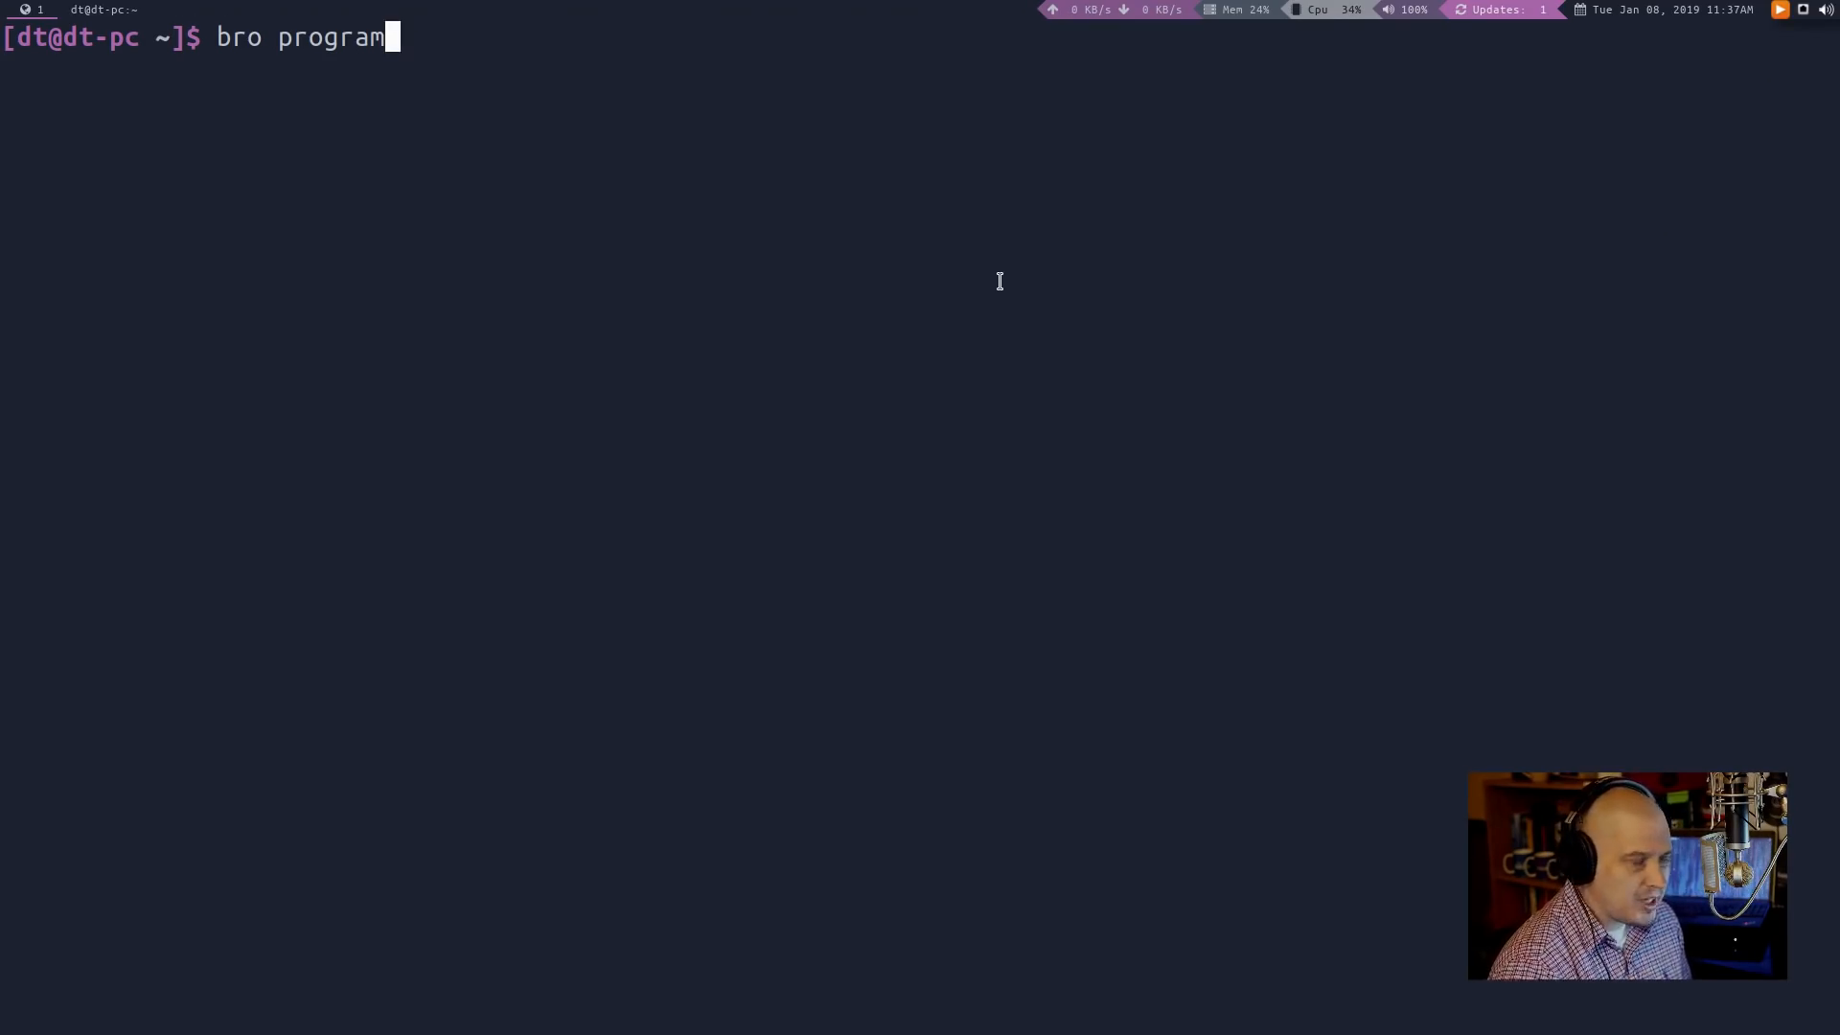
key("ctrl+c")
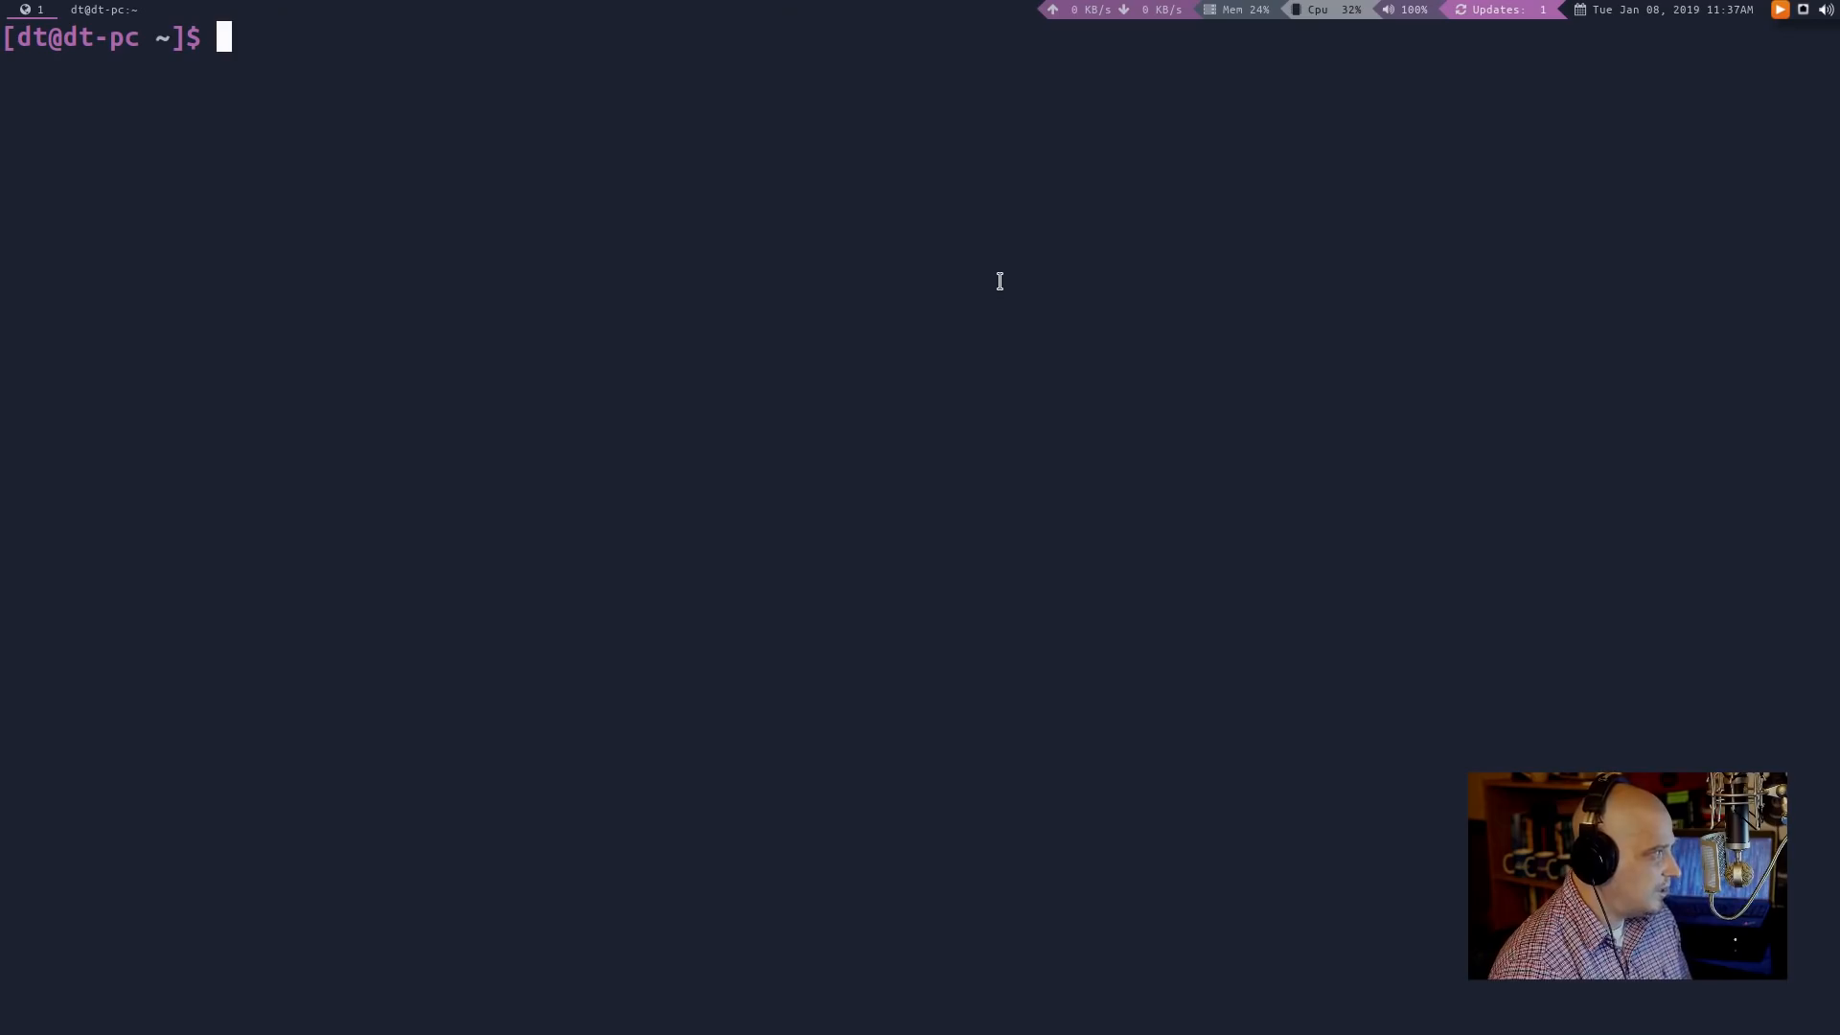
Enter 'gem install bropages' to install the bropages gem
type("gem")
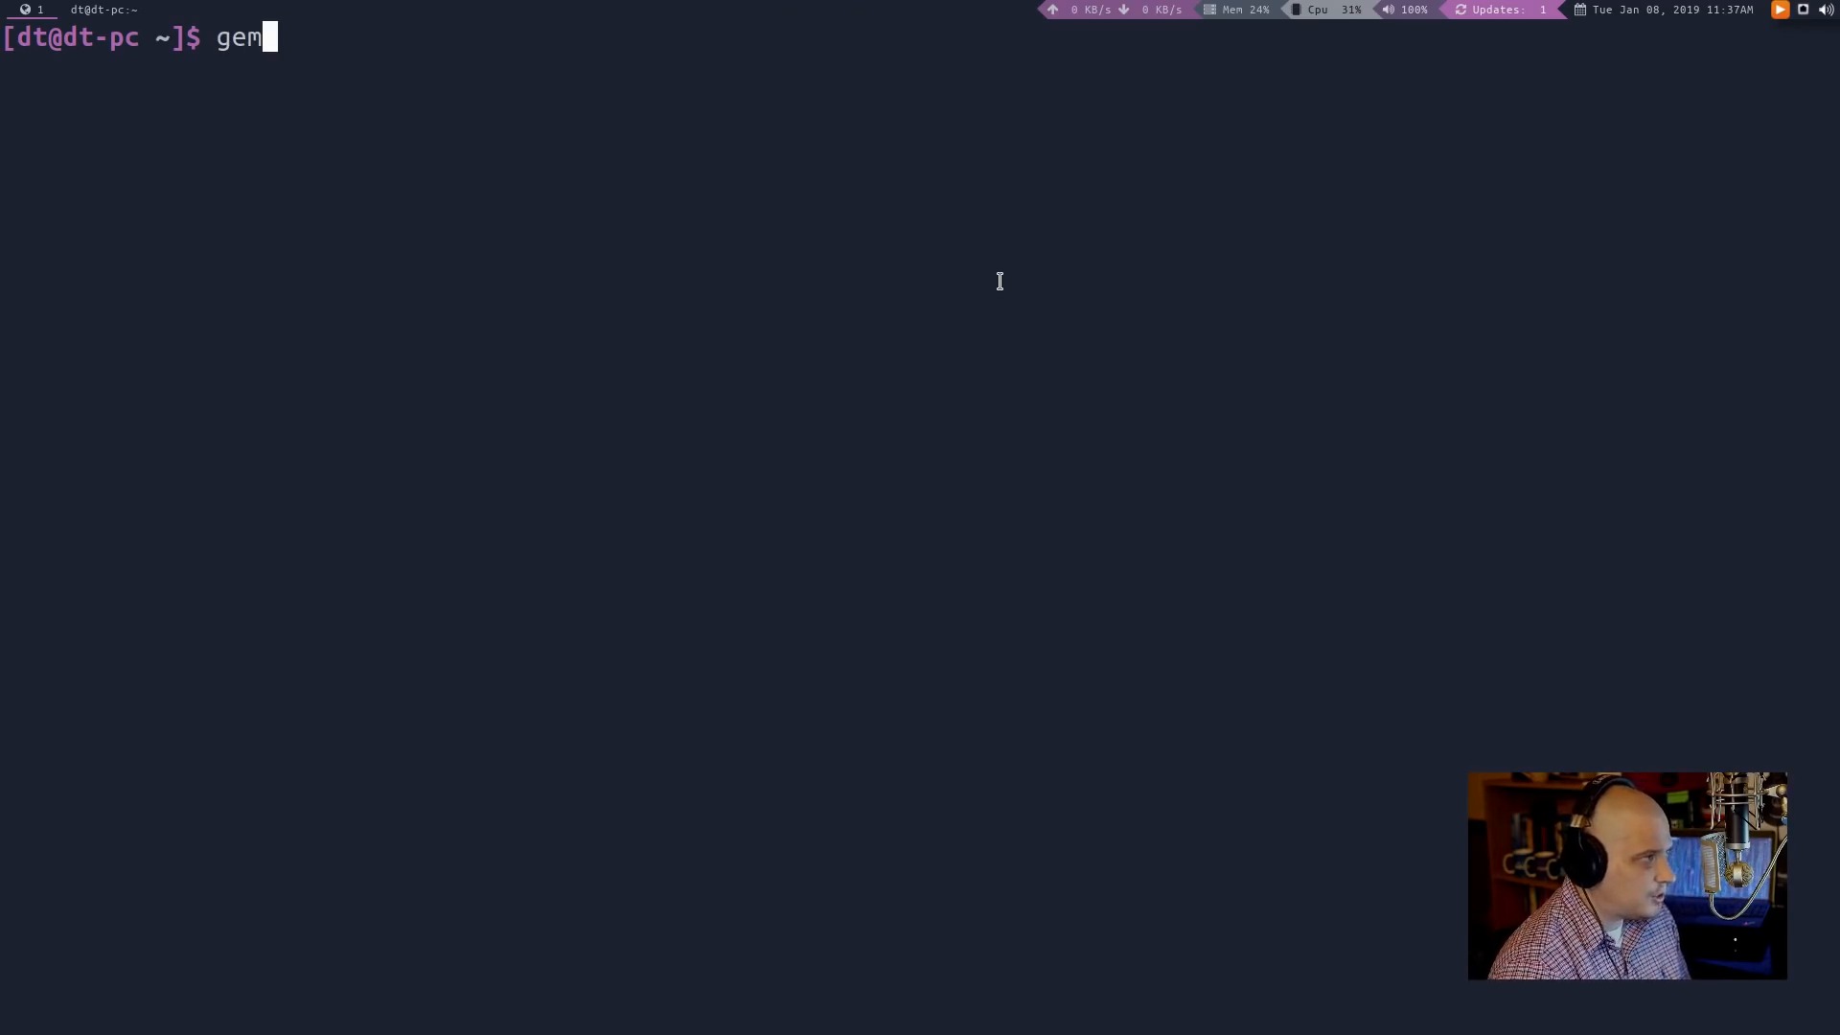
type("install")
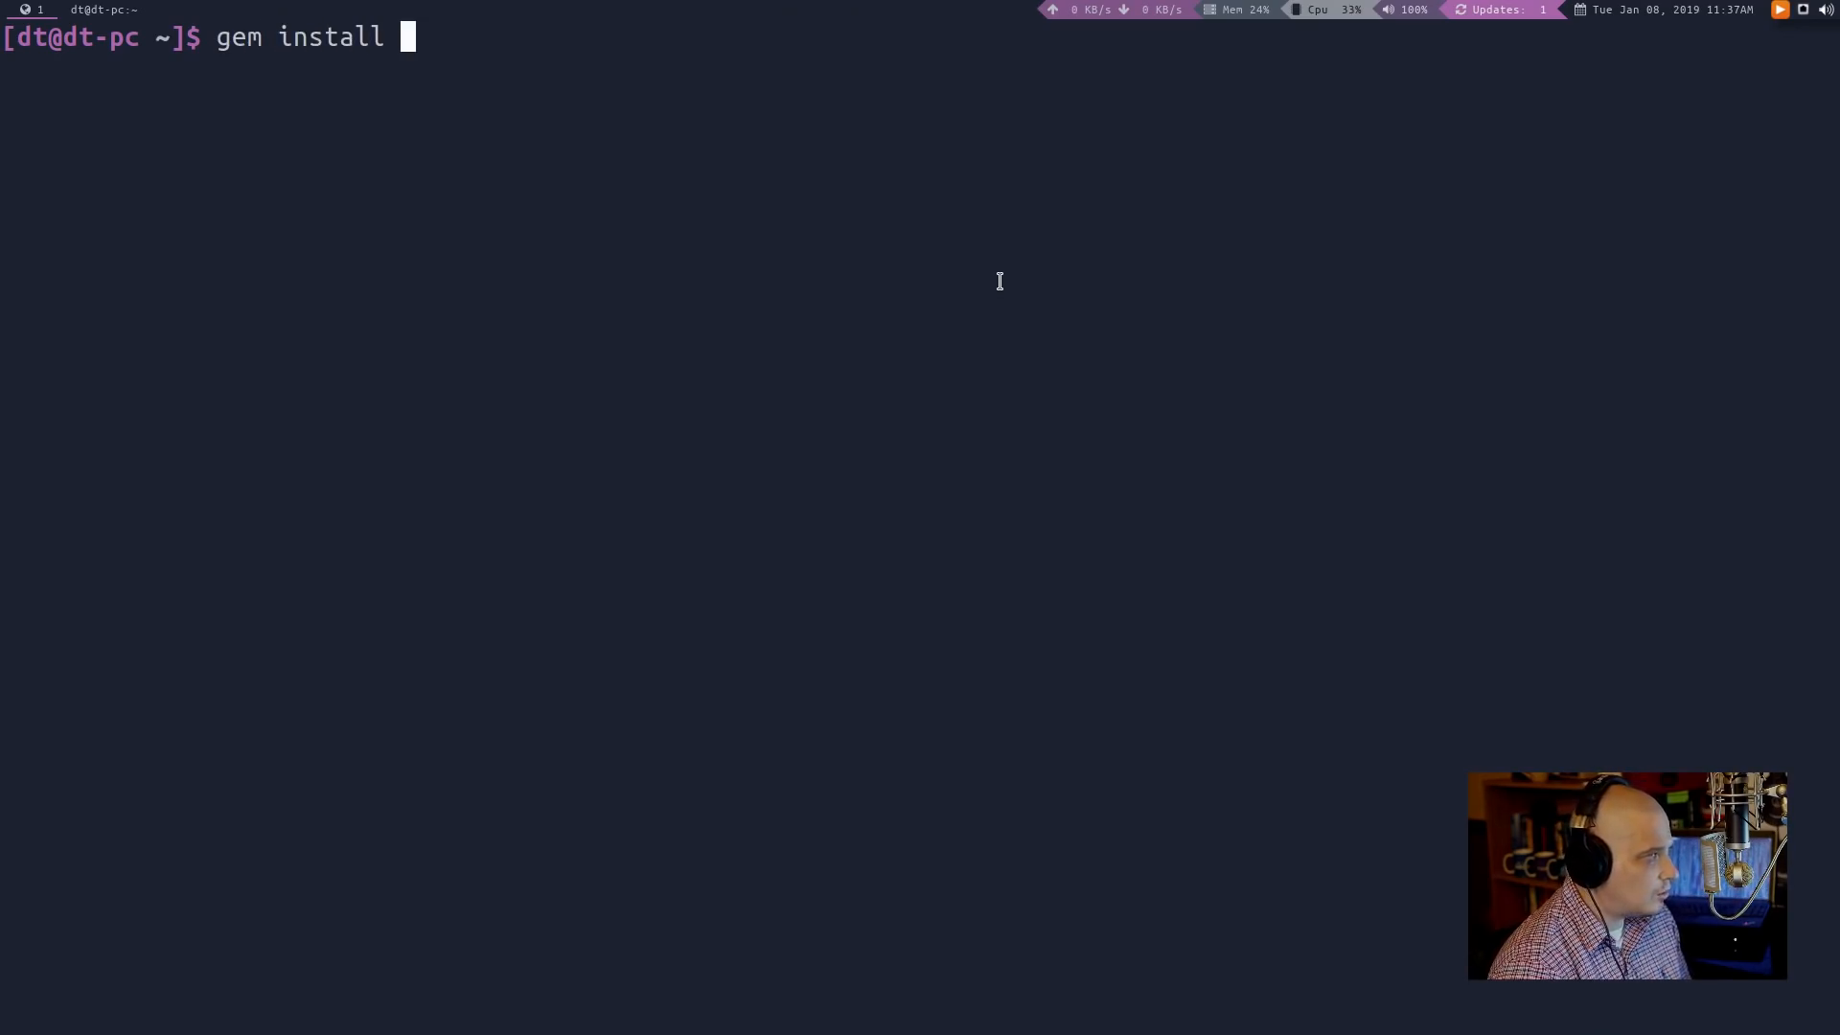
type("bropages")
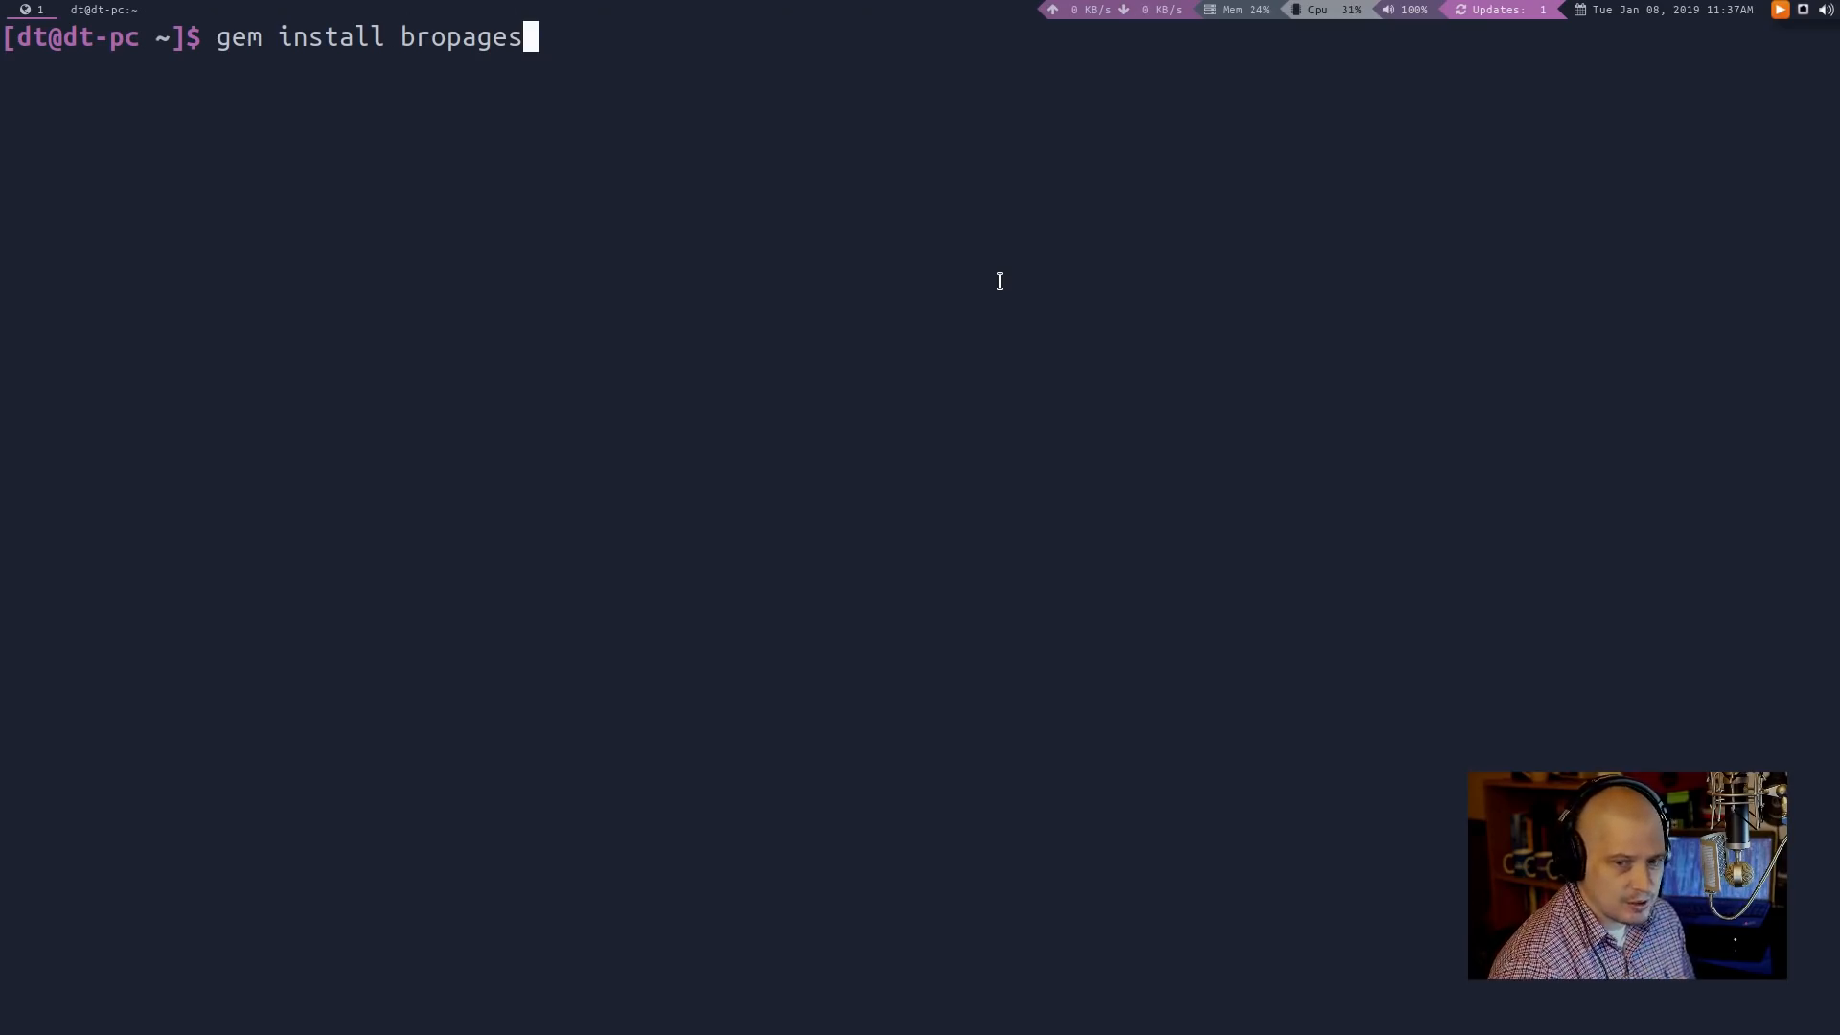
key("Backspace")
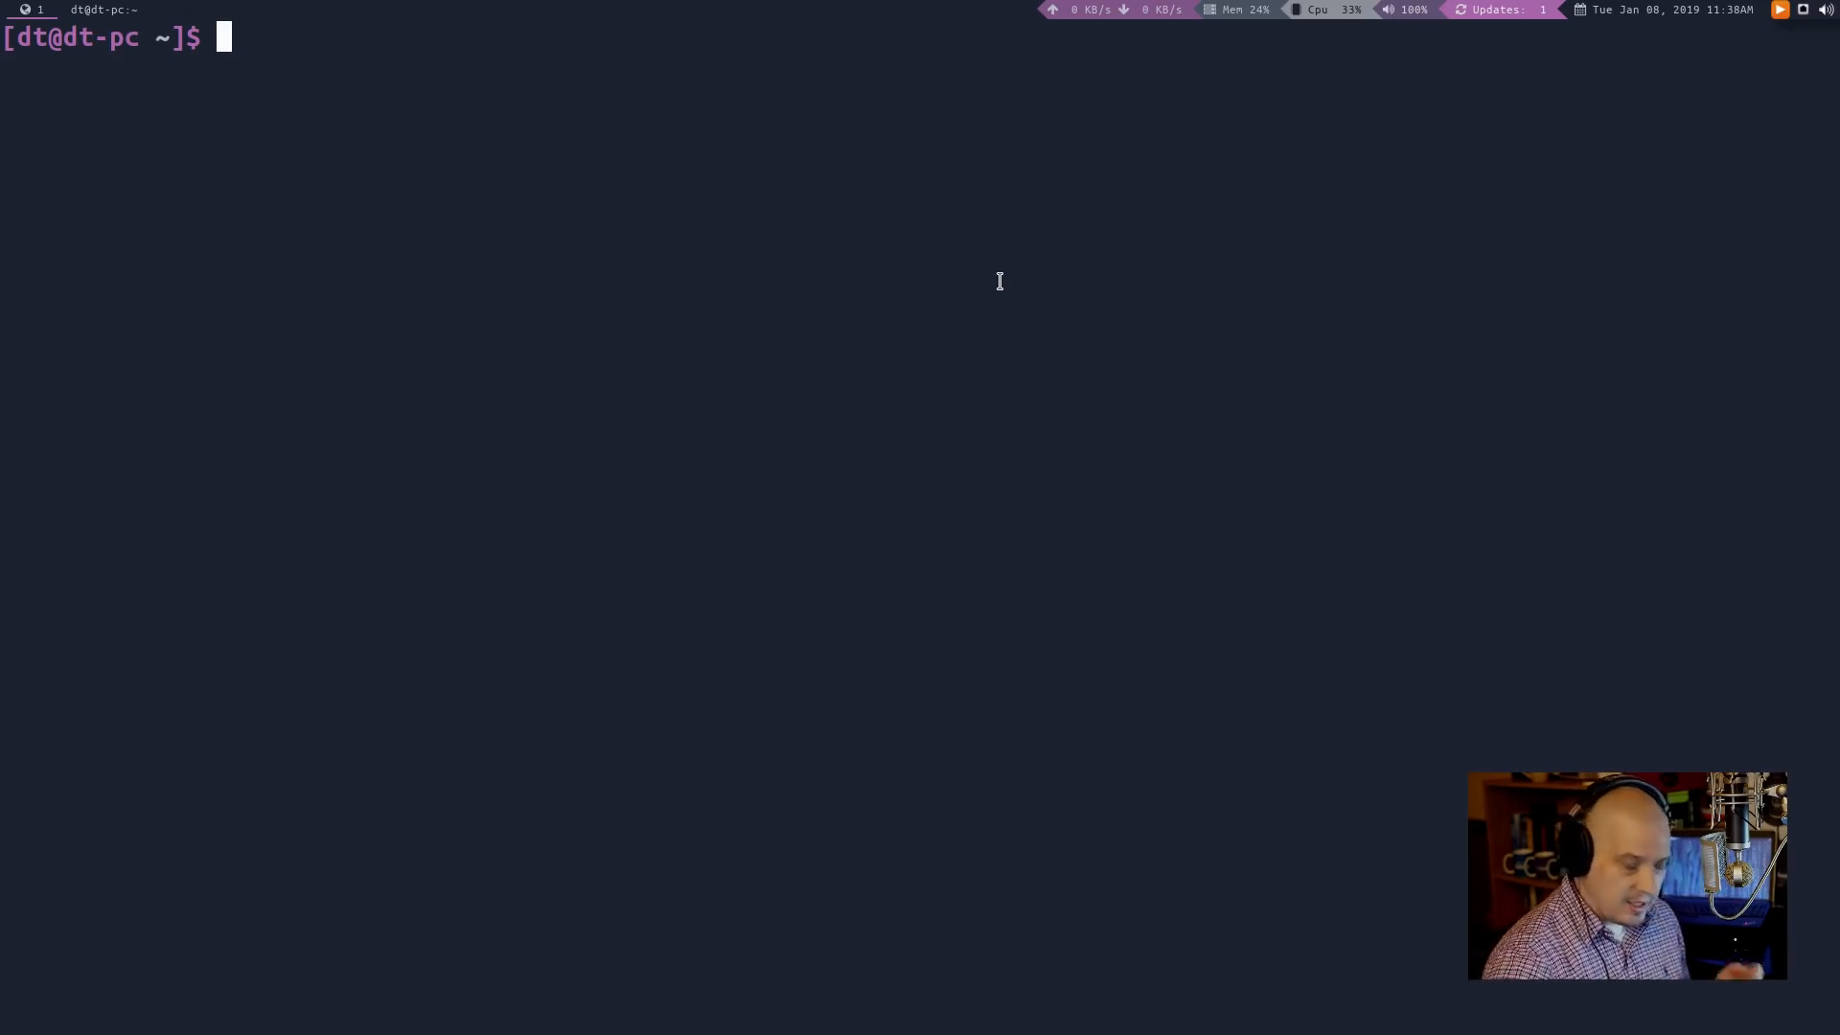
Run 'bro ls' to list ls examples with upvote and downvote counts
type("bro")
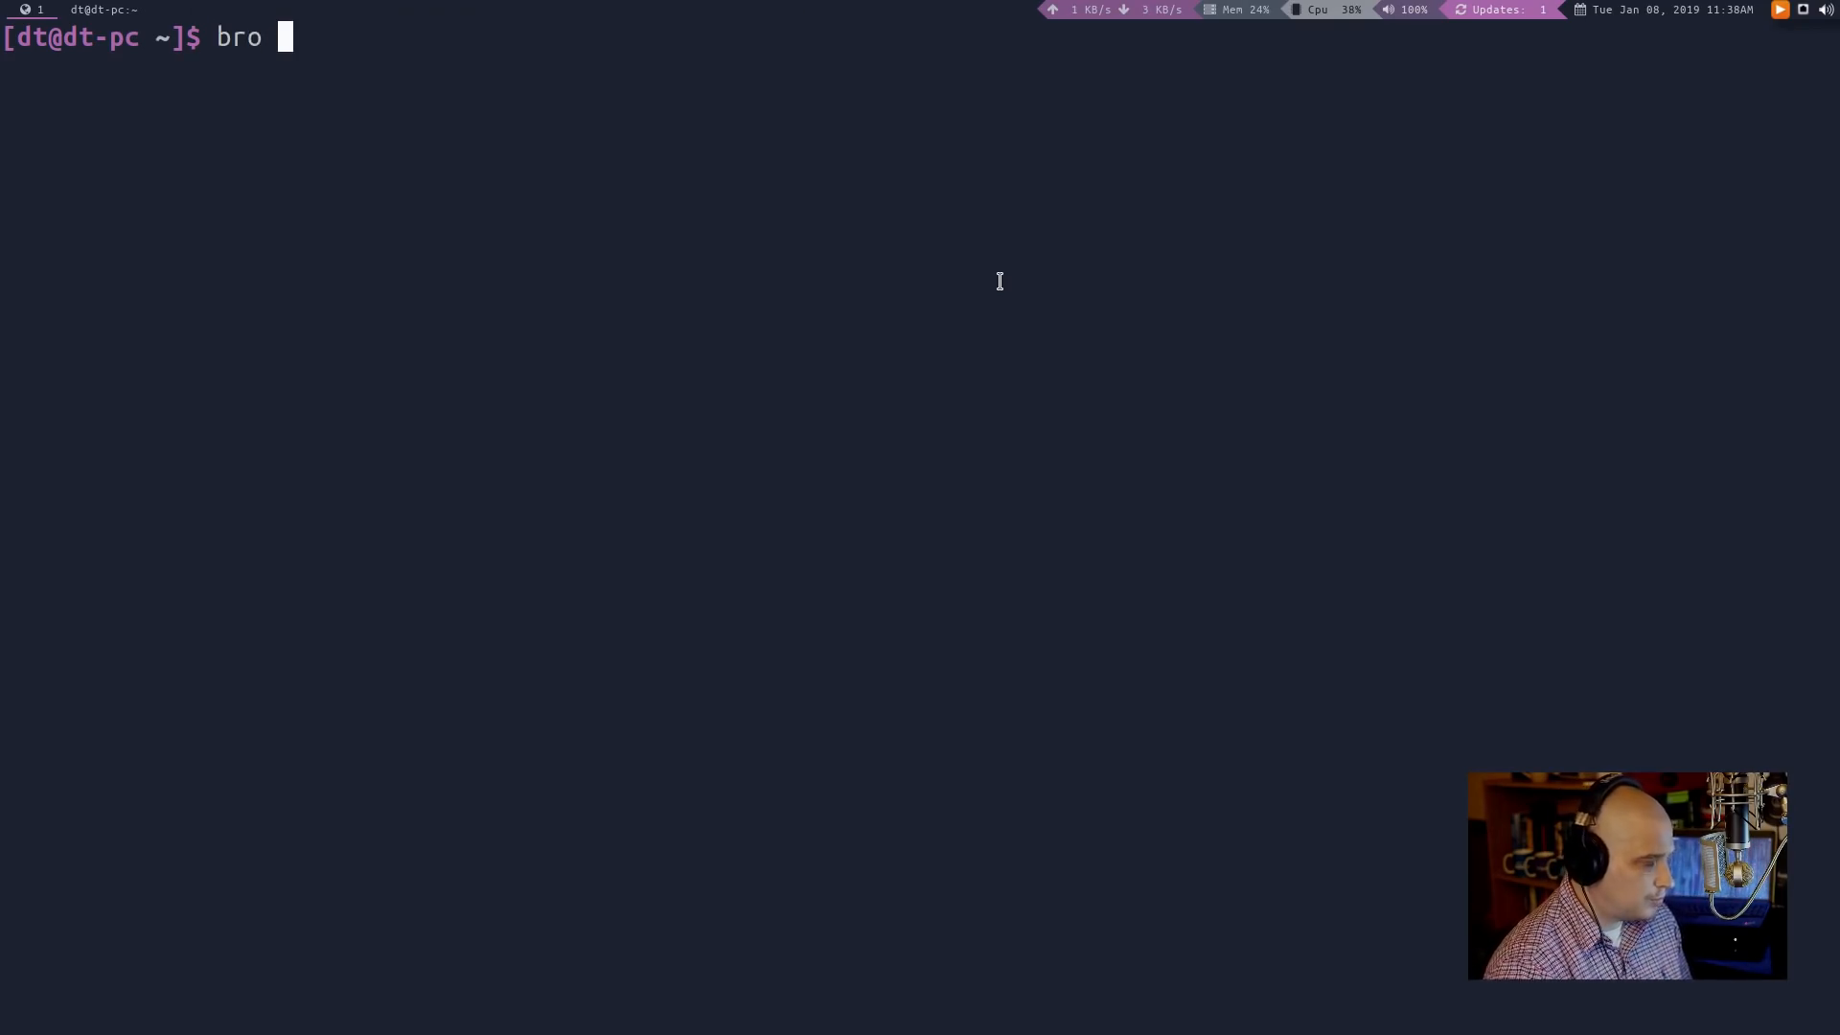
type("ls")
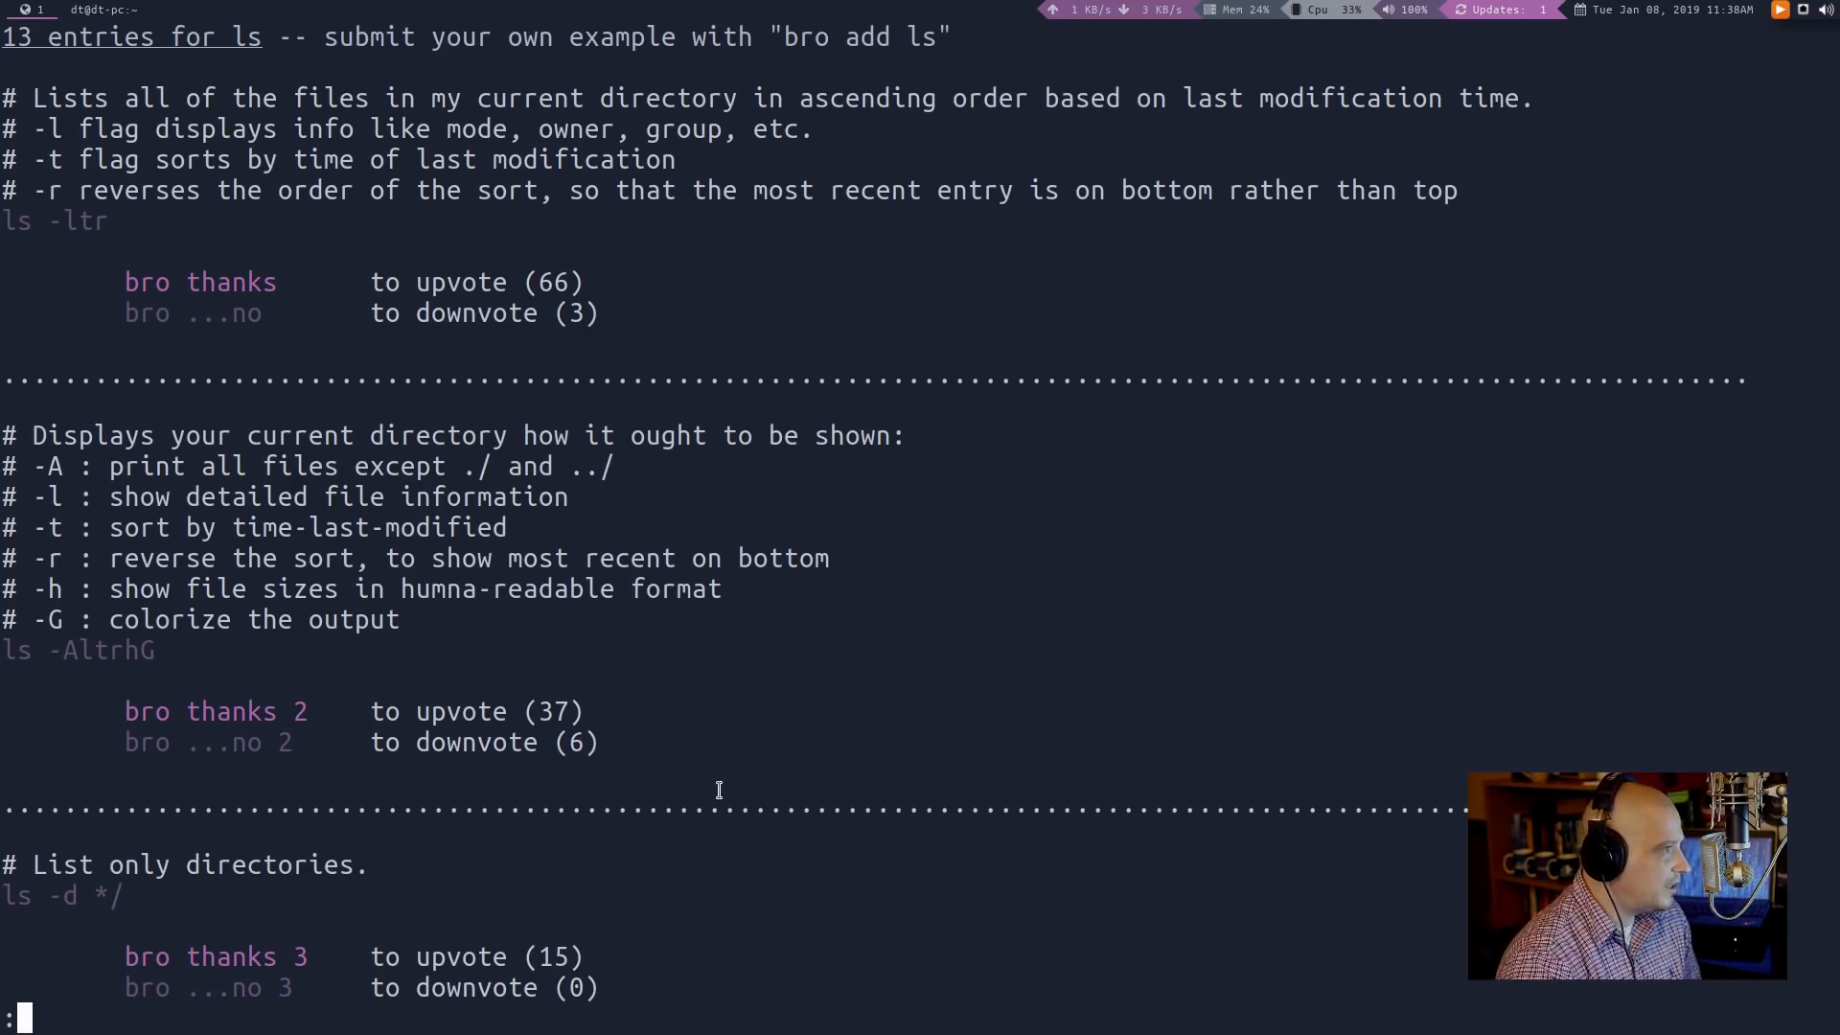
mouse_move(125, 250)
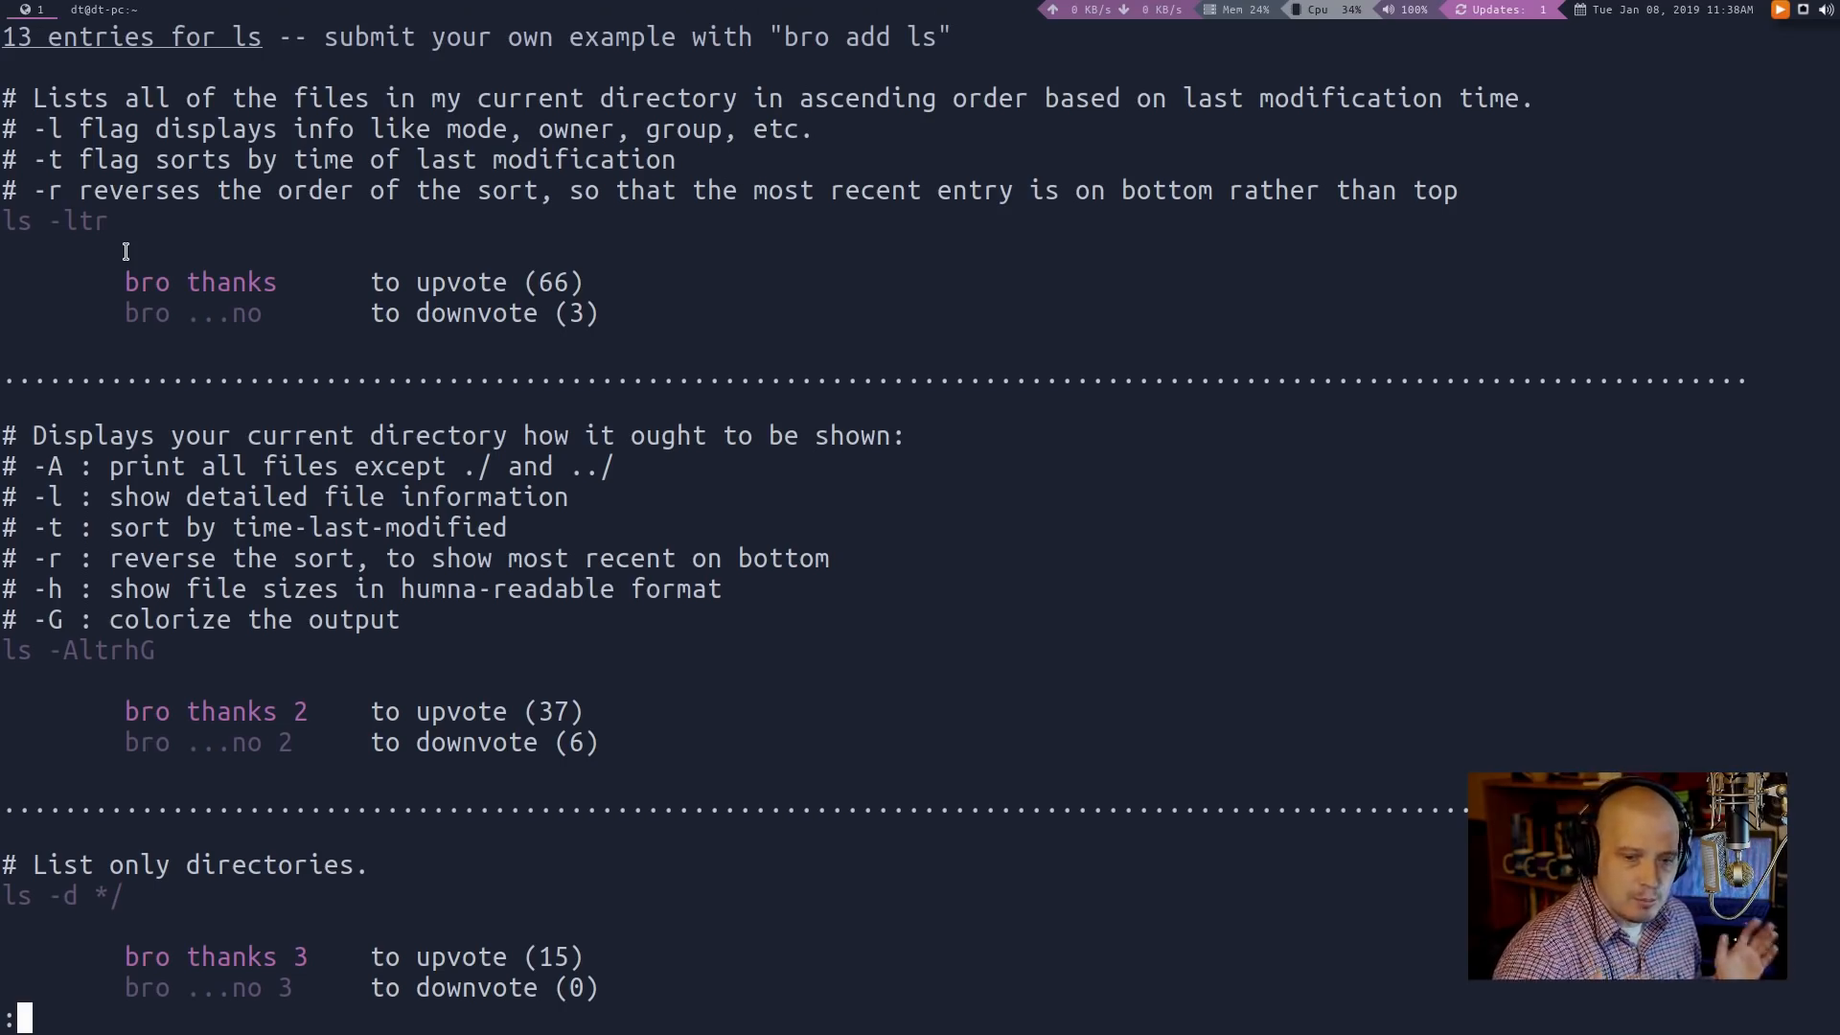
mouse_move(103, 235)
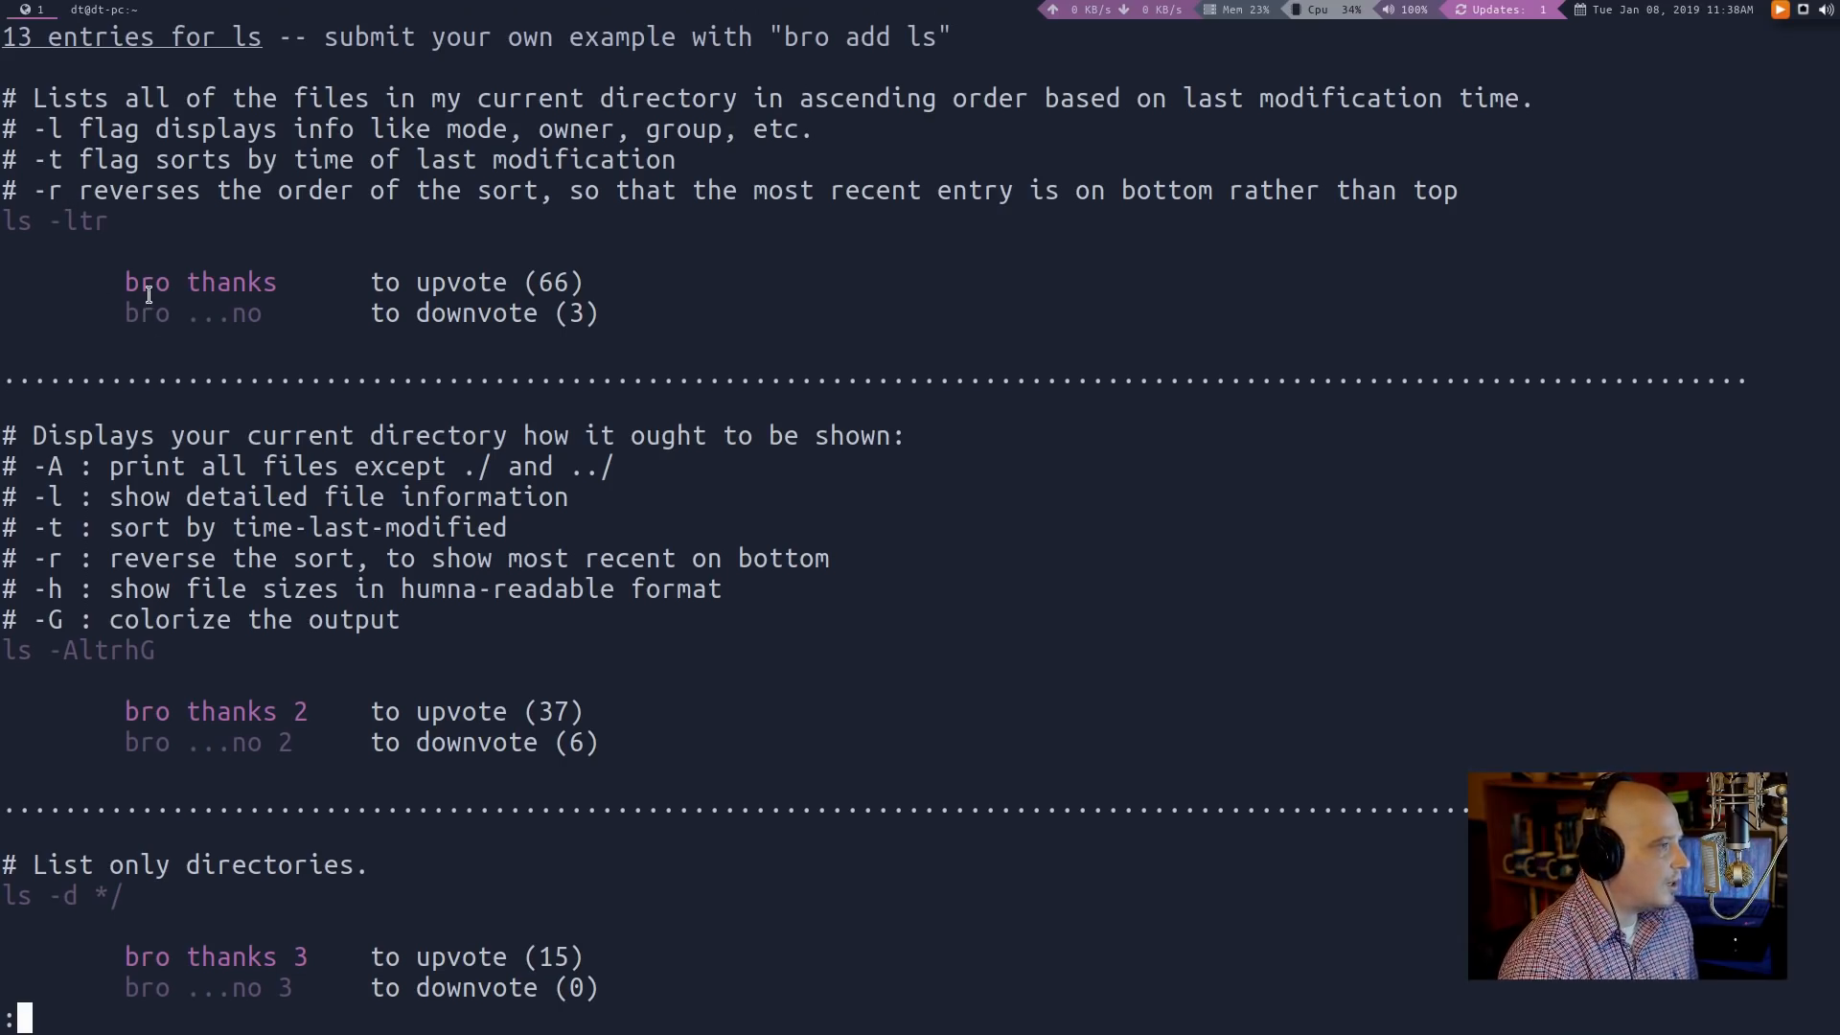
mouse_move(195, 323)
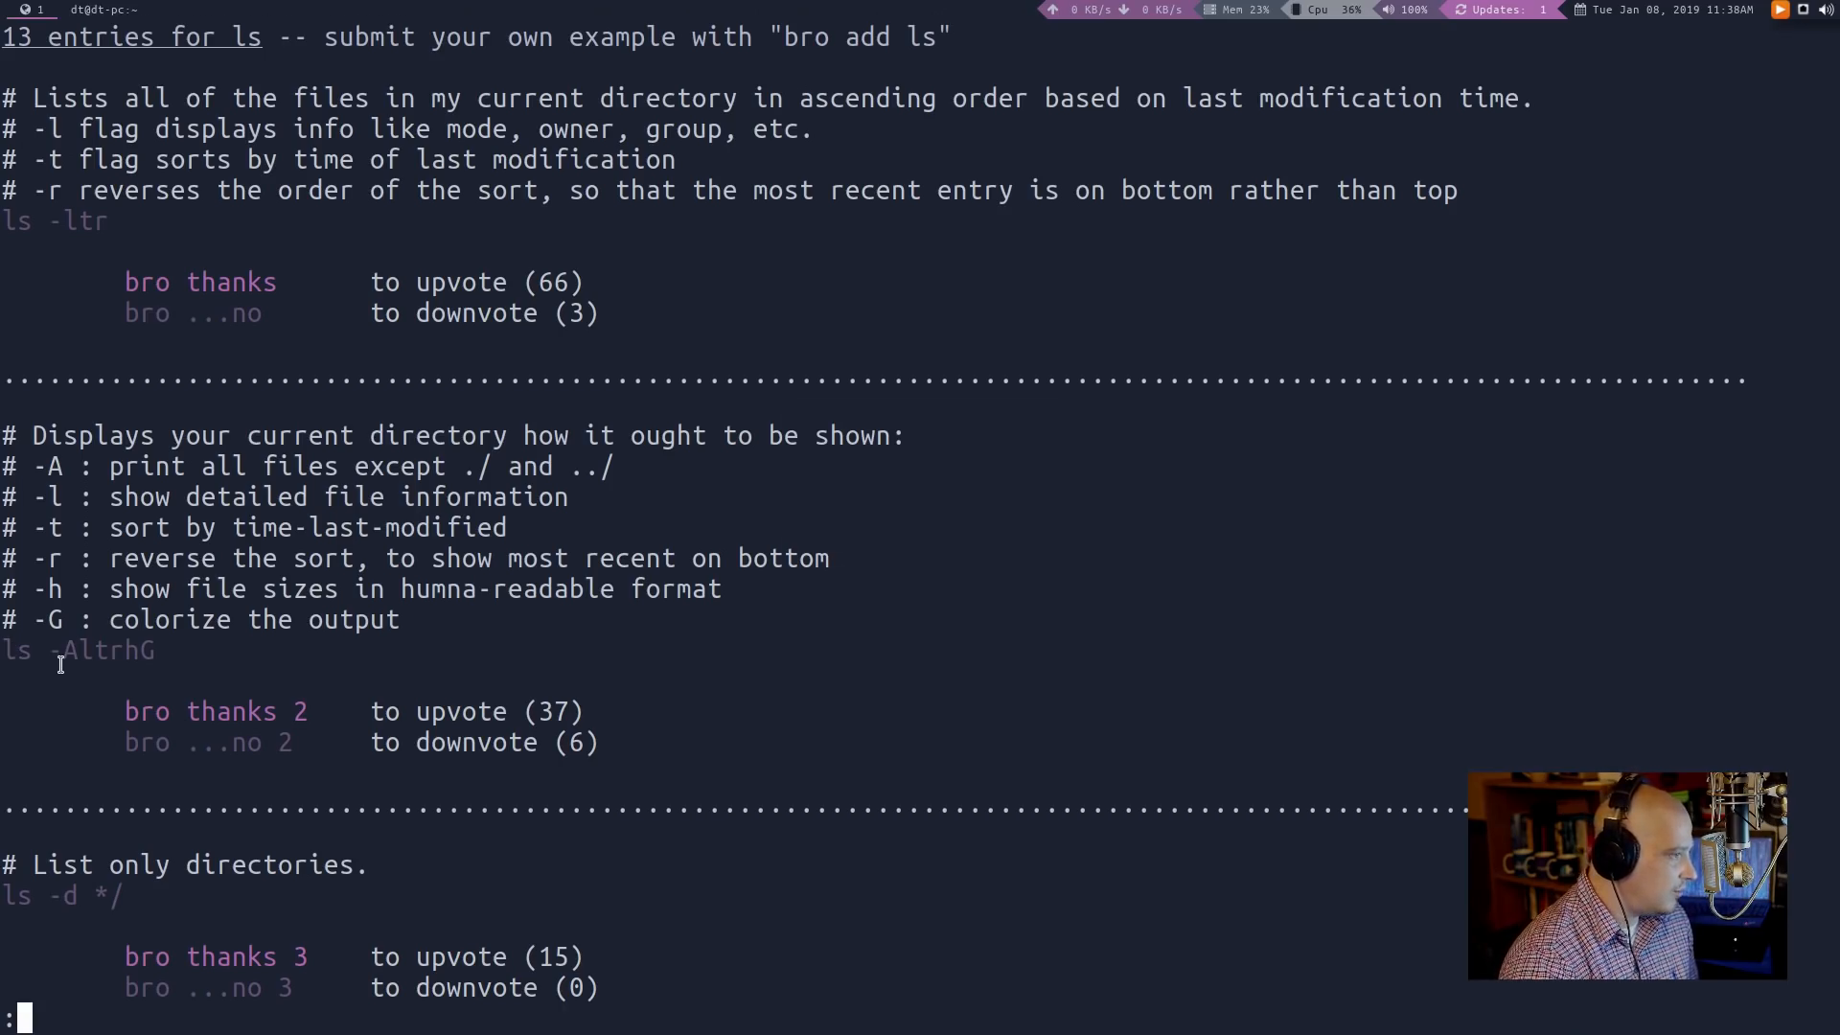
mouse_move(162, 475)
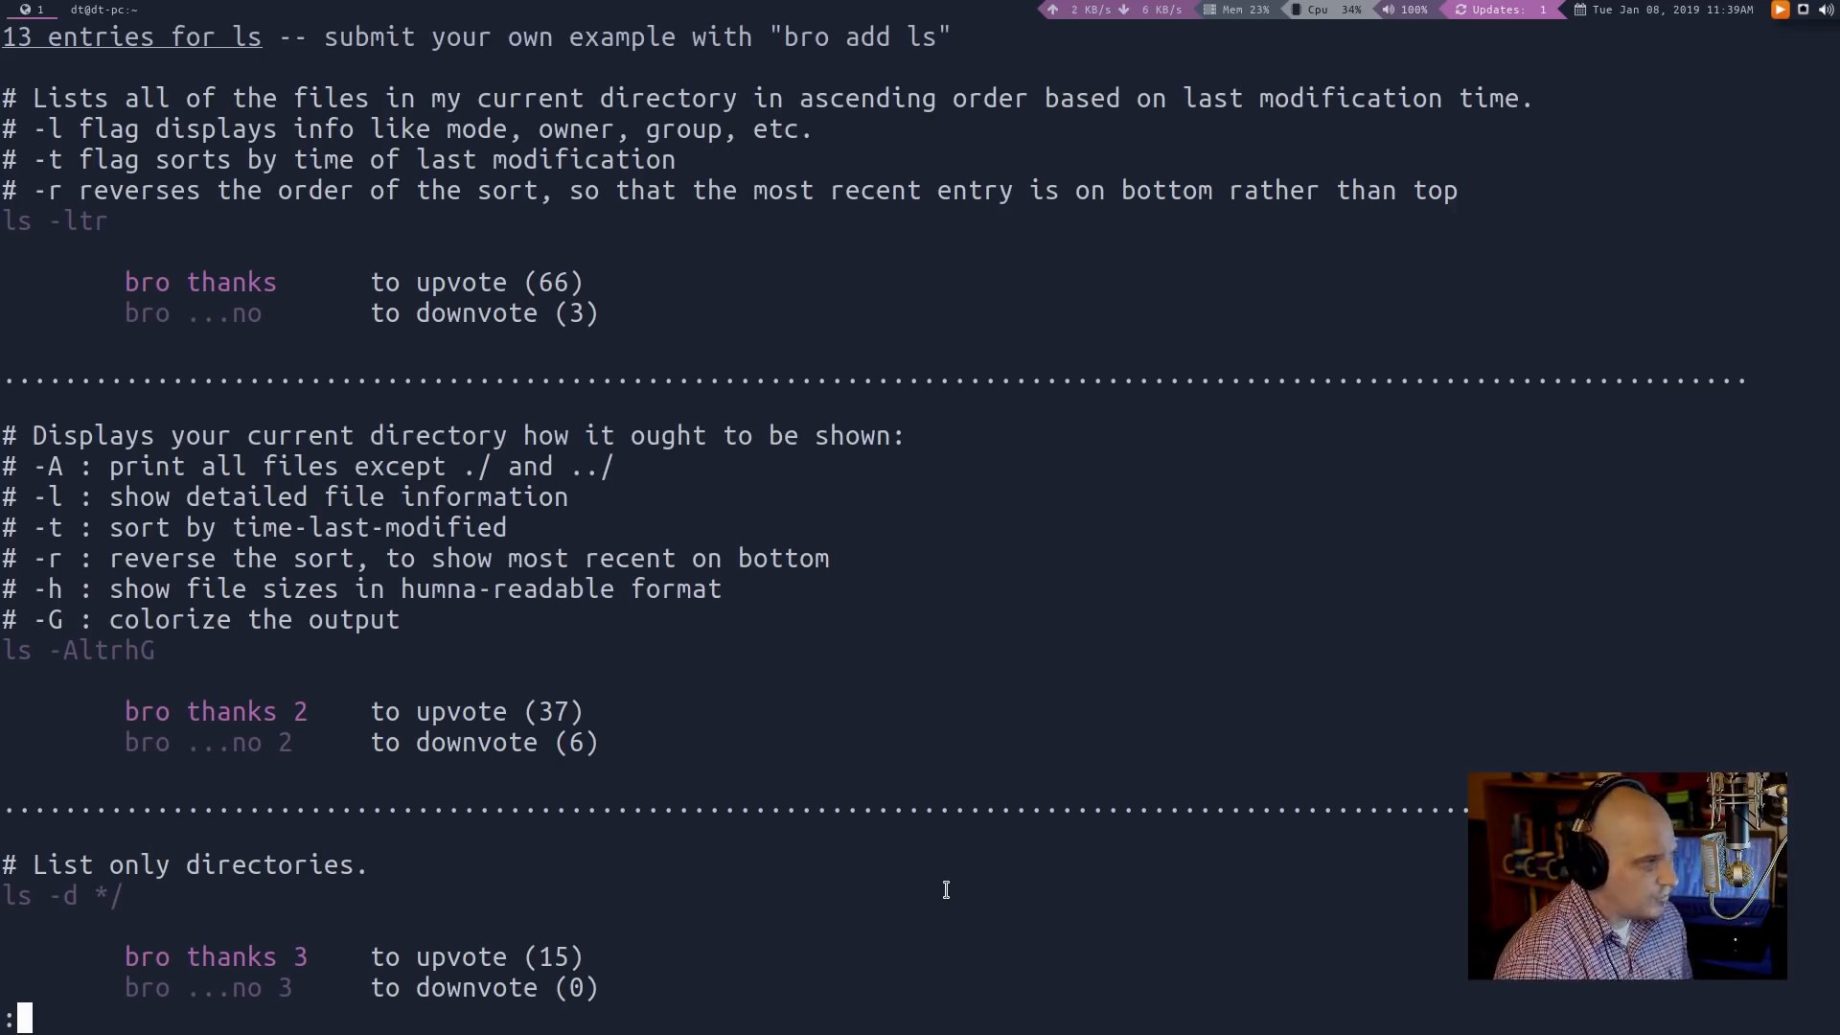
mouse_move(554, 816)
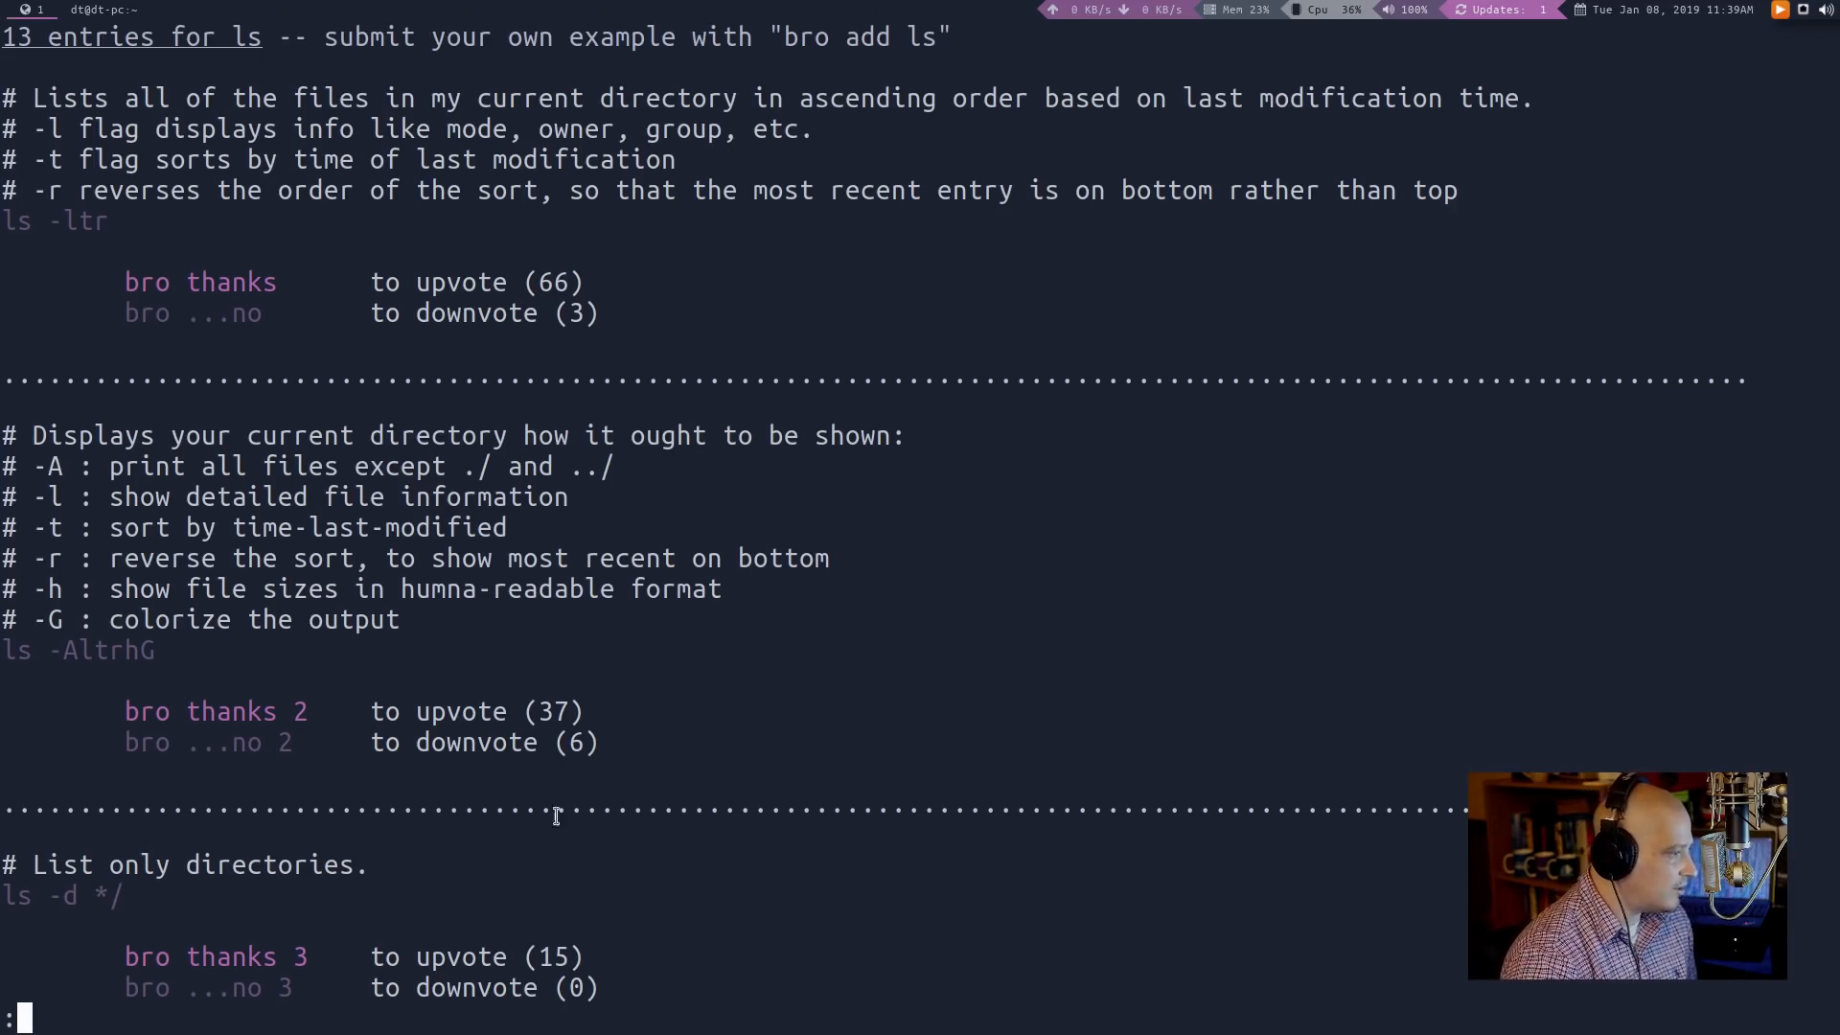
mouse_move(916, 942)
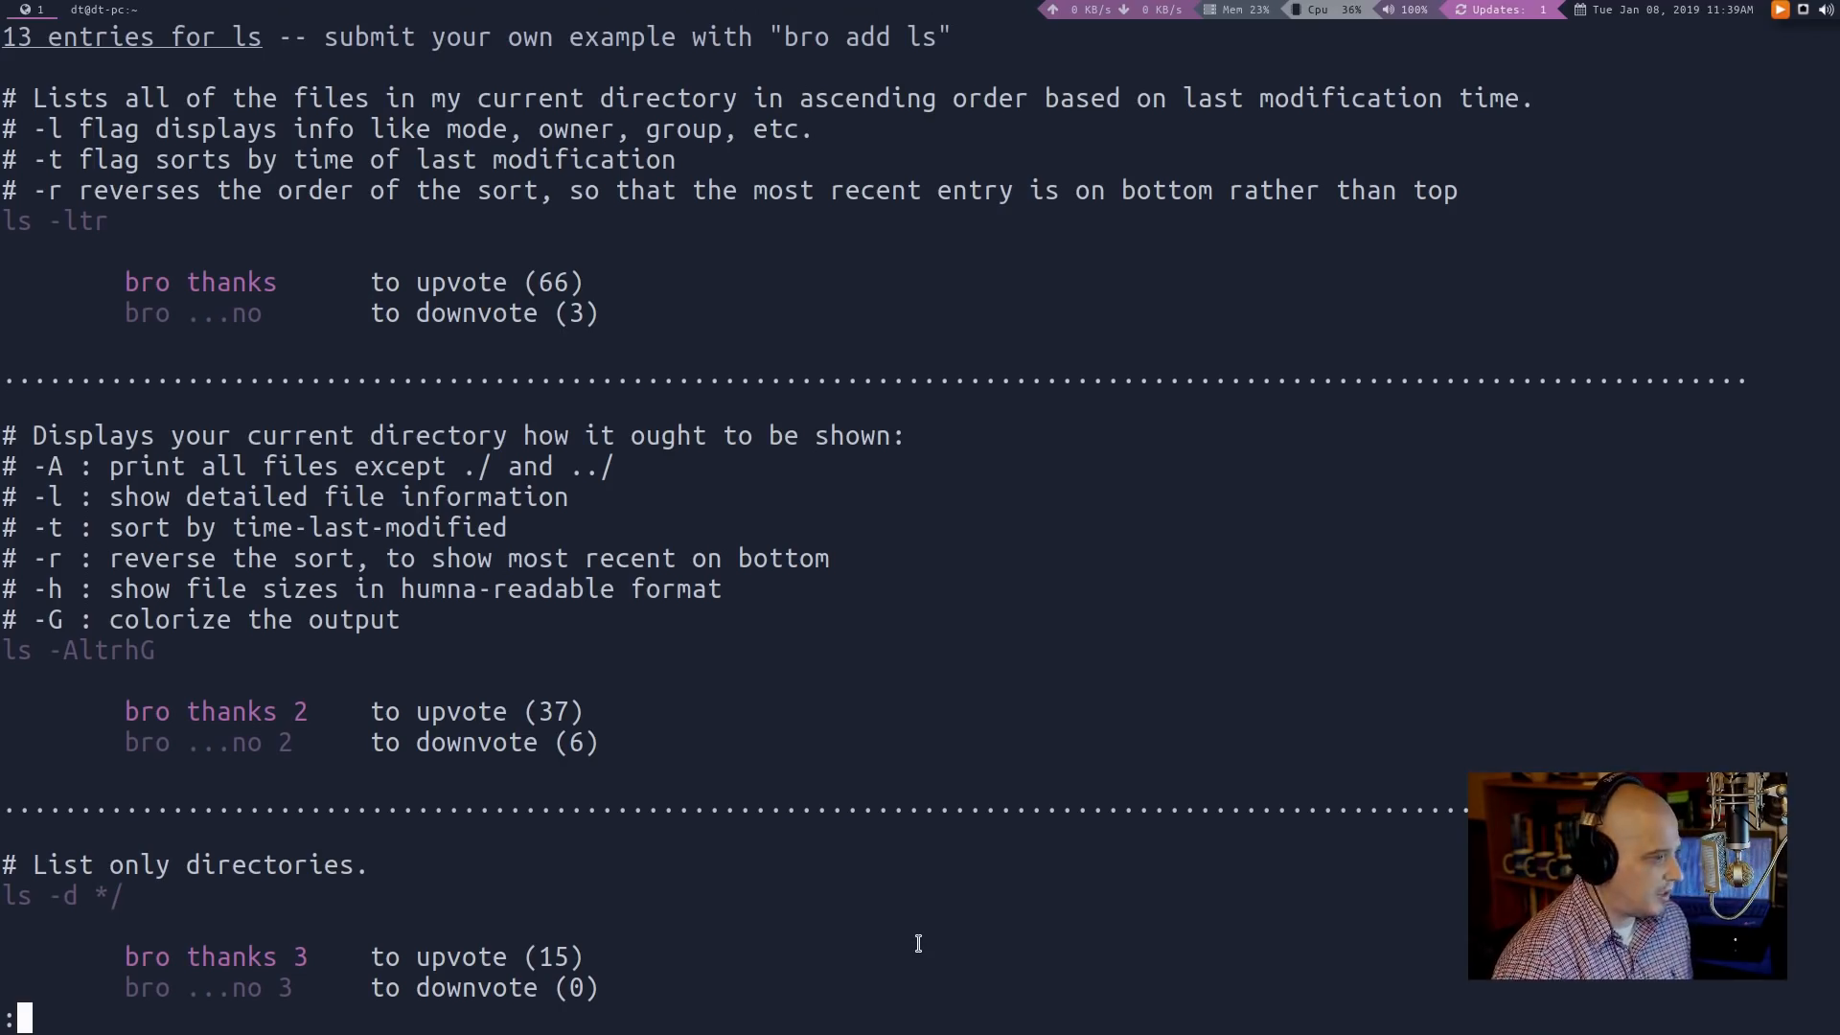
Upvote ls entry 2 with 'bro thanks 2', then clear to an empty prompt
type("b")
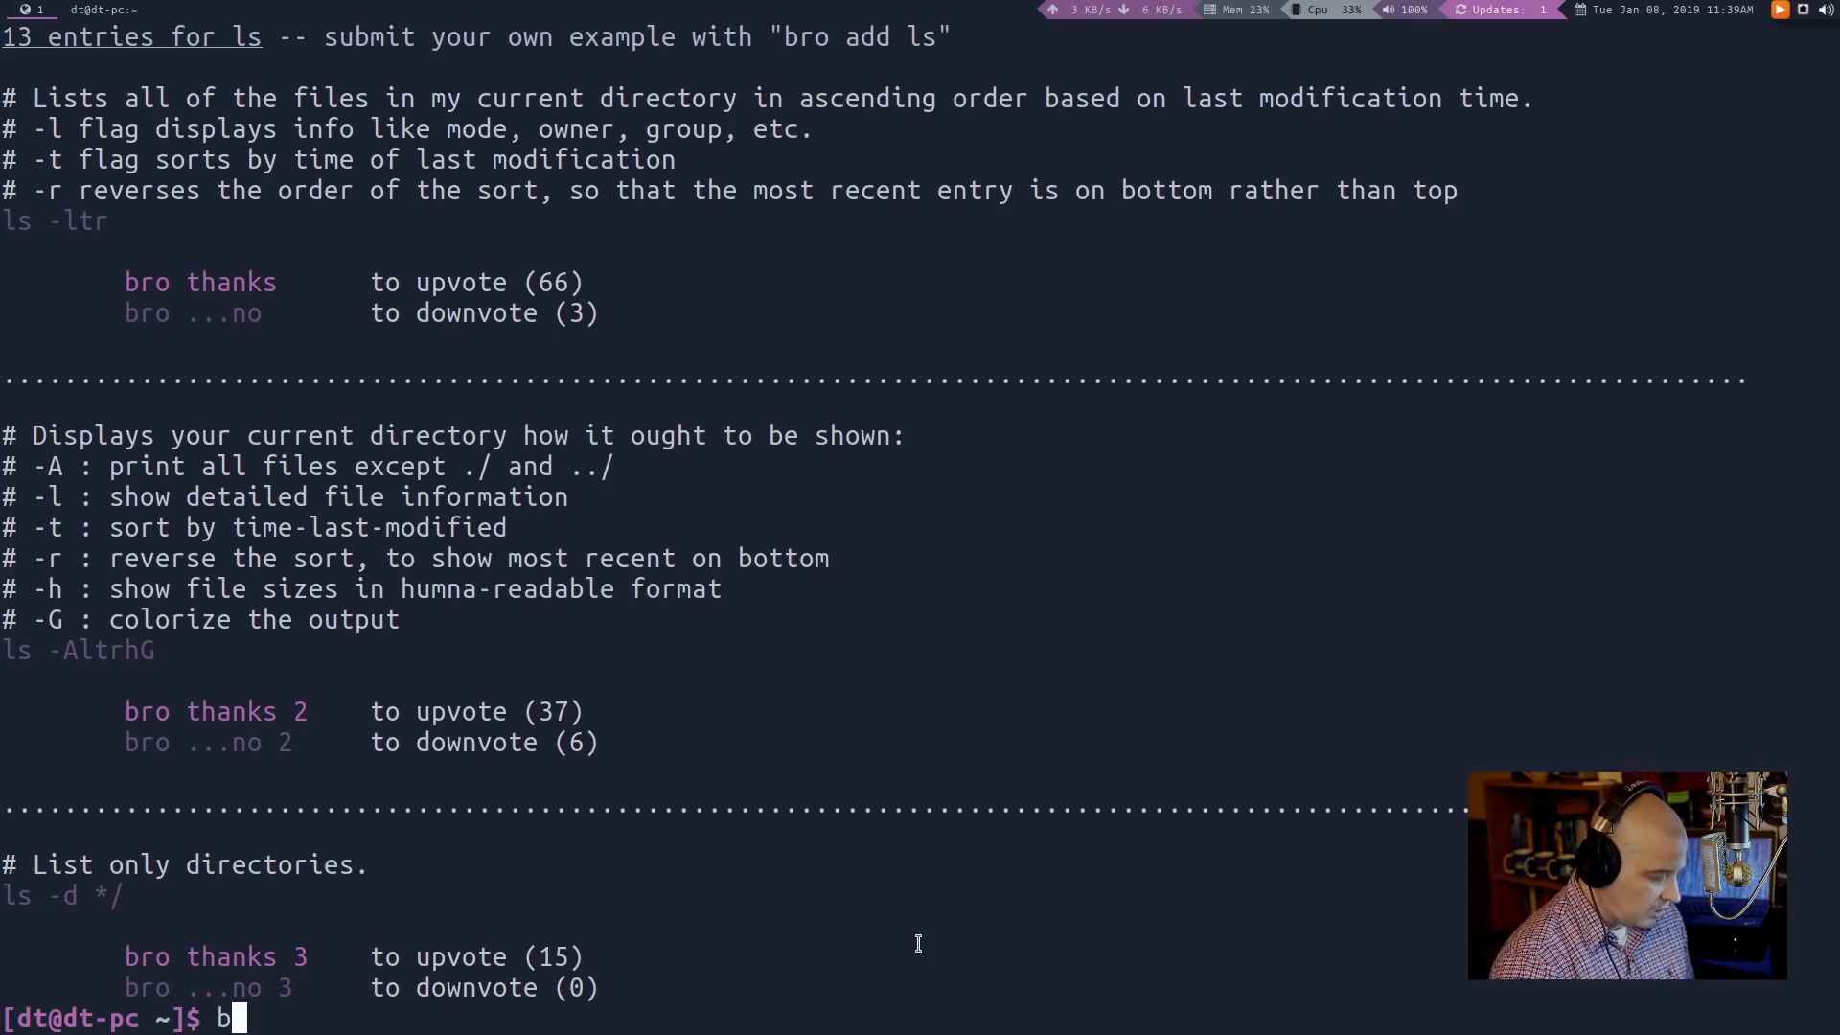
type("ro thanks 2")
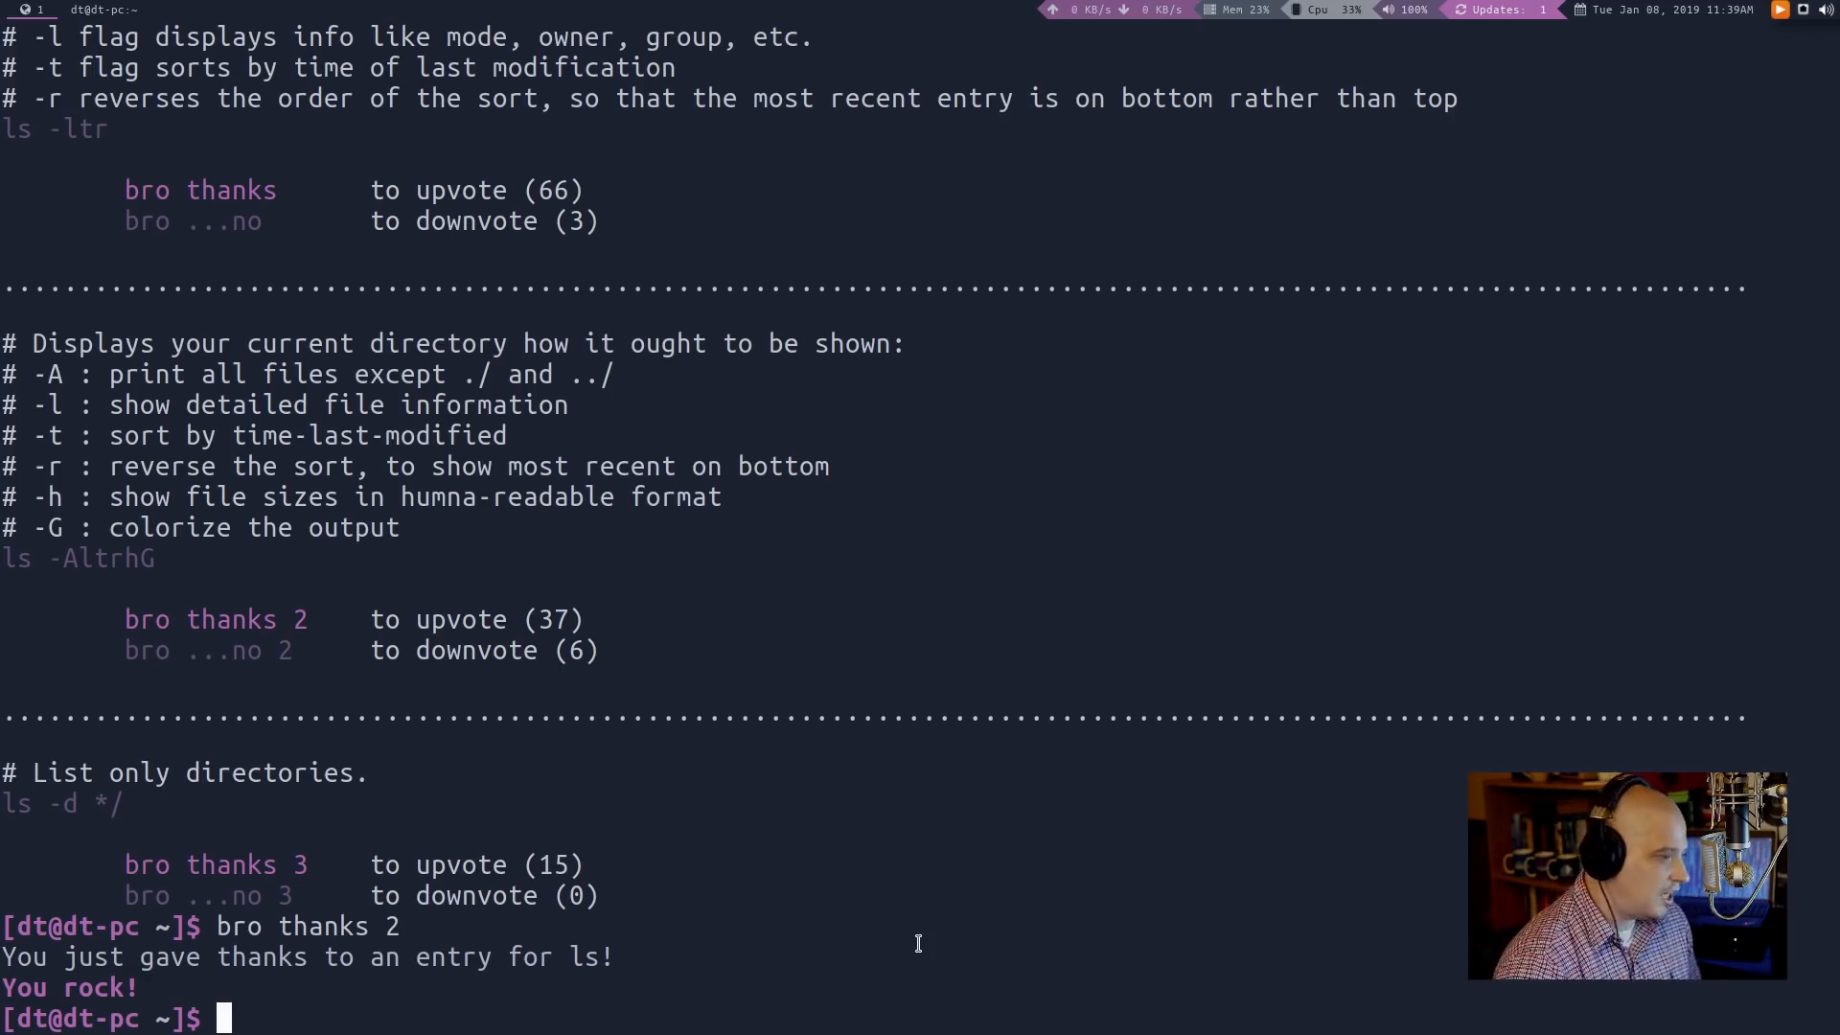
type("bro")
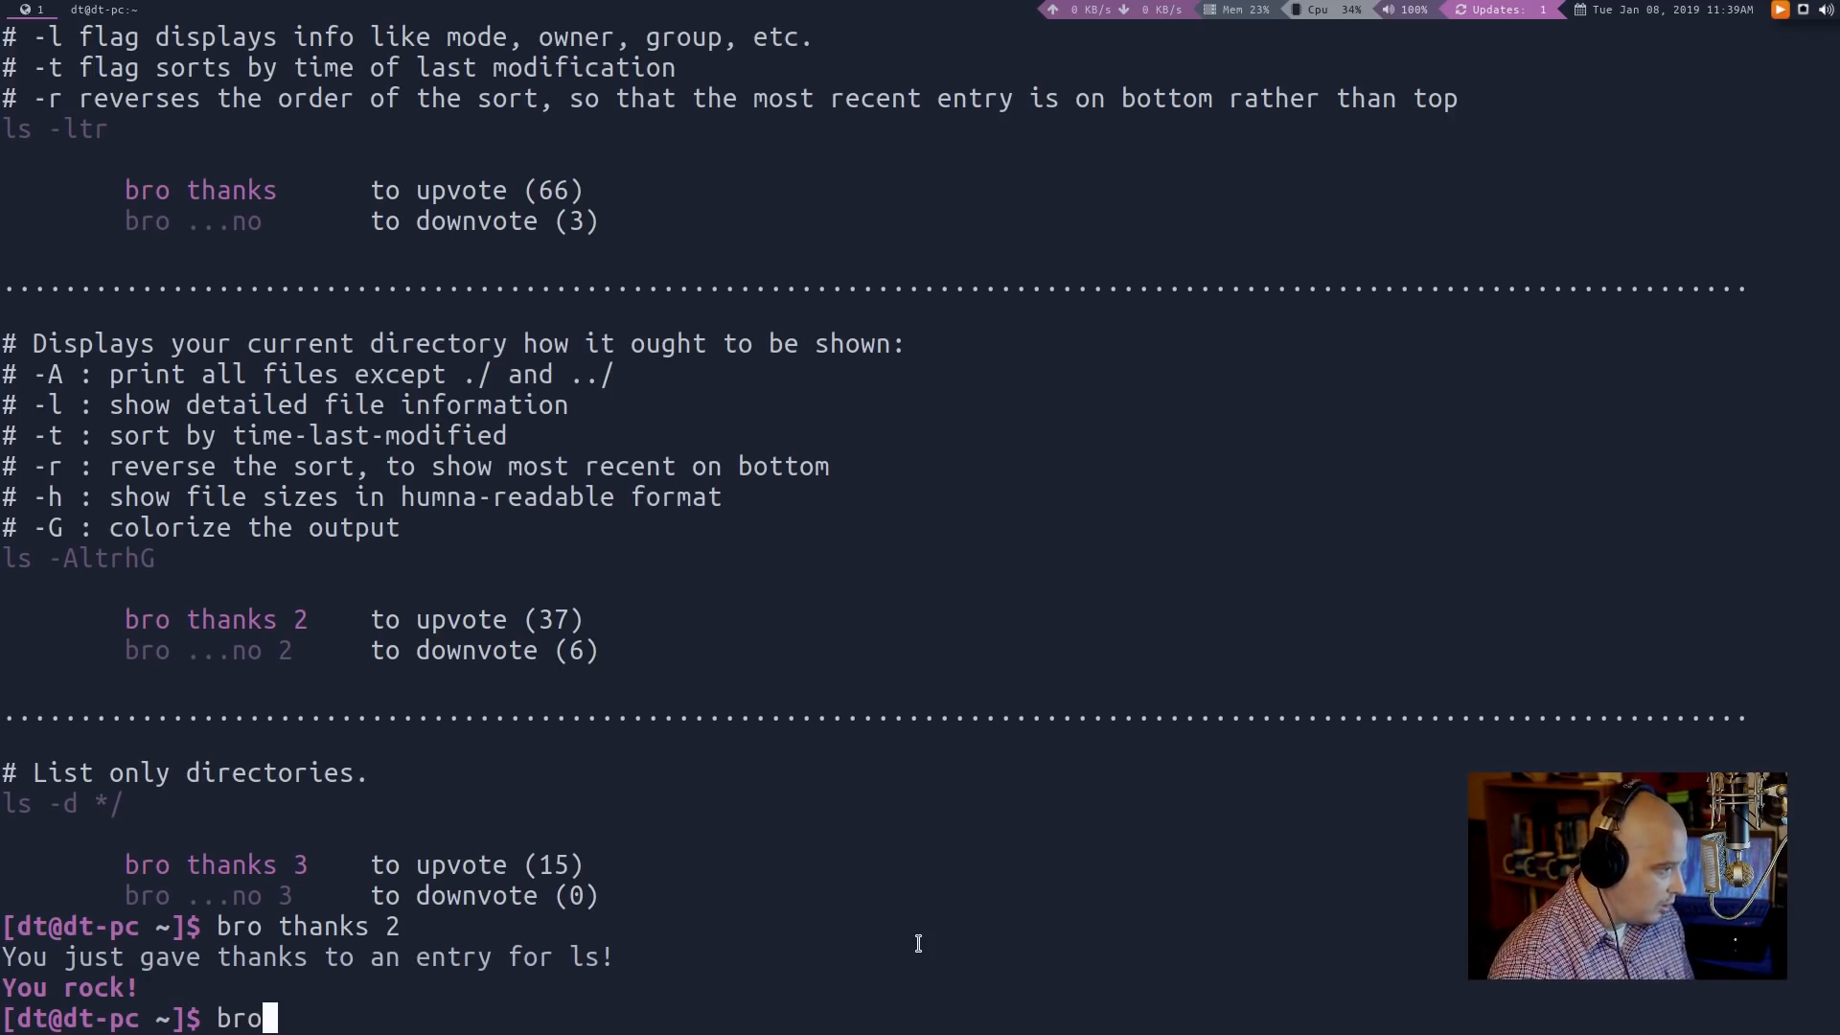
type("thanks")
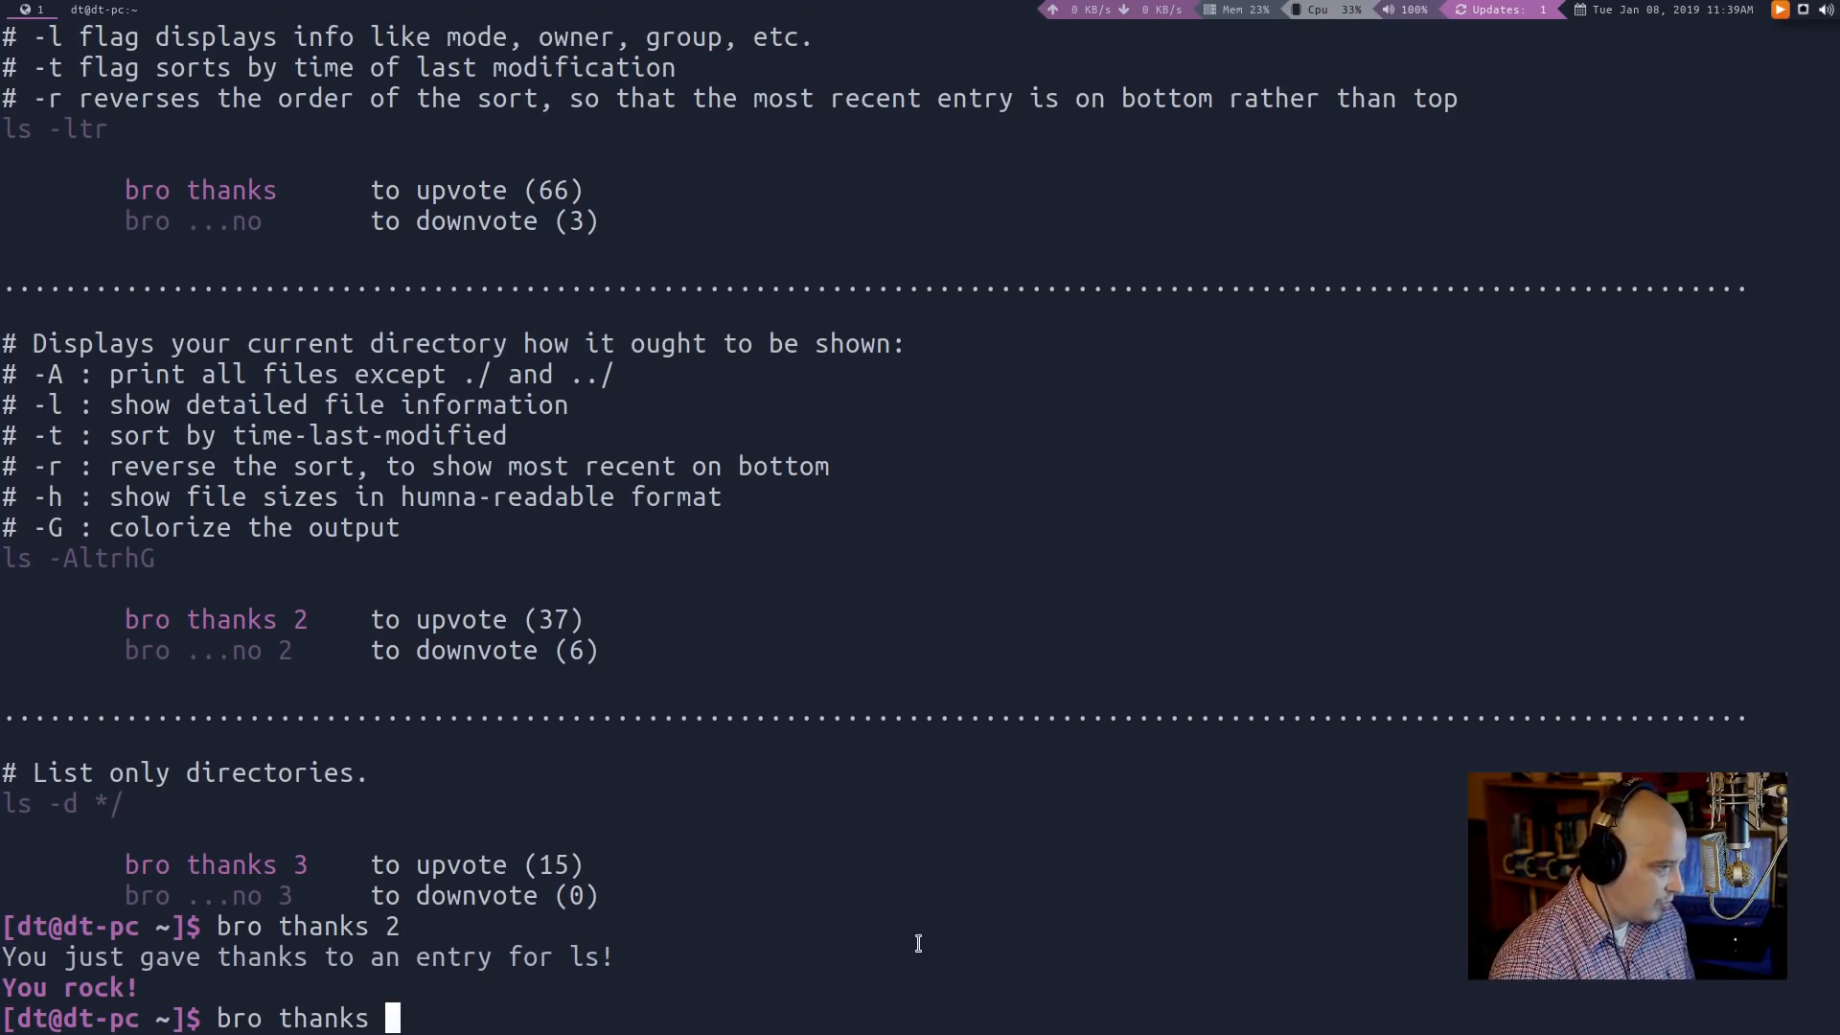
type("n")
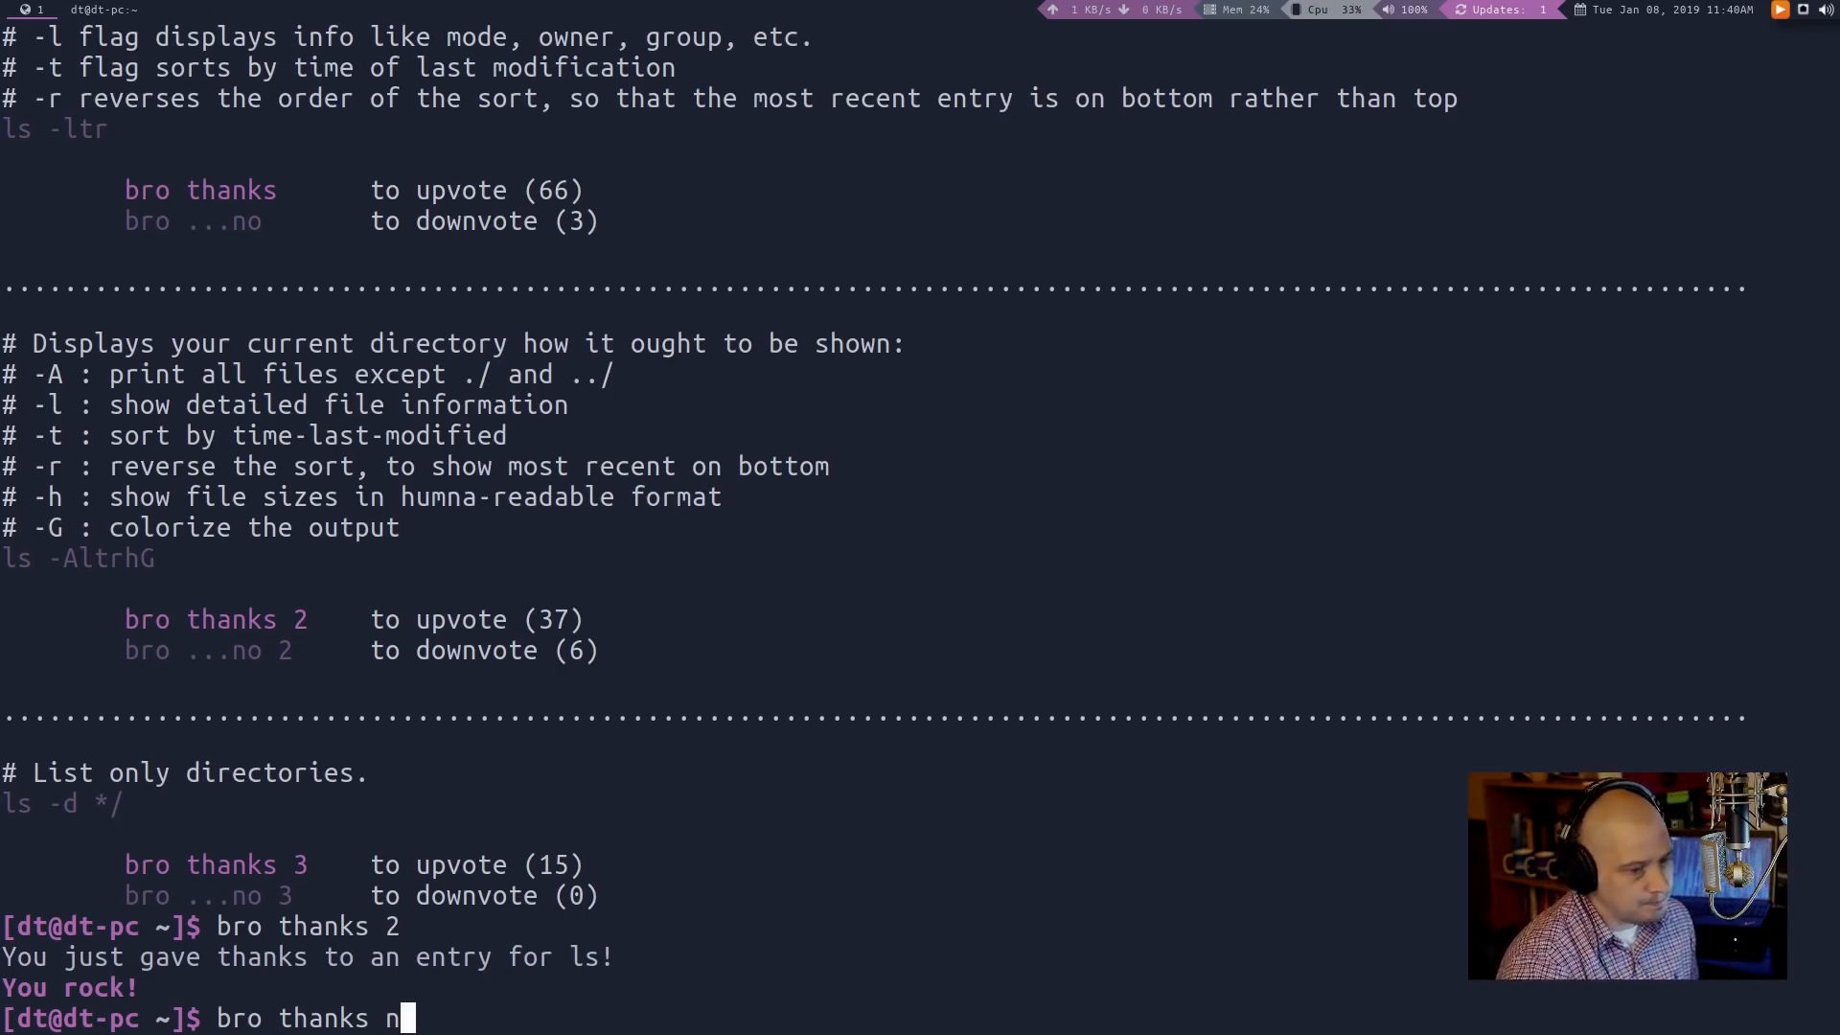
key("BackSpace")
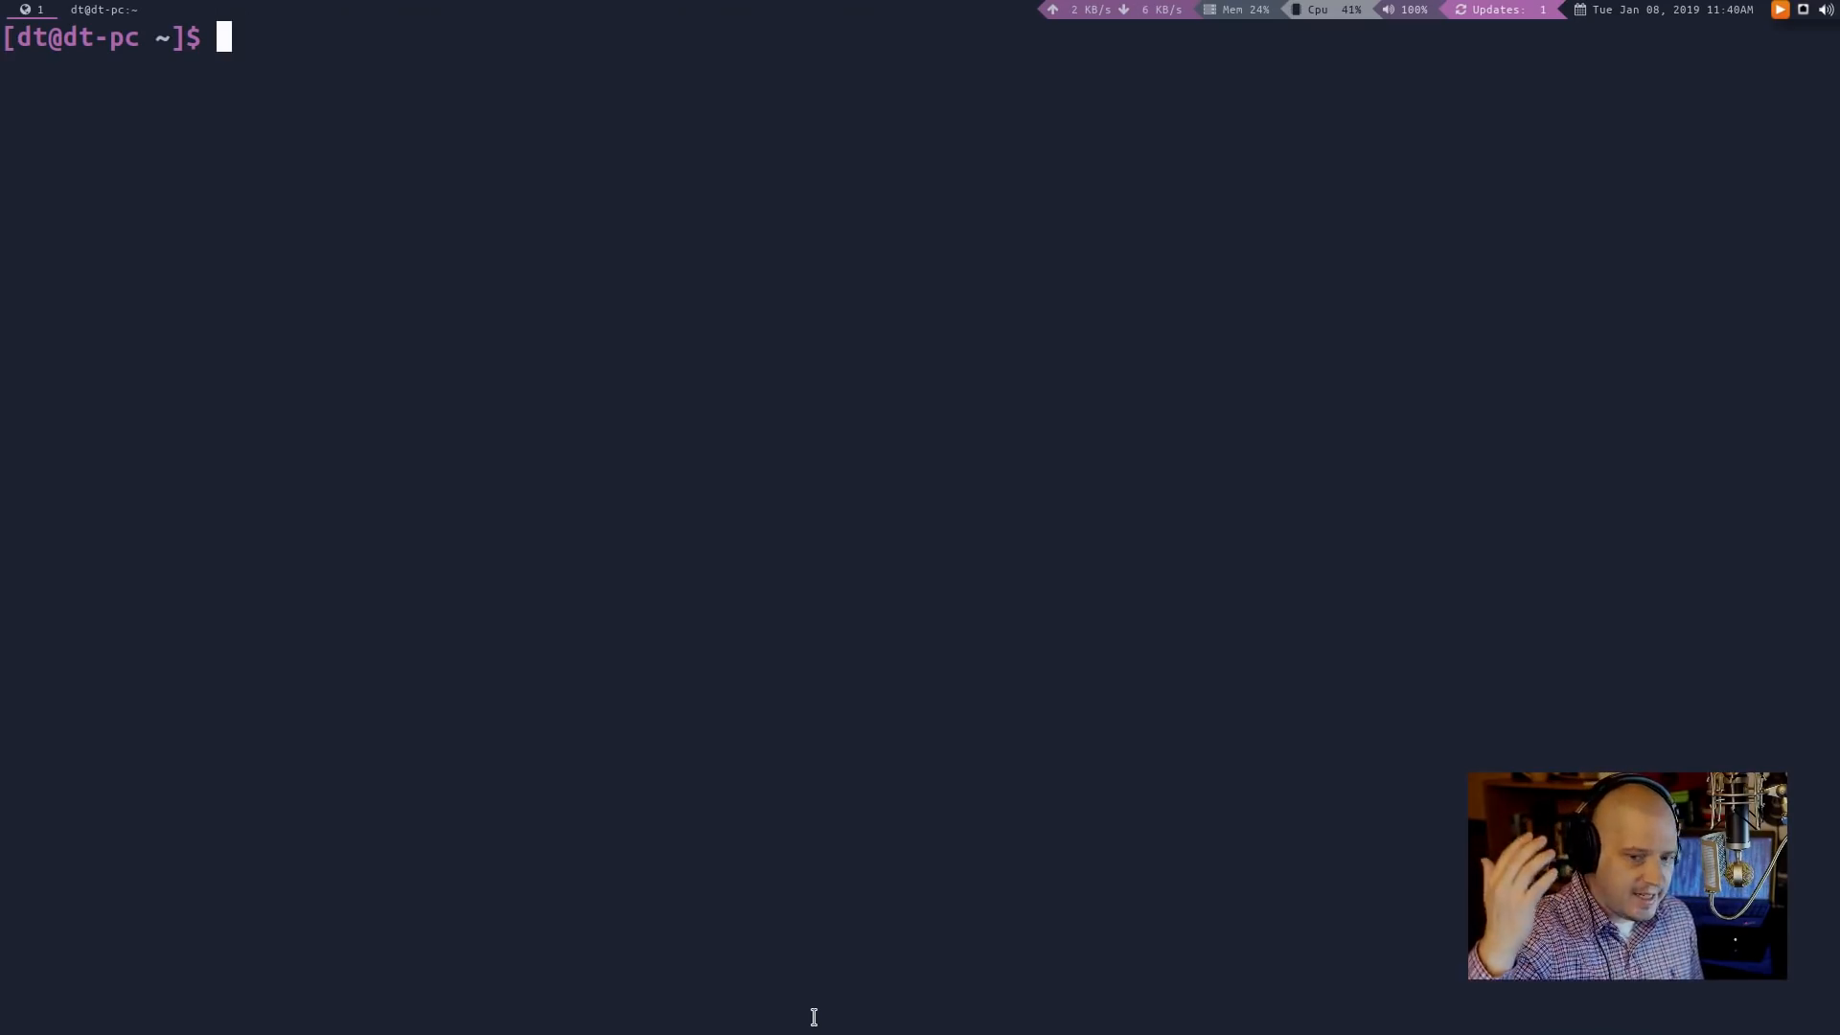
type("man")
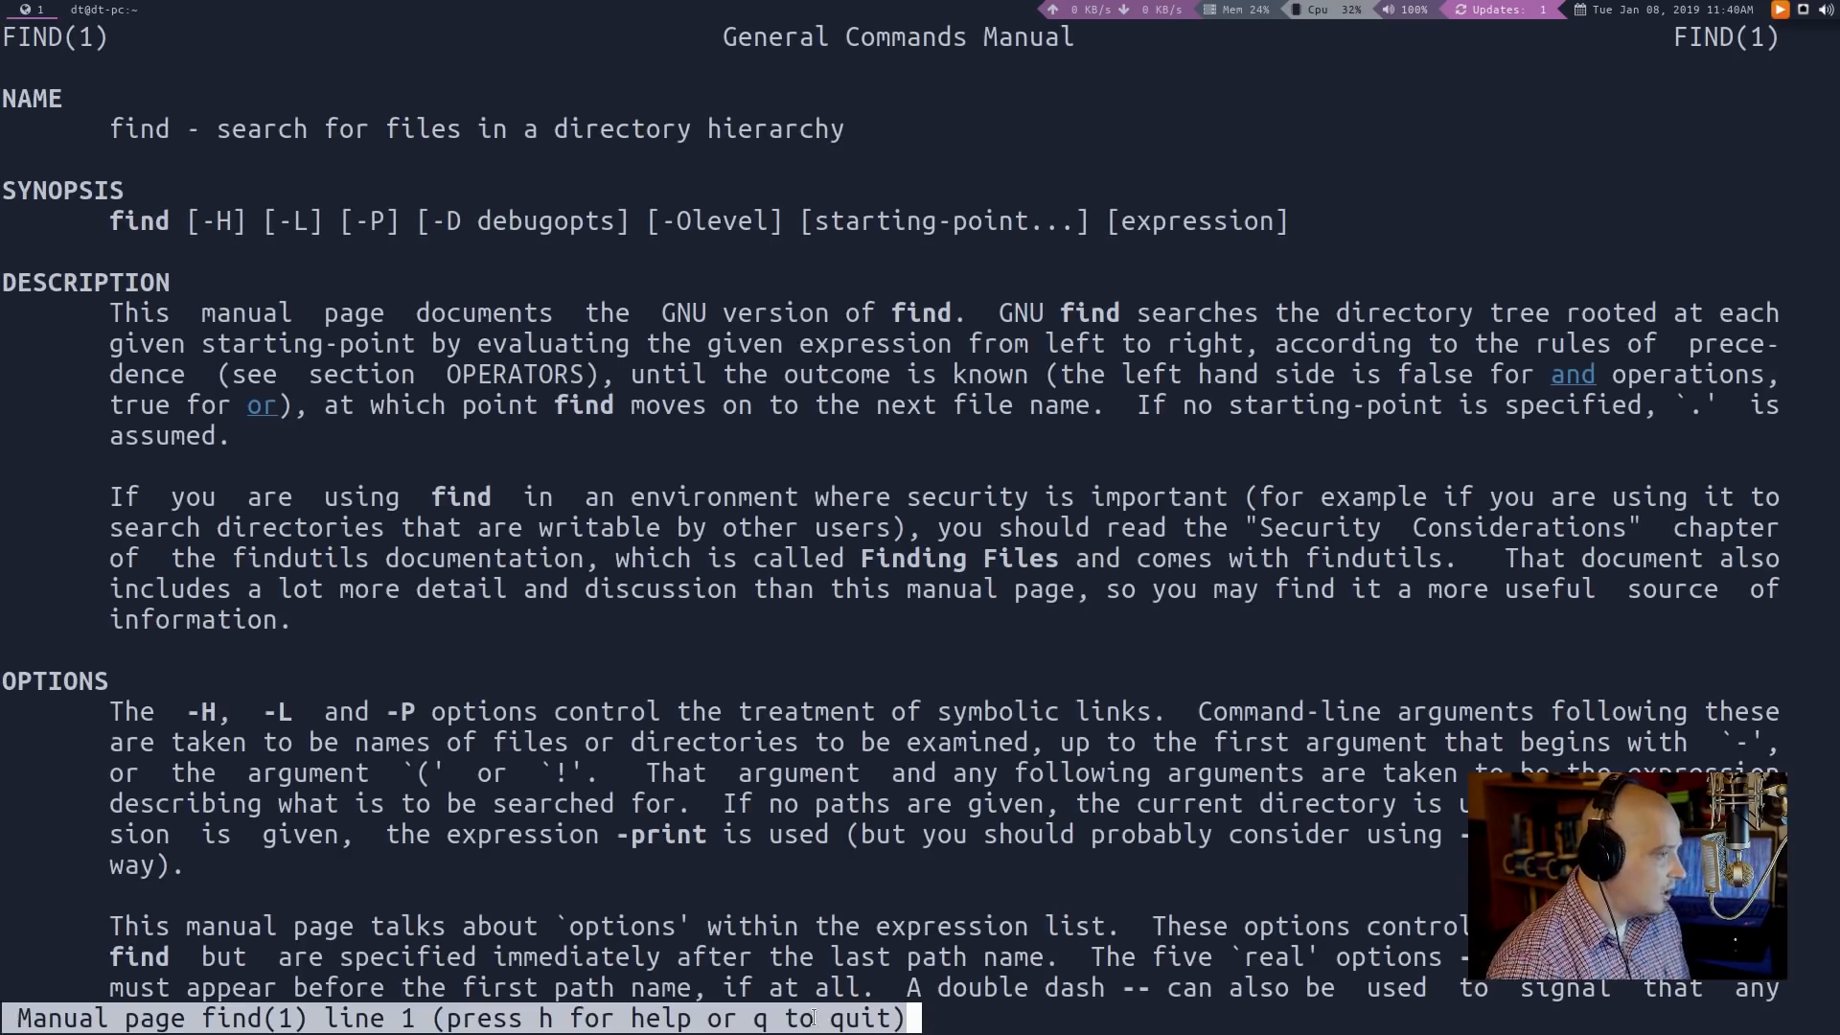
scroll("down", 3)
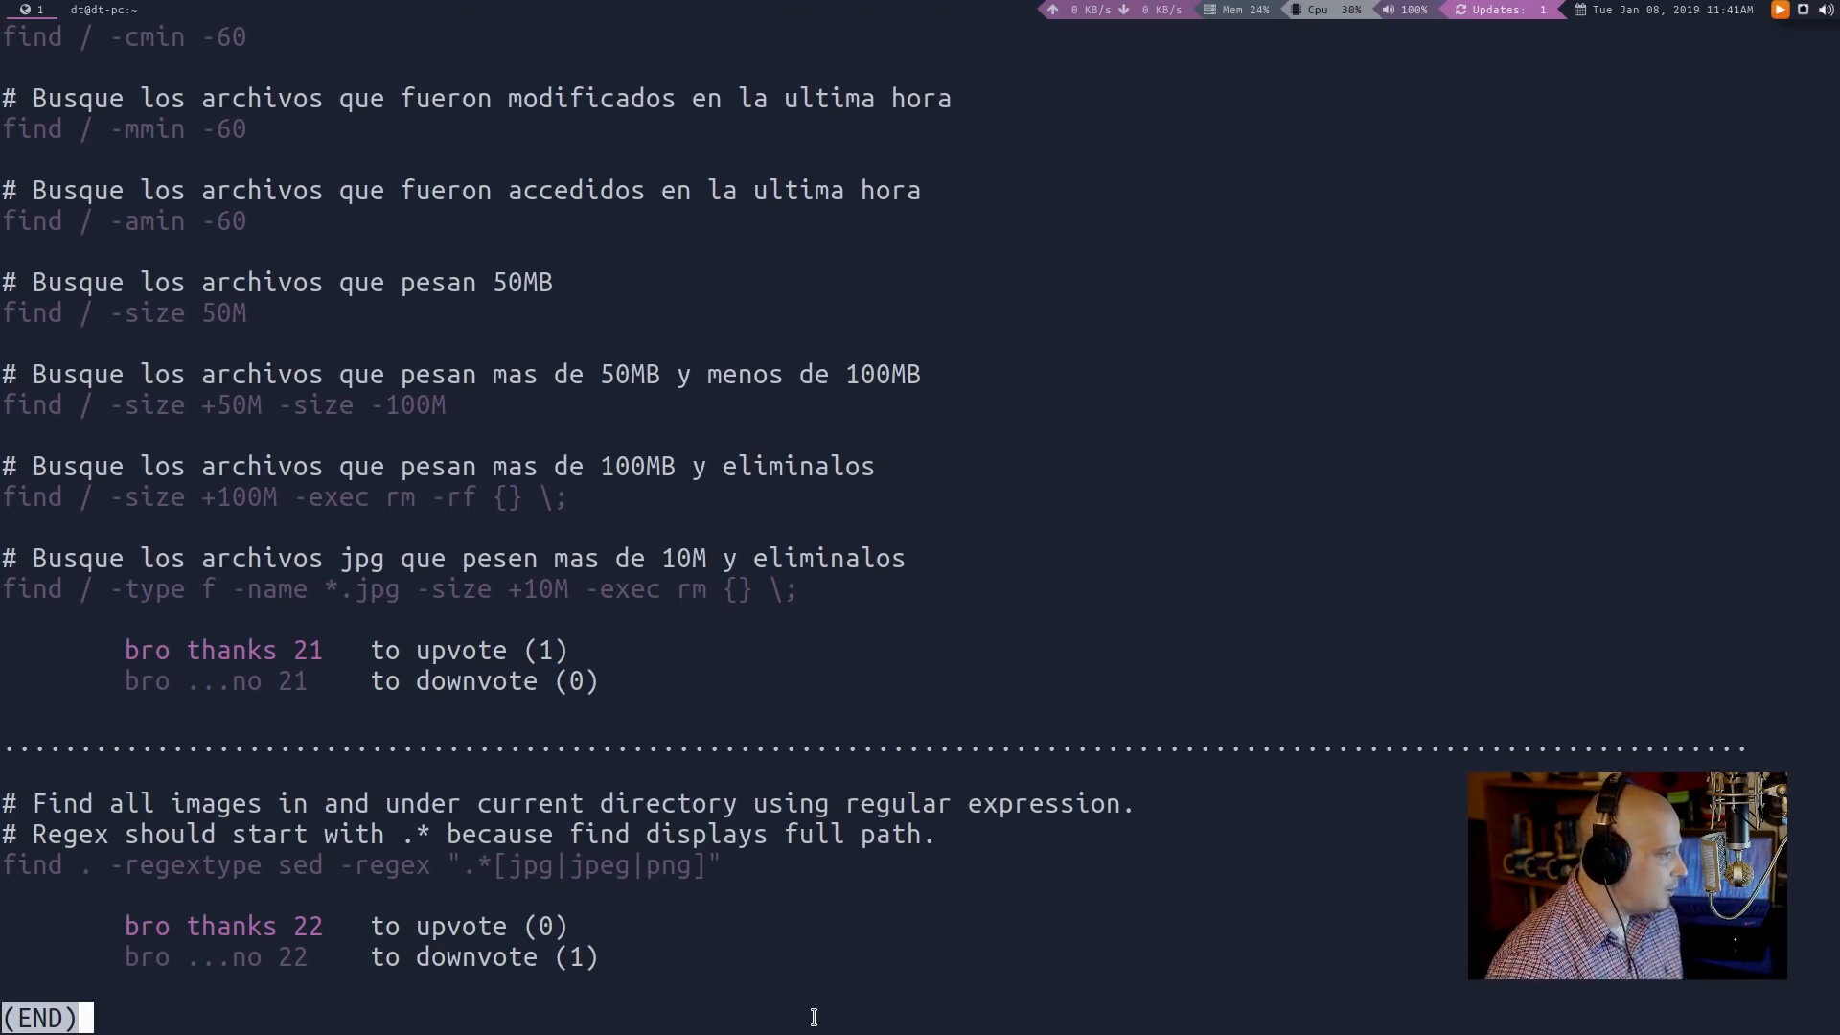
scroll("down", 3)
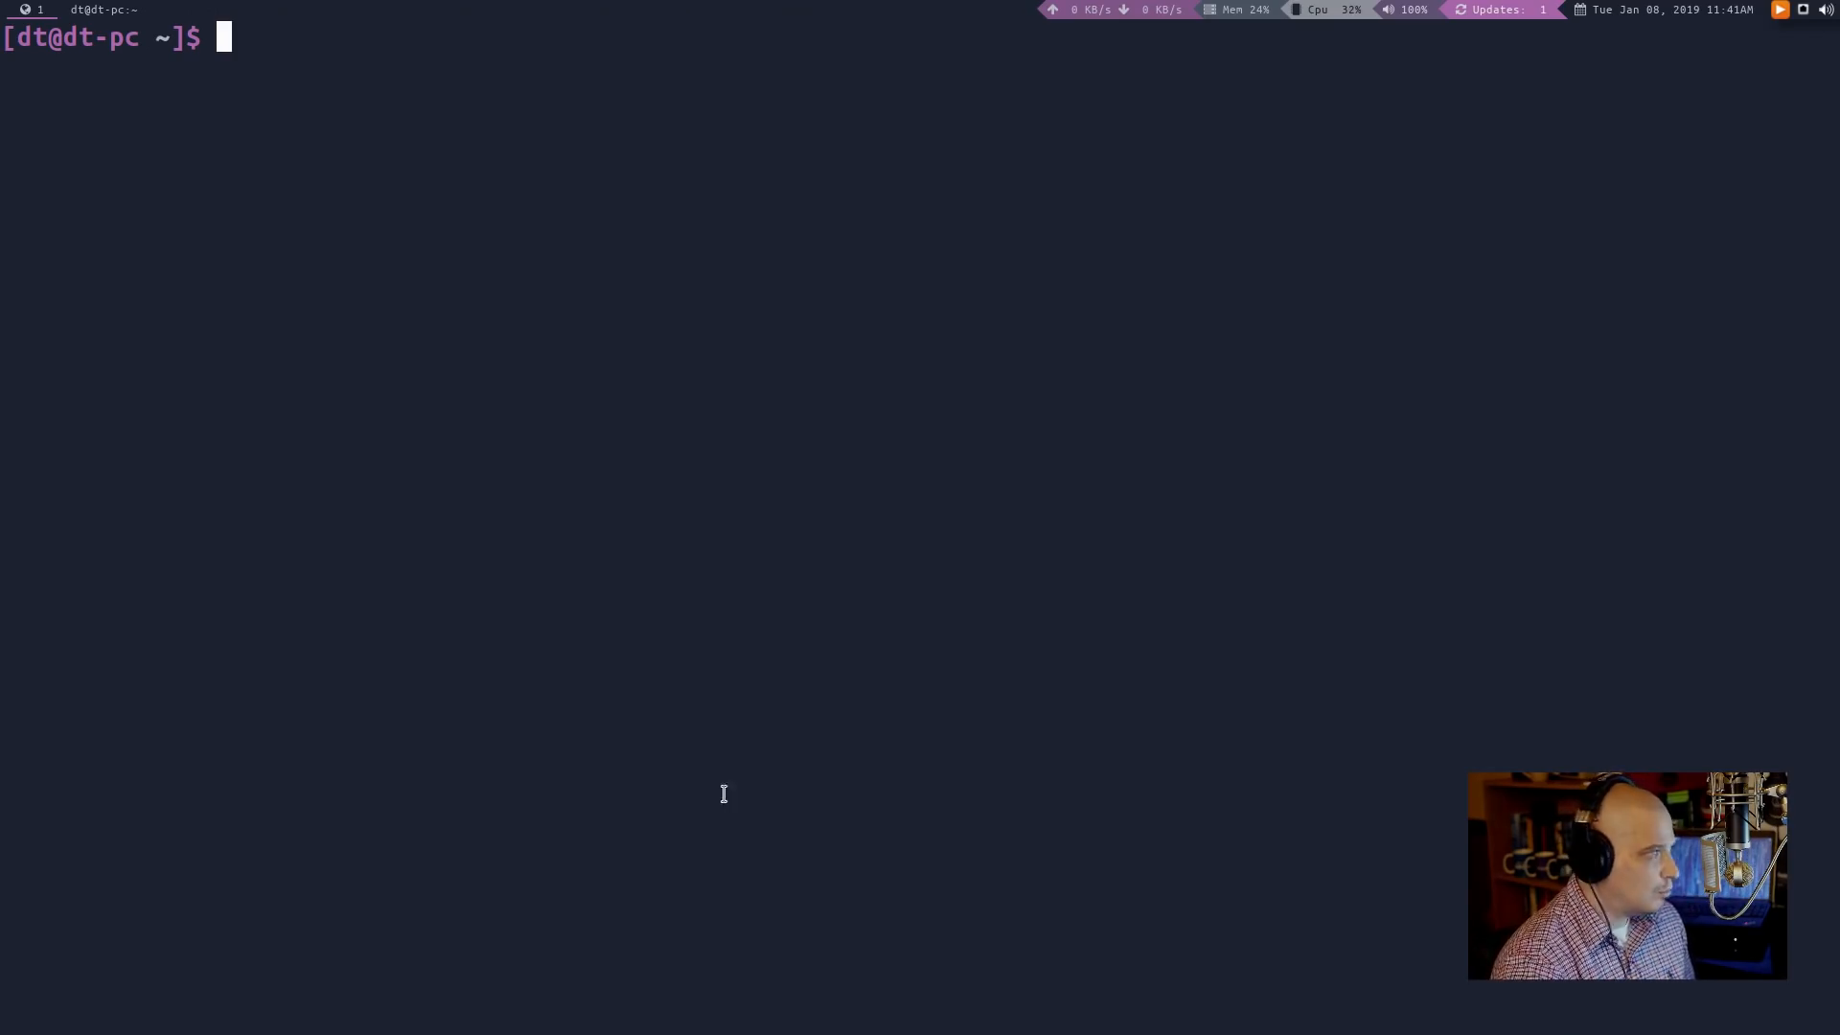
mouse_move(545, 690)
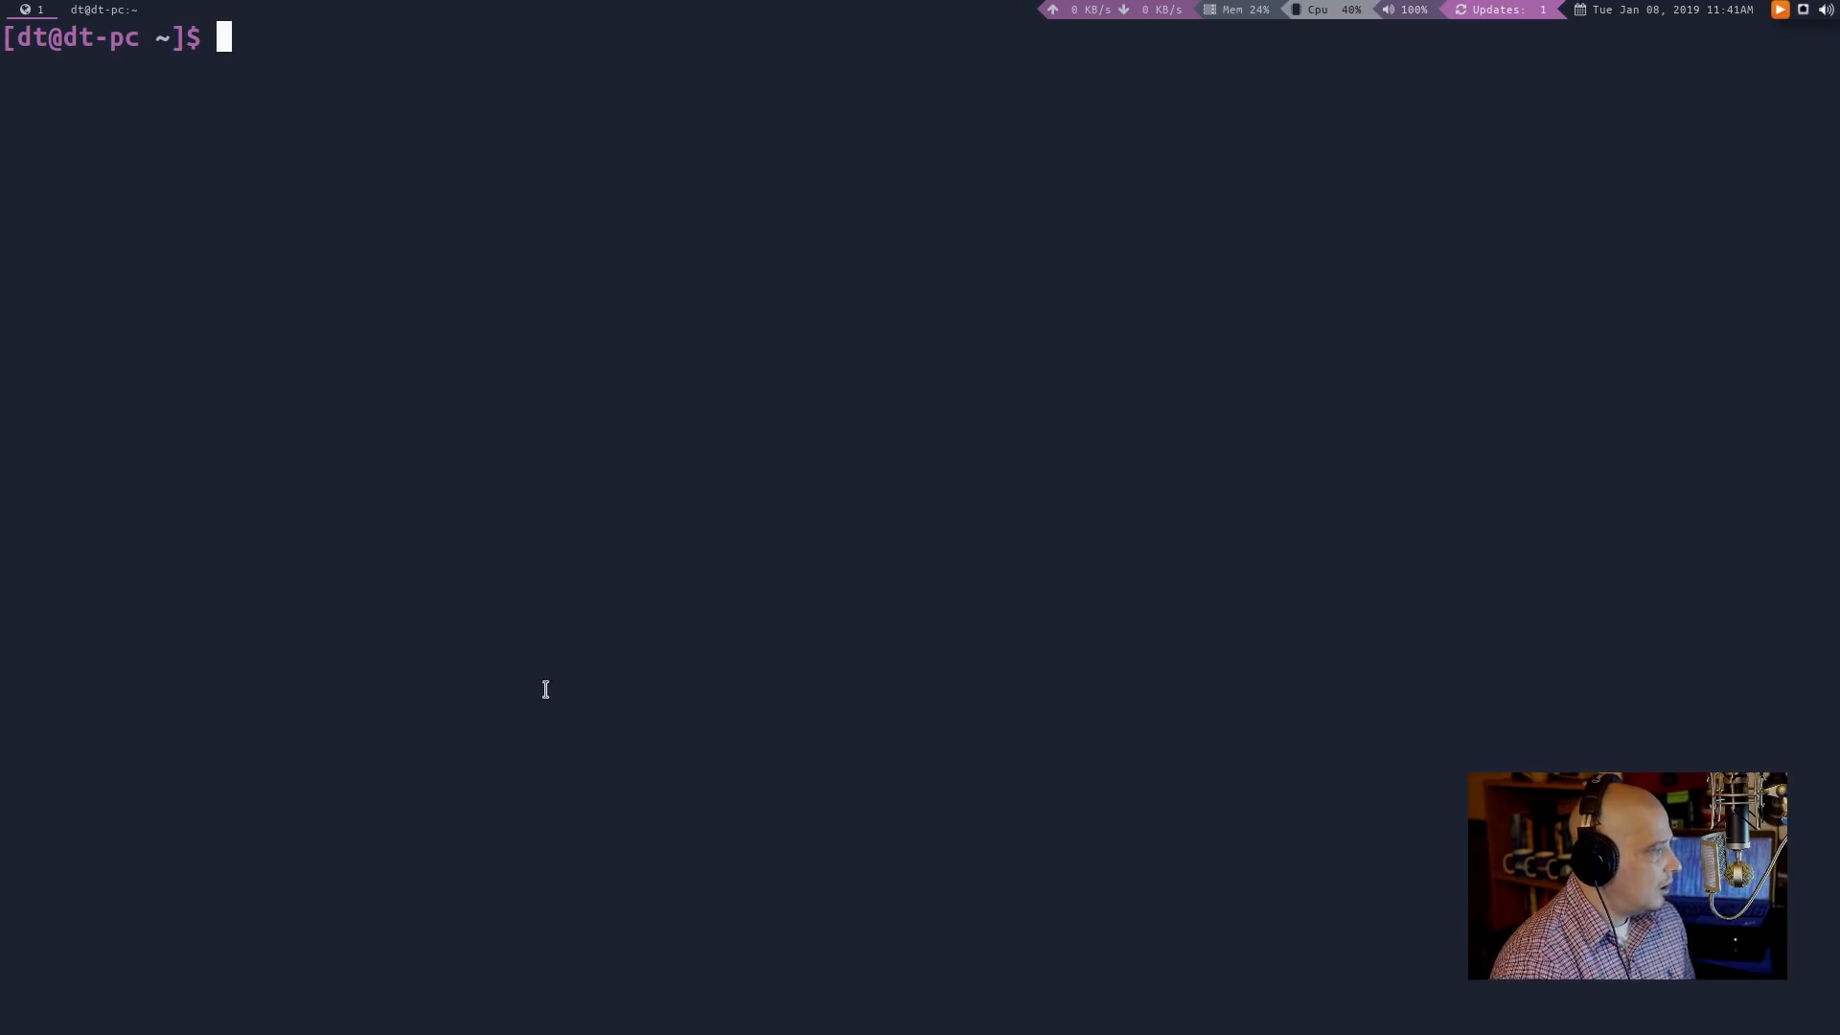
Discard the unrun 'sudo pip install cheat' command and start the 'cheat ls' lookup
type("cheat")
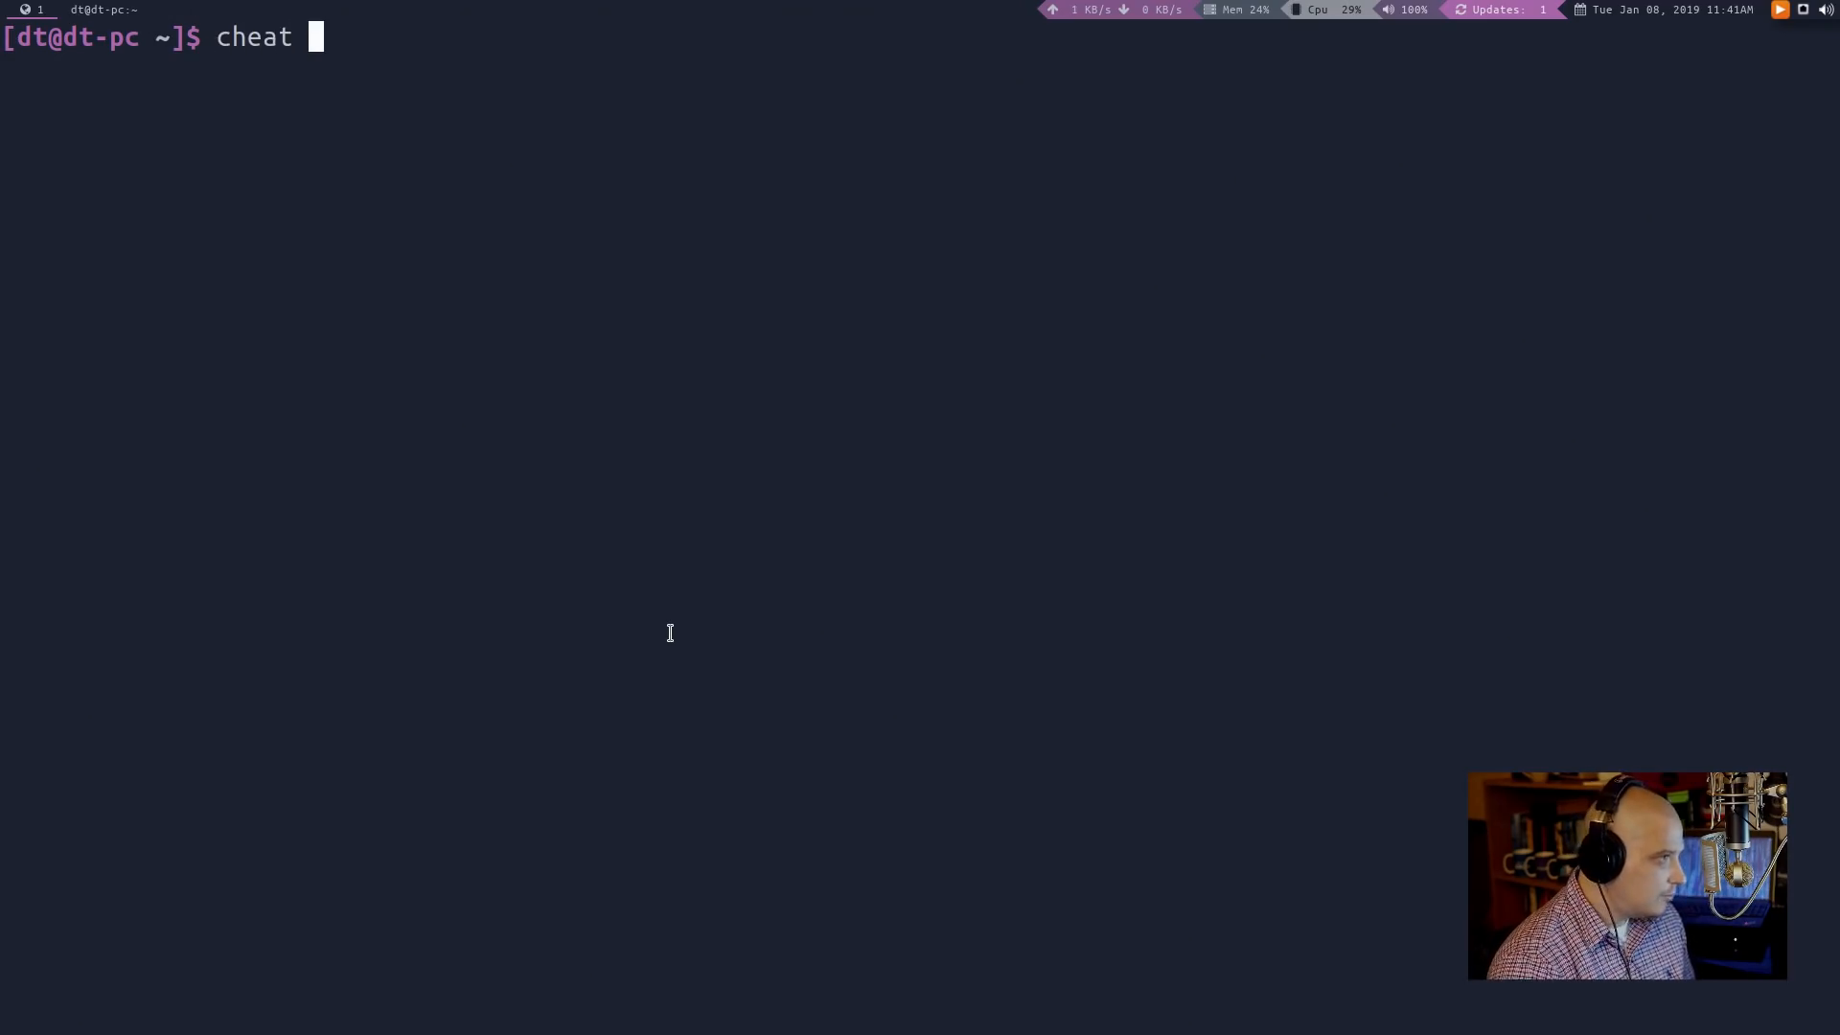
type("program")
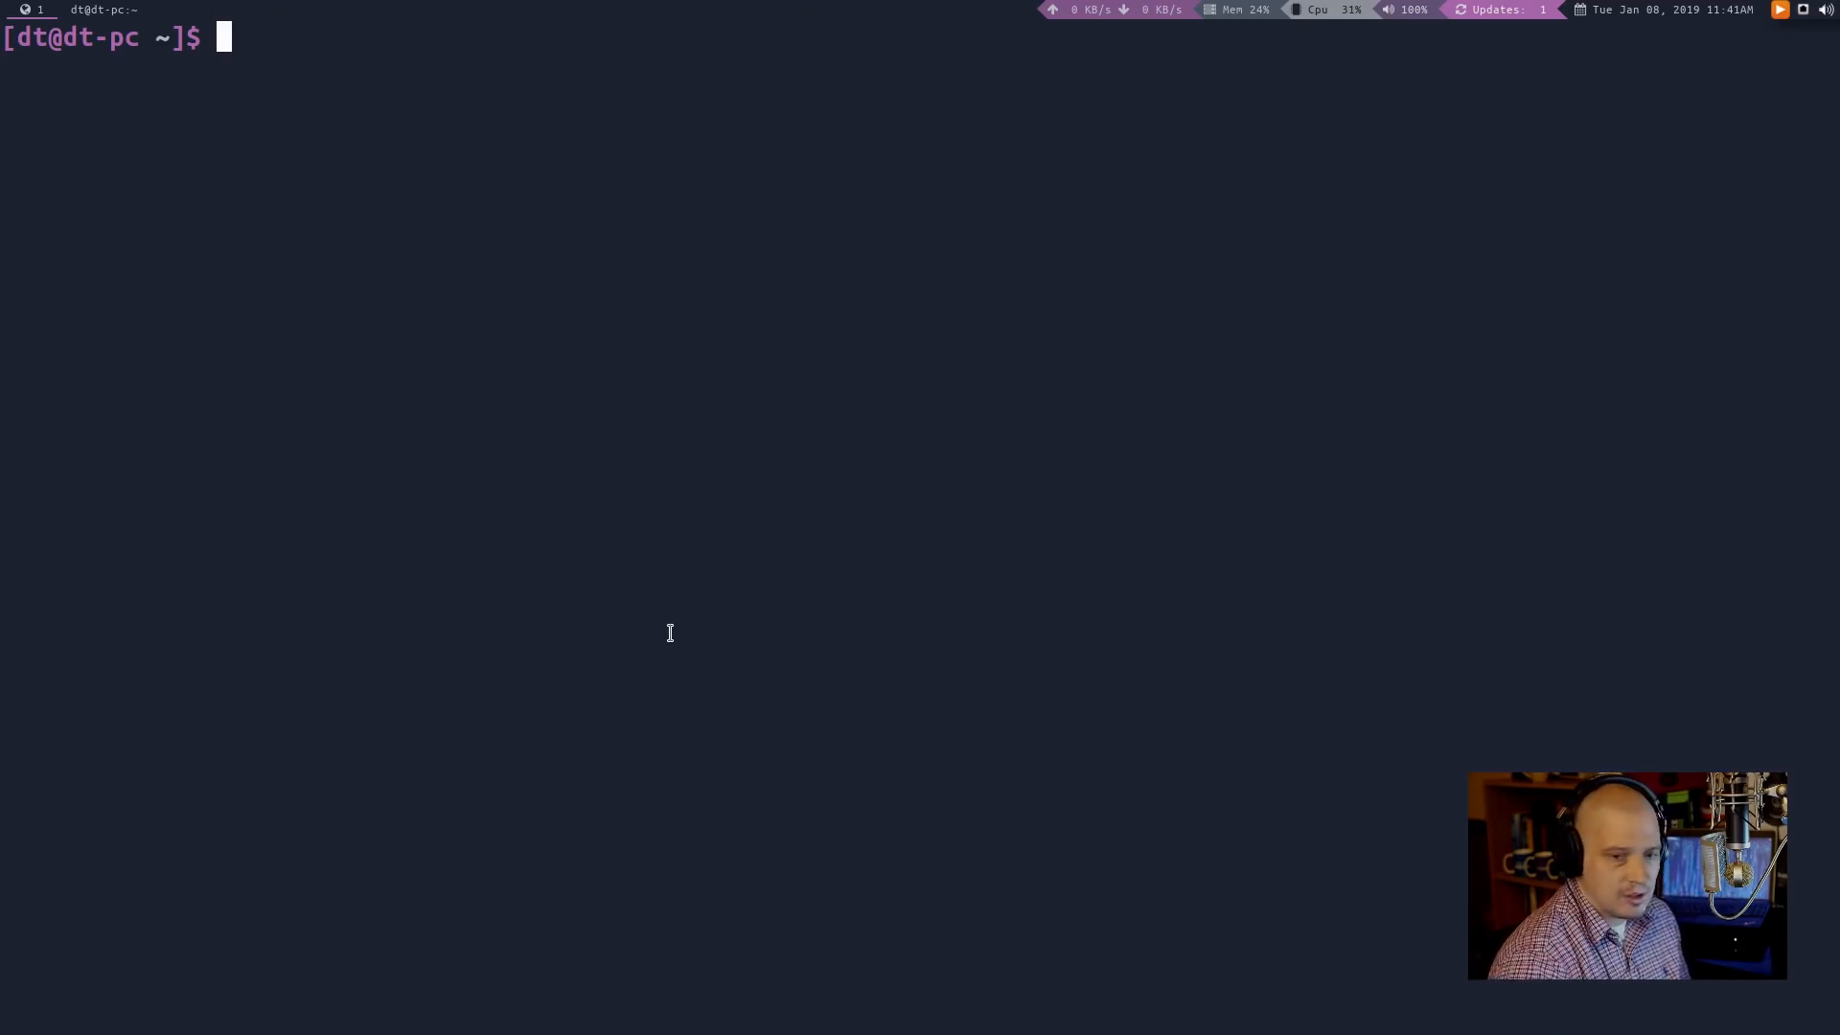
type("sudo")
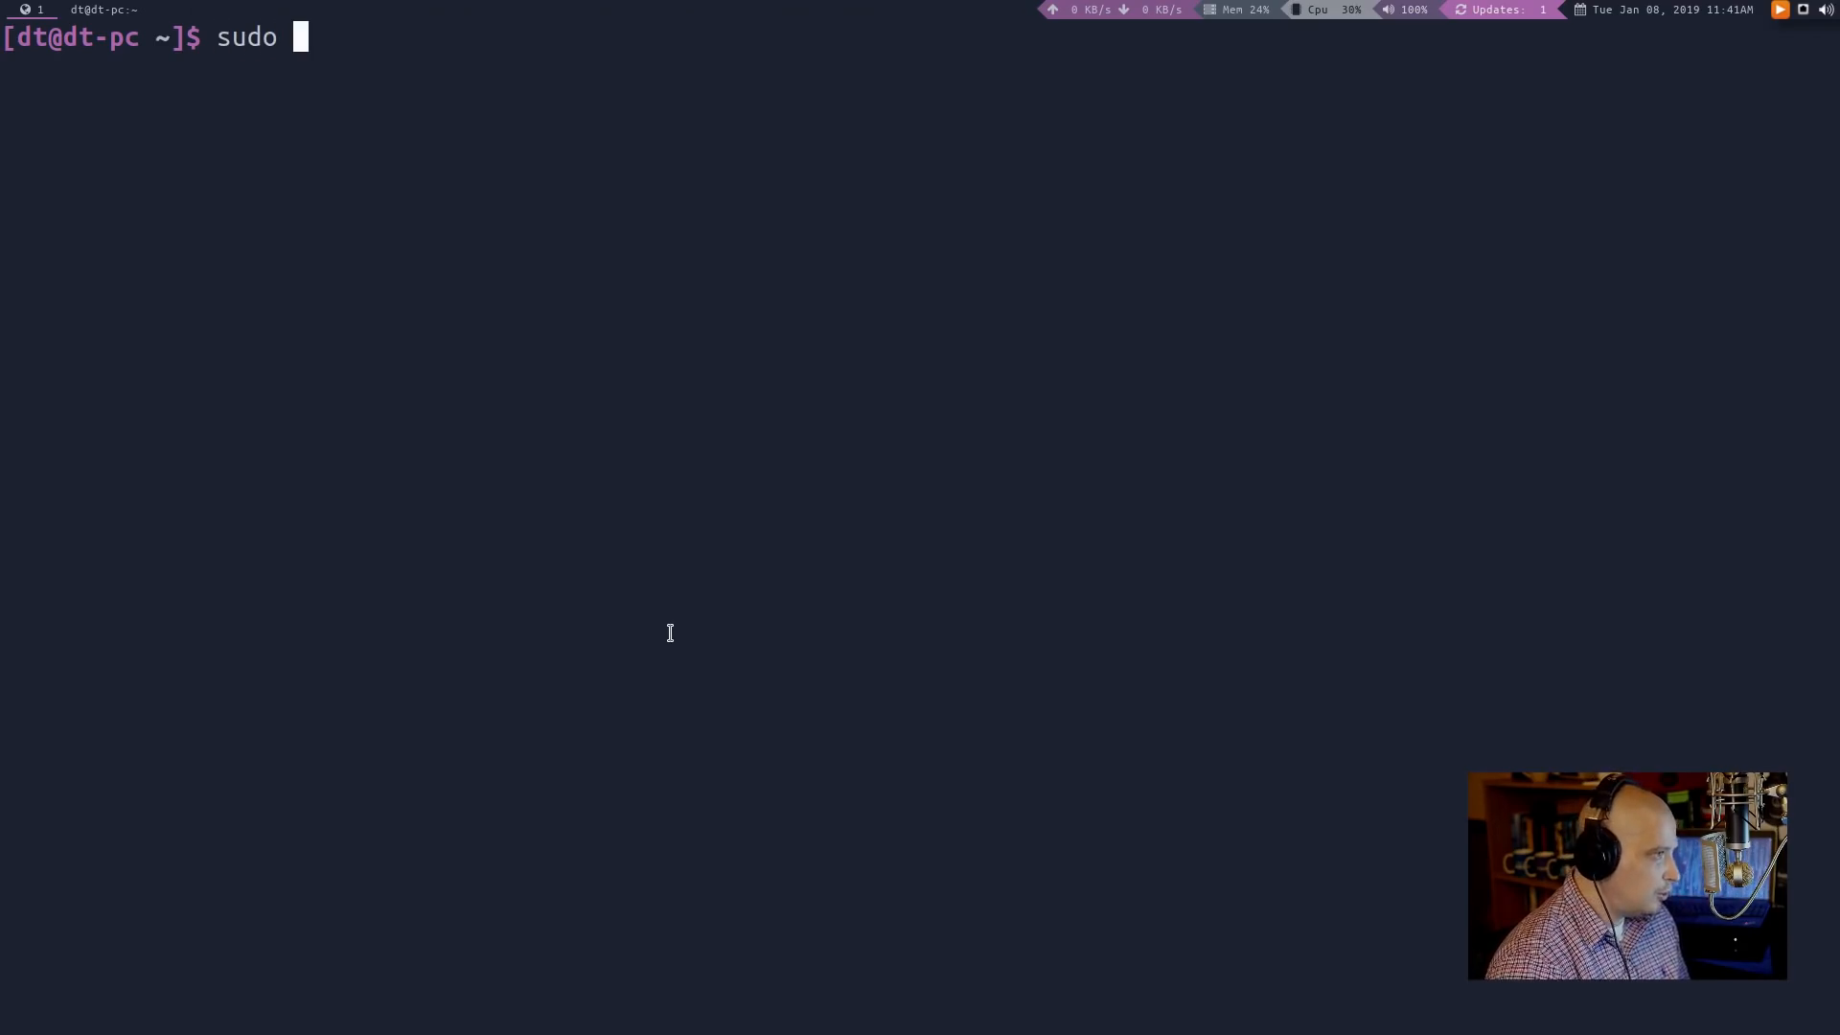
type("pip")
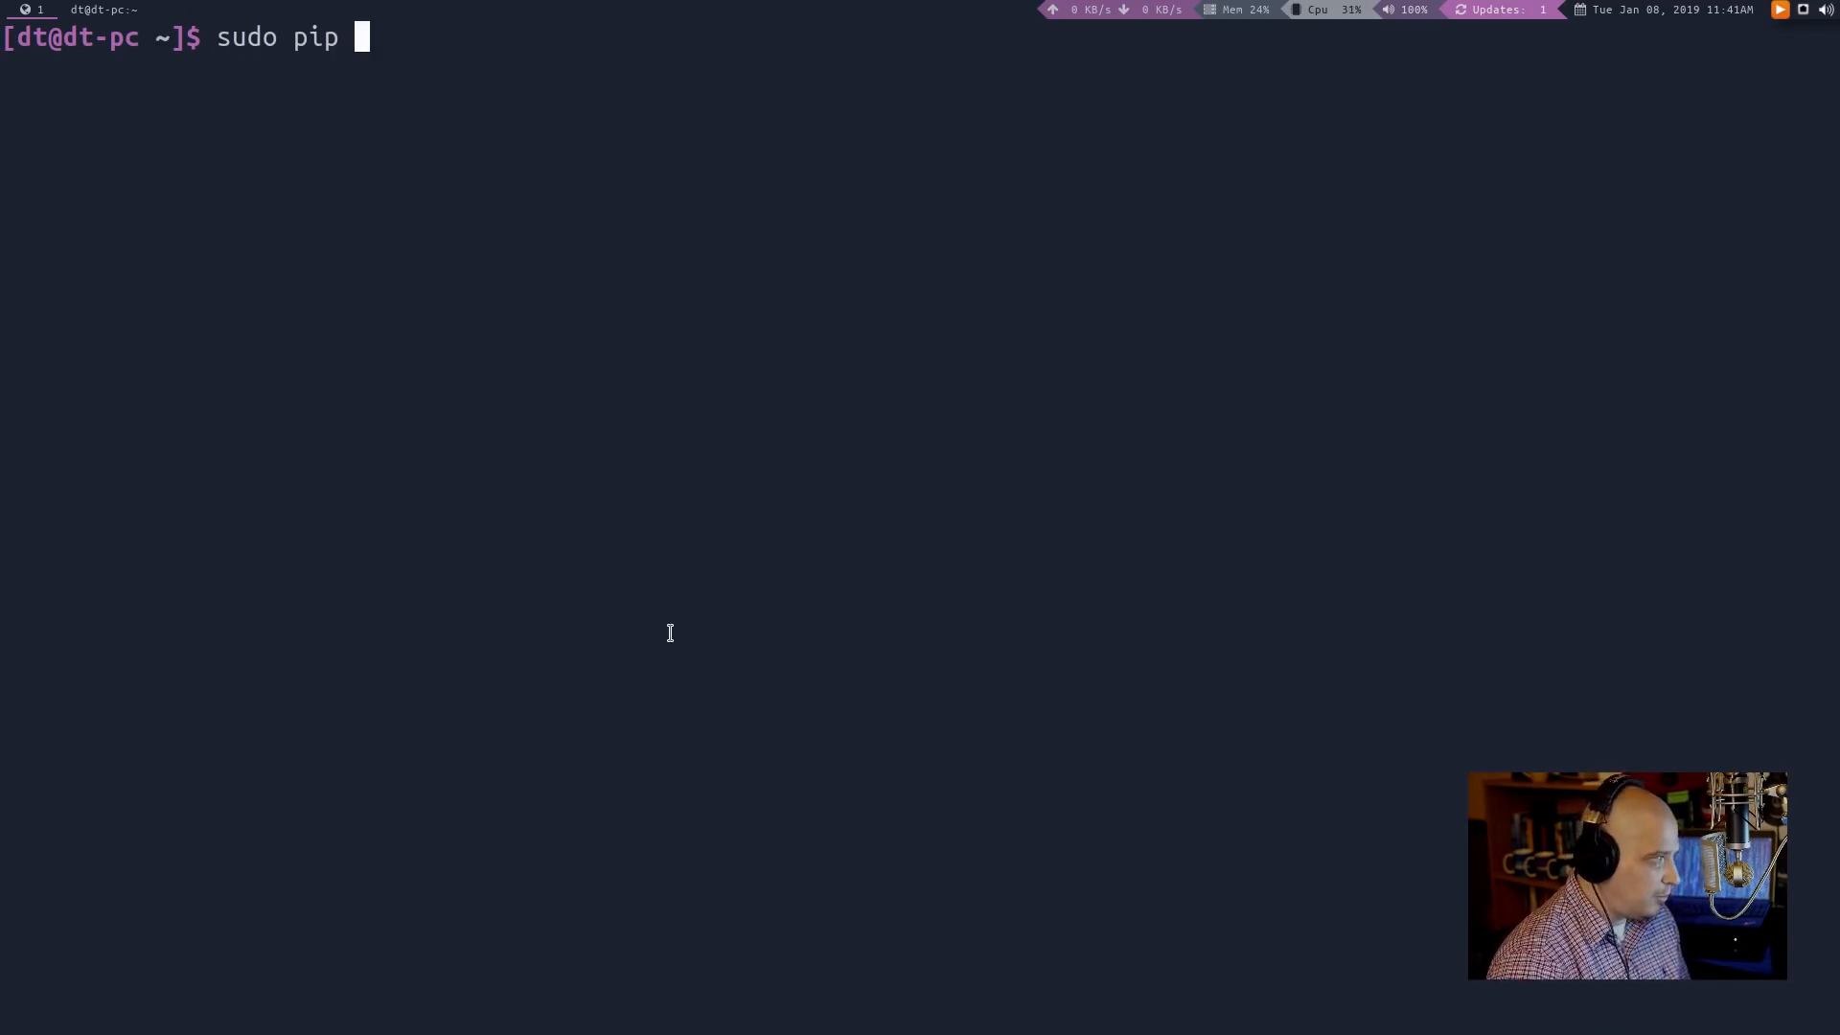
type("install ch")
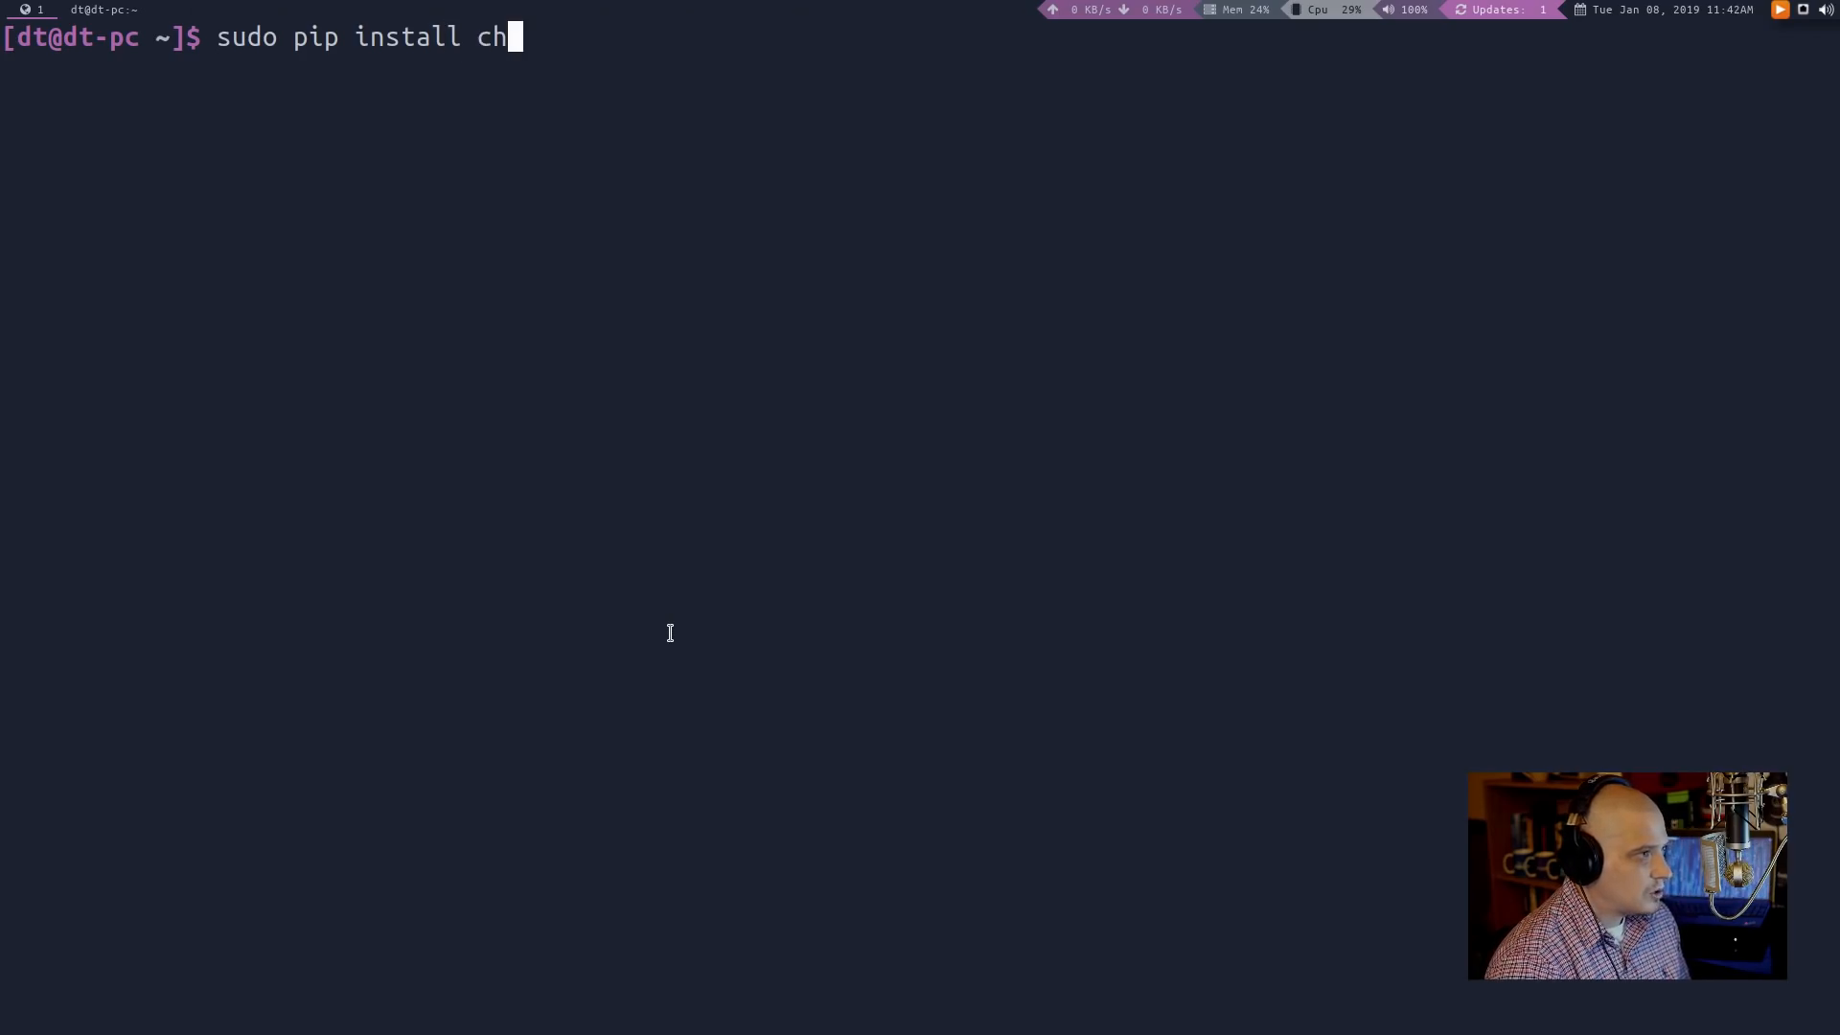
type("eat")
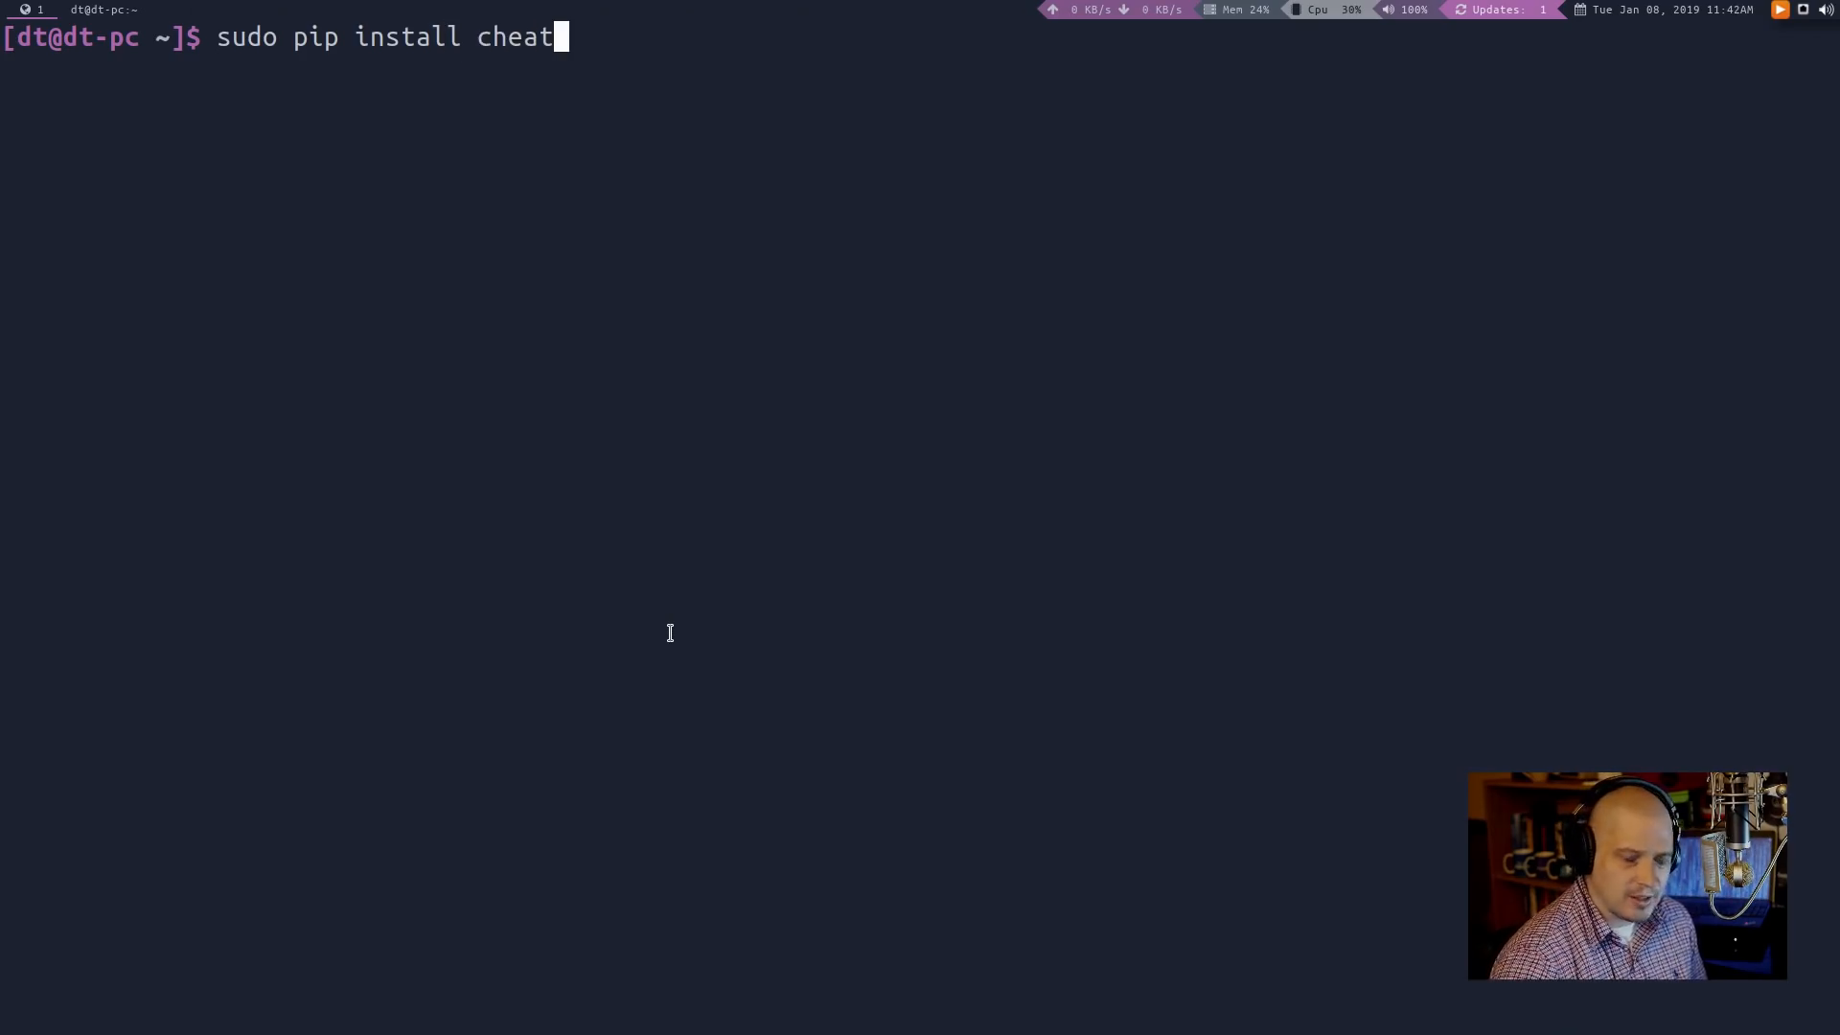
key("BackSpace")
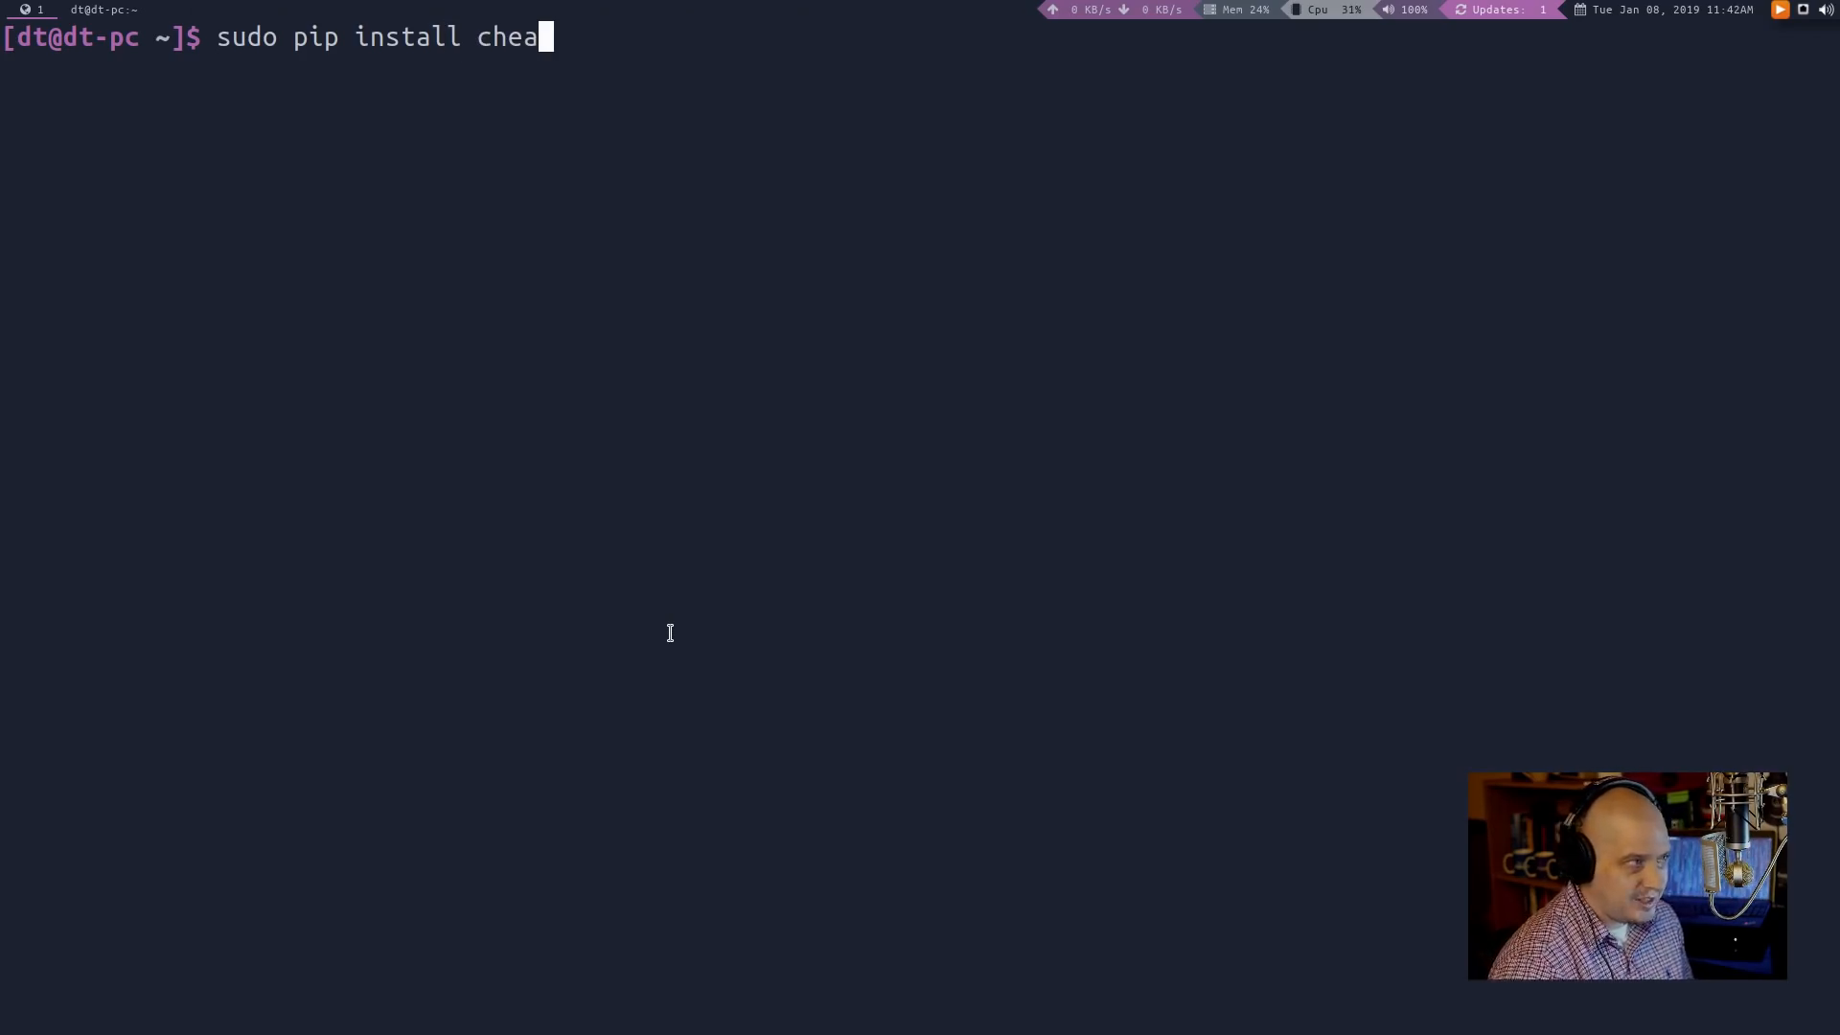
key("ctrl+c")
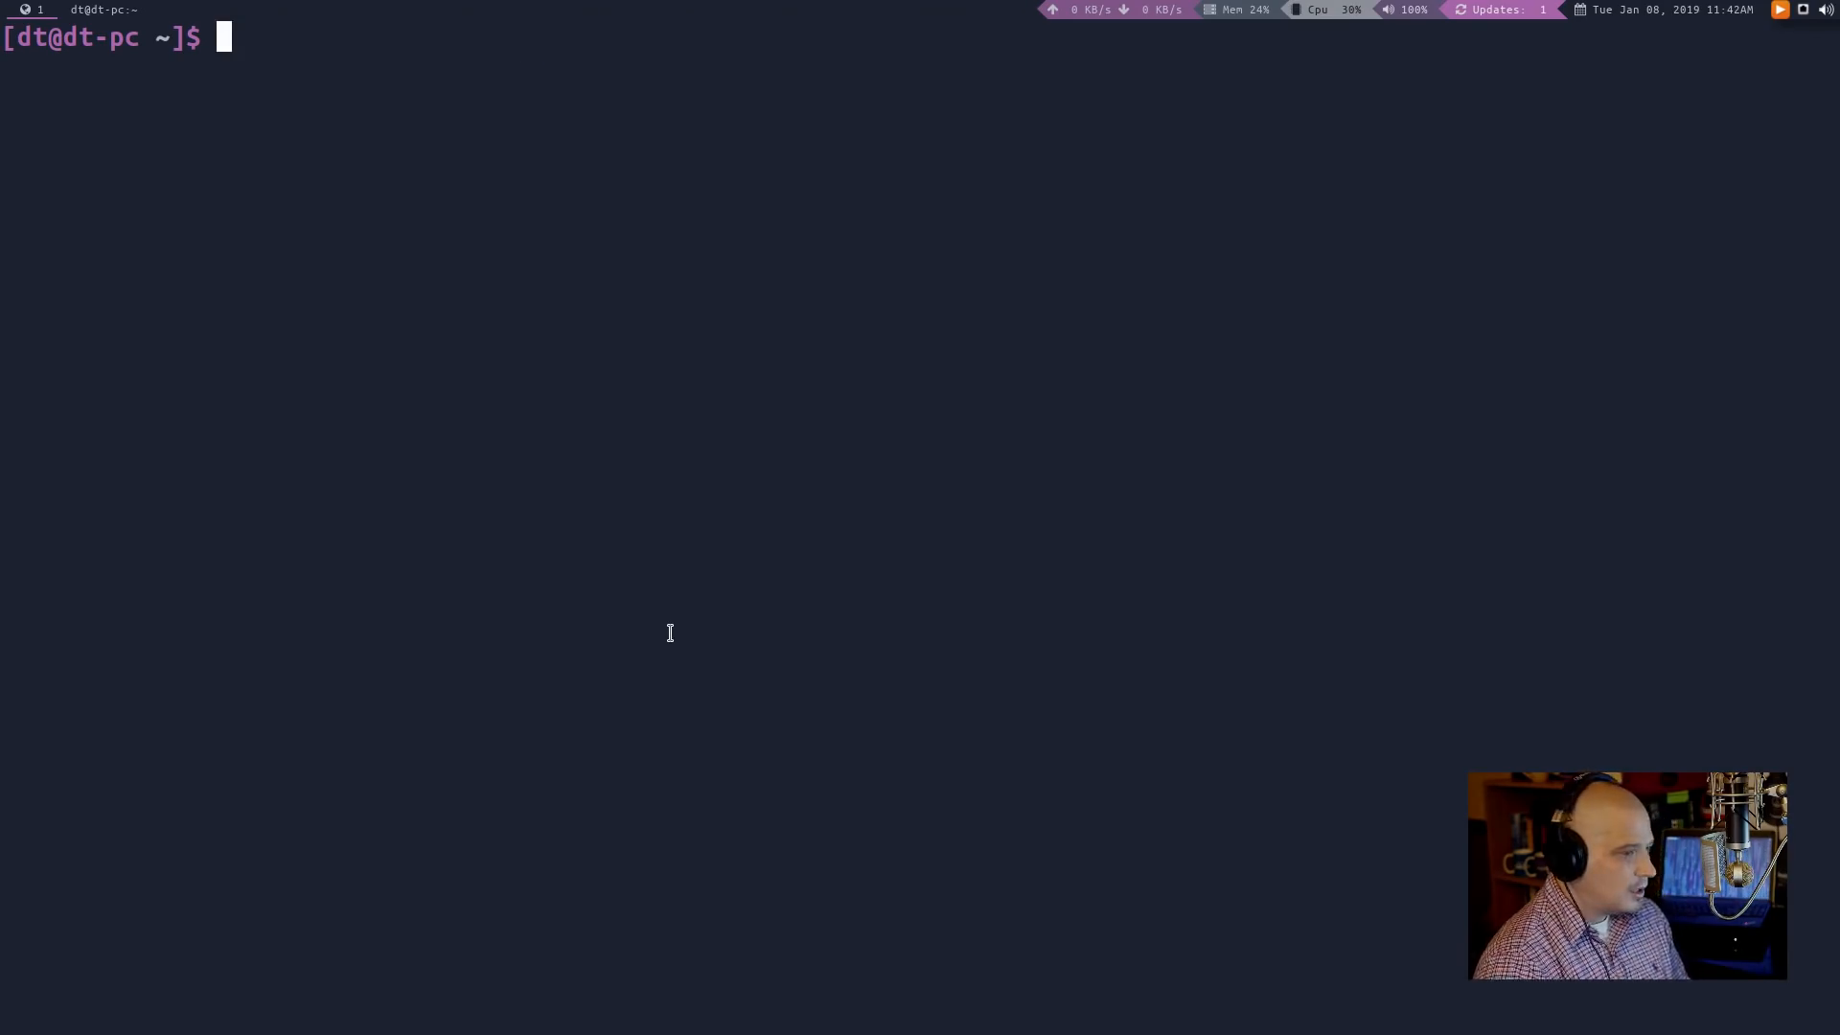
type("cheat ls")
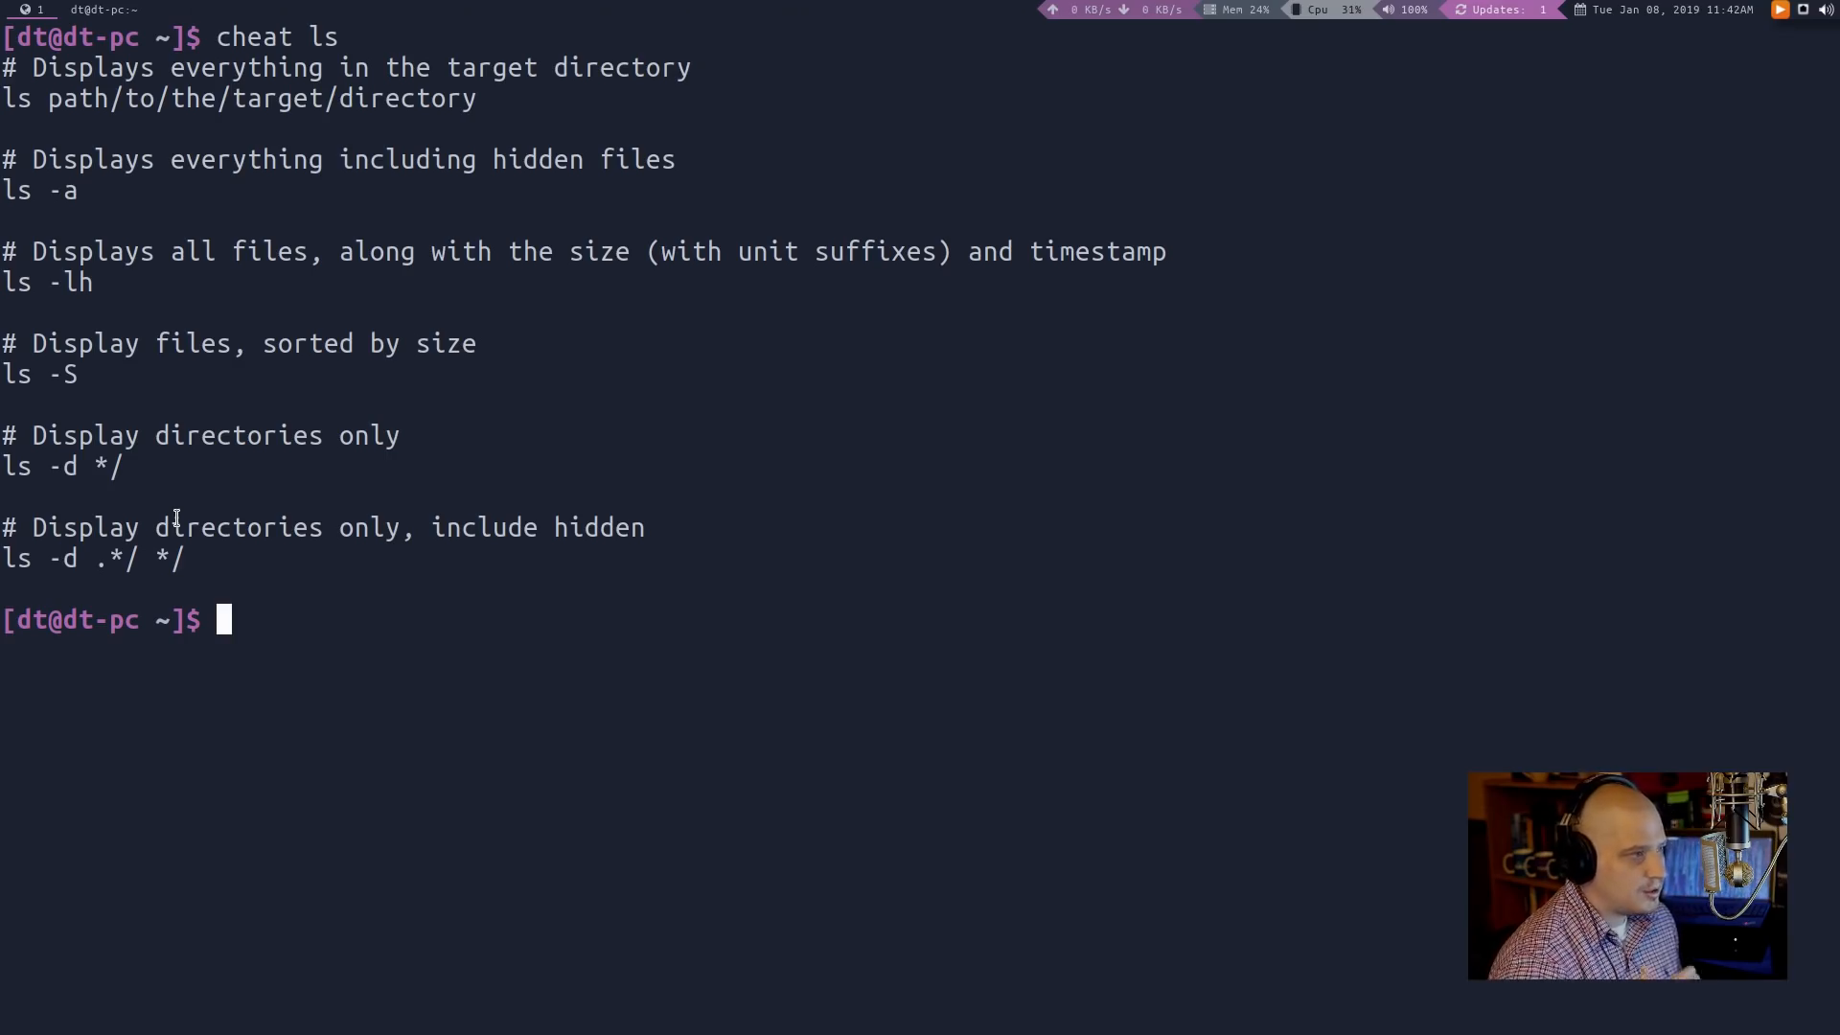
mouse_move(318, 678)
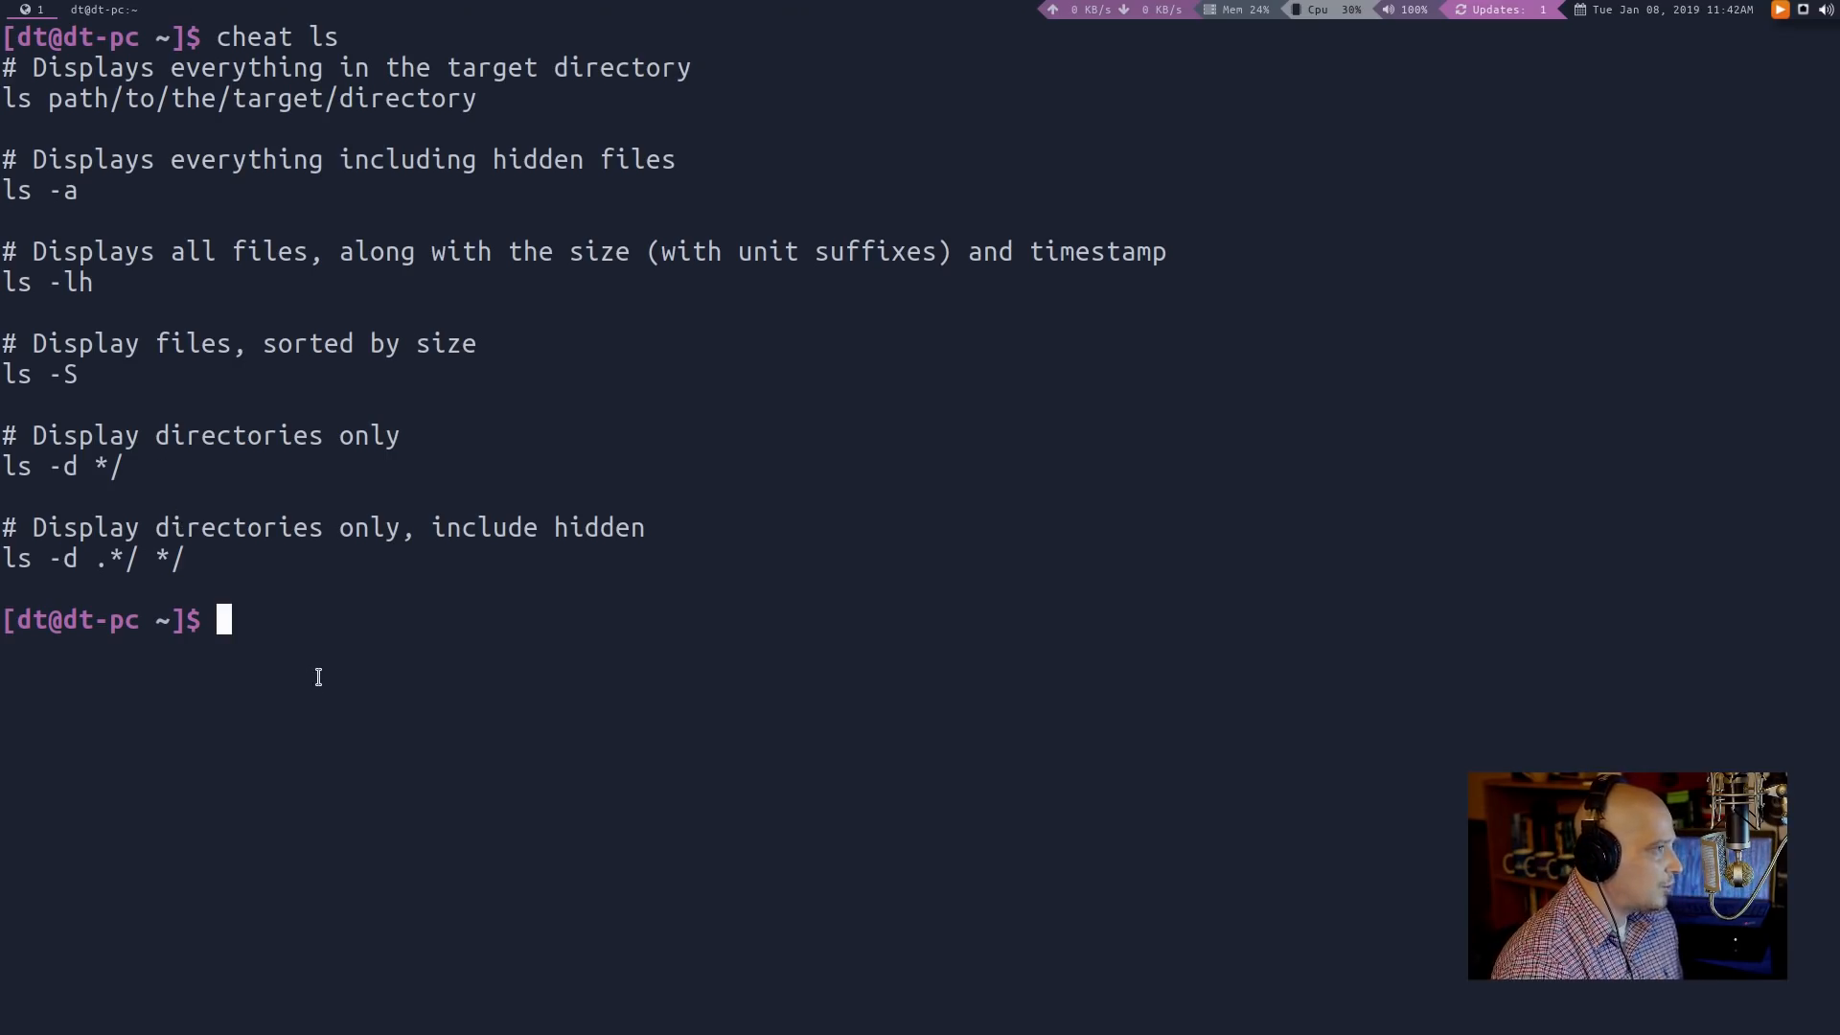
mouse_move(42, 179)
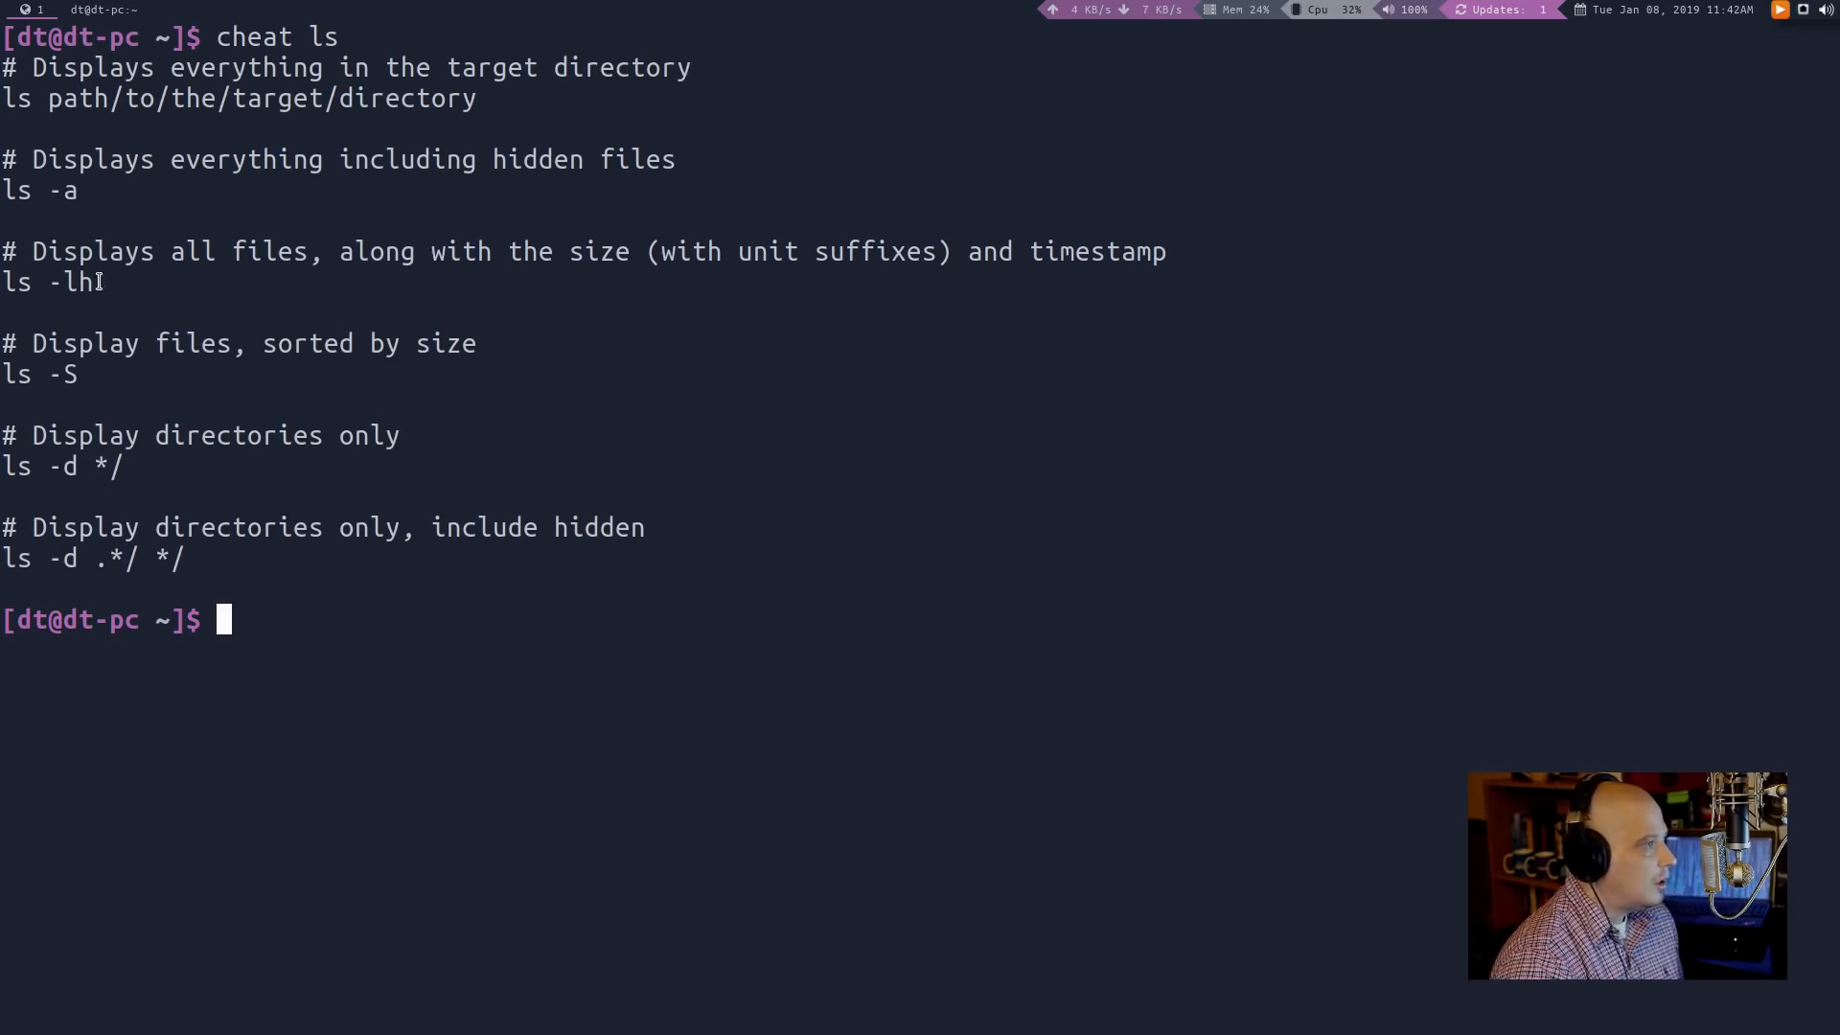
mouse_move(231, 543)
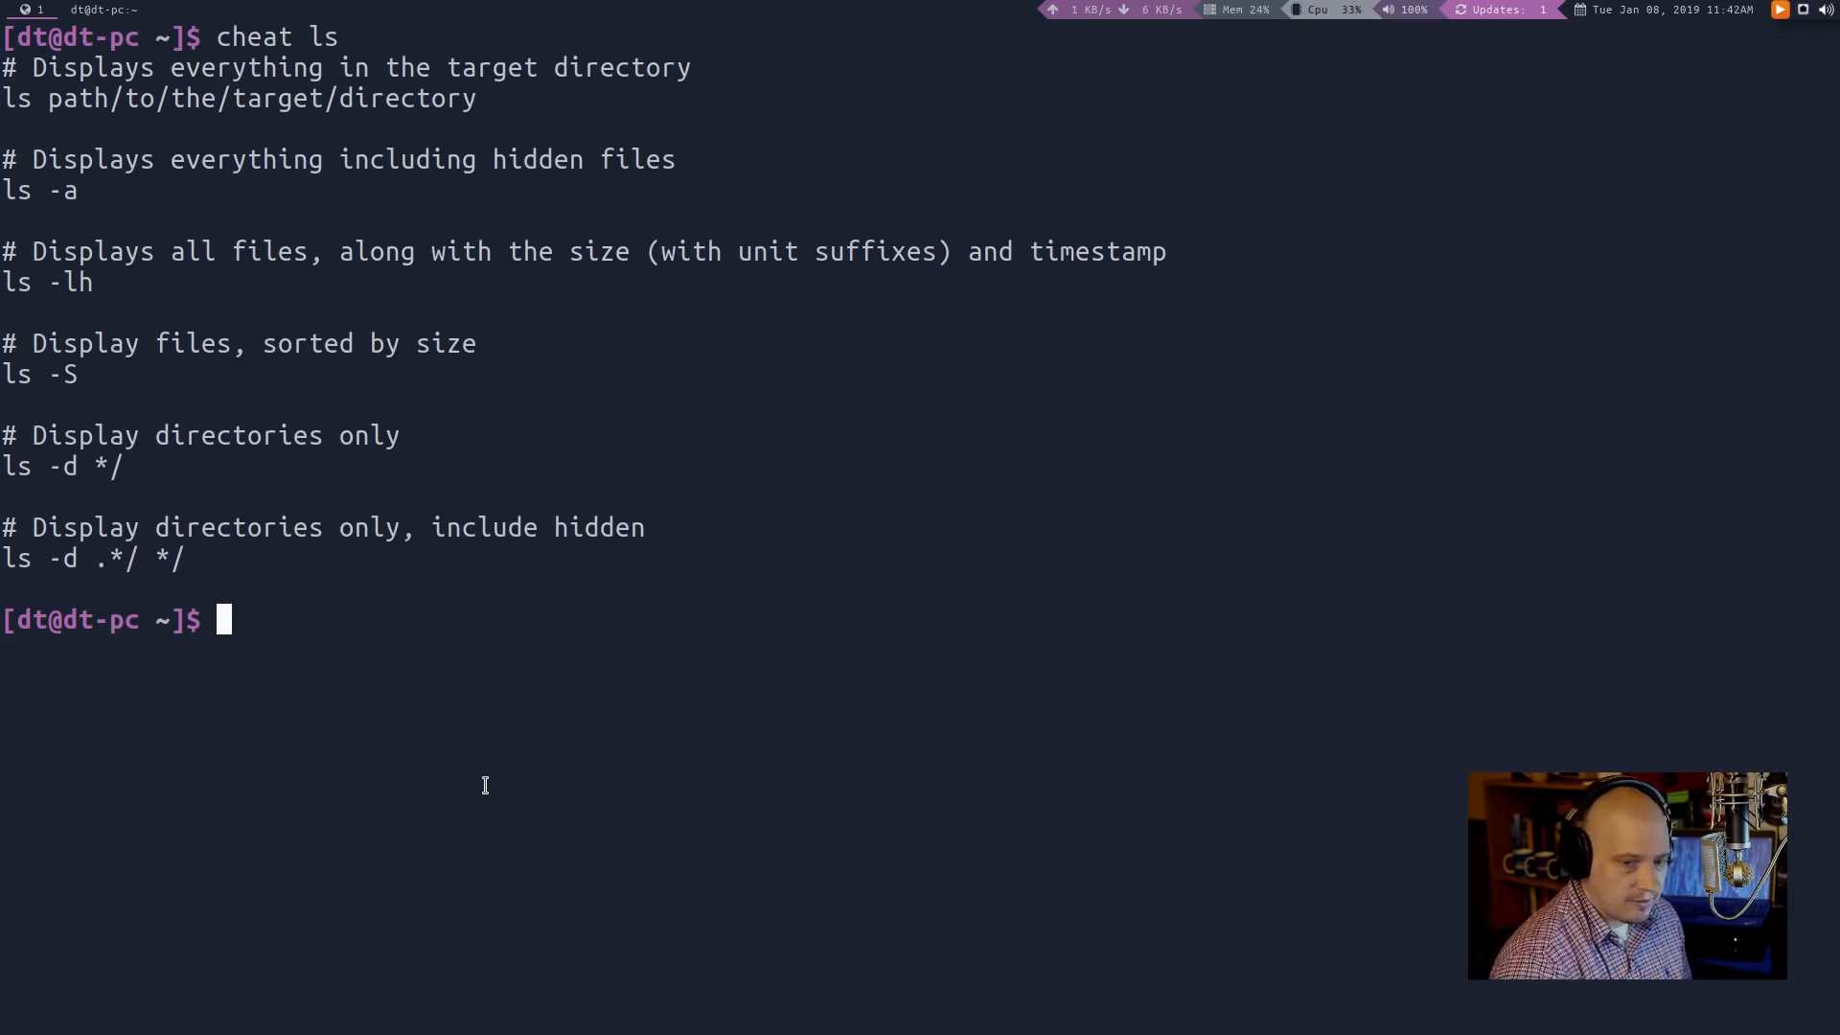
Display the find cheat sheet and scroll through it
type("cheat")
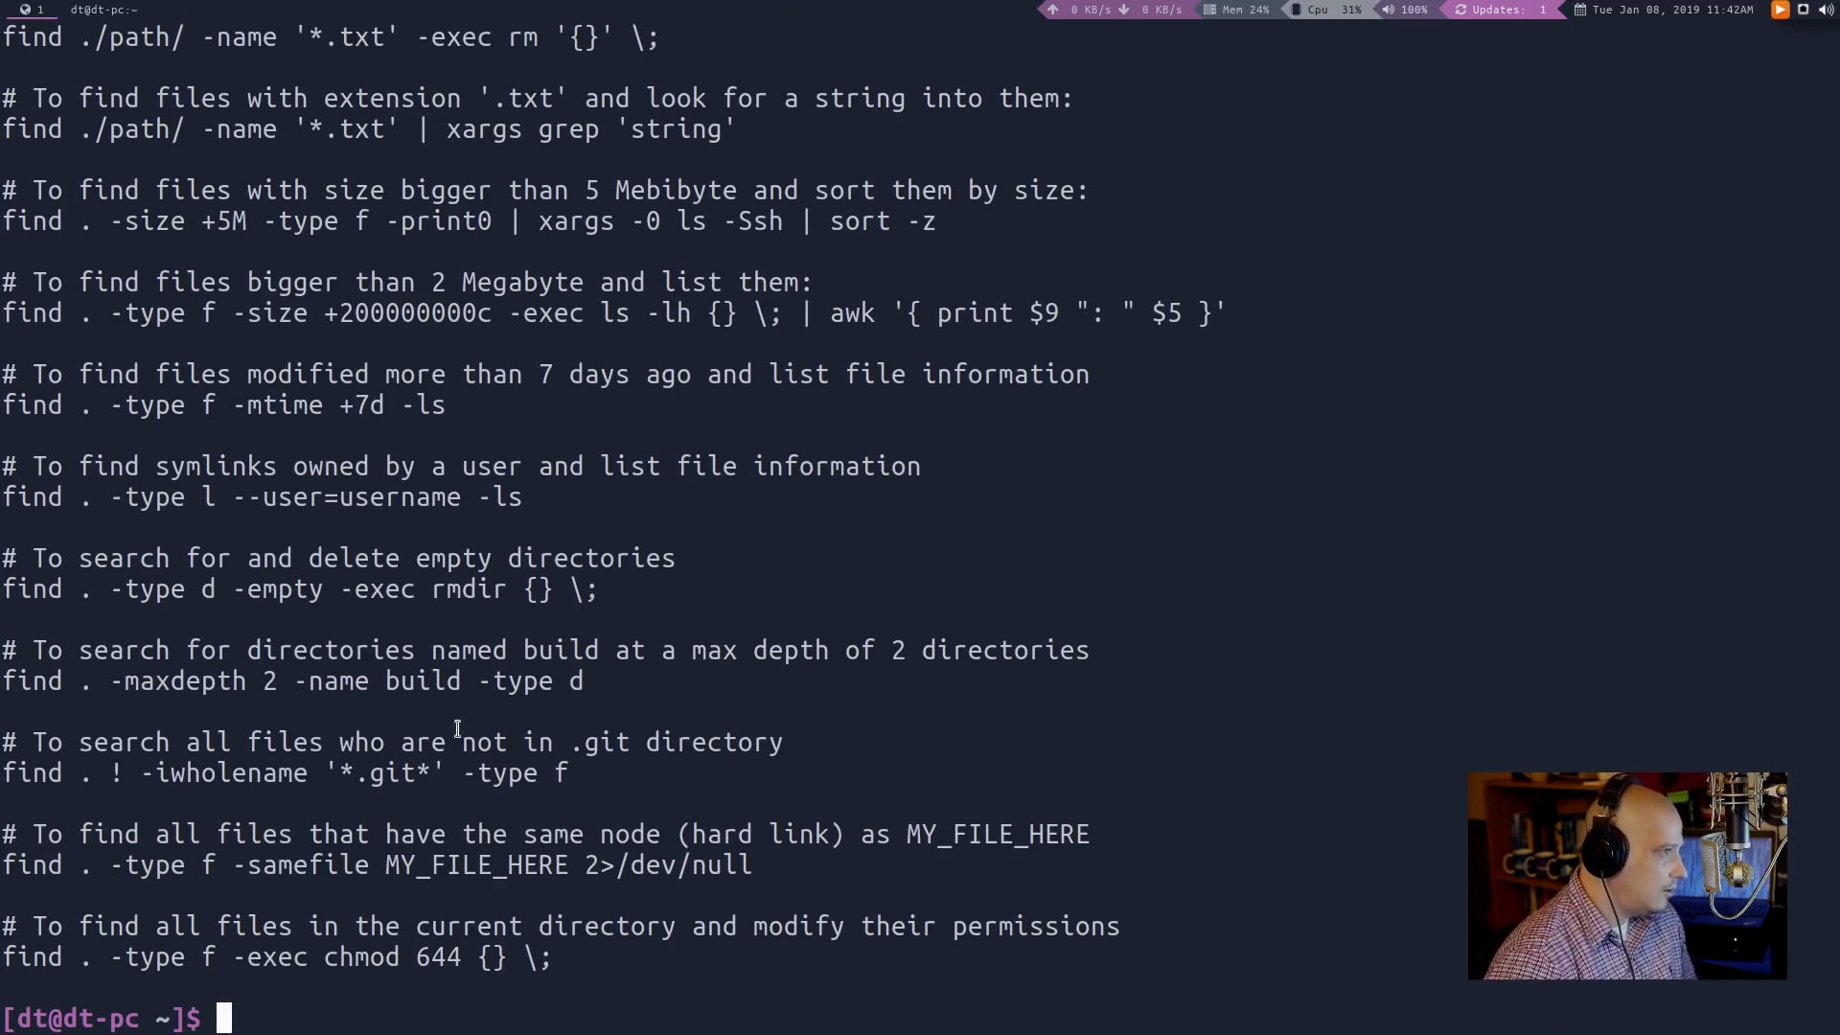
scroll("down", 3)
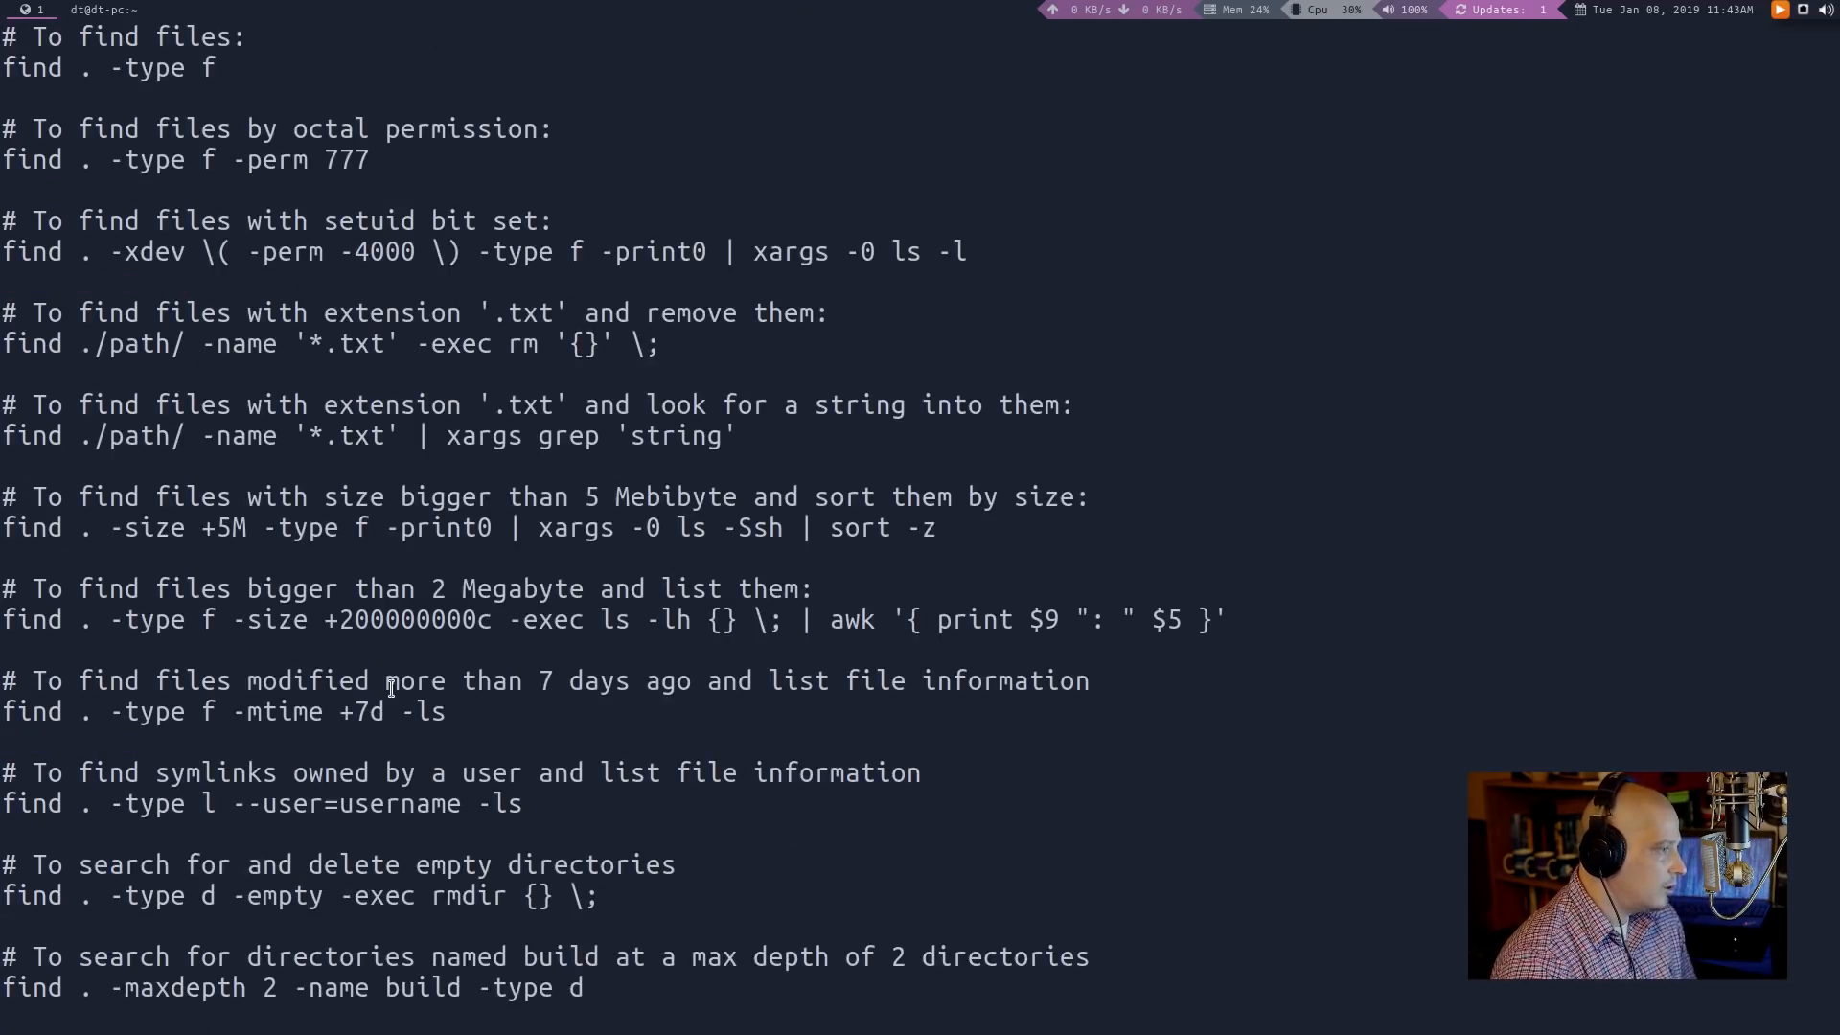
scroll("down", 3)
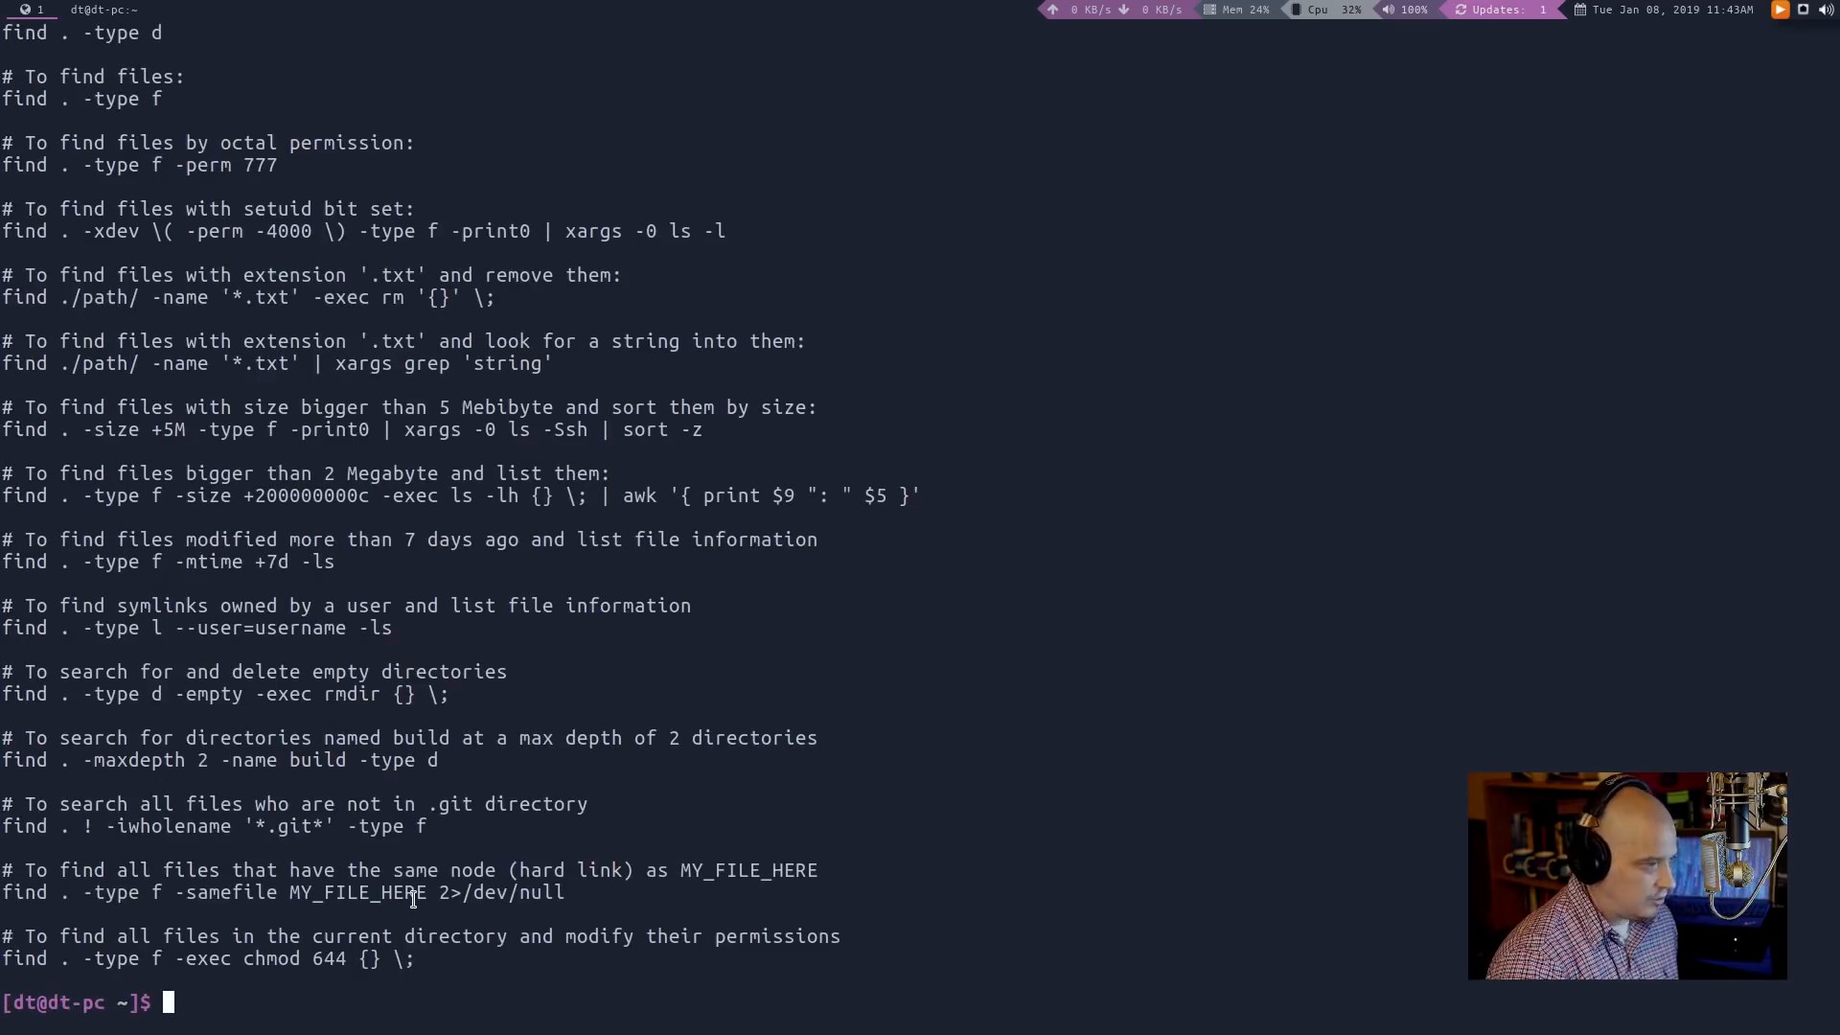
type("cheat find")
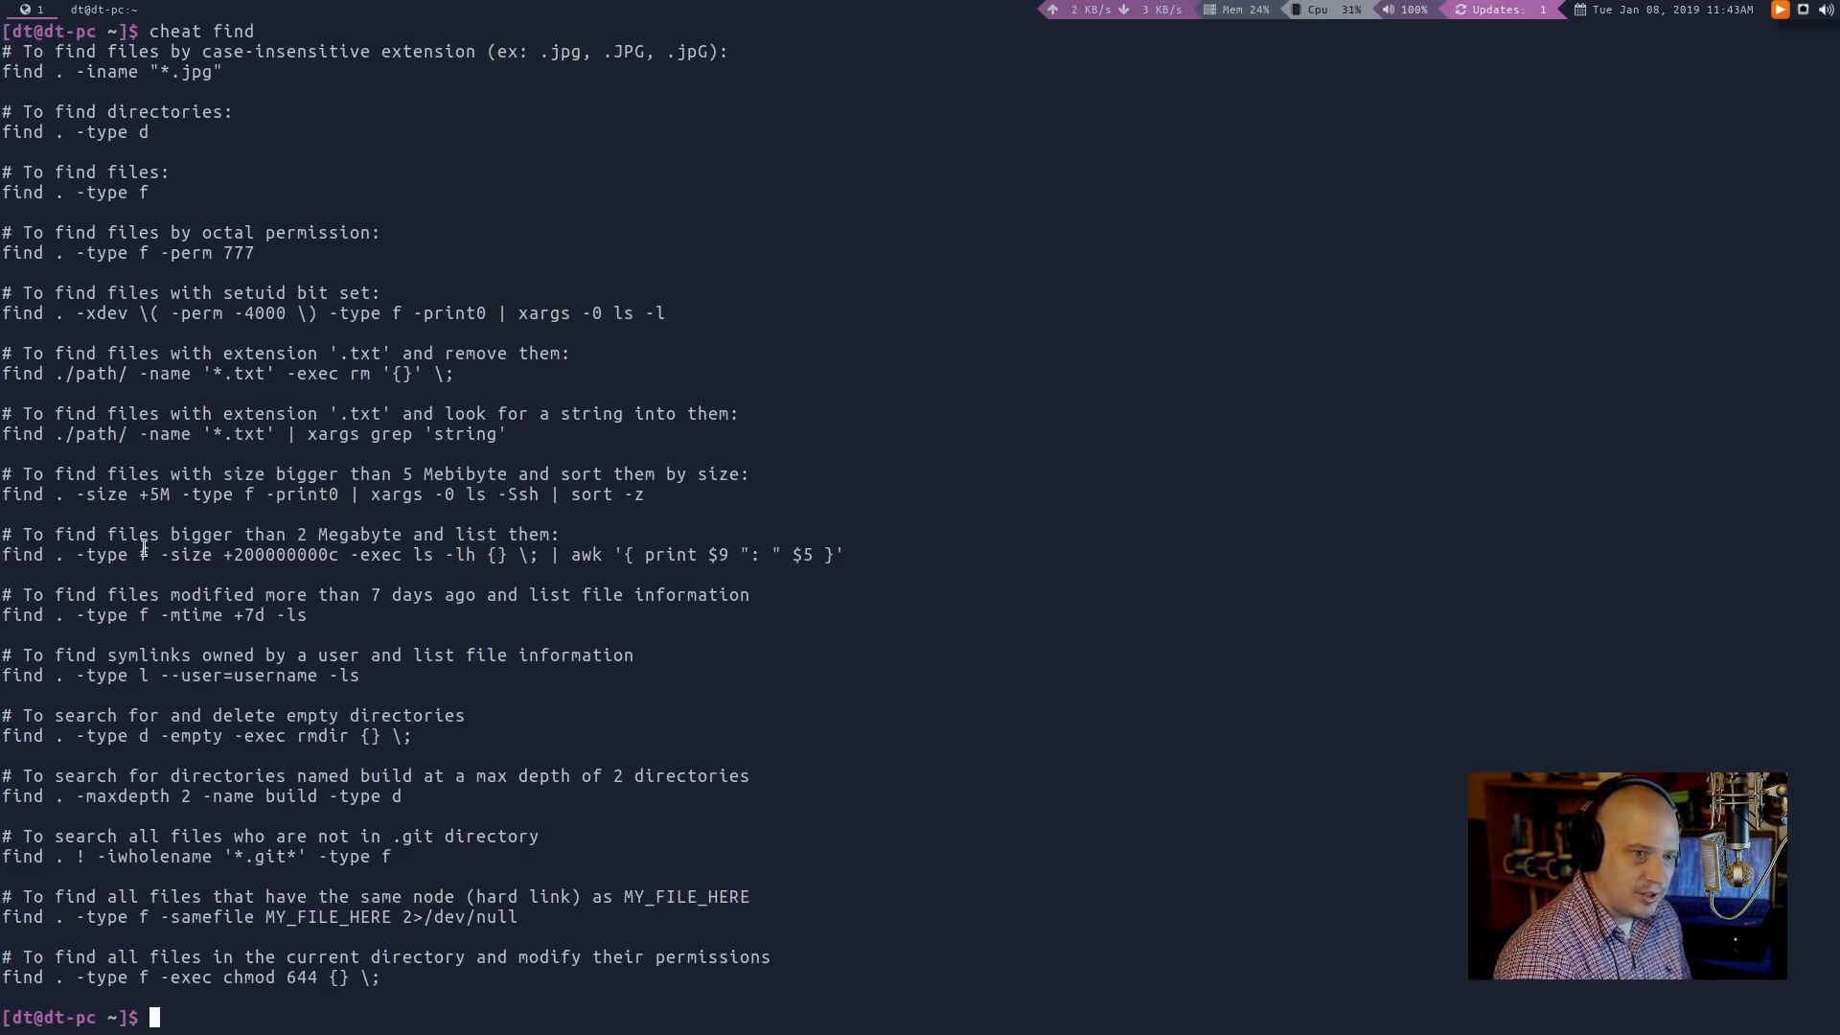
mouse_move(898, 810)
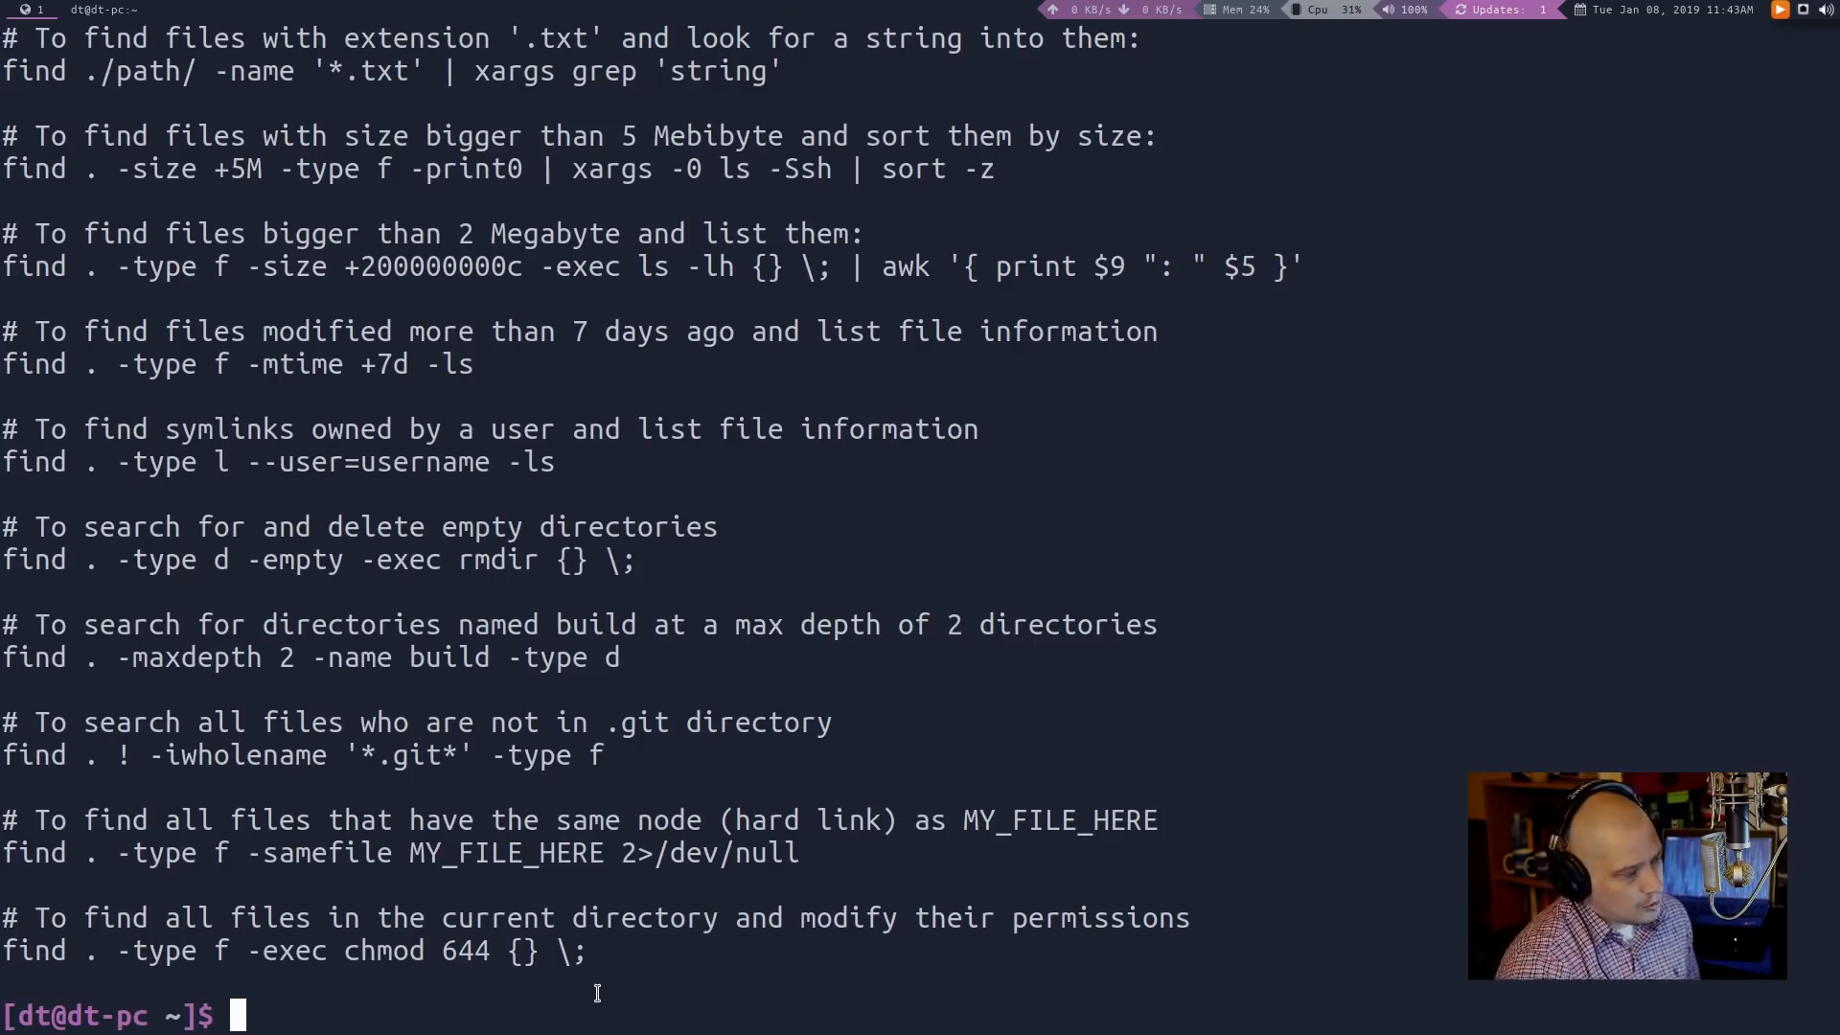
mouse_move(391, 655)
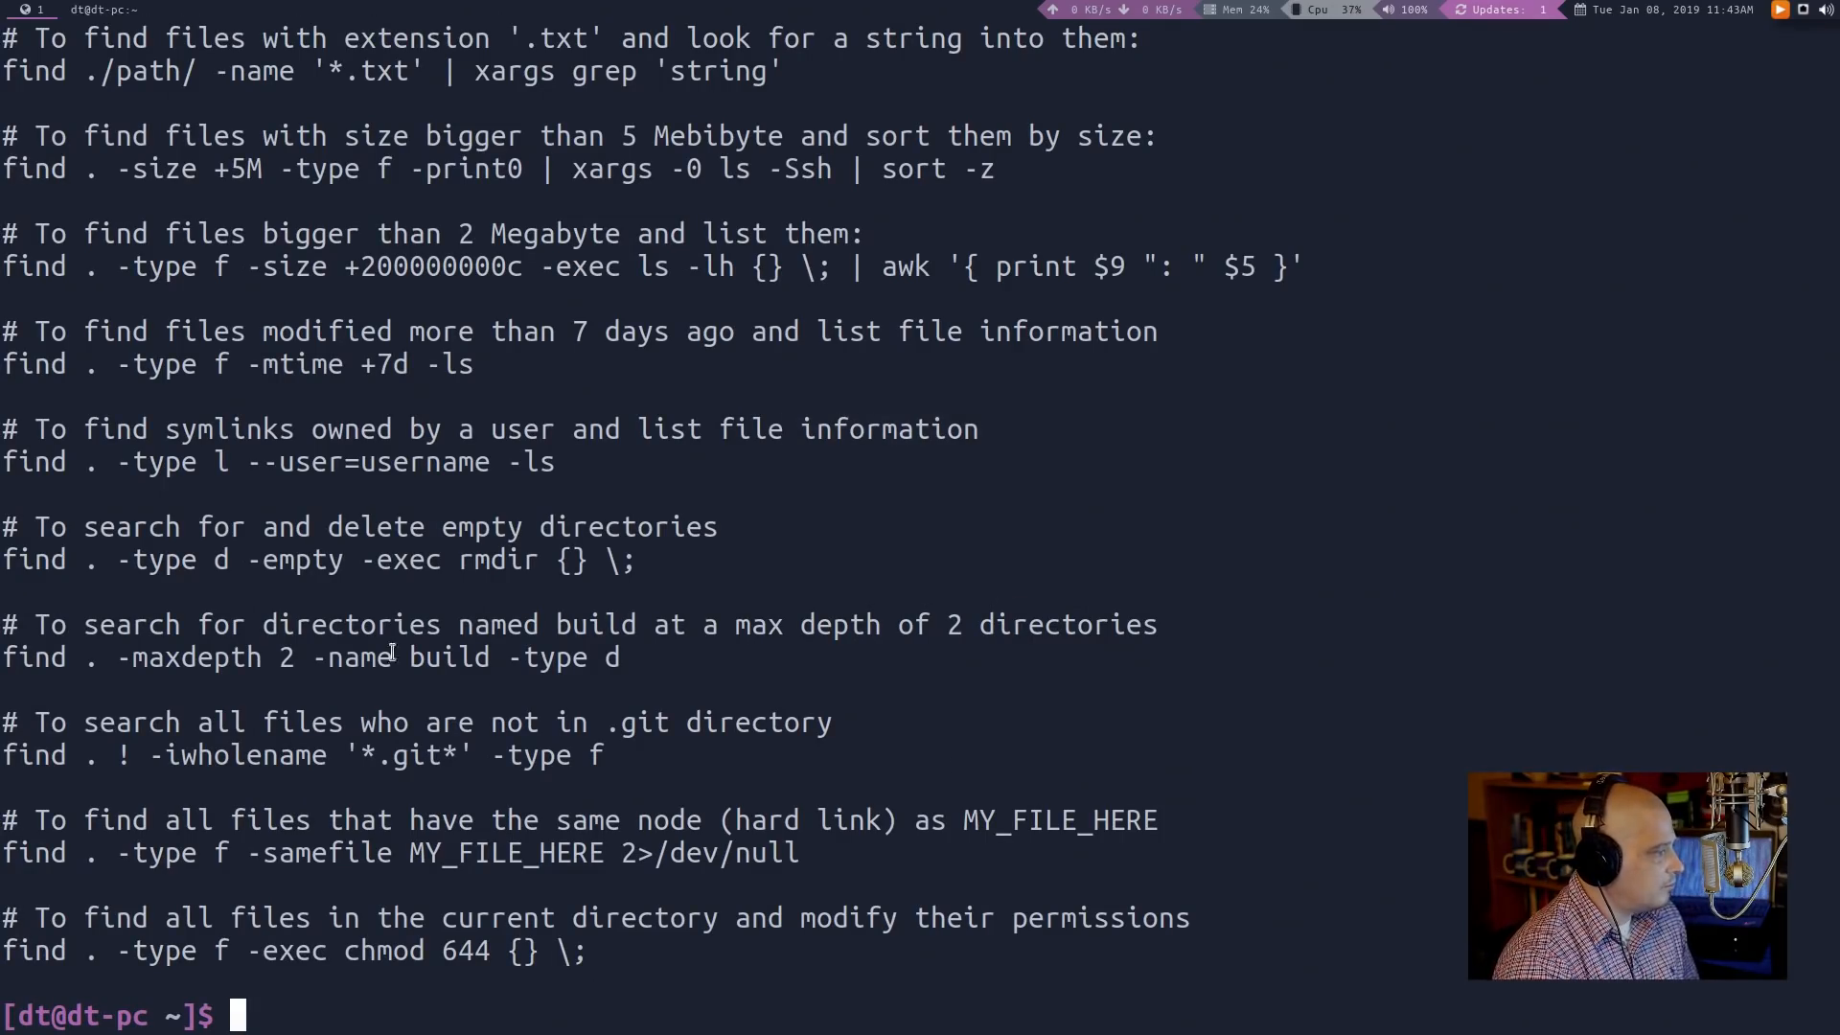
mouse_move(1390, 909)
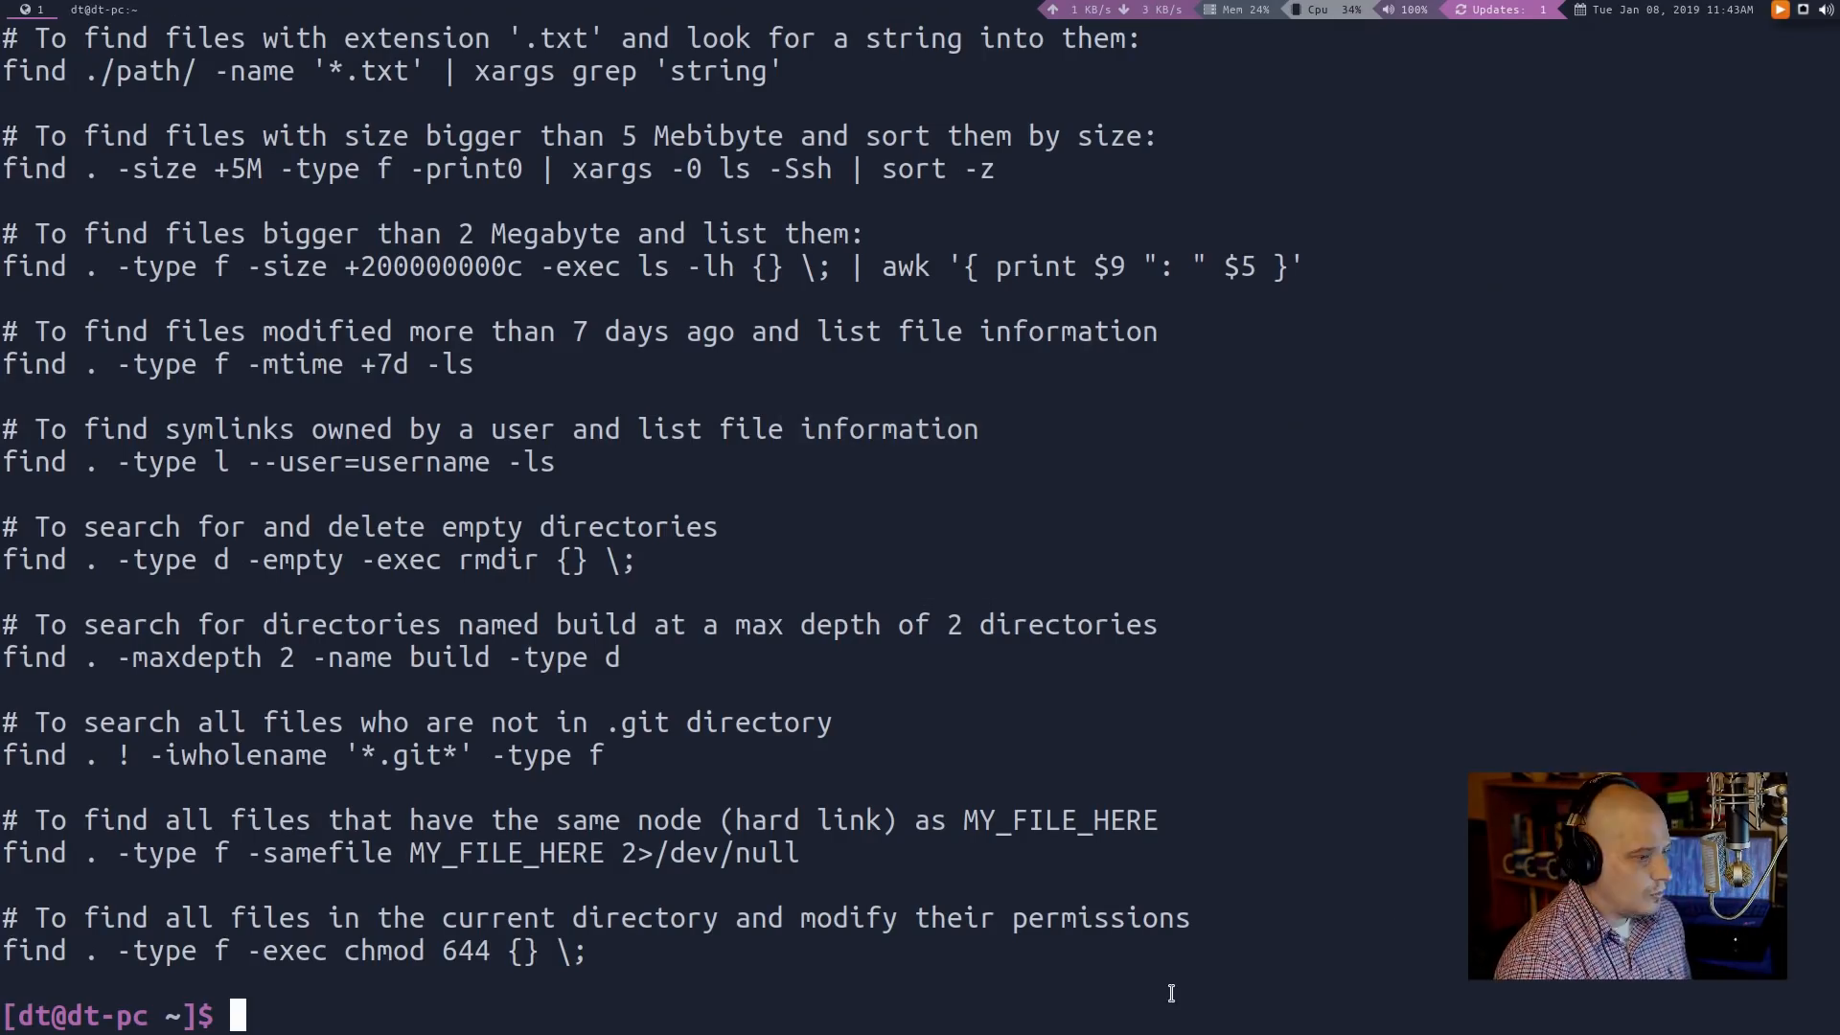
List all available cheat sheets with their file paths via 'cheat -l'
type("chea")
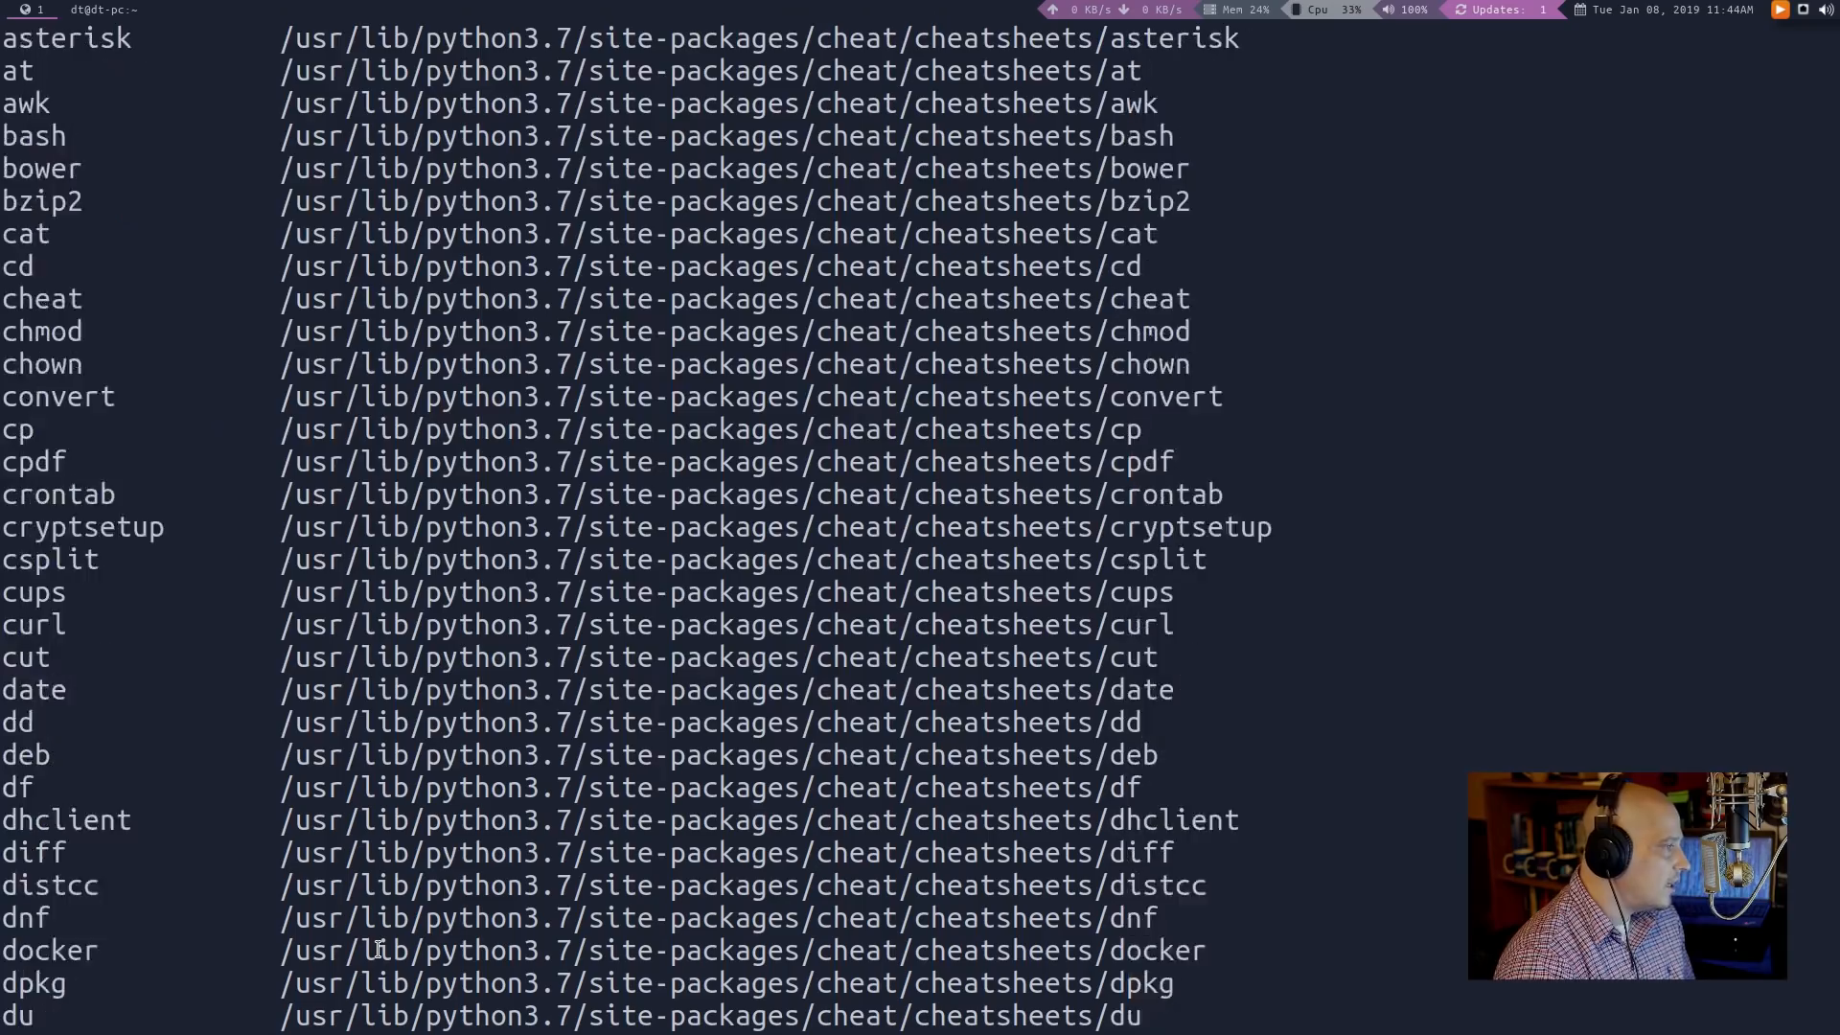
scroll("down", 3)
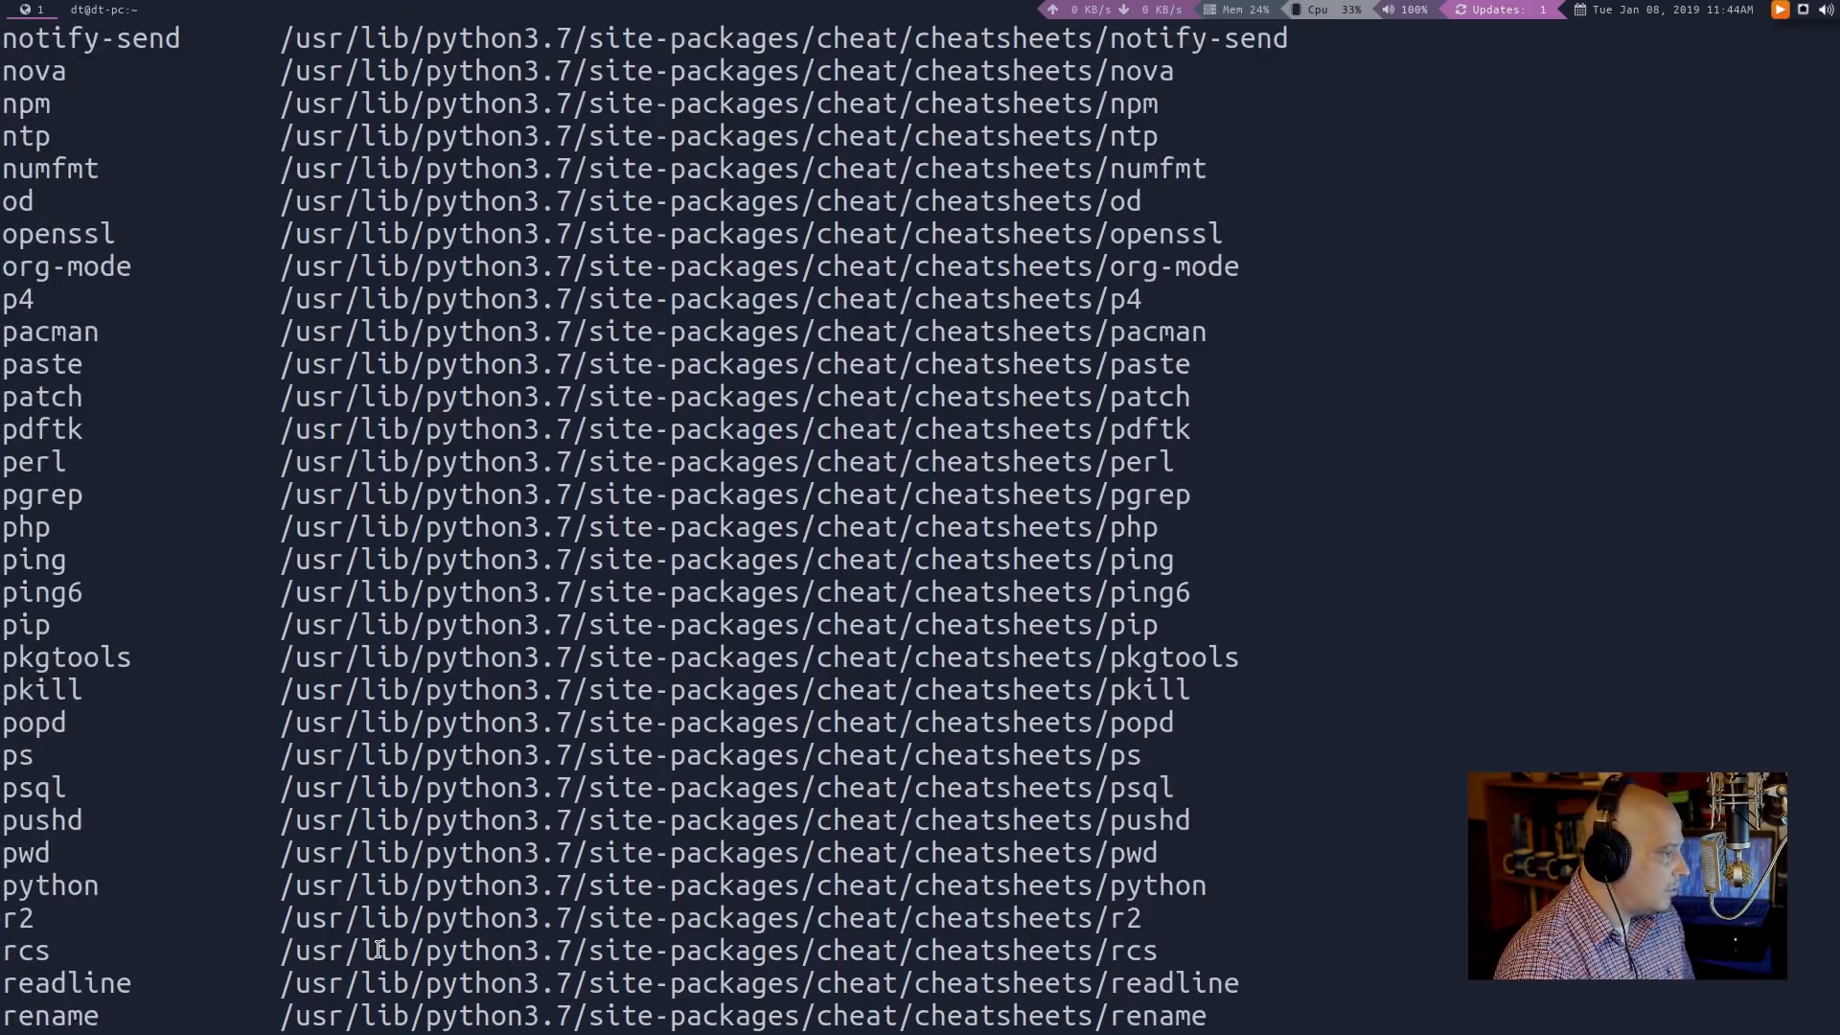
scroll("down", 3)
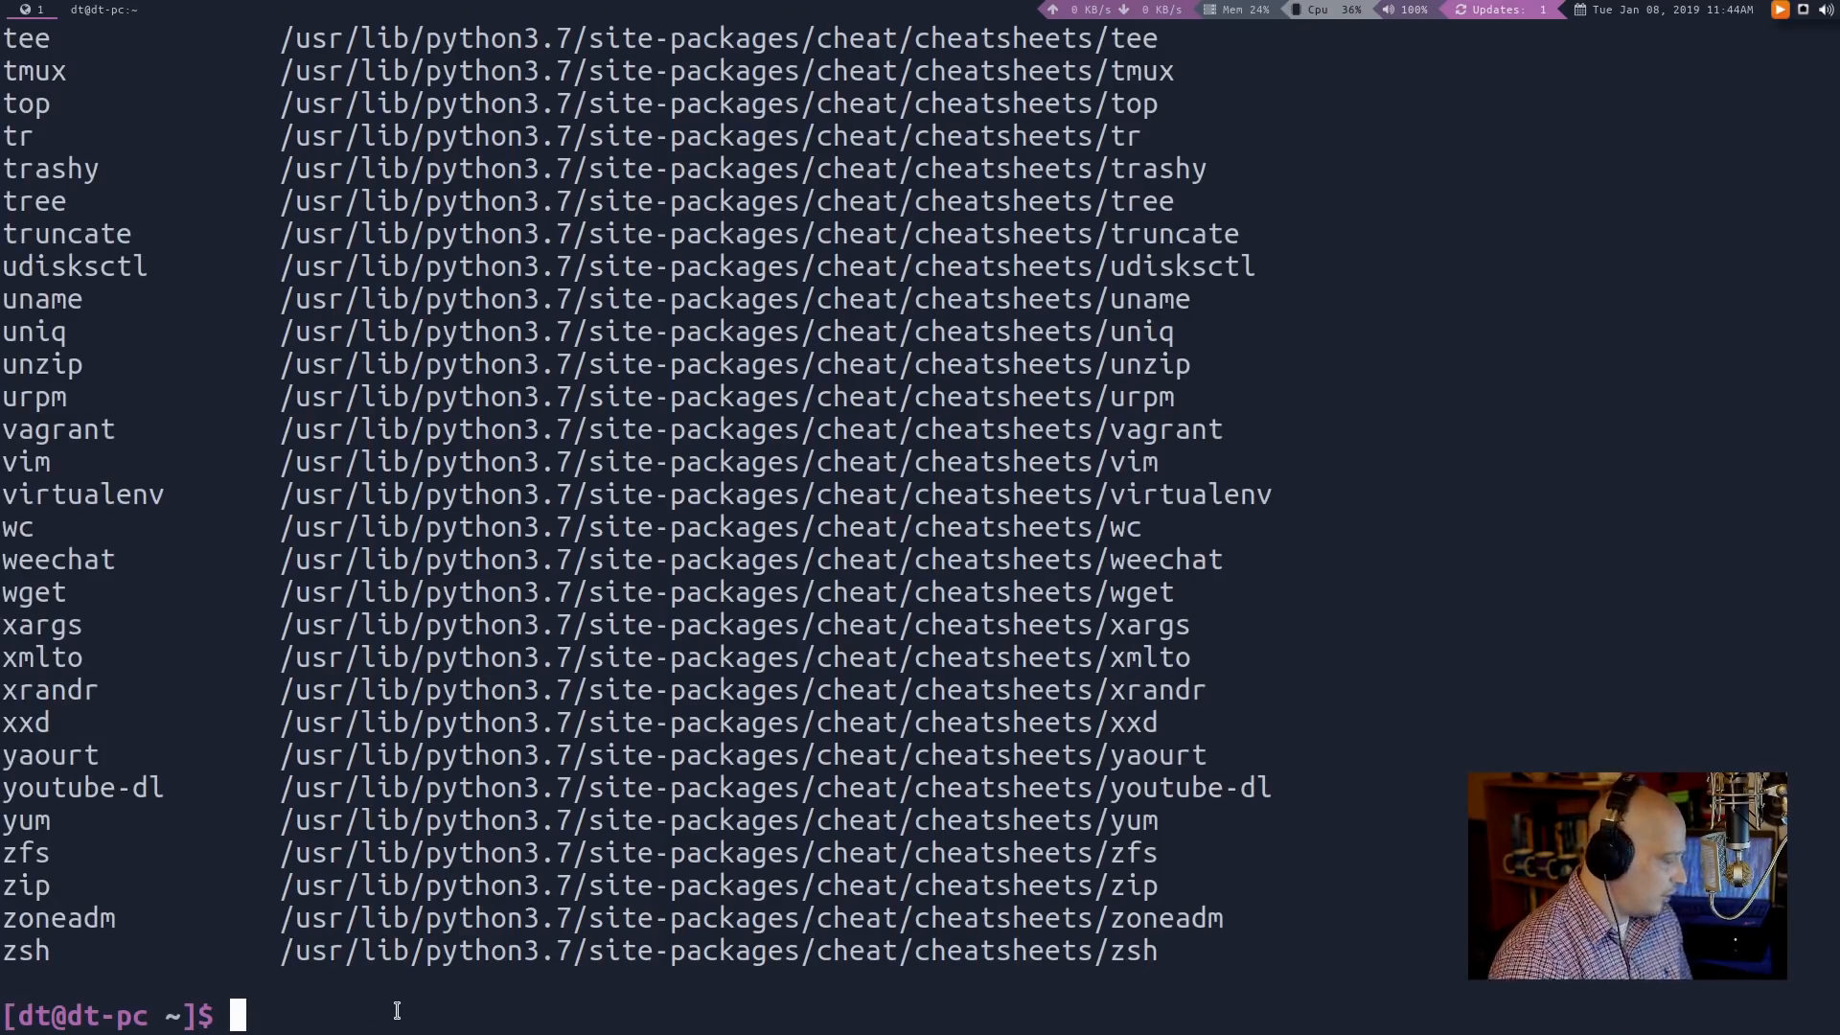
View cheat sheets for bash and irssi, try cmus (none), then 'cheat cheat'
type("cheat l")
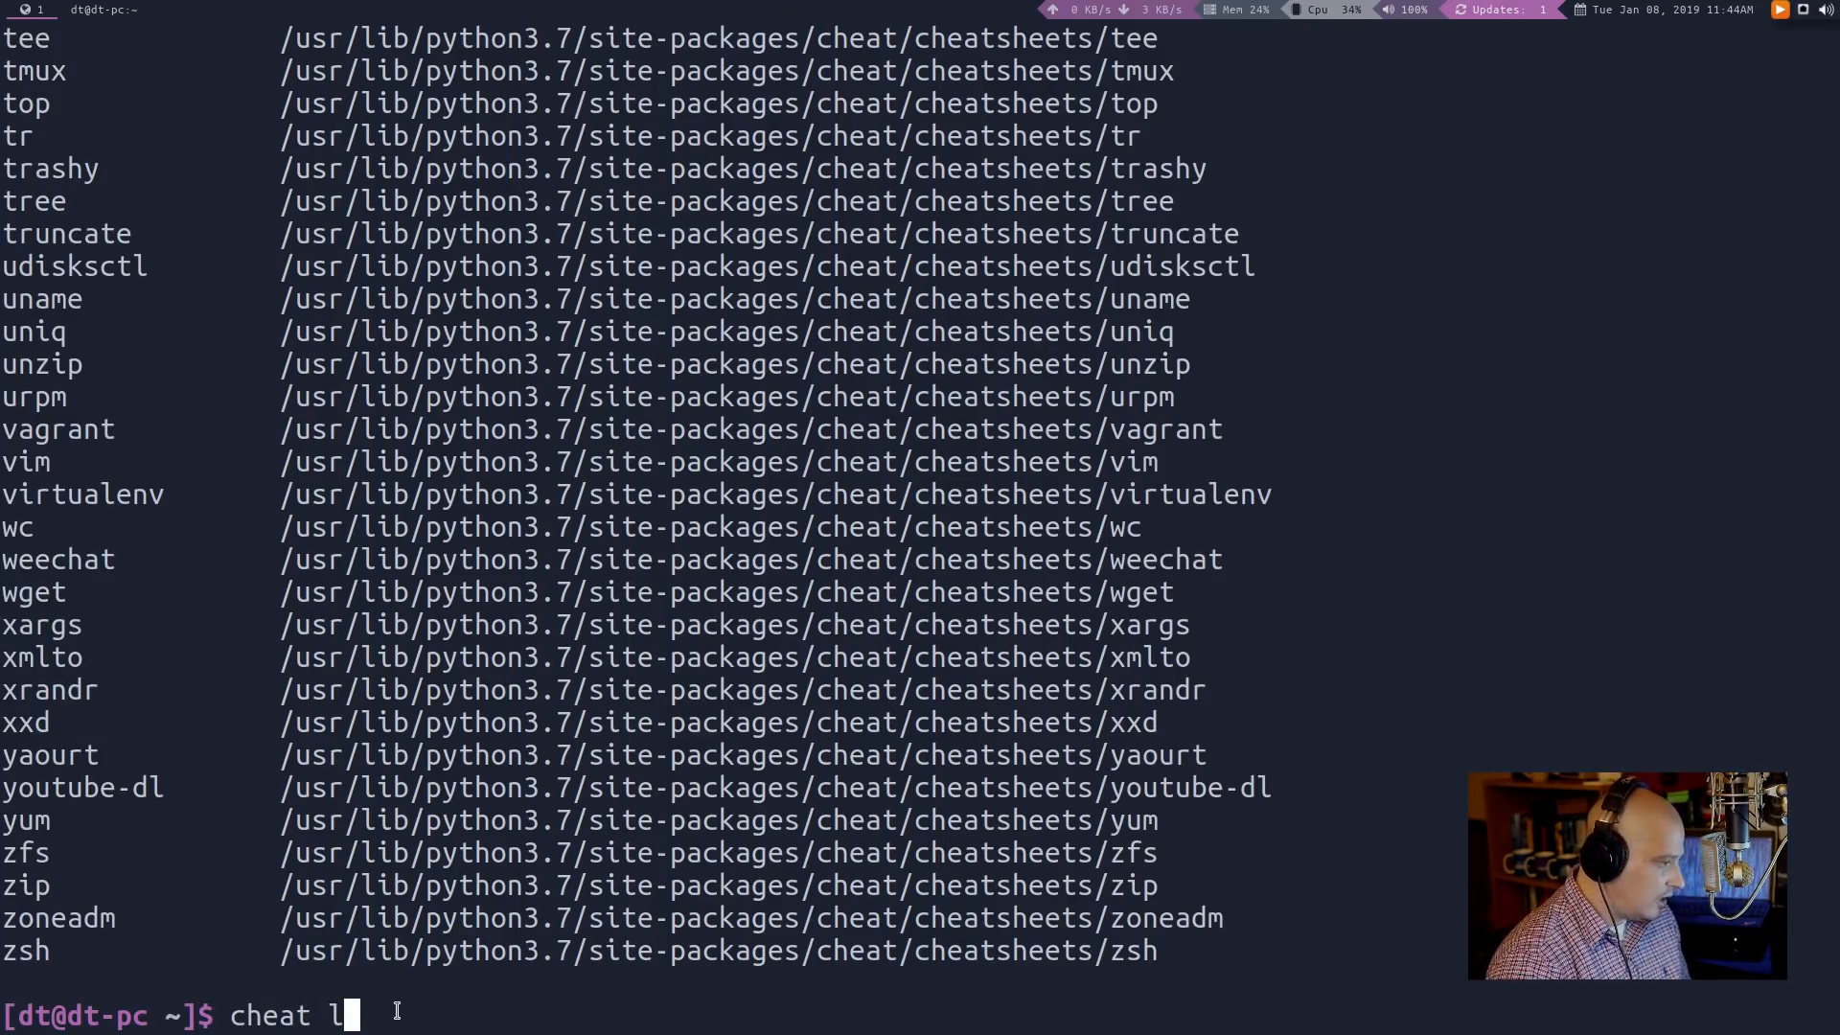
key("BackSpace")
type("bash")
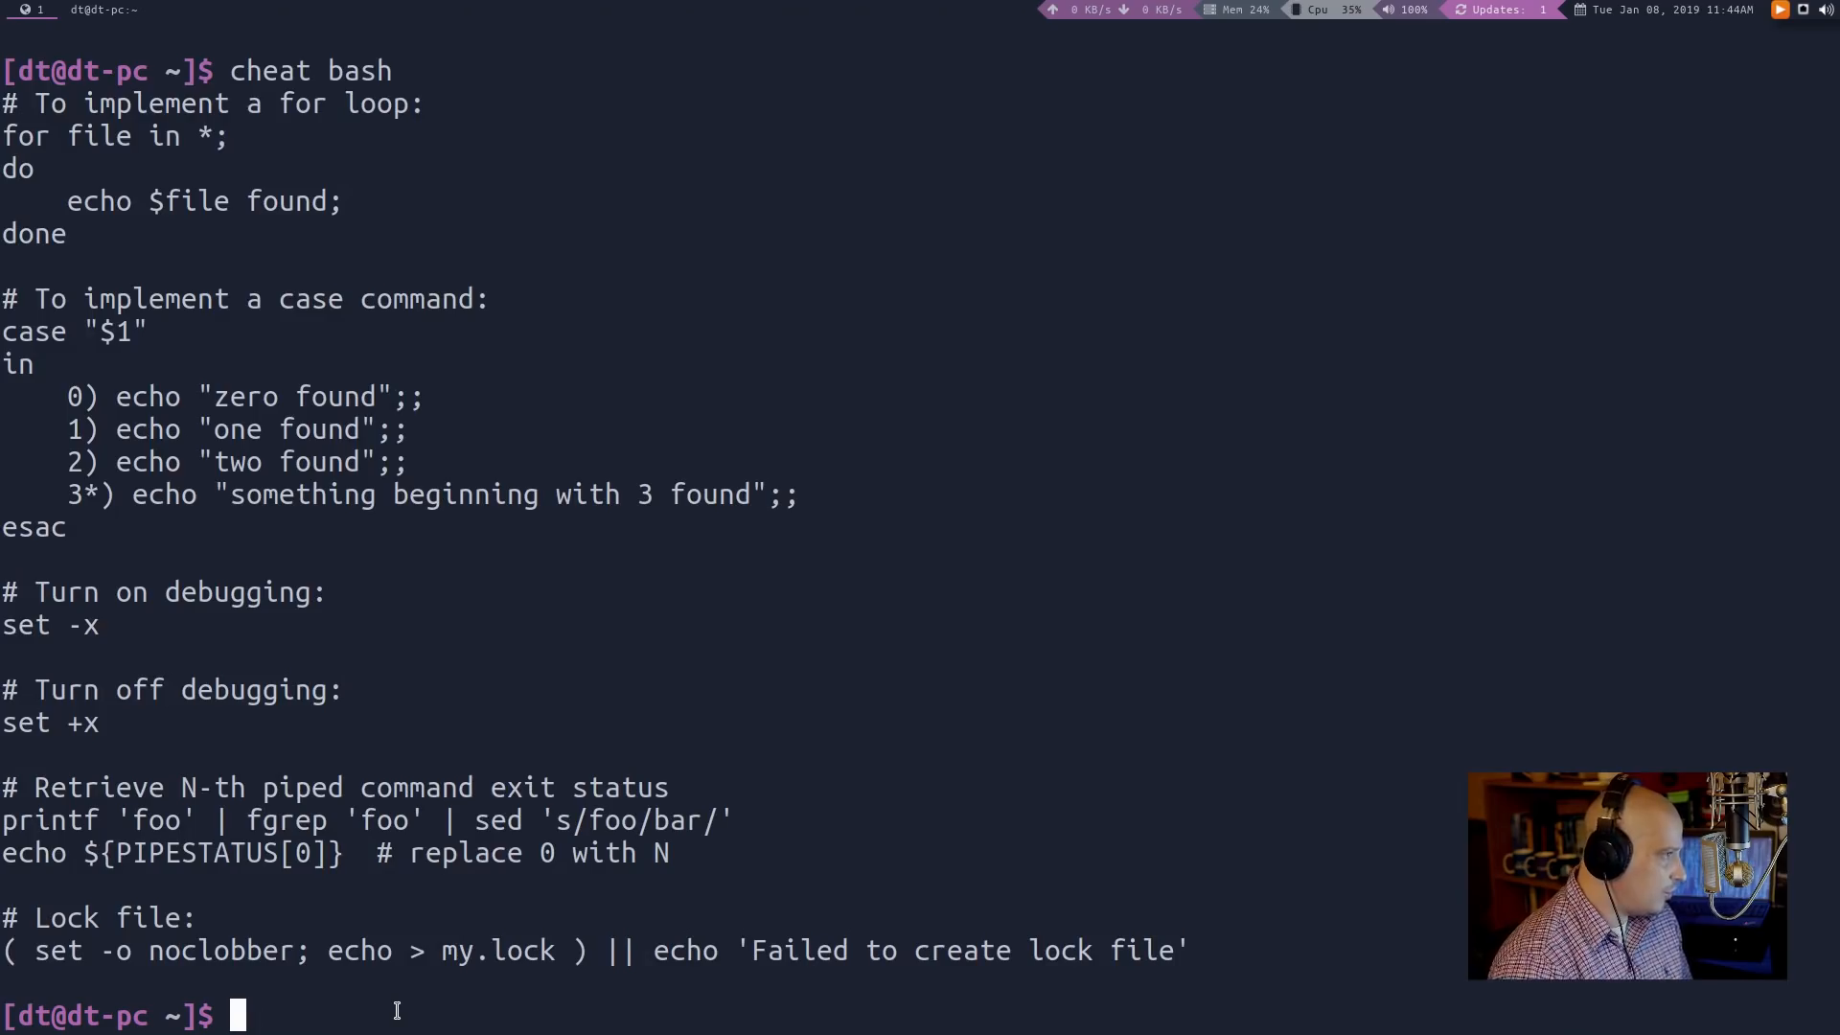
type("cheat")
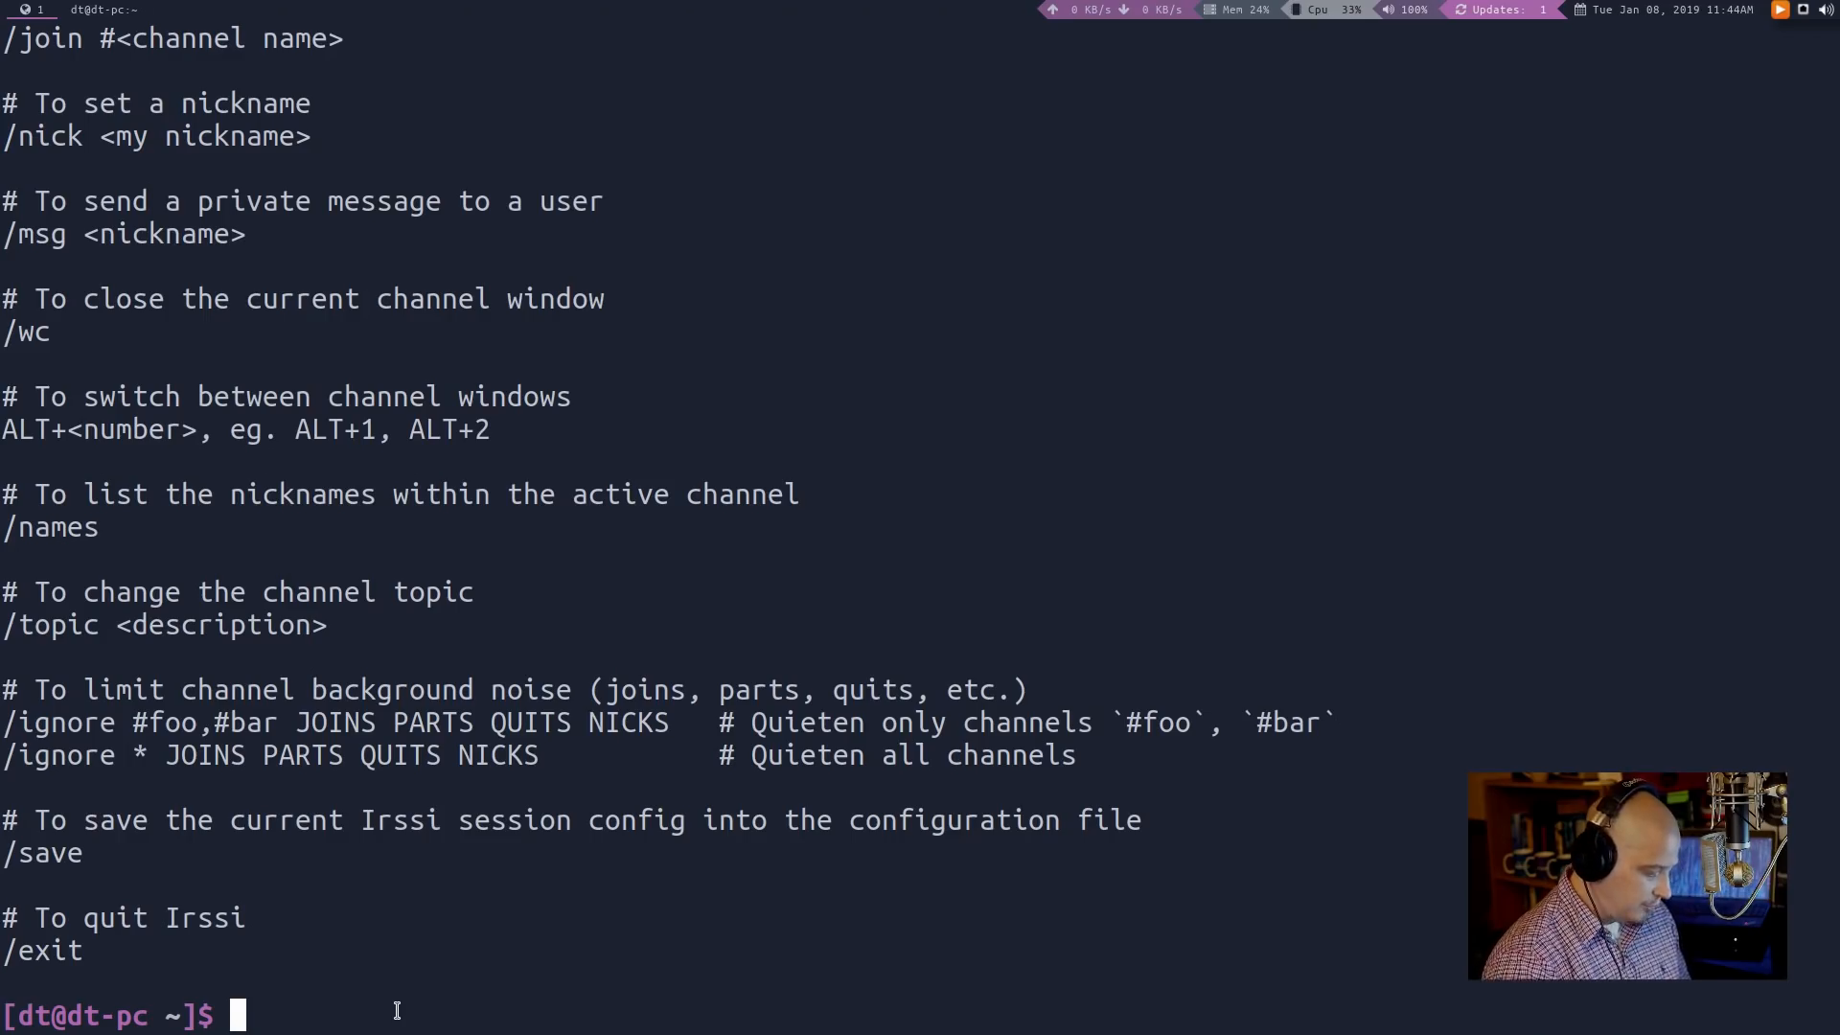
type("c")
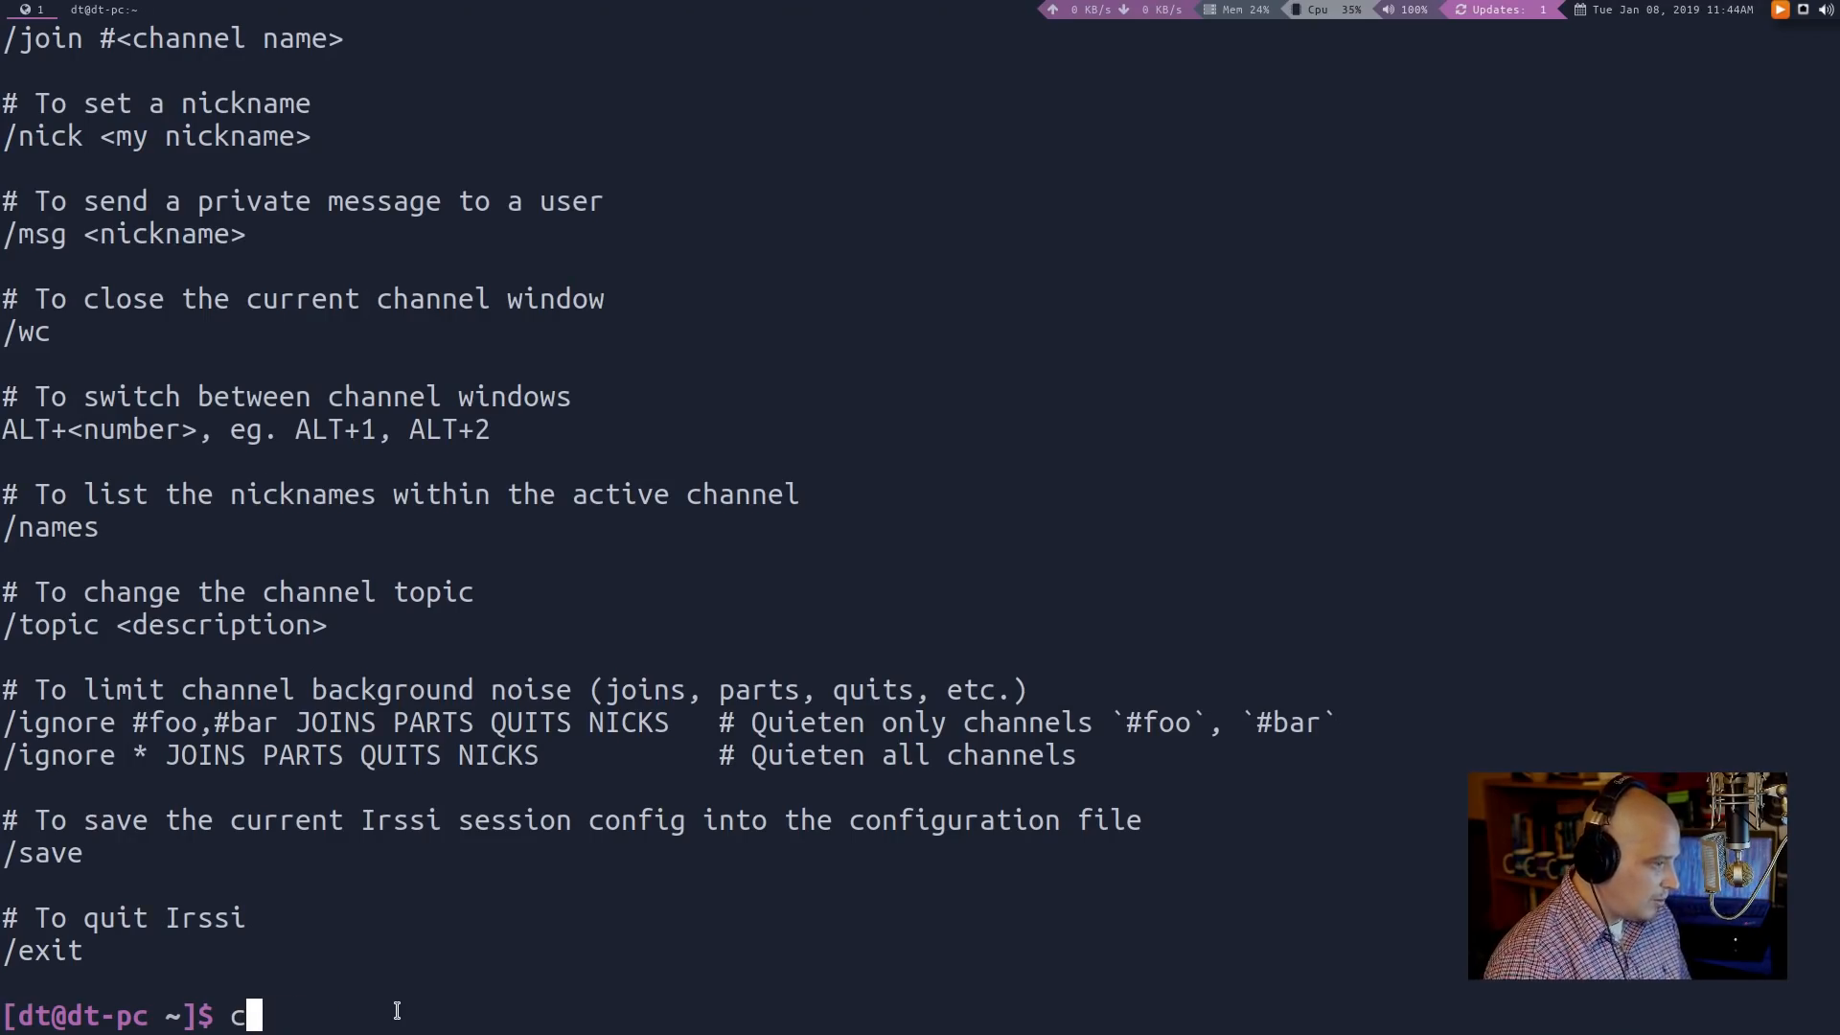
type("heat")
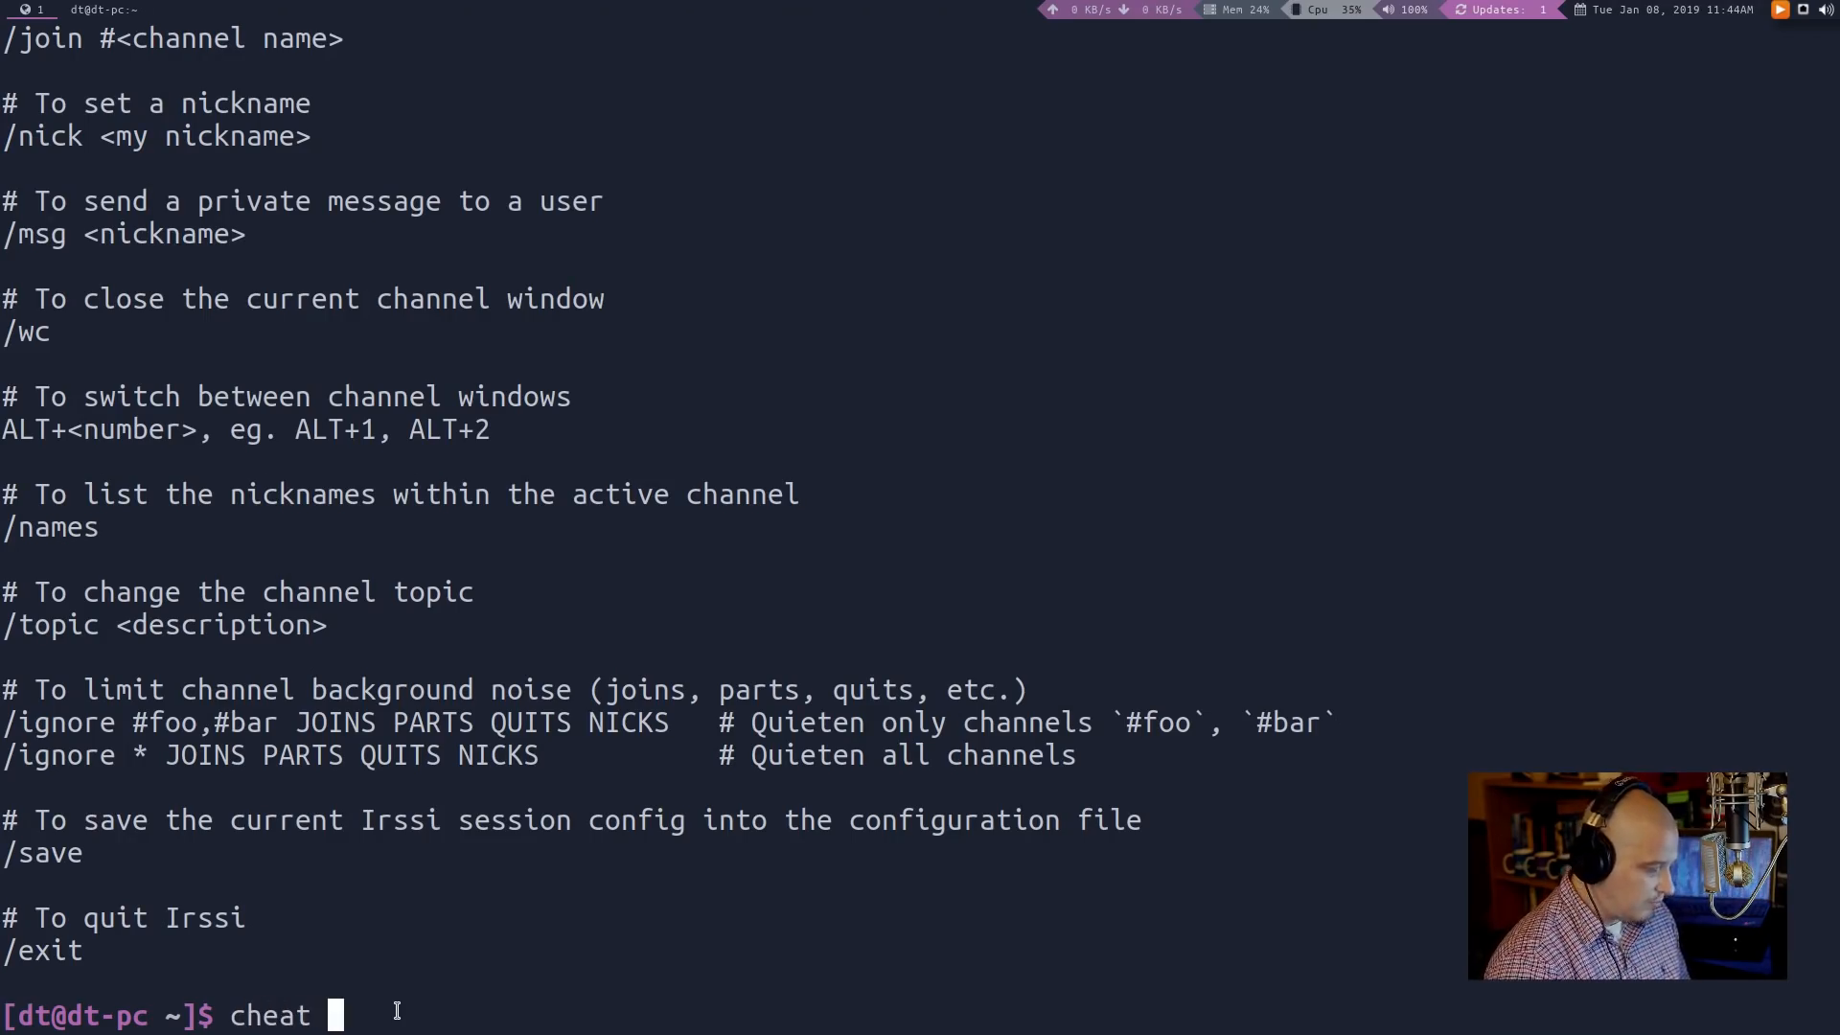
type("cmus")
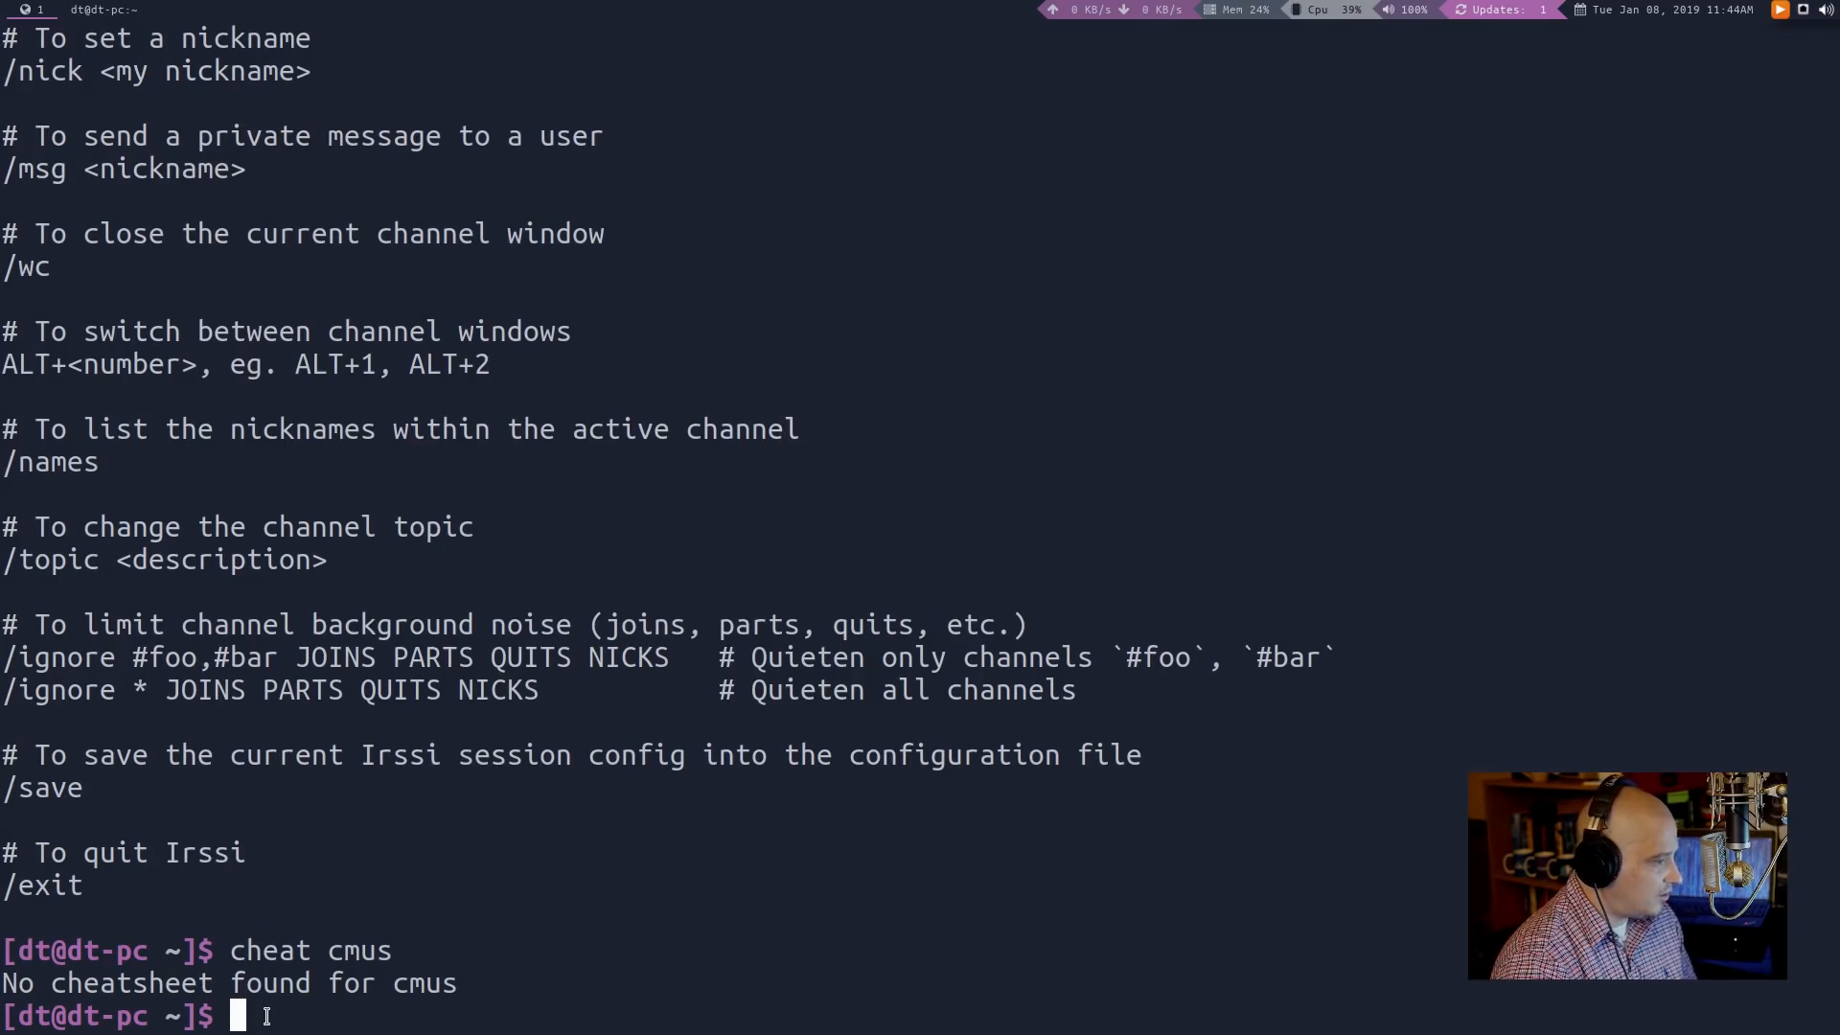
type("cheat cheat")
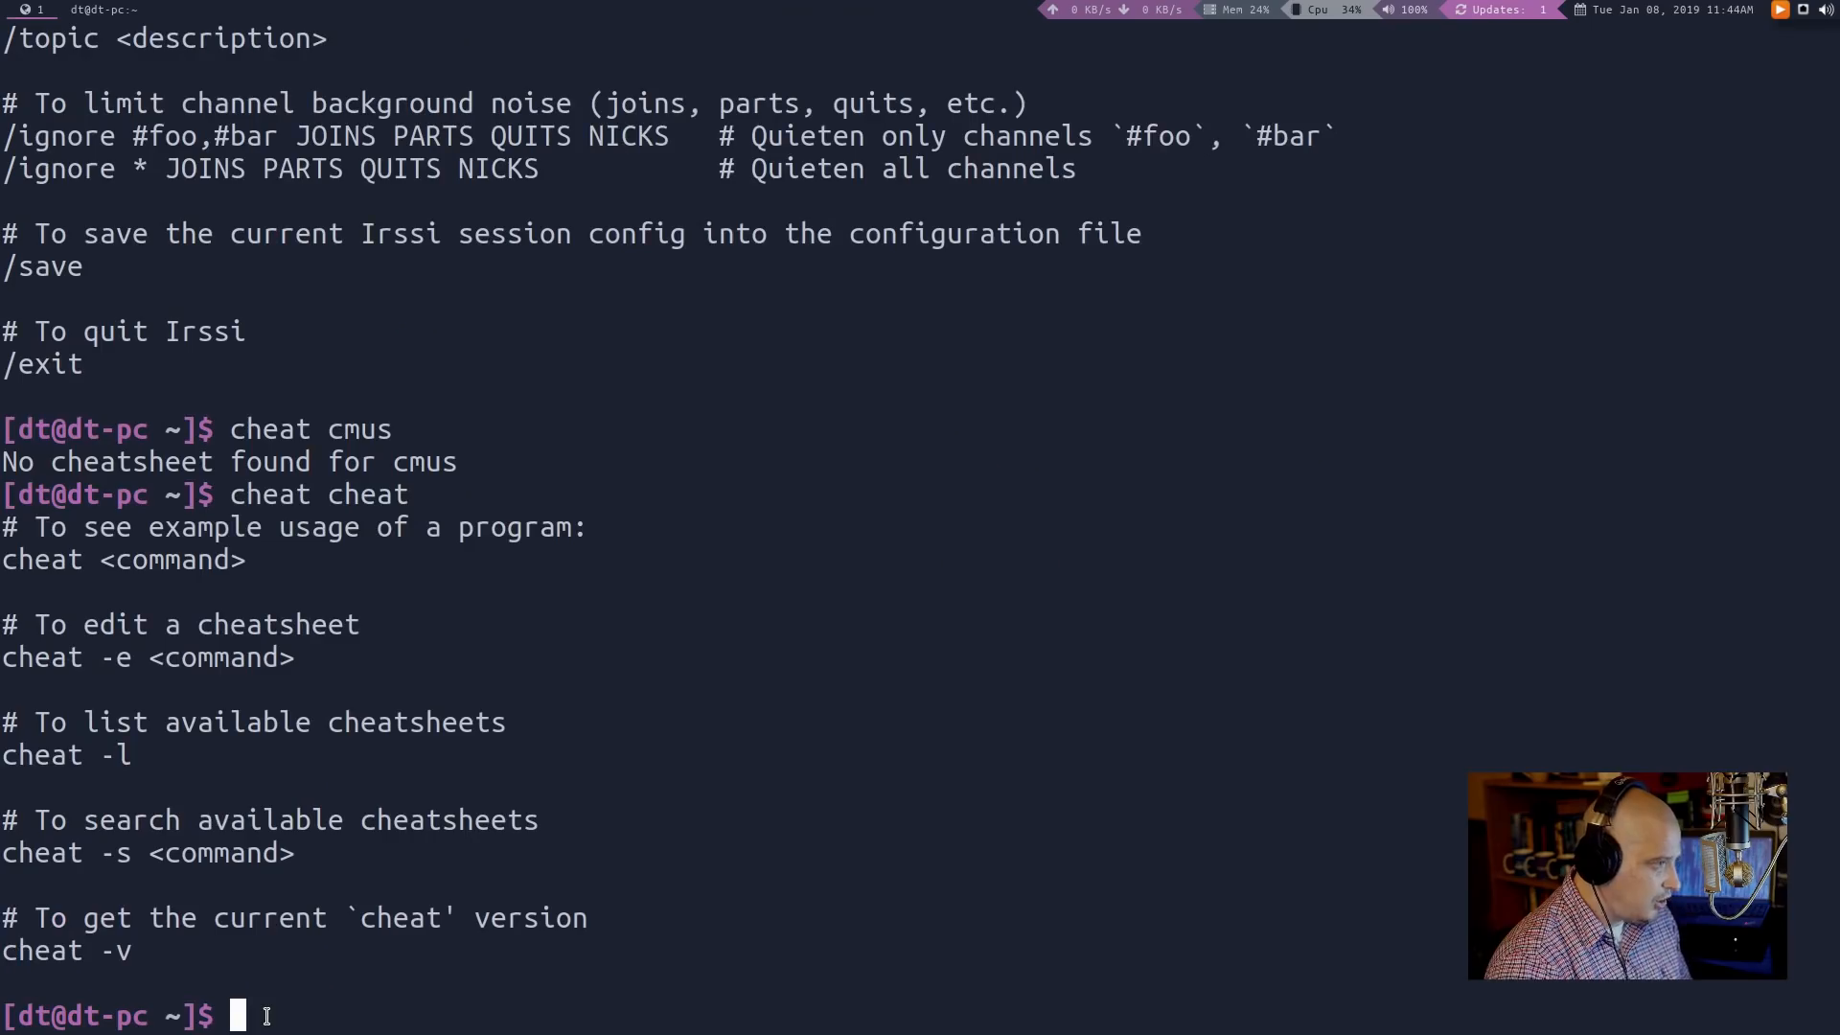
mouse_move(868, 937)
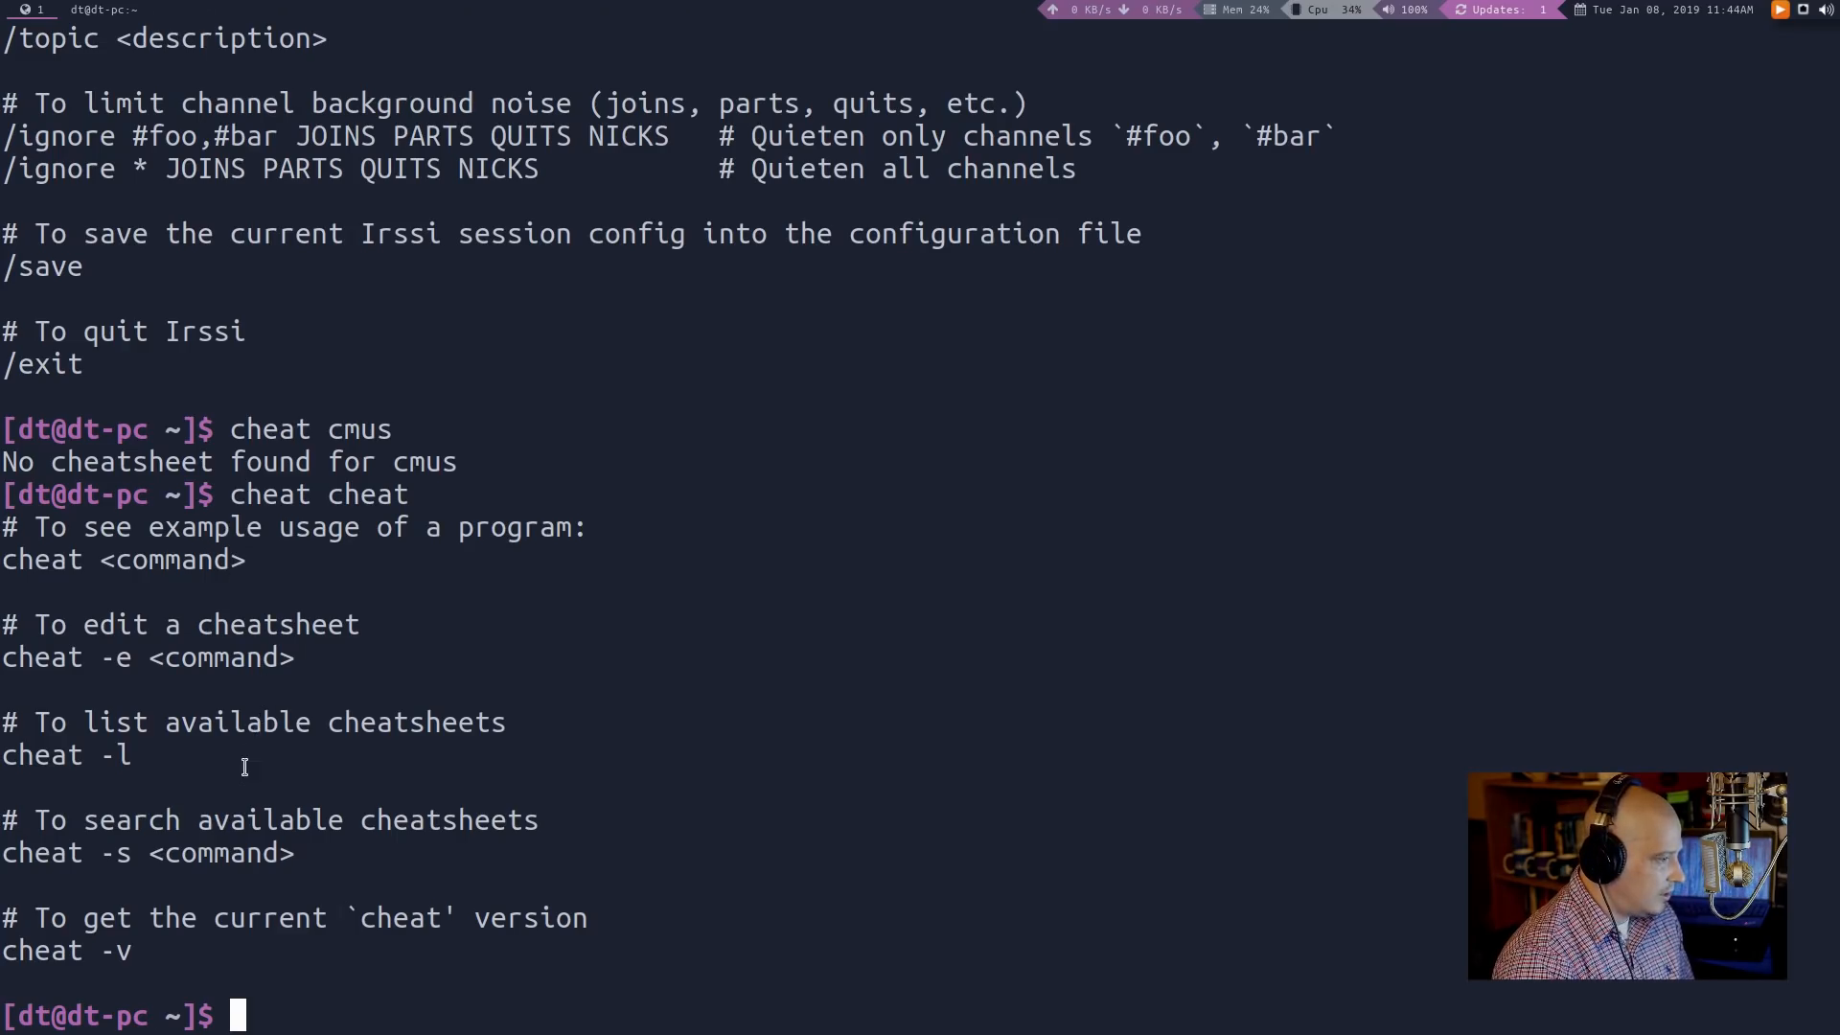
mouse_move(73, 623)
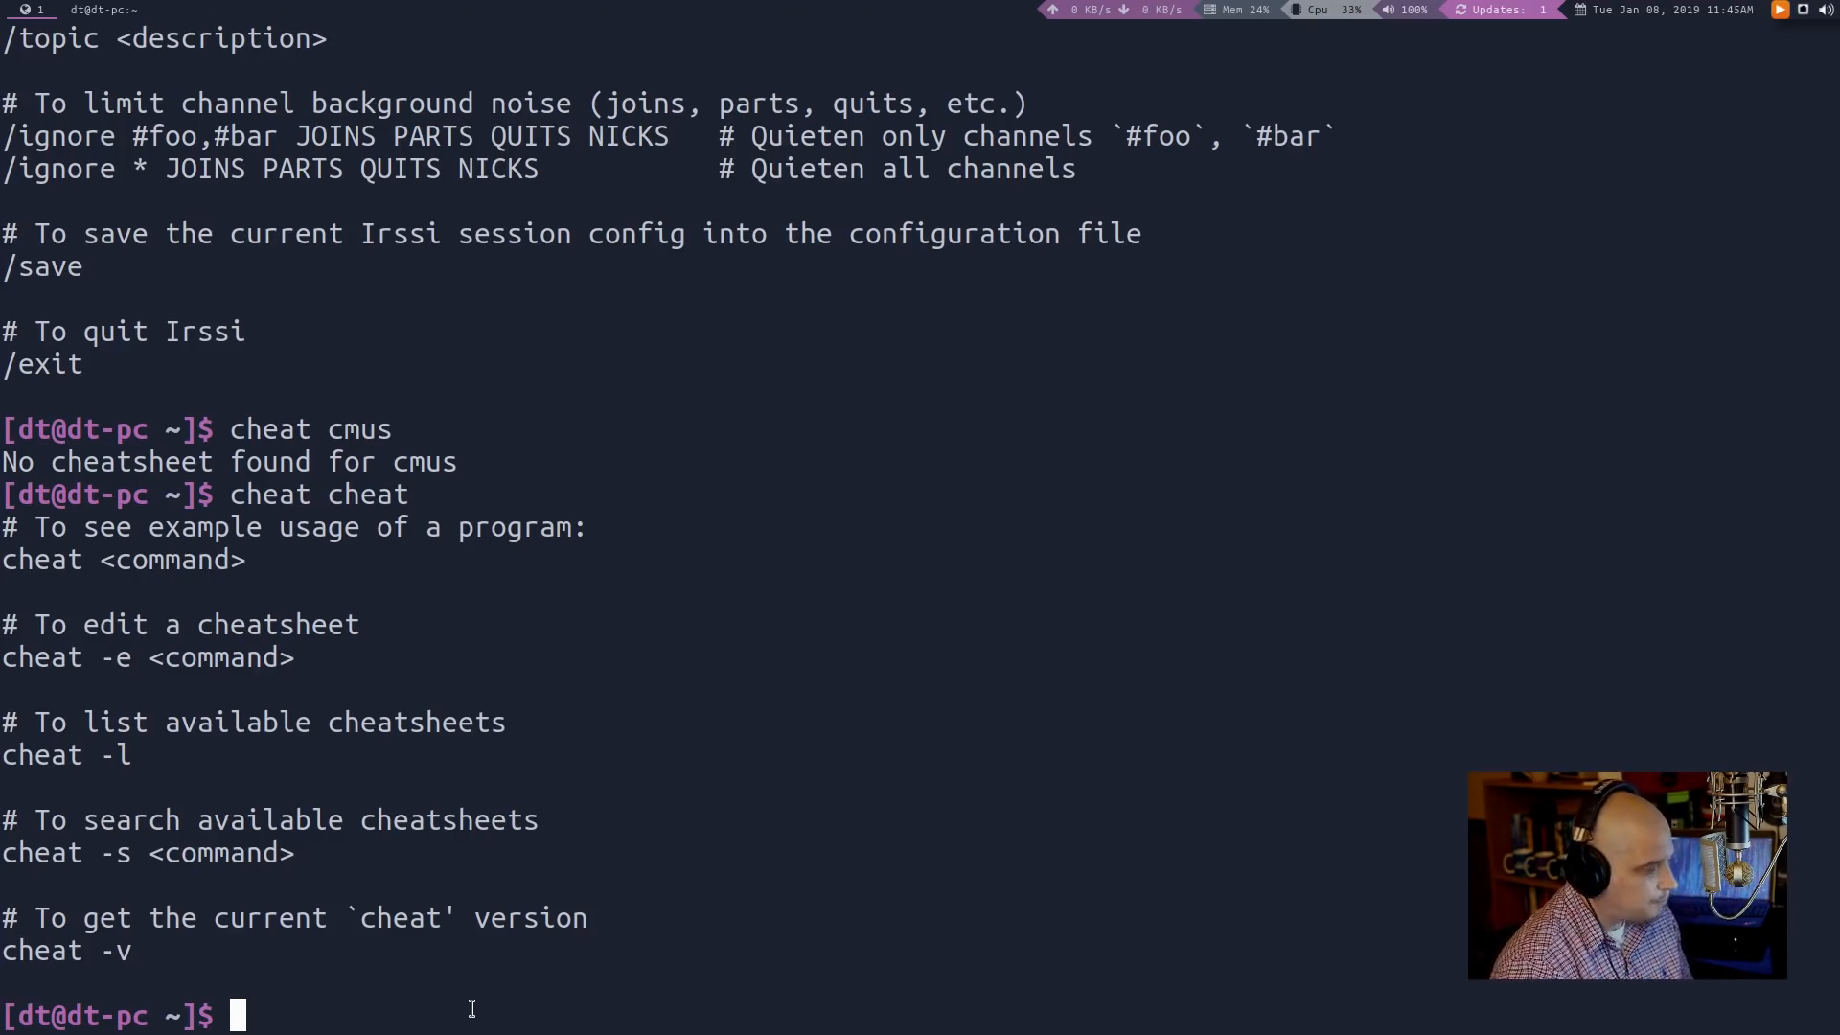
Run 'bro irssi', see no entry exists, then enter 'bro add irssi'
type("bro")
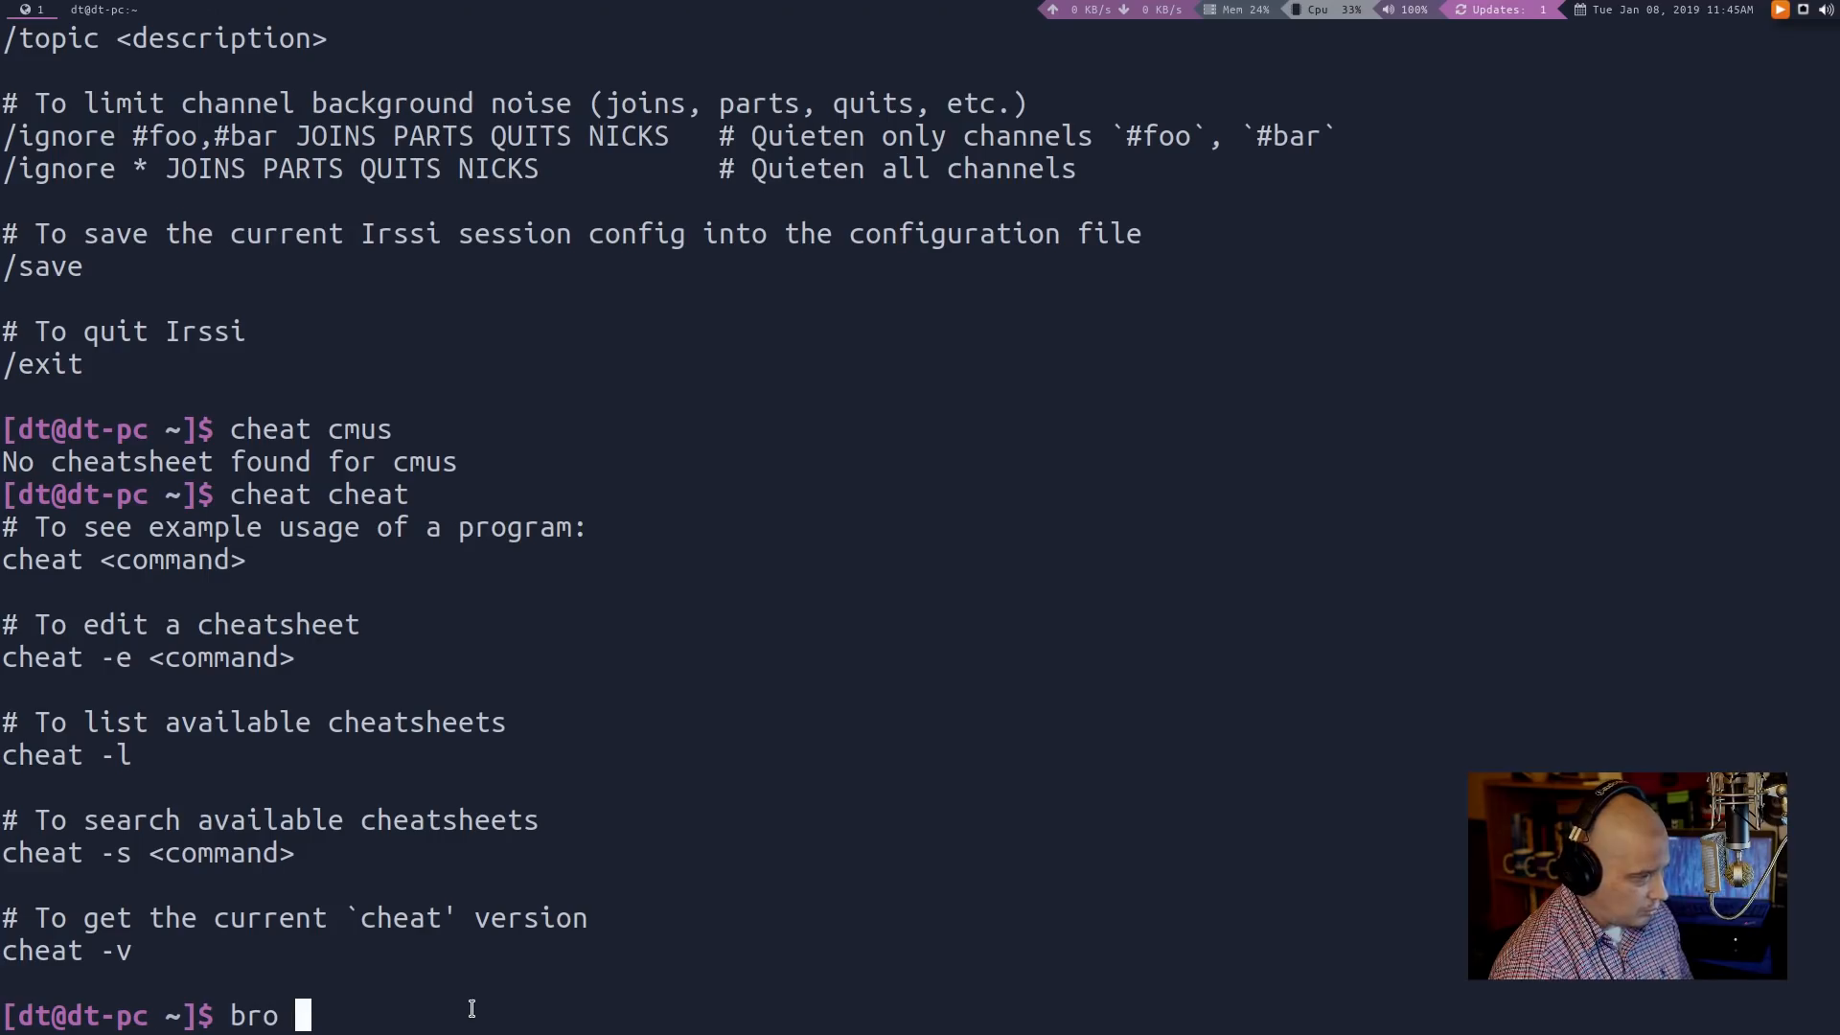
type("iss")
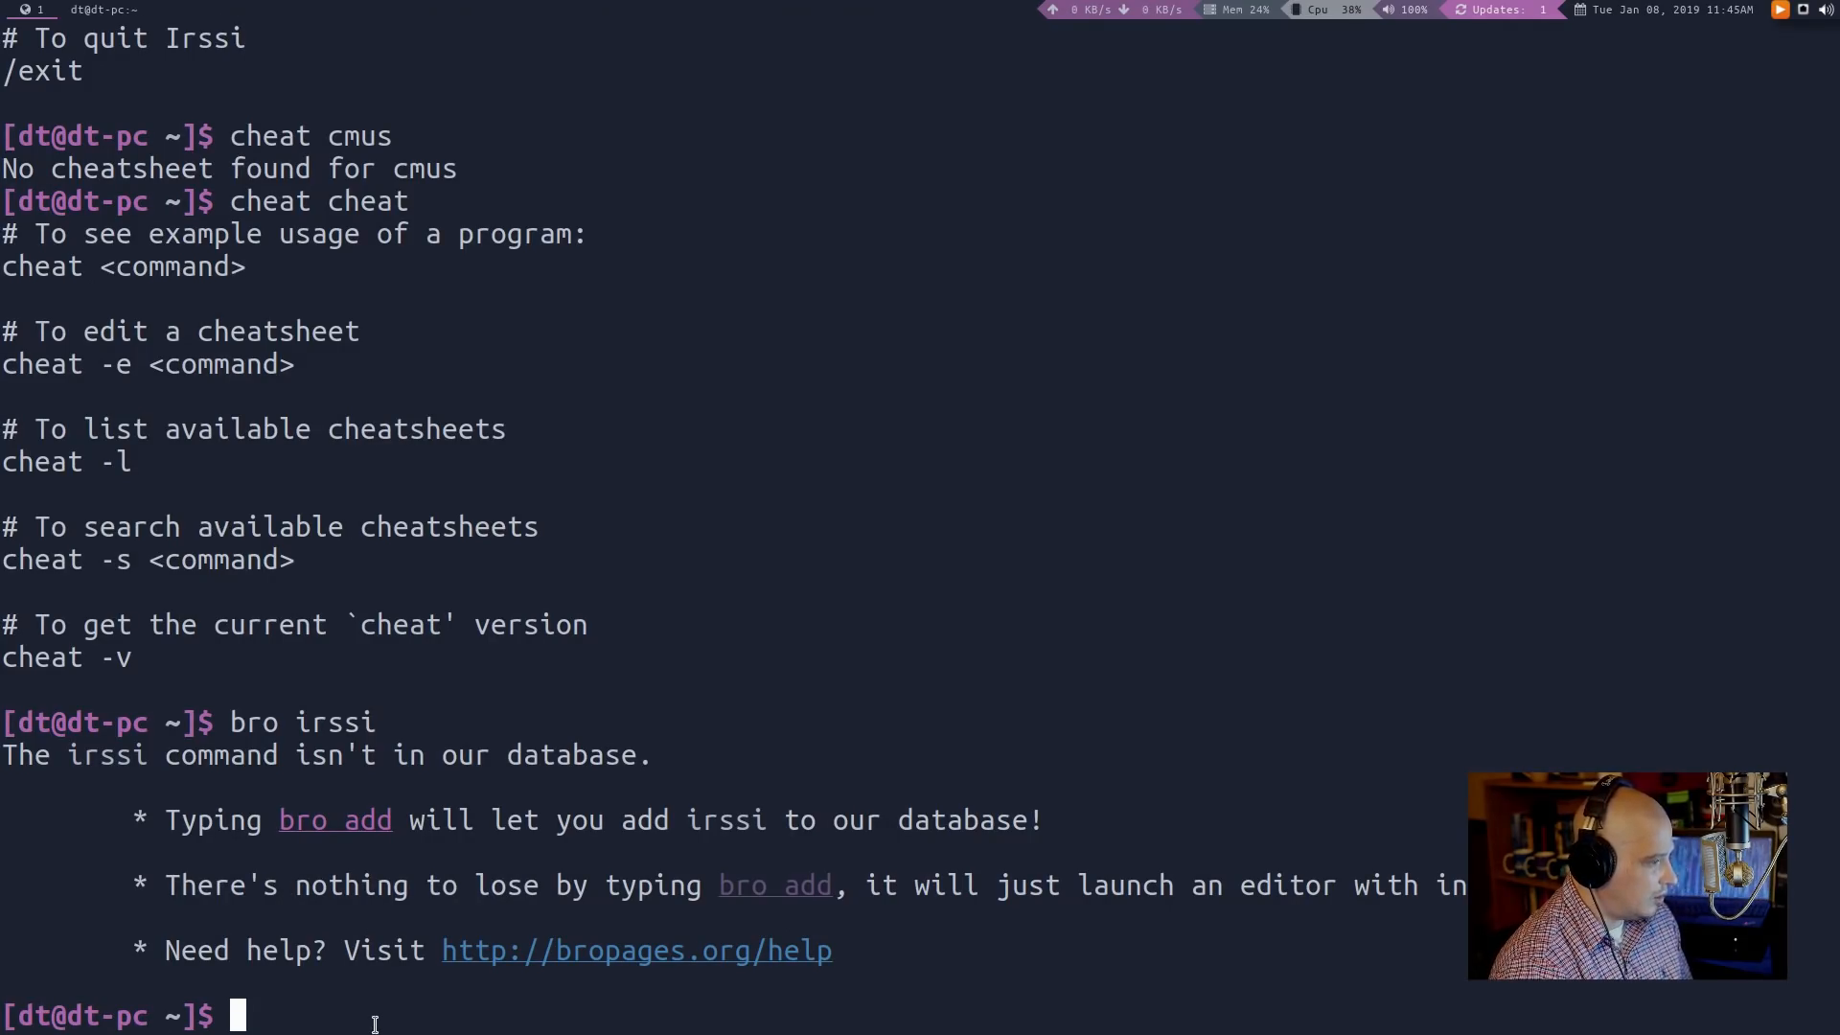
type("bro add irssi")
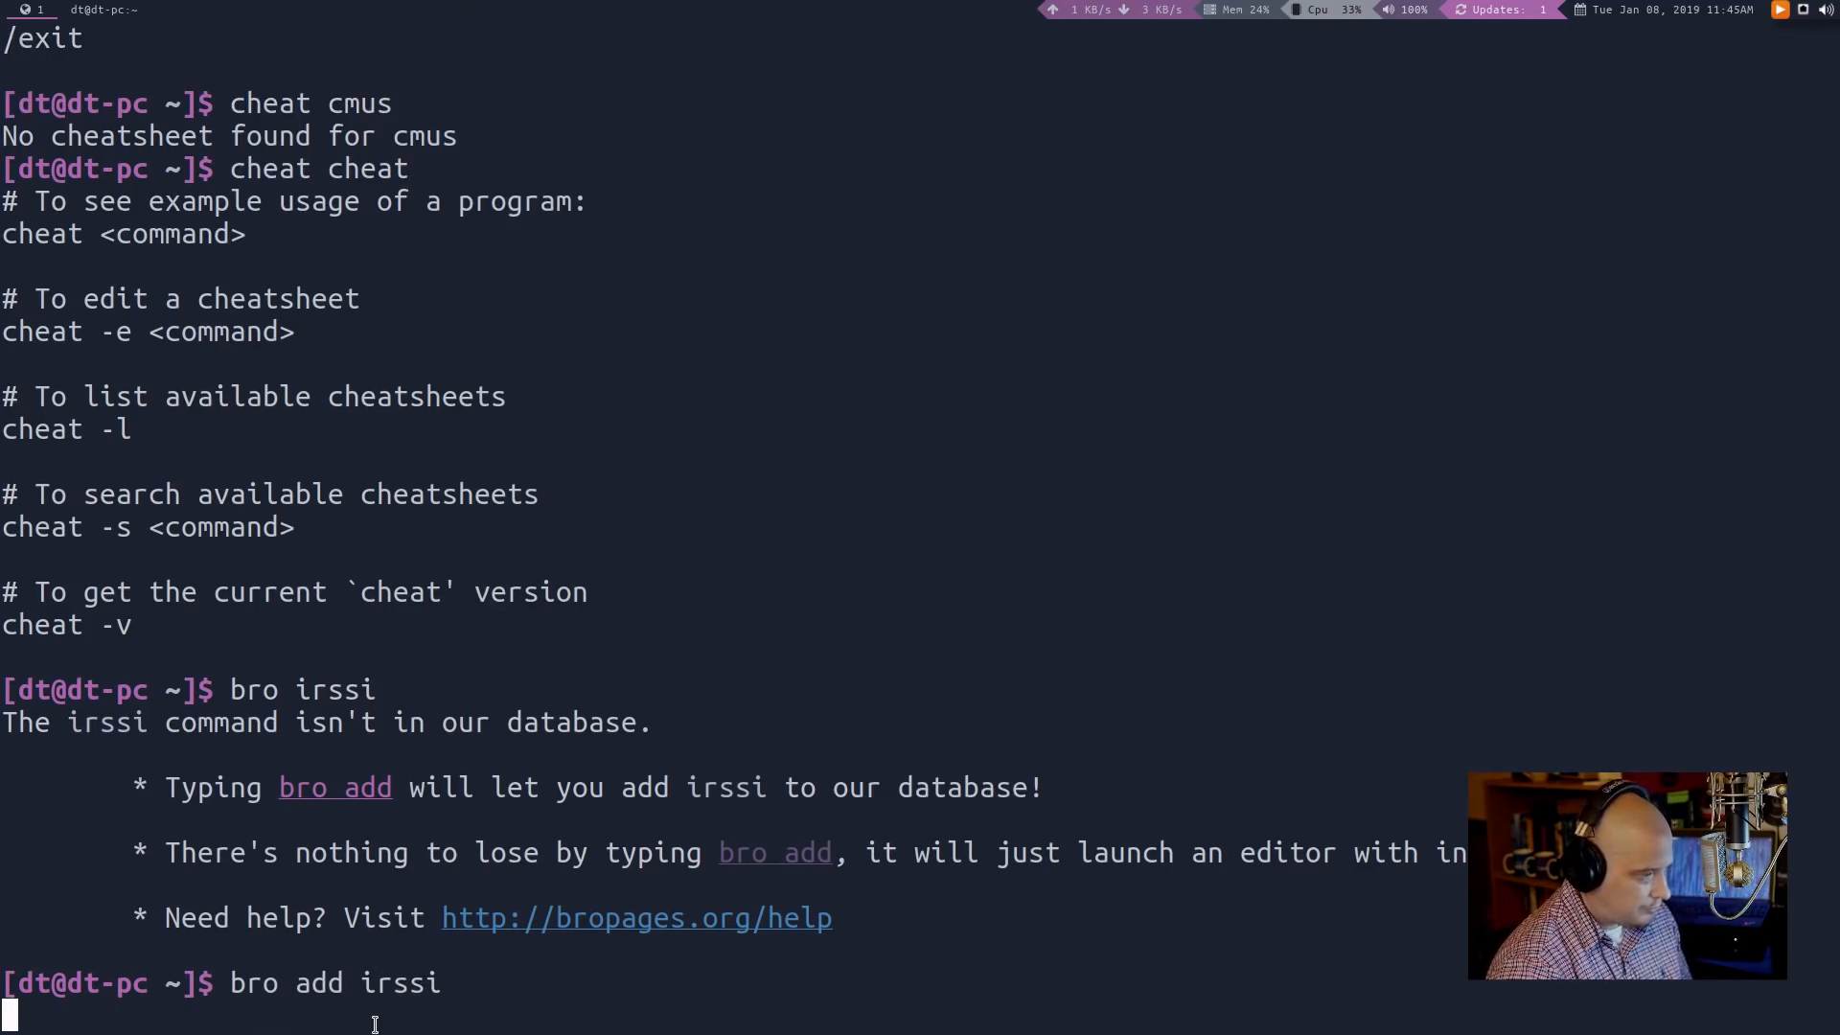
Quit the irssi bro template unedited so the entry is canceled
key("Return")
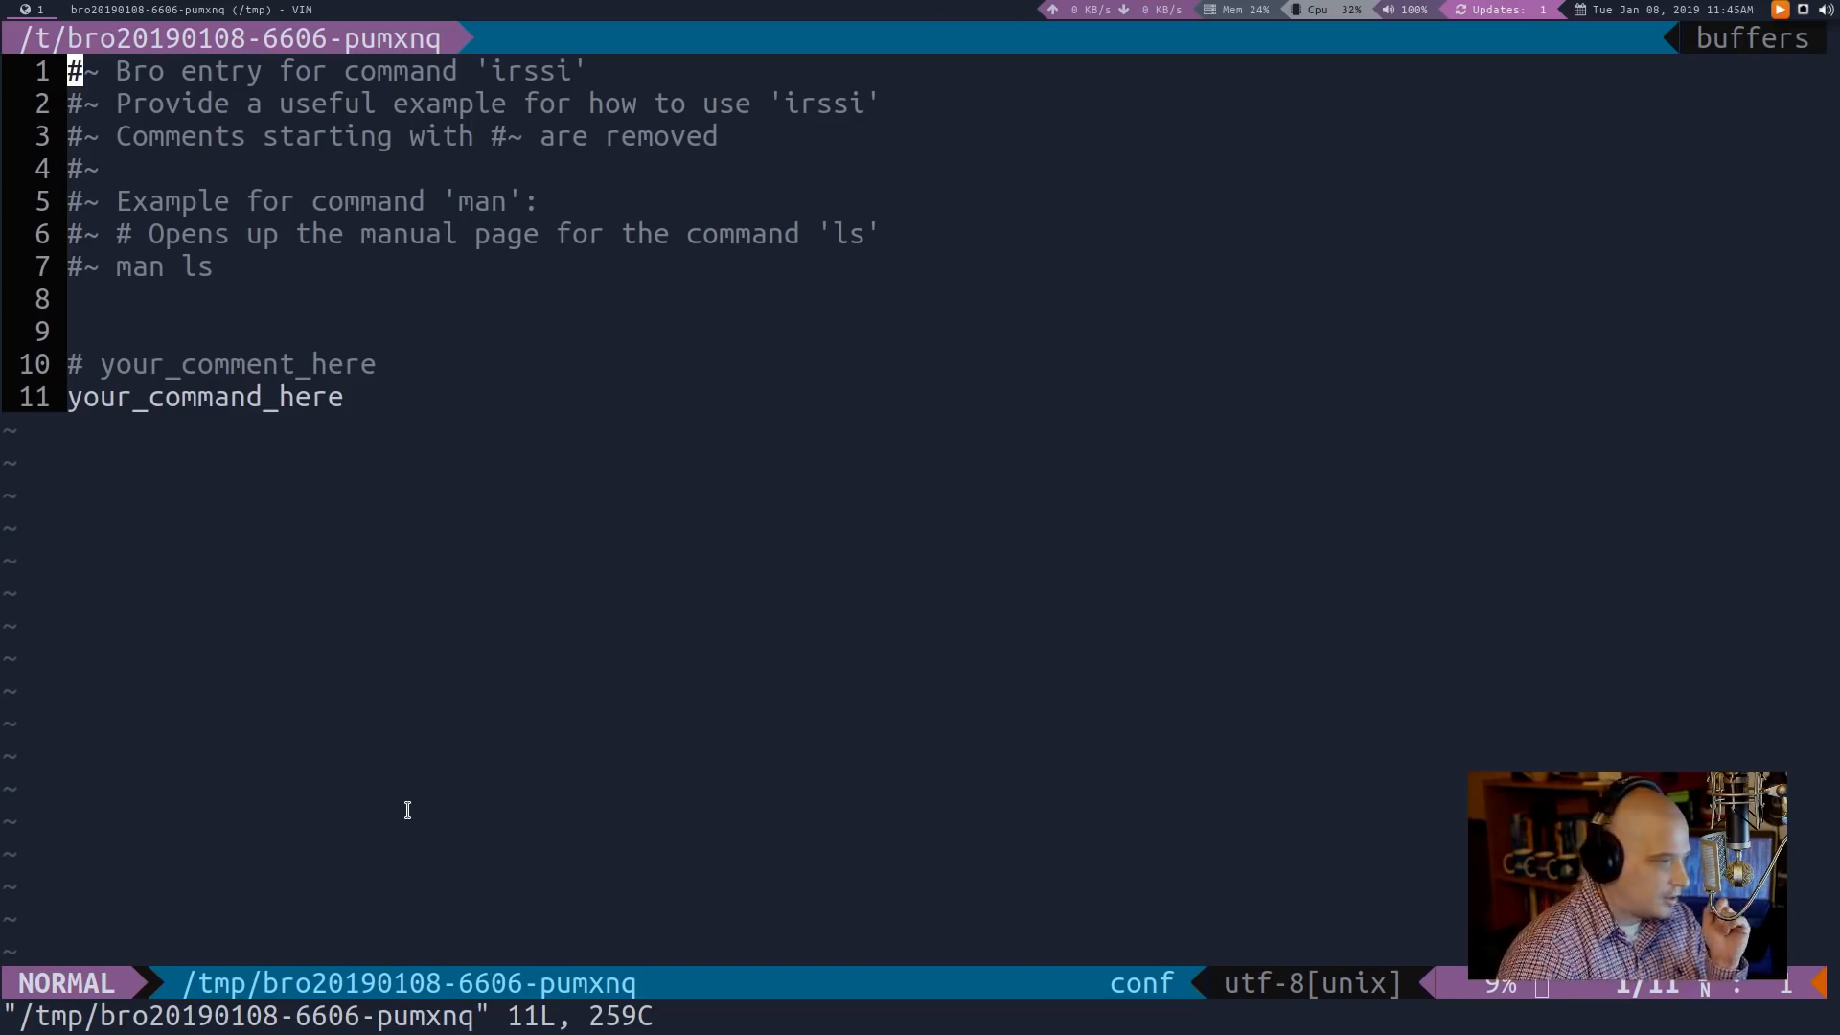
mouse_move(333, 777)
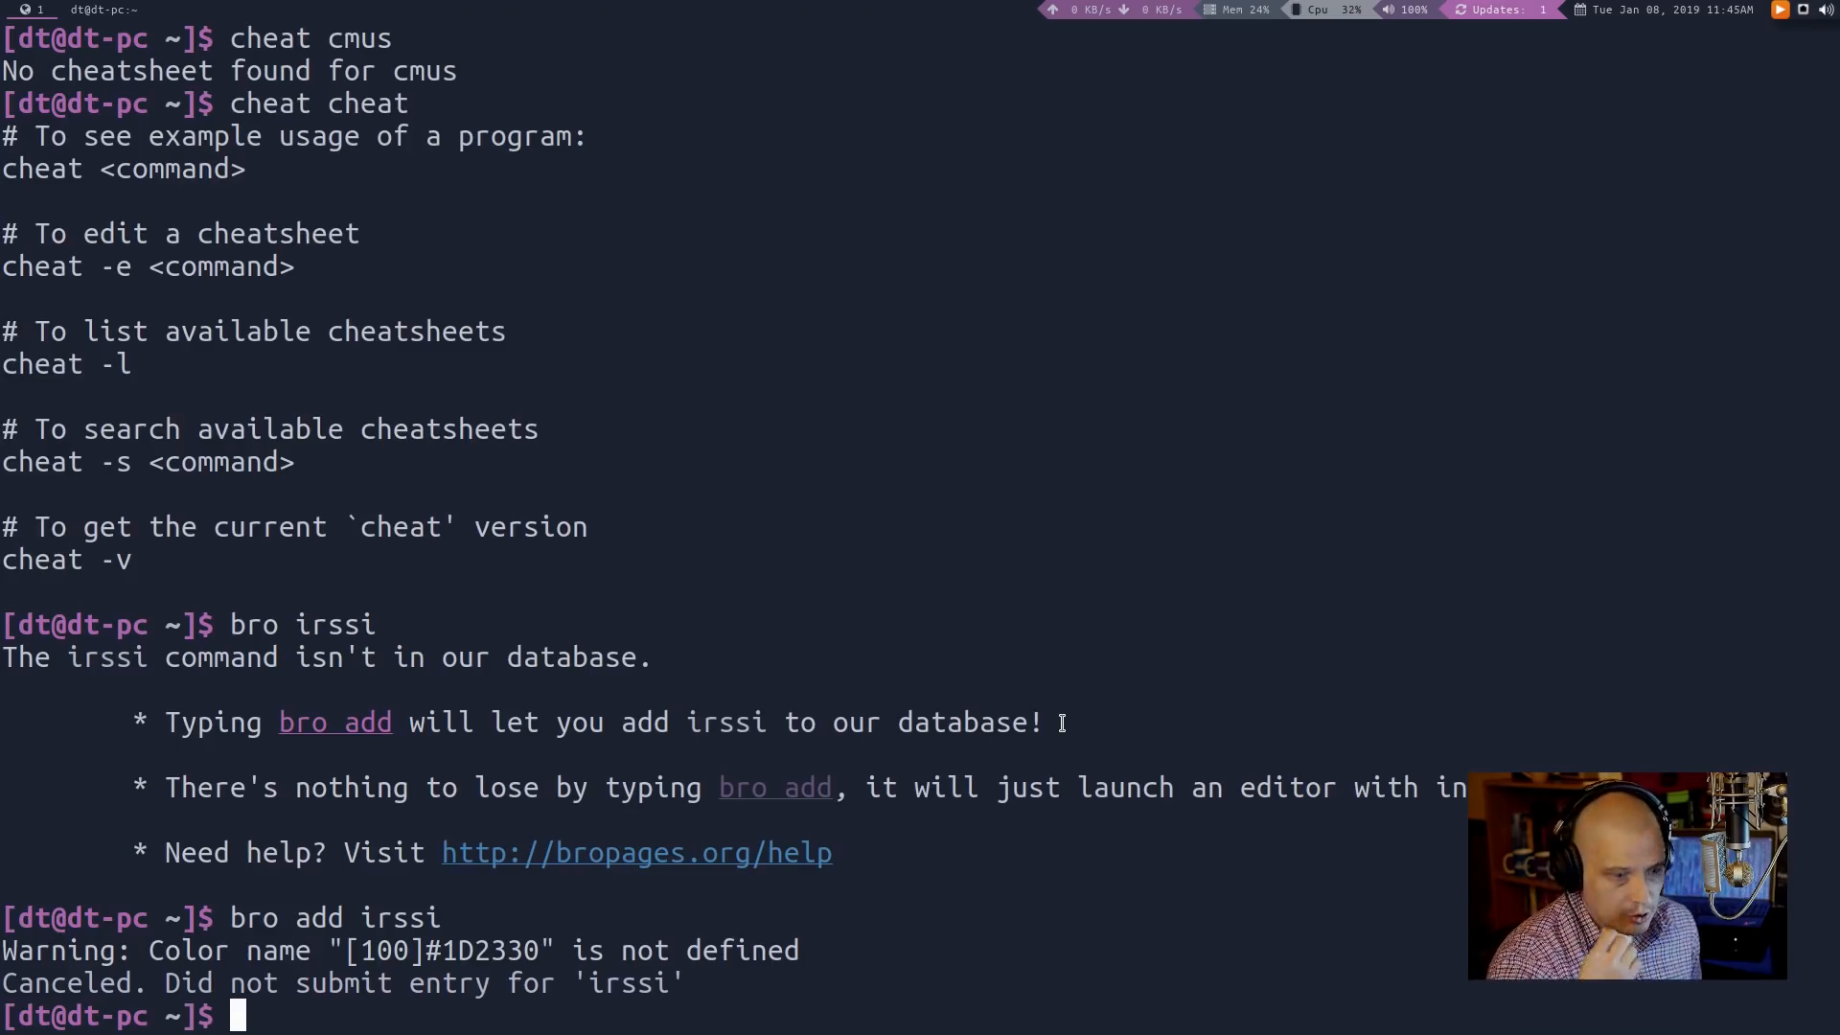
Clear the screen and run `tldr ls` to show ls examples
type("cleat")
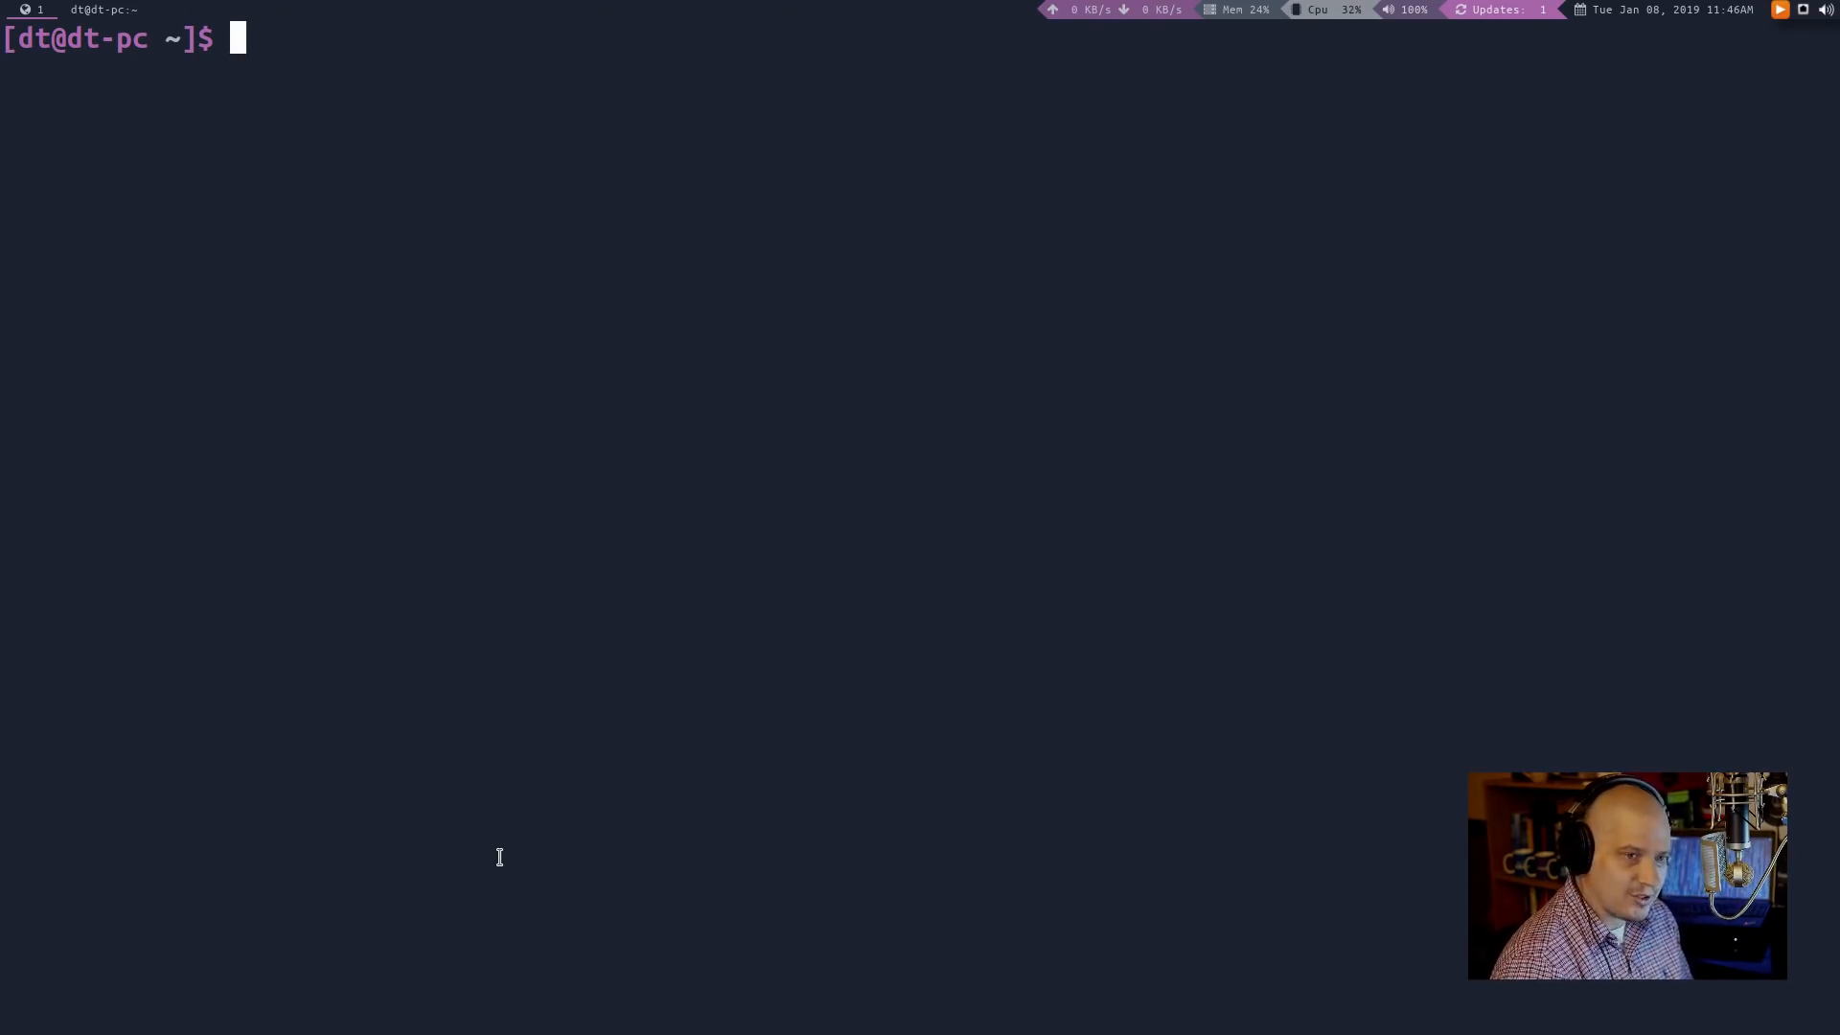
type("tld")
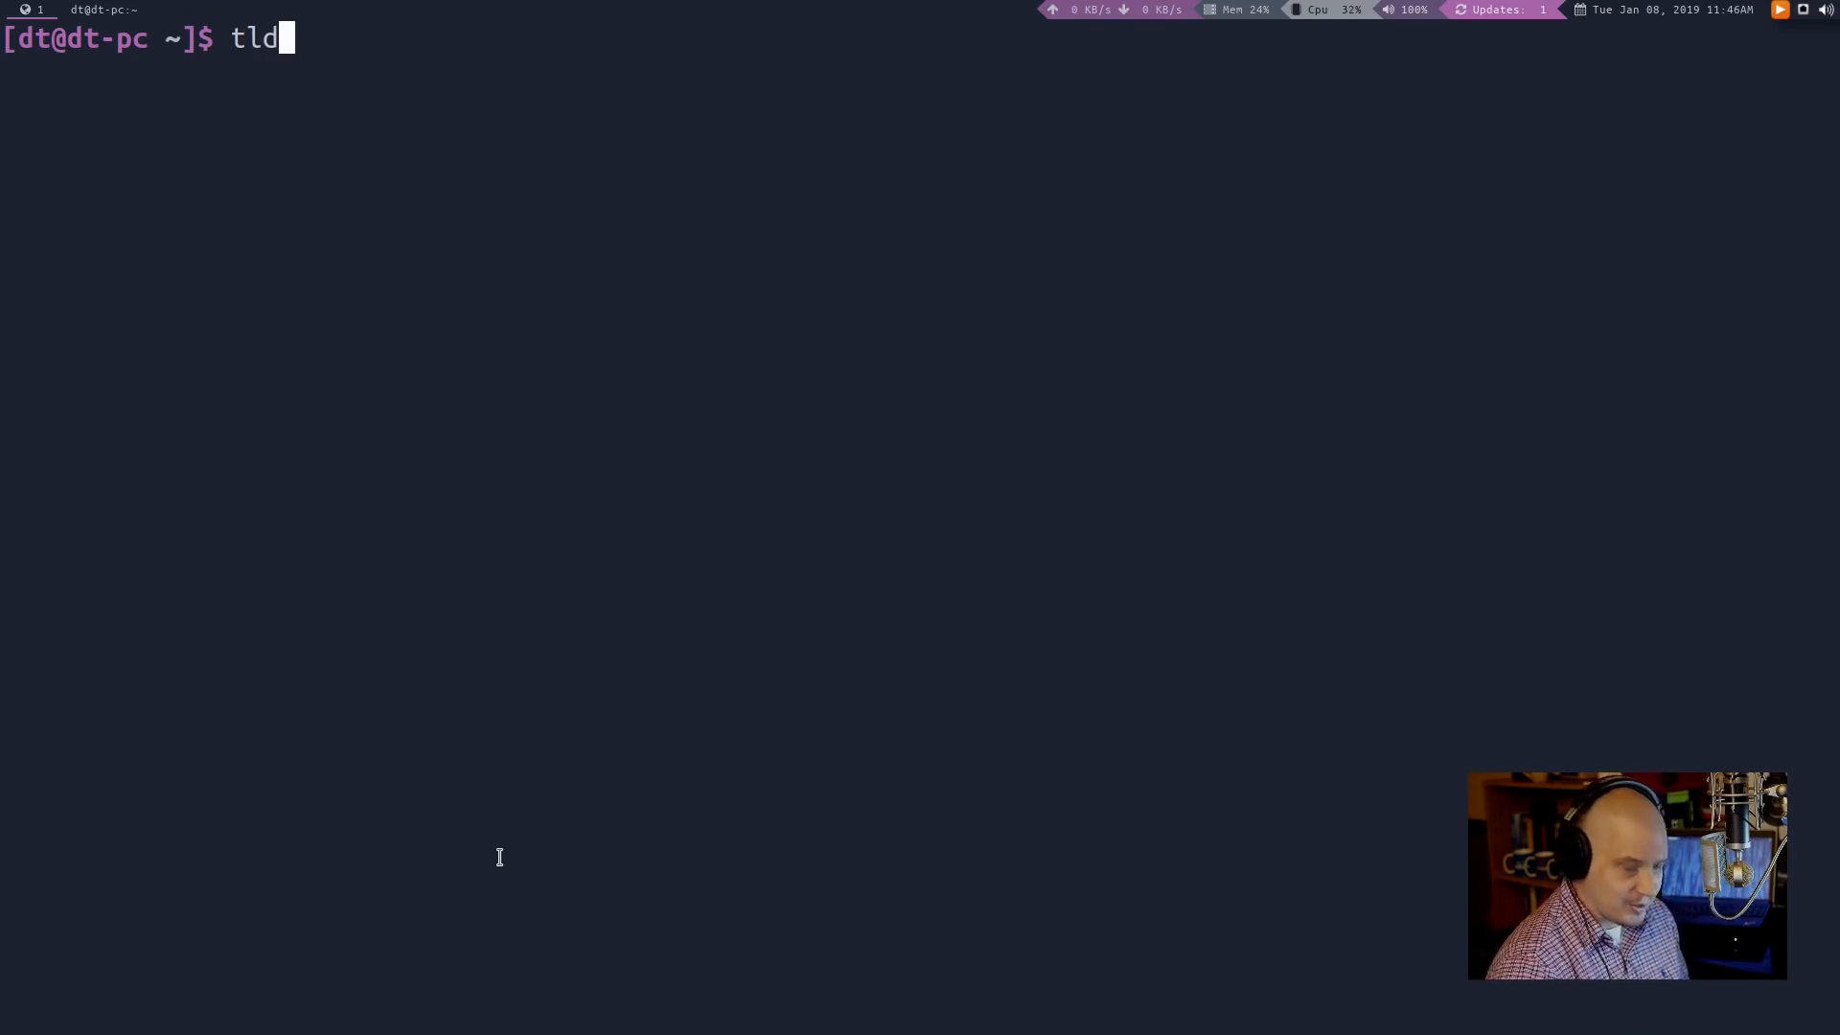
type("r")
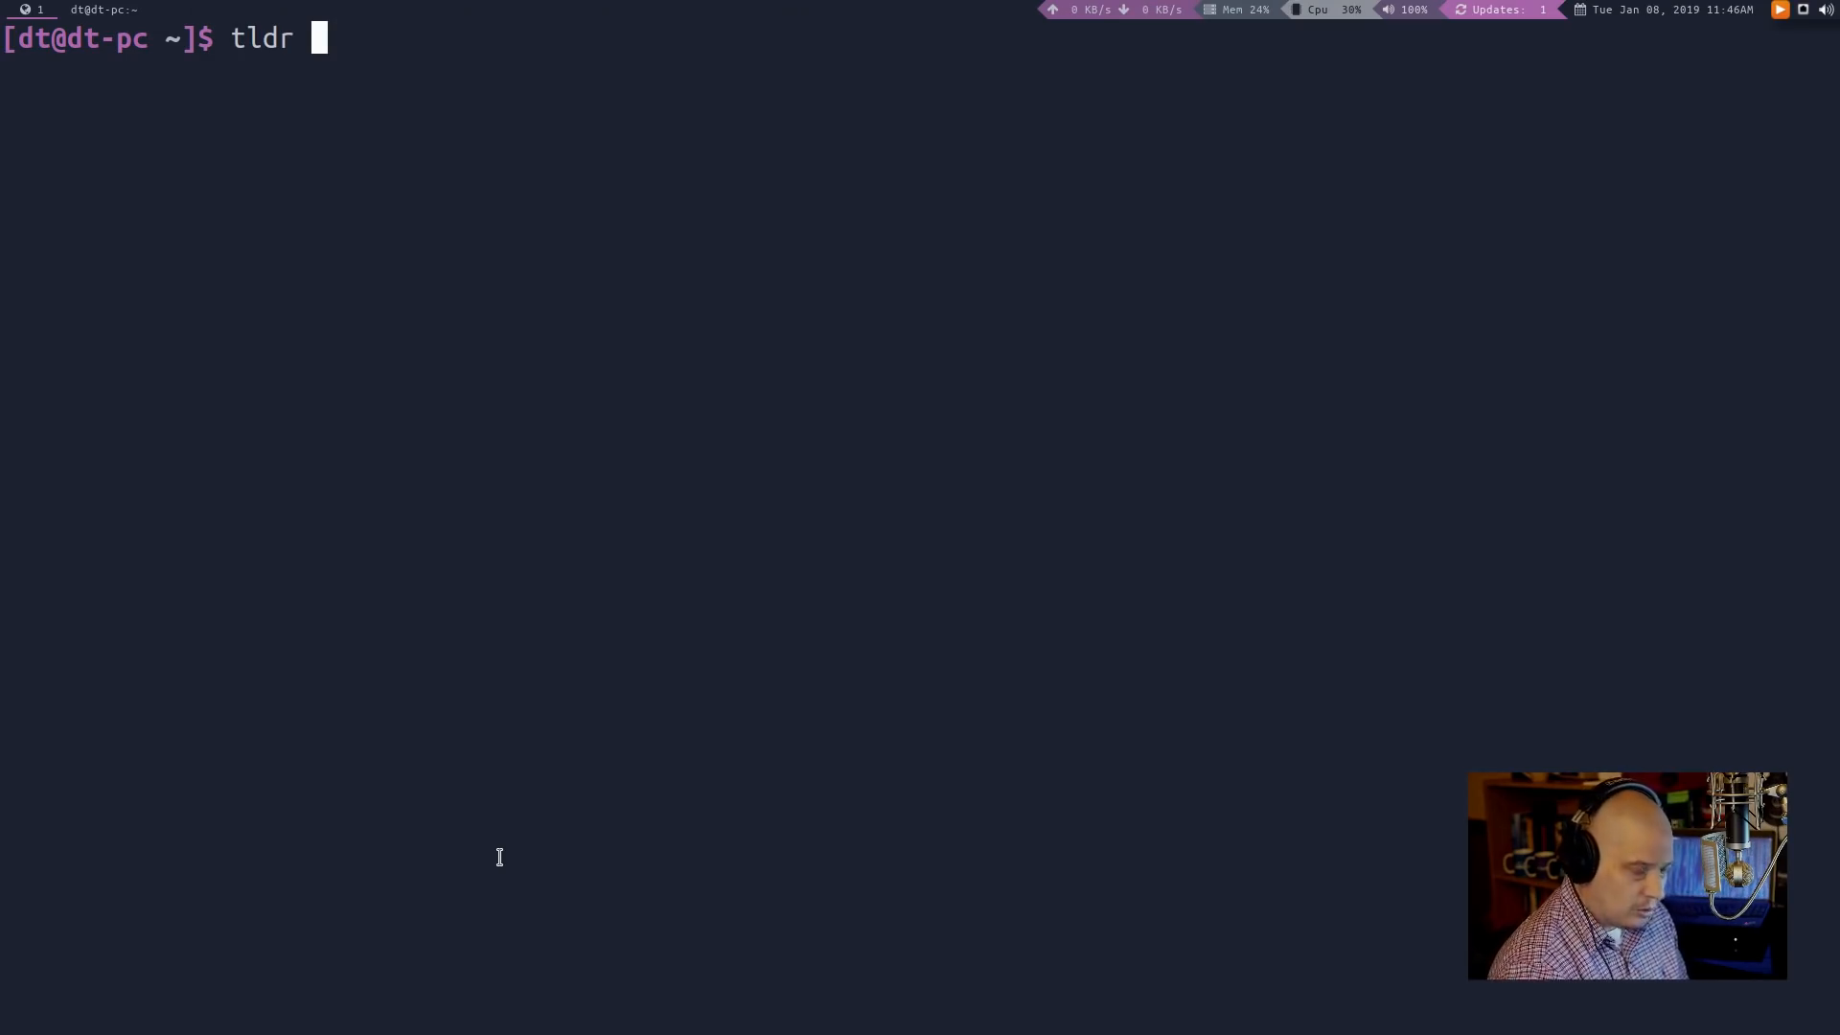
type("ls")
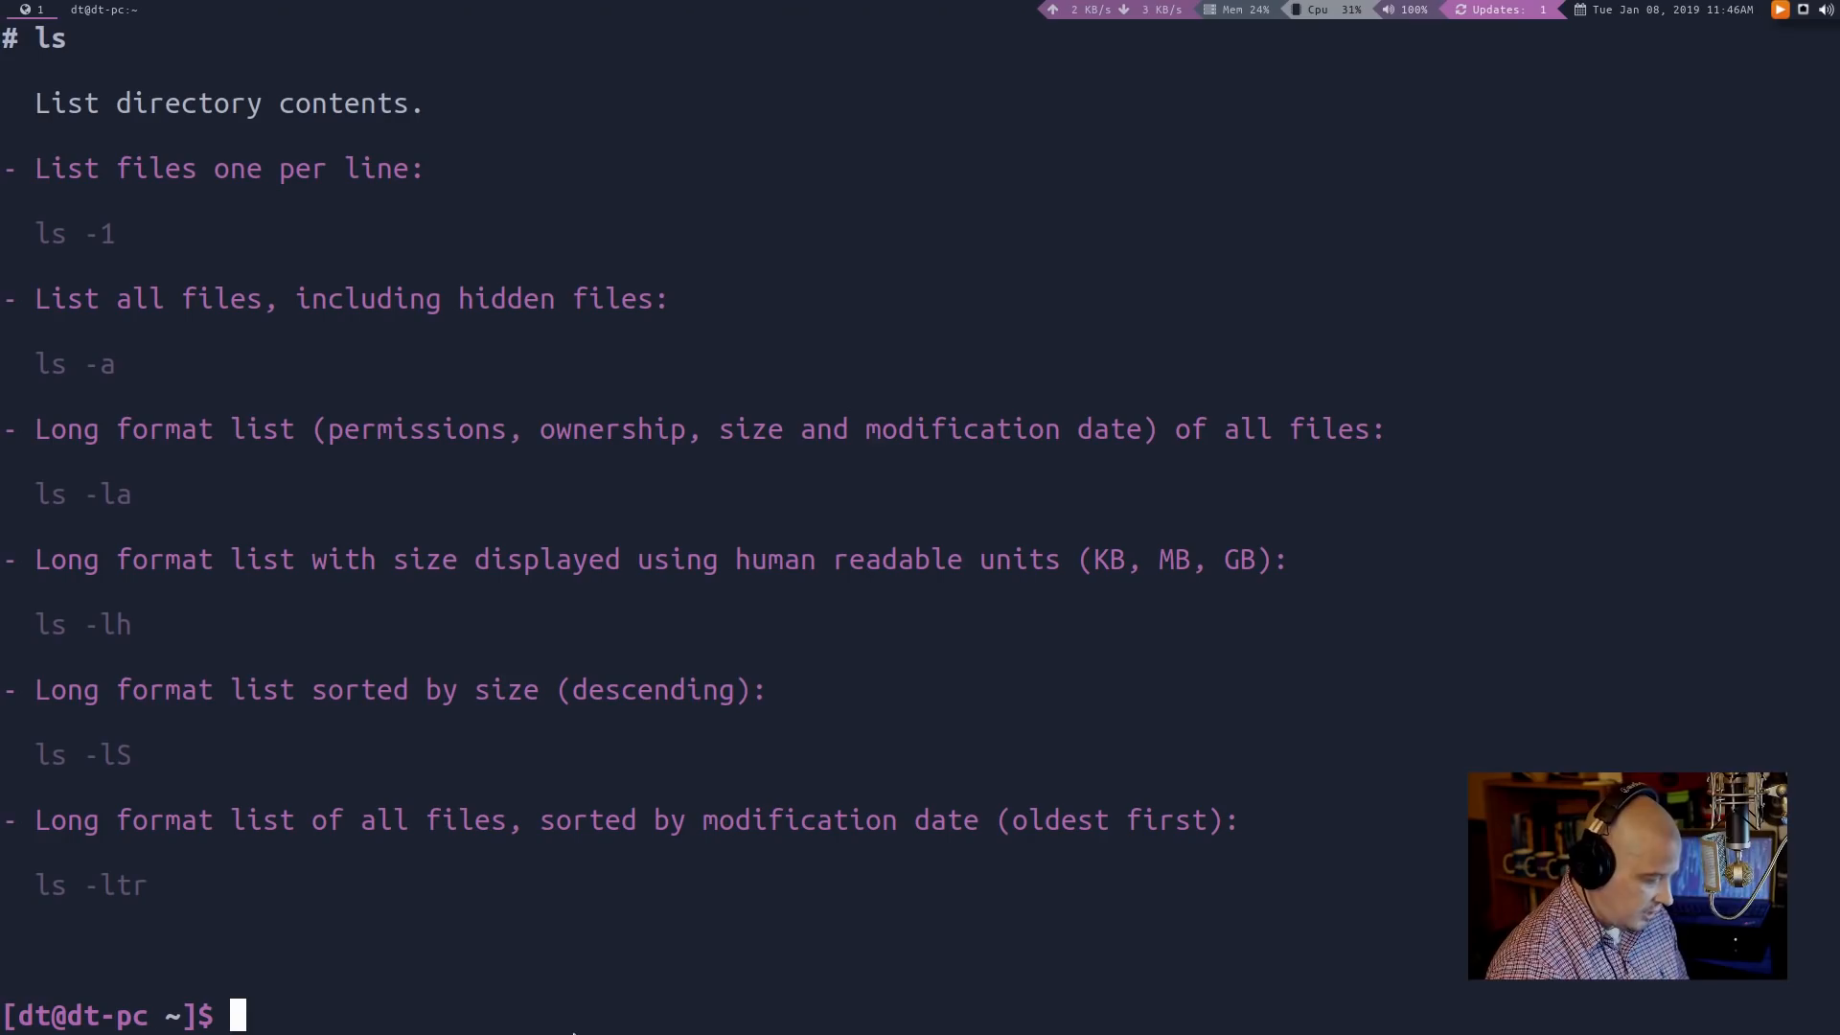
Run `tldr find` and scroll through its find examples
type("tldr")
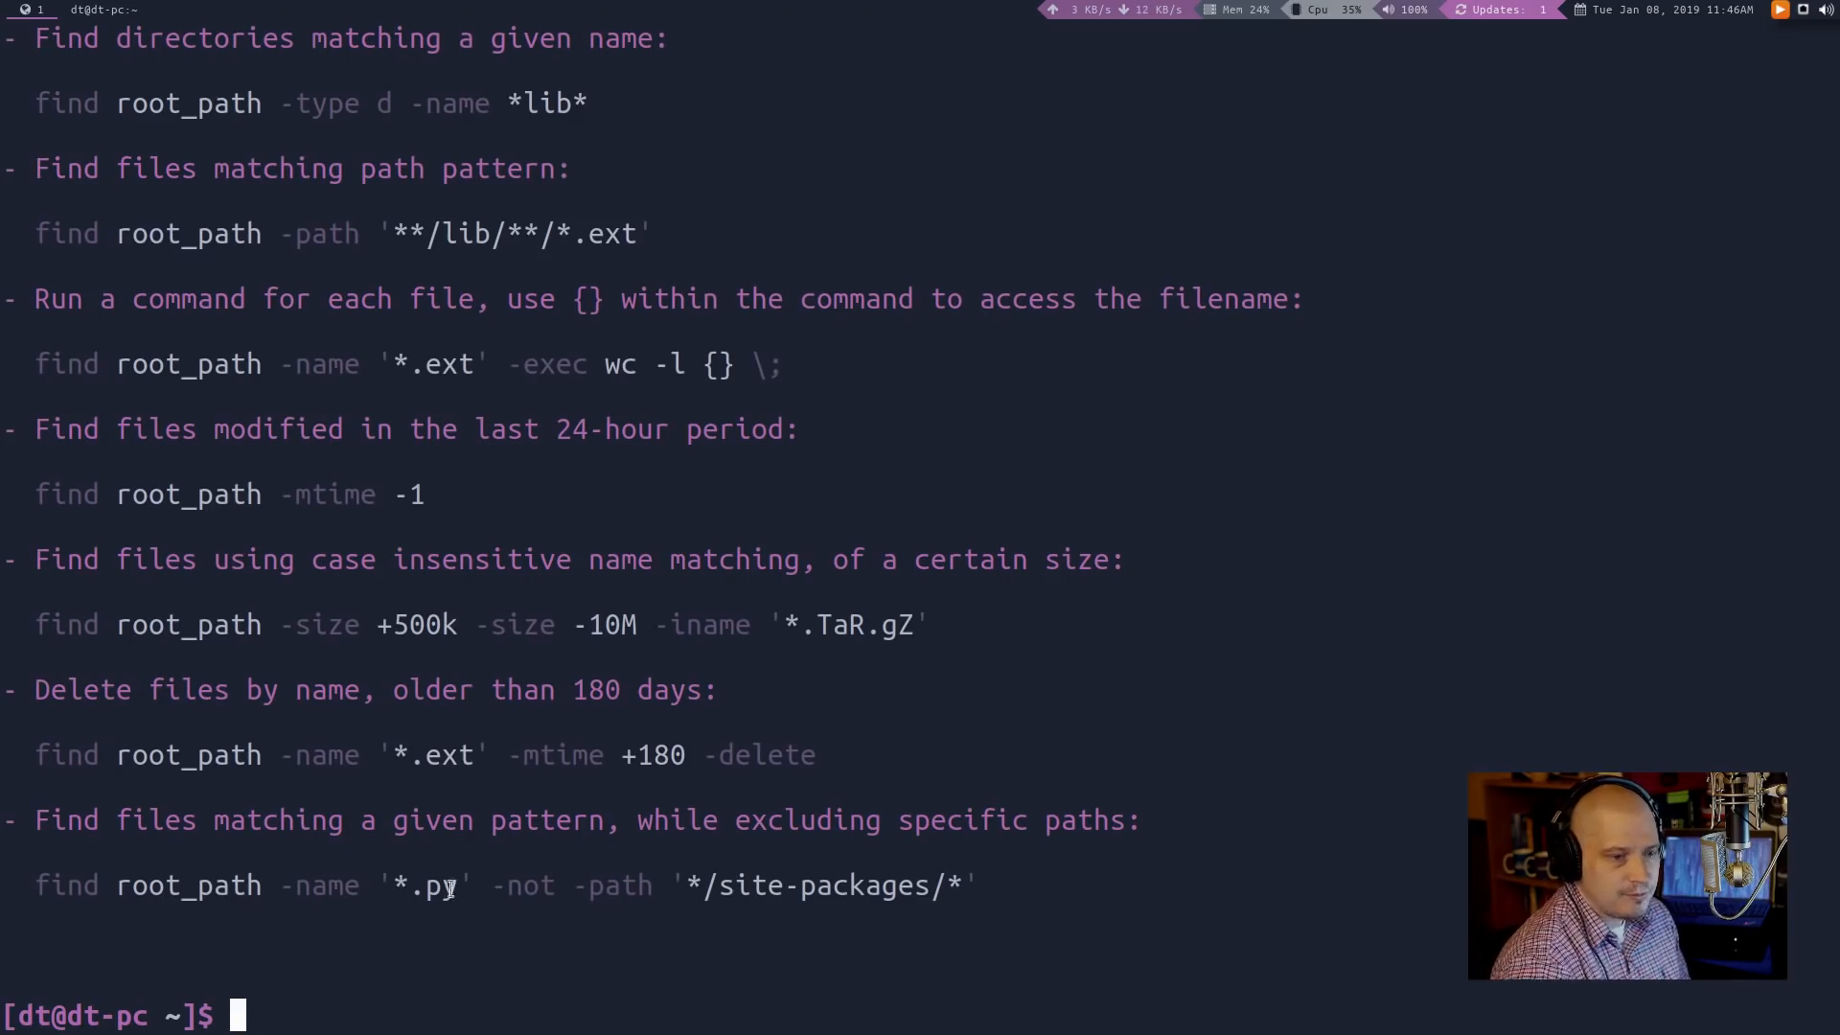
type("tldr find")
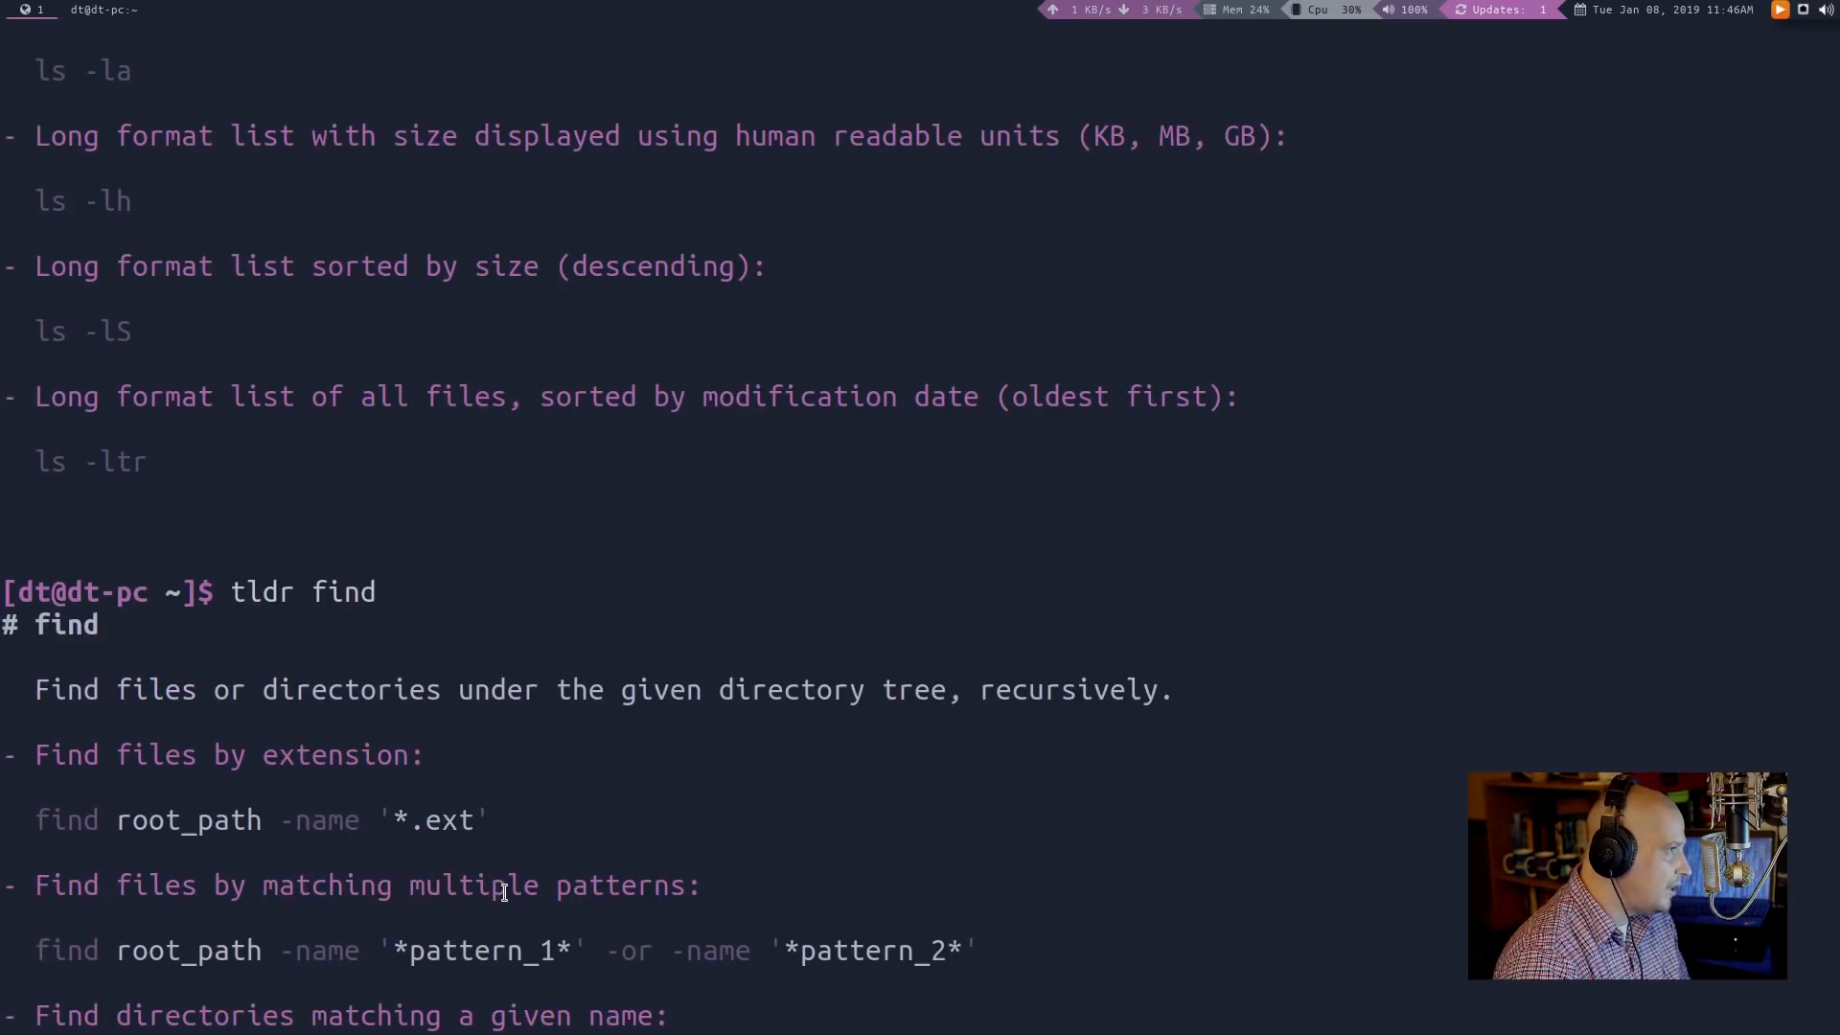
scroll("down", 3)
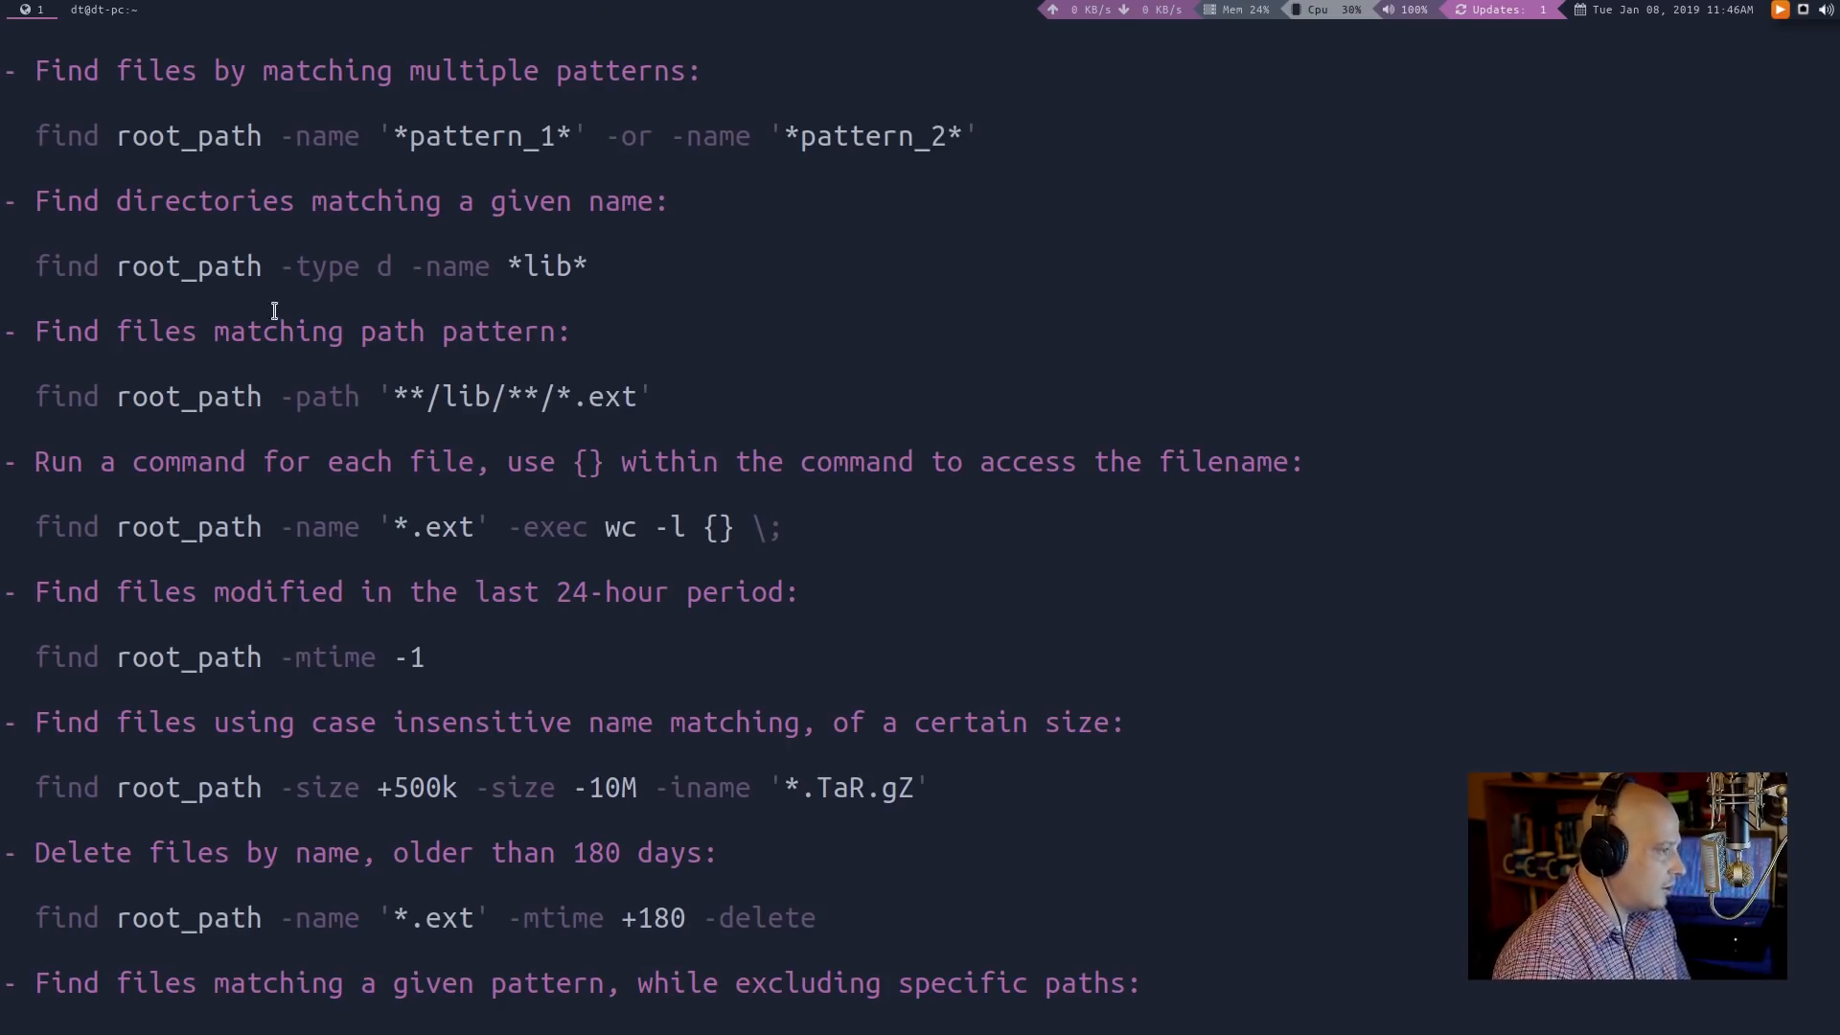
scroll("down", 3)
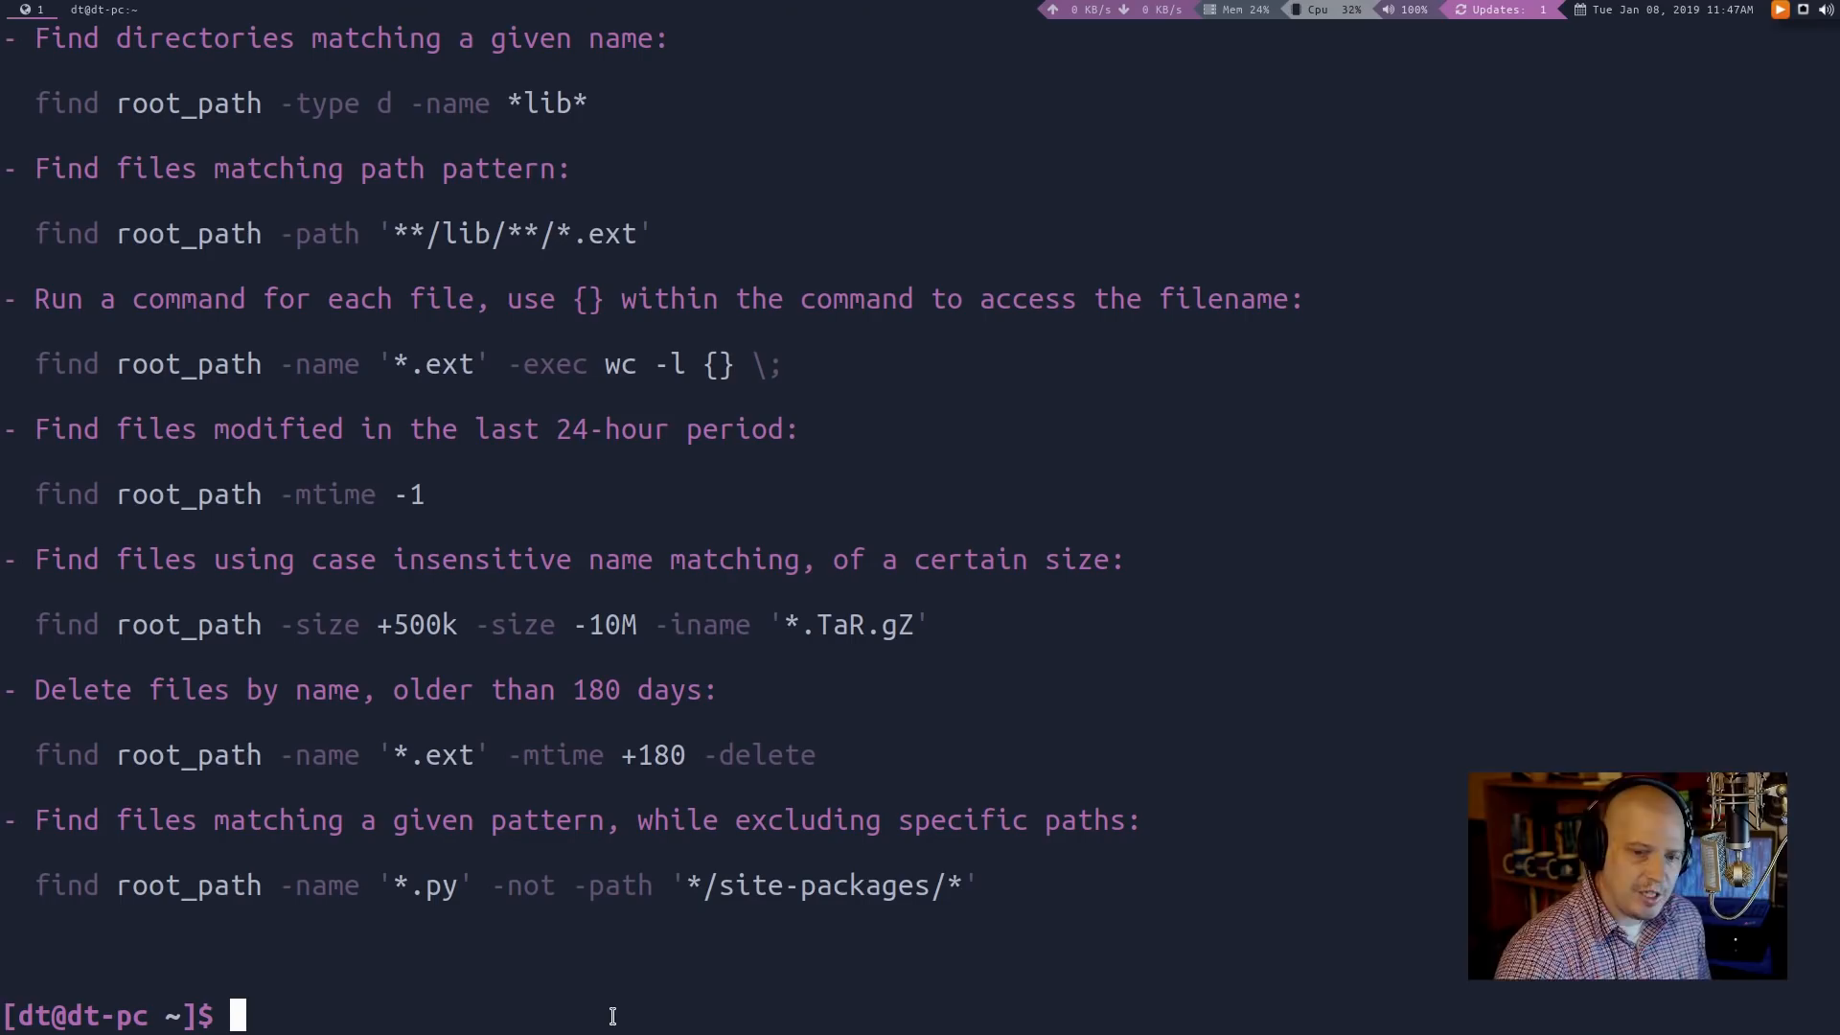
Run `tldr tldr` to display the 'Simplified man pages' entry
type("tldr tldr")
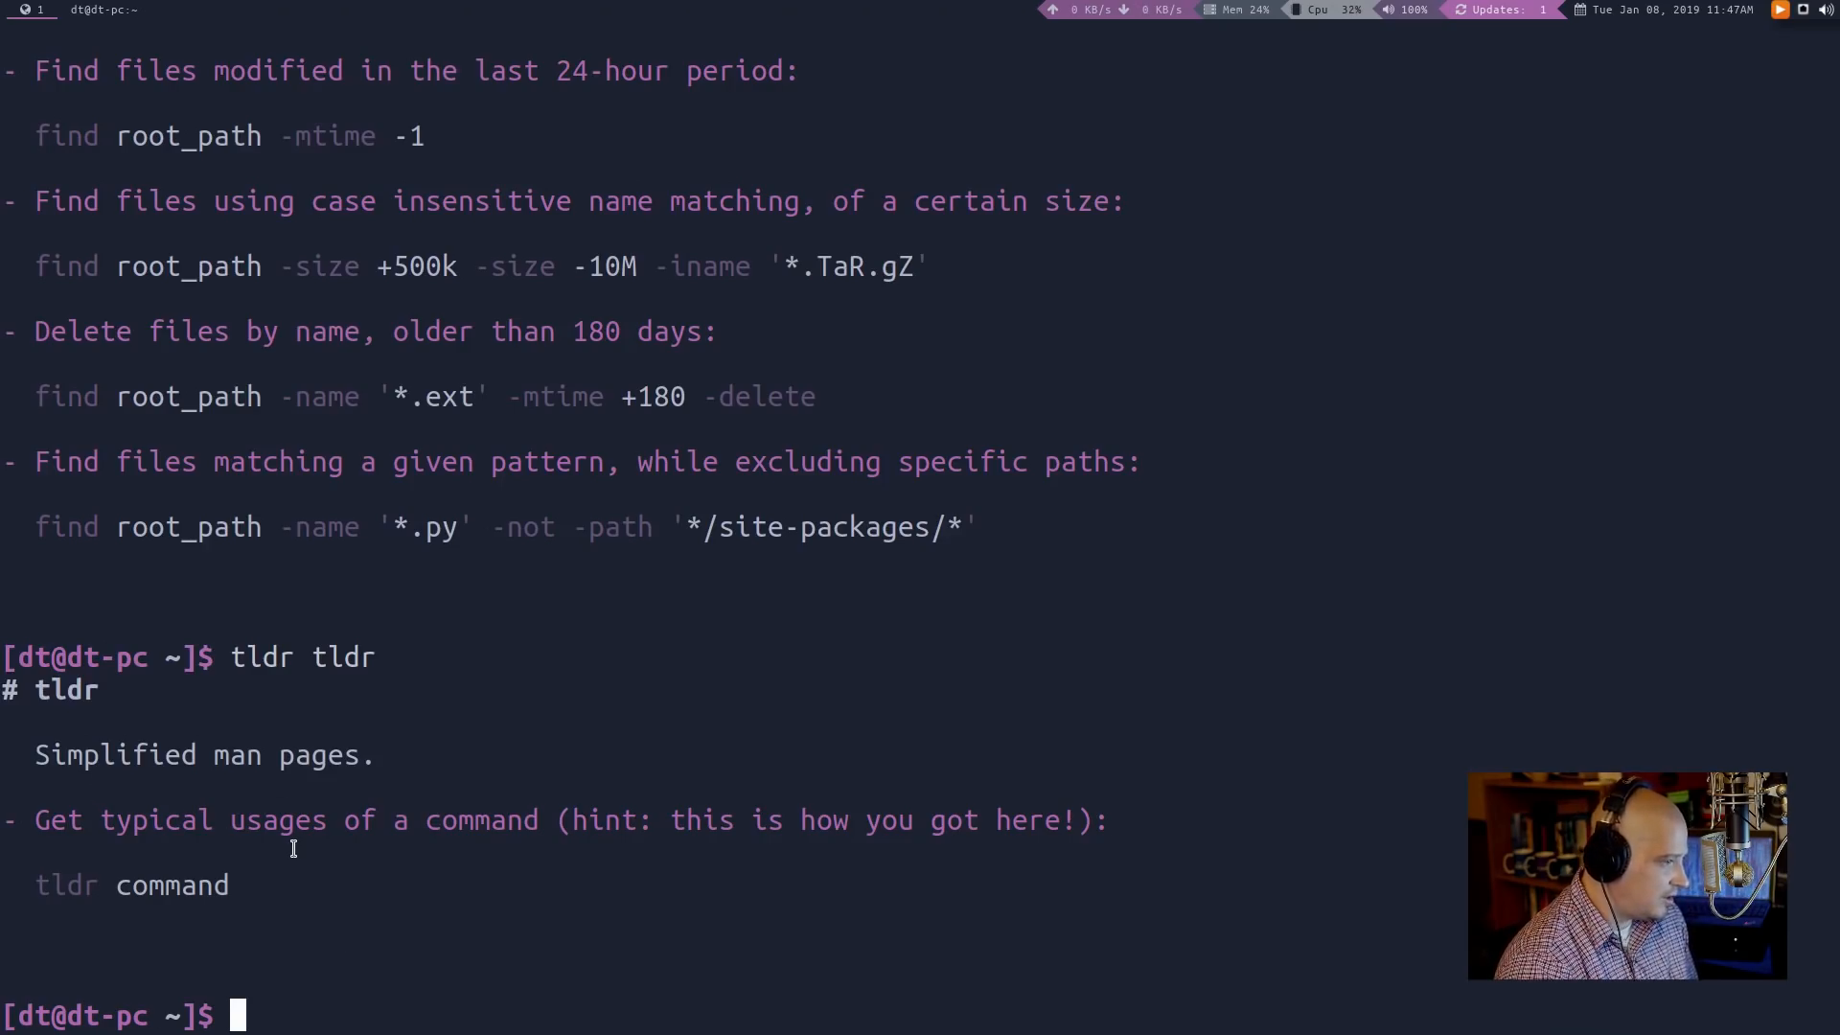
mouse_move(698, 905)
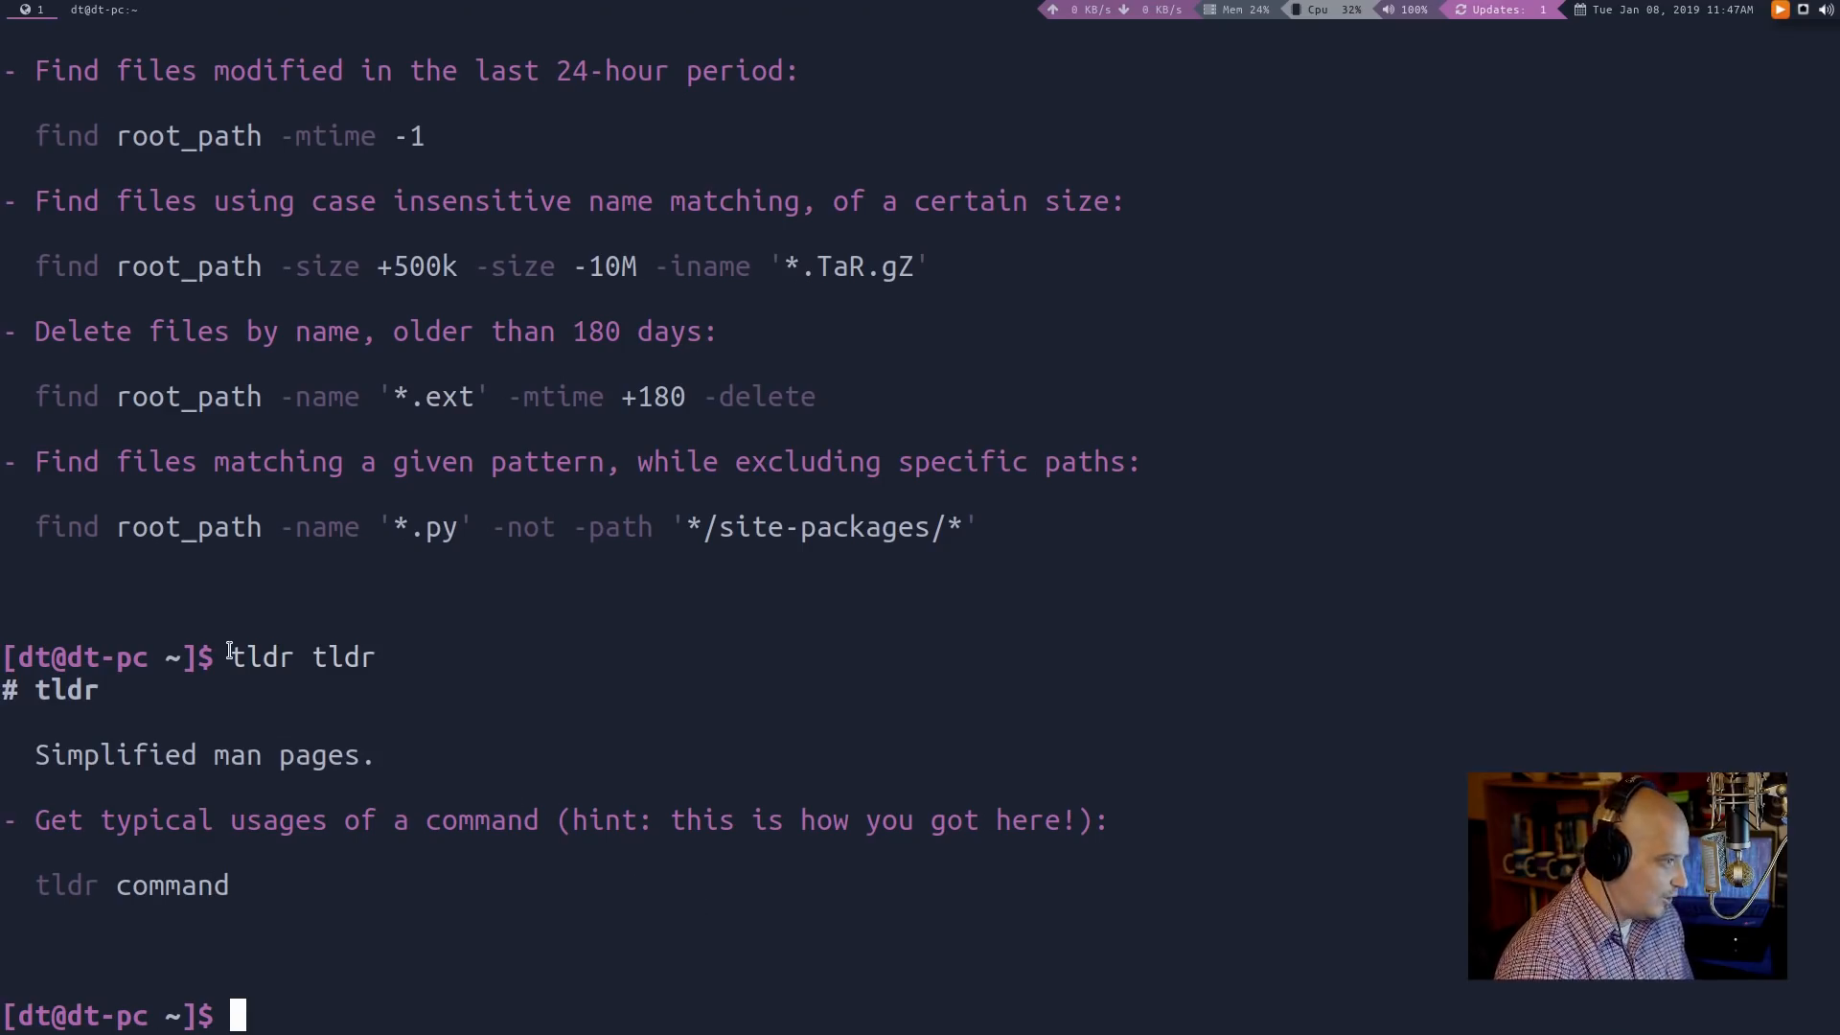
mouse_move(348, 1007)
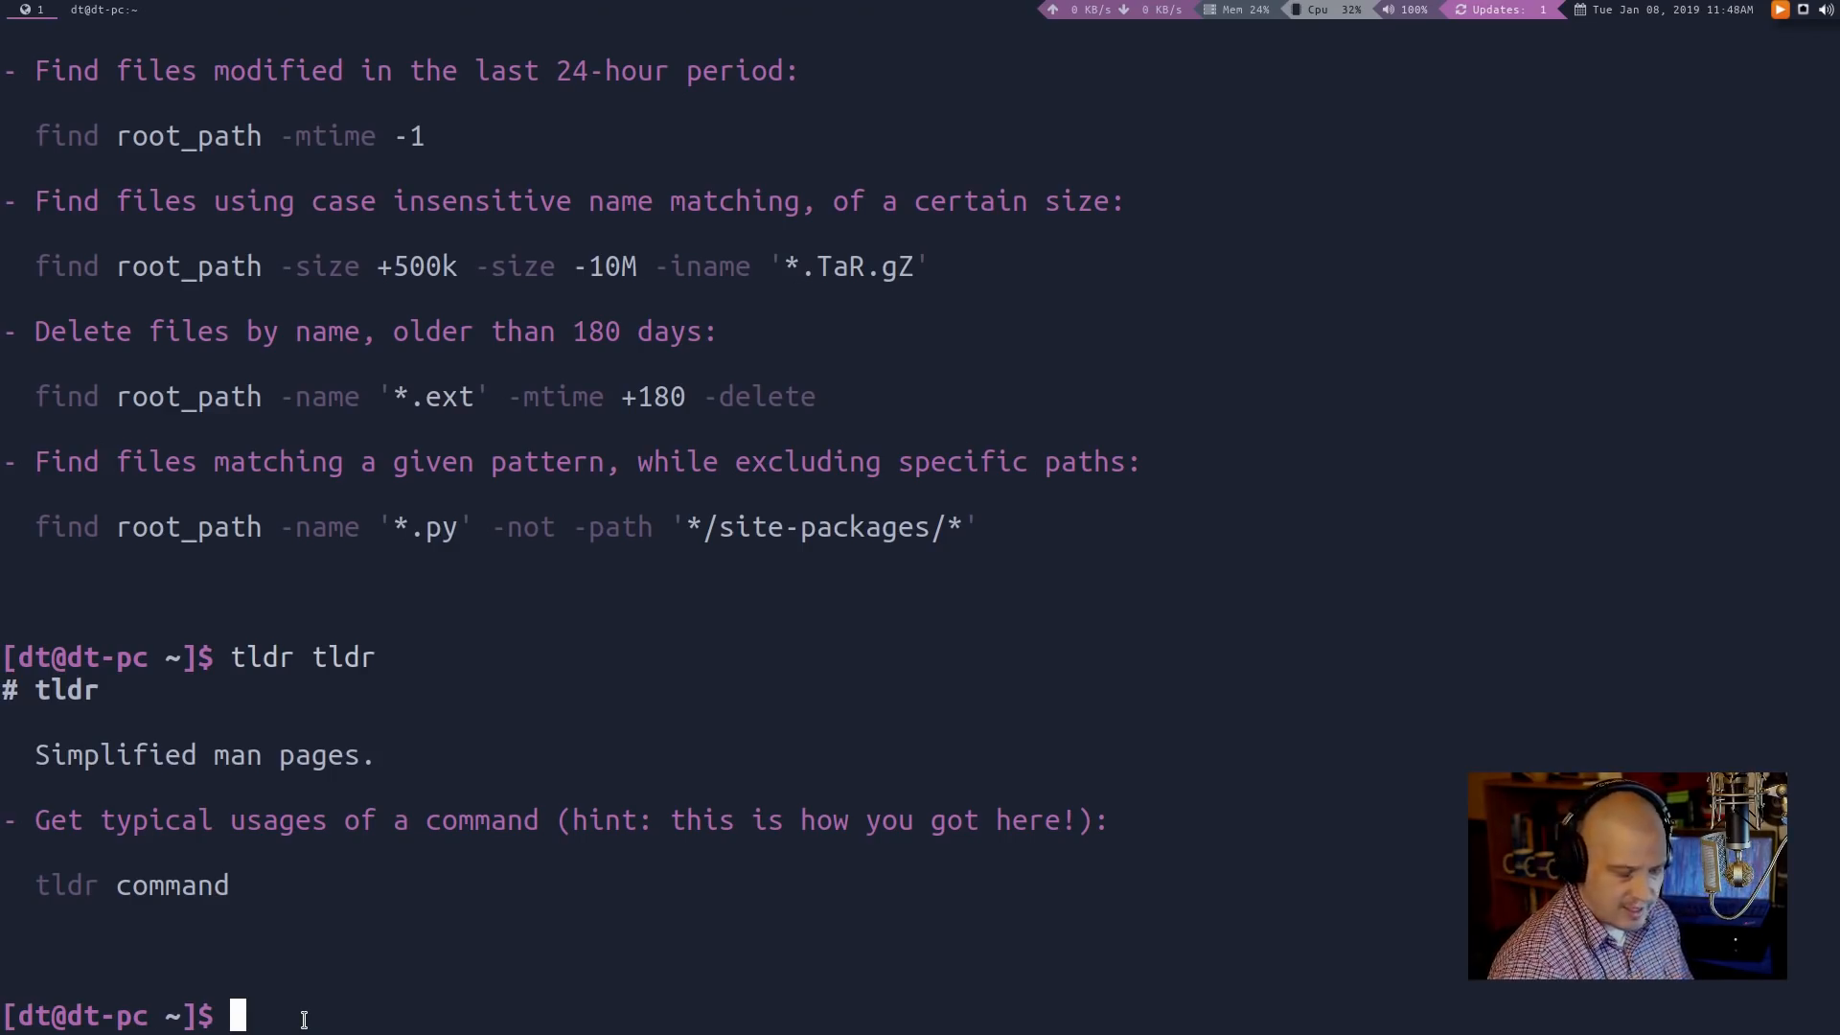
Run `tldr -u` and scroll through the cache update list
type("tldr -u")
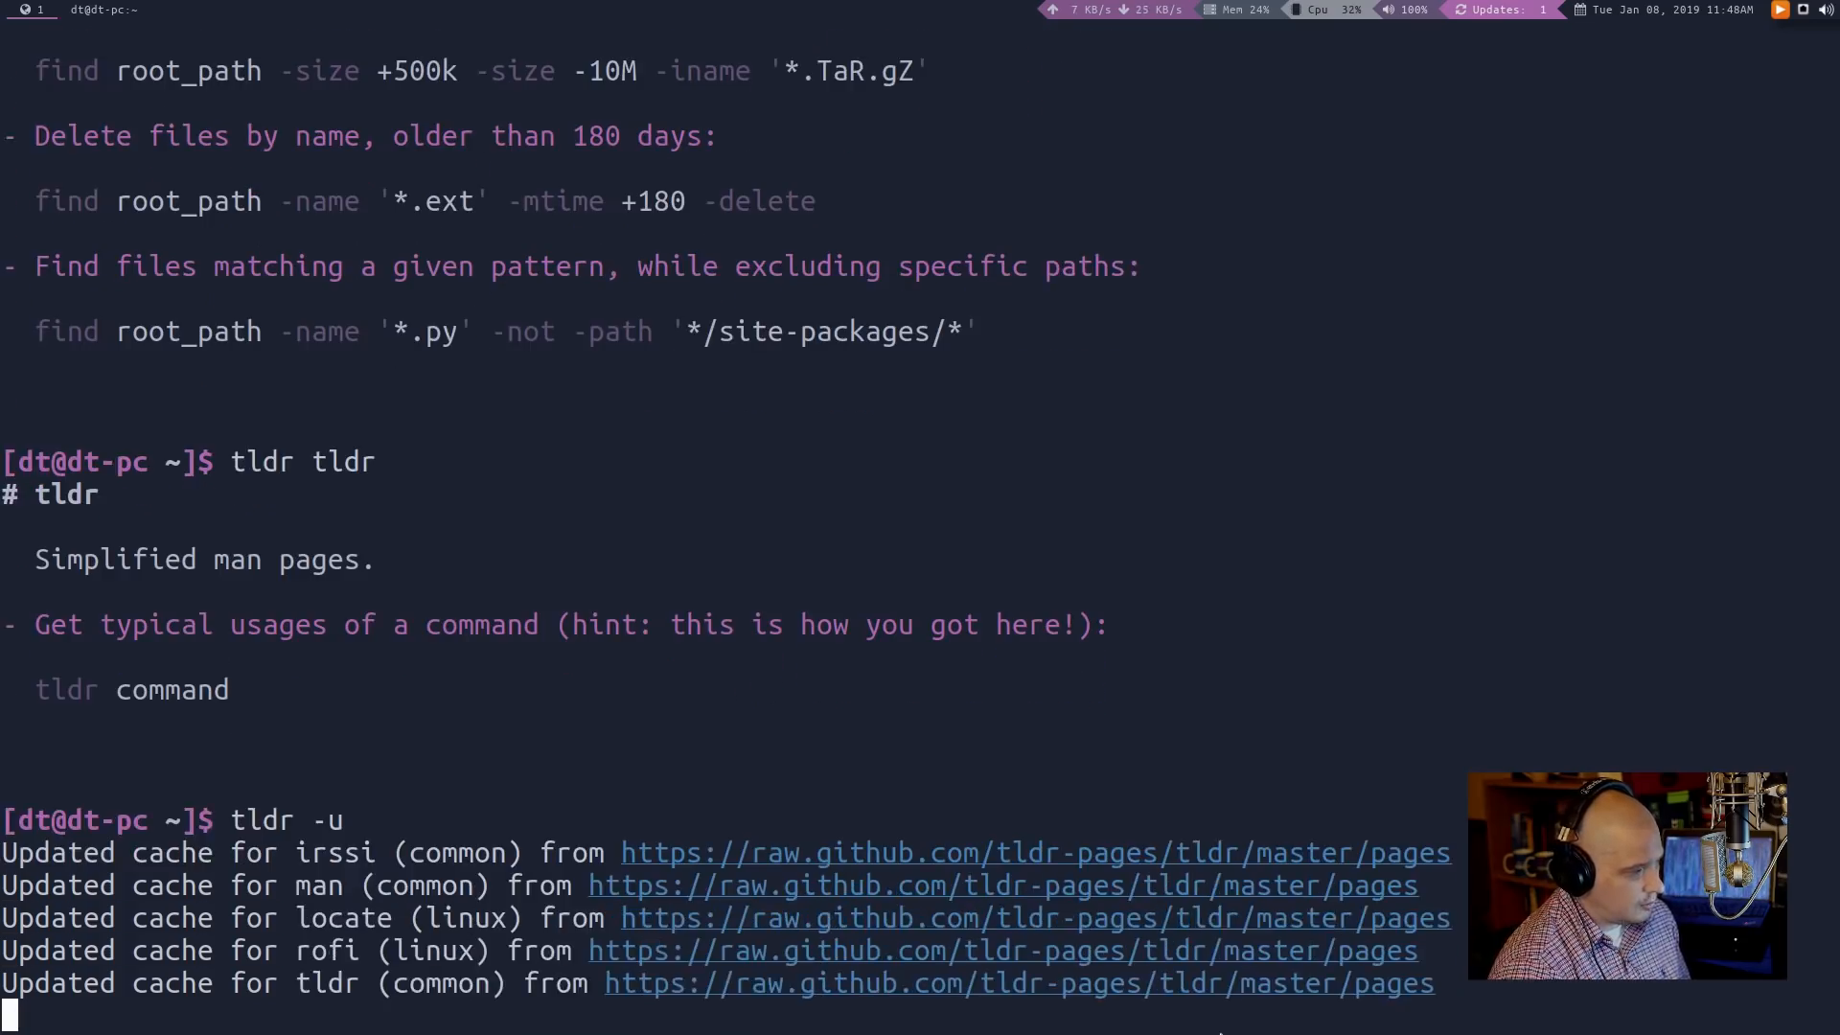
scroll("down", 3)
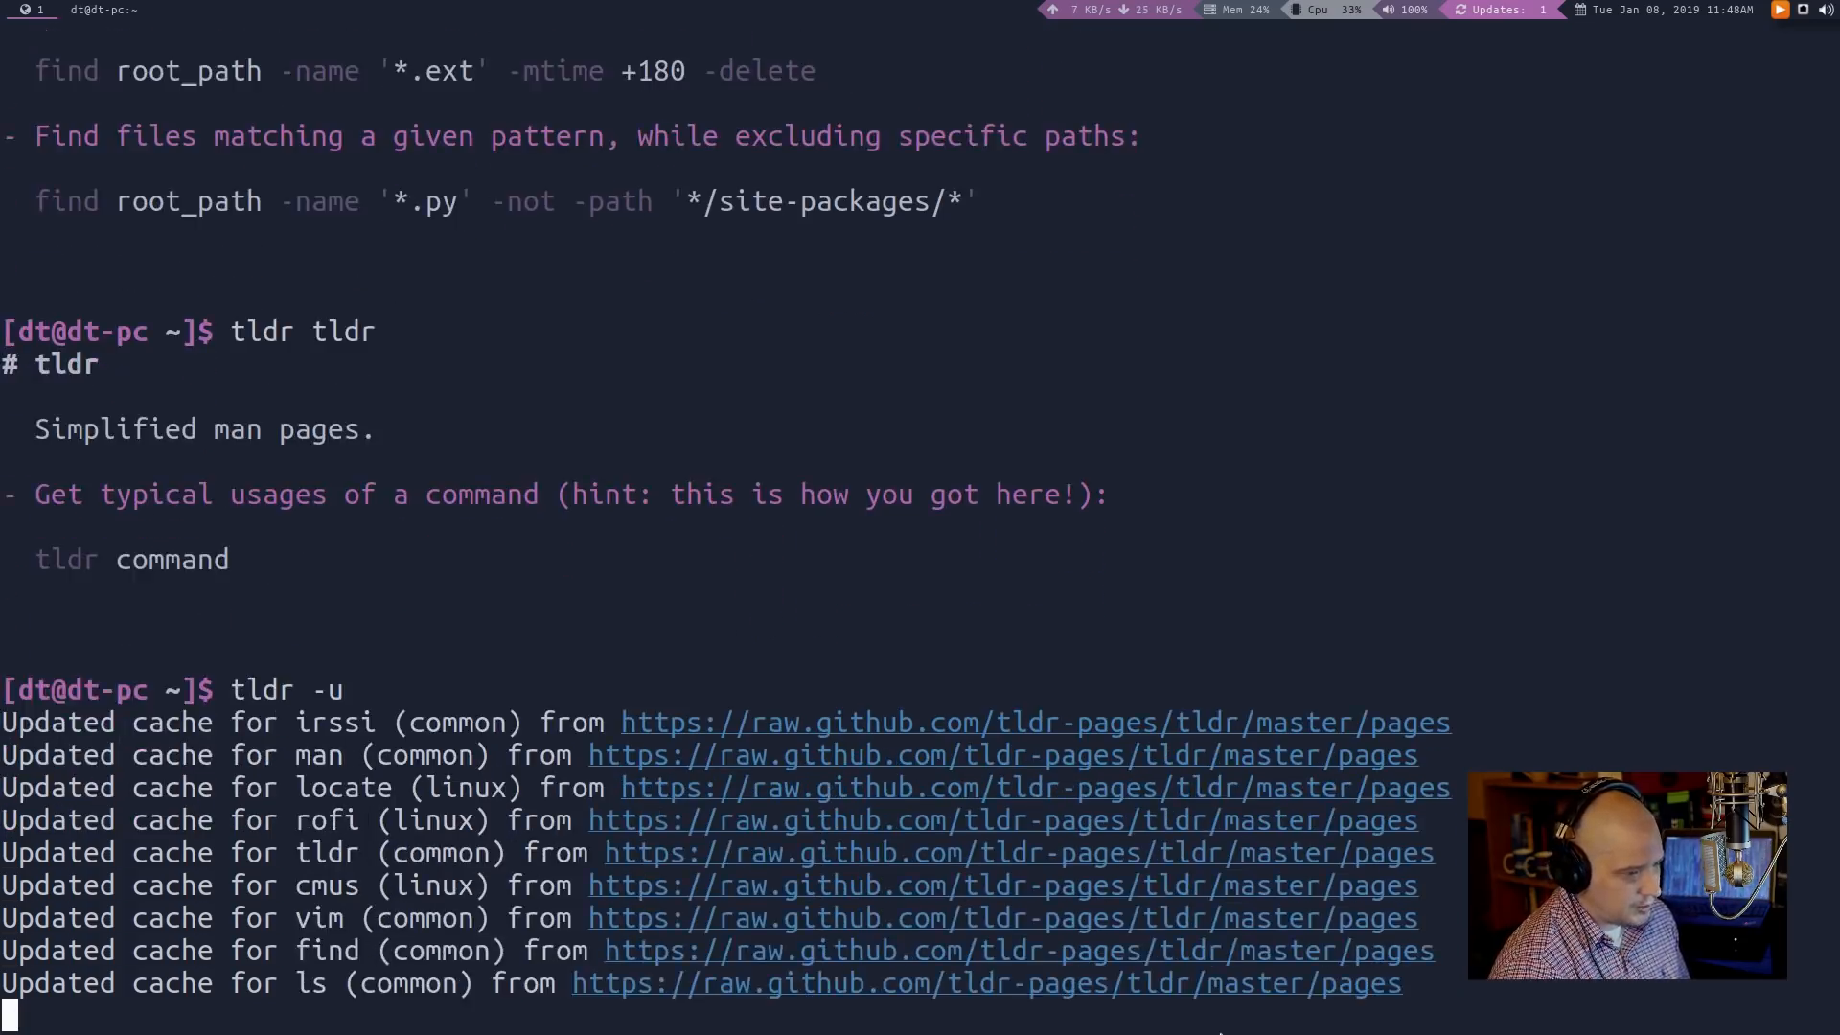
scroll("down", 3)
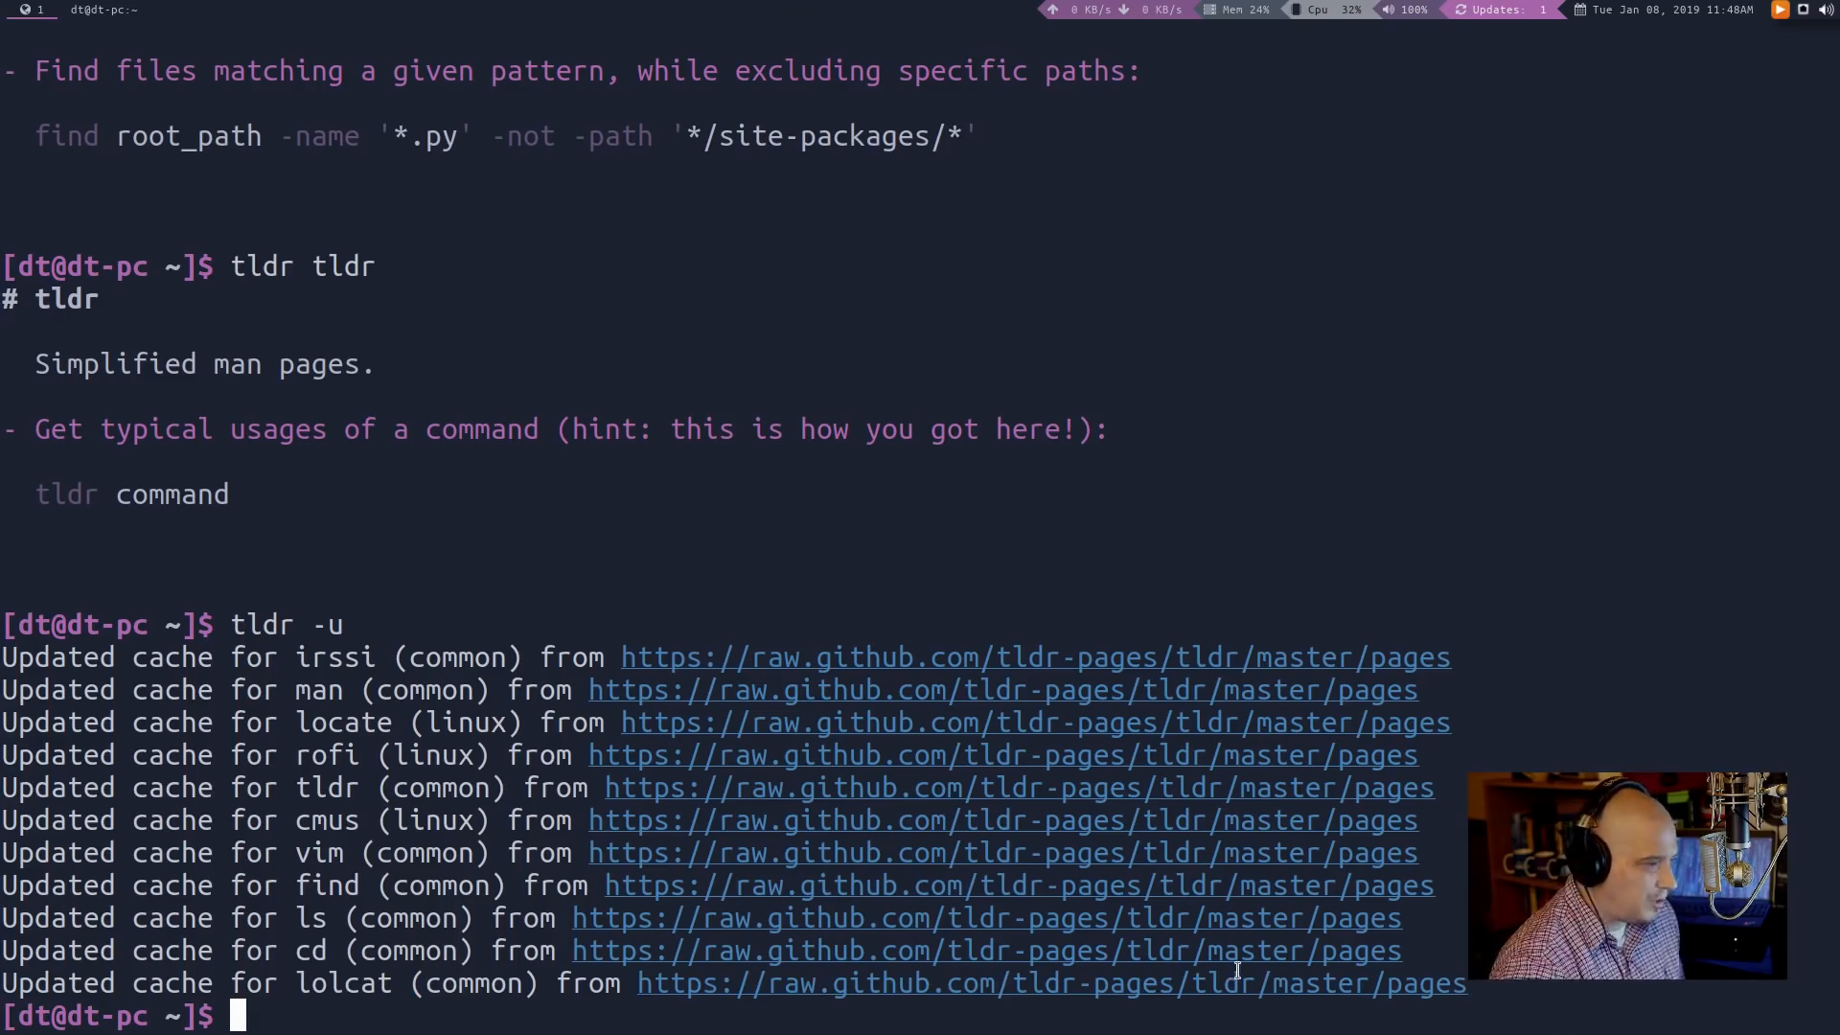